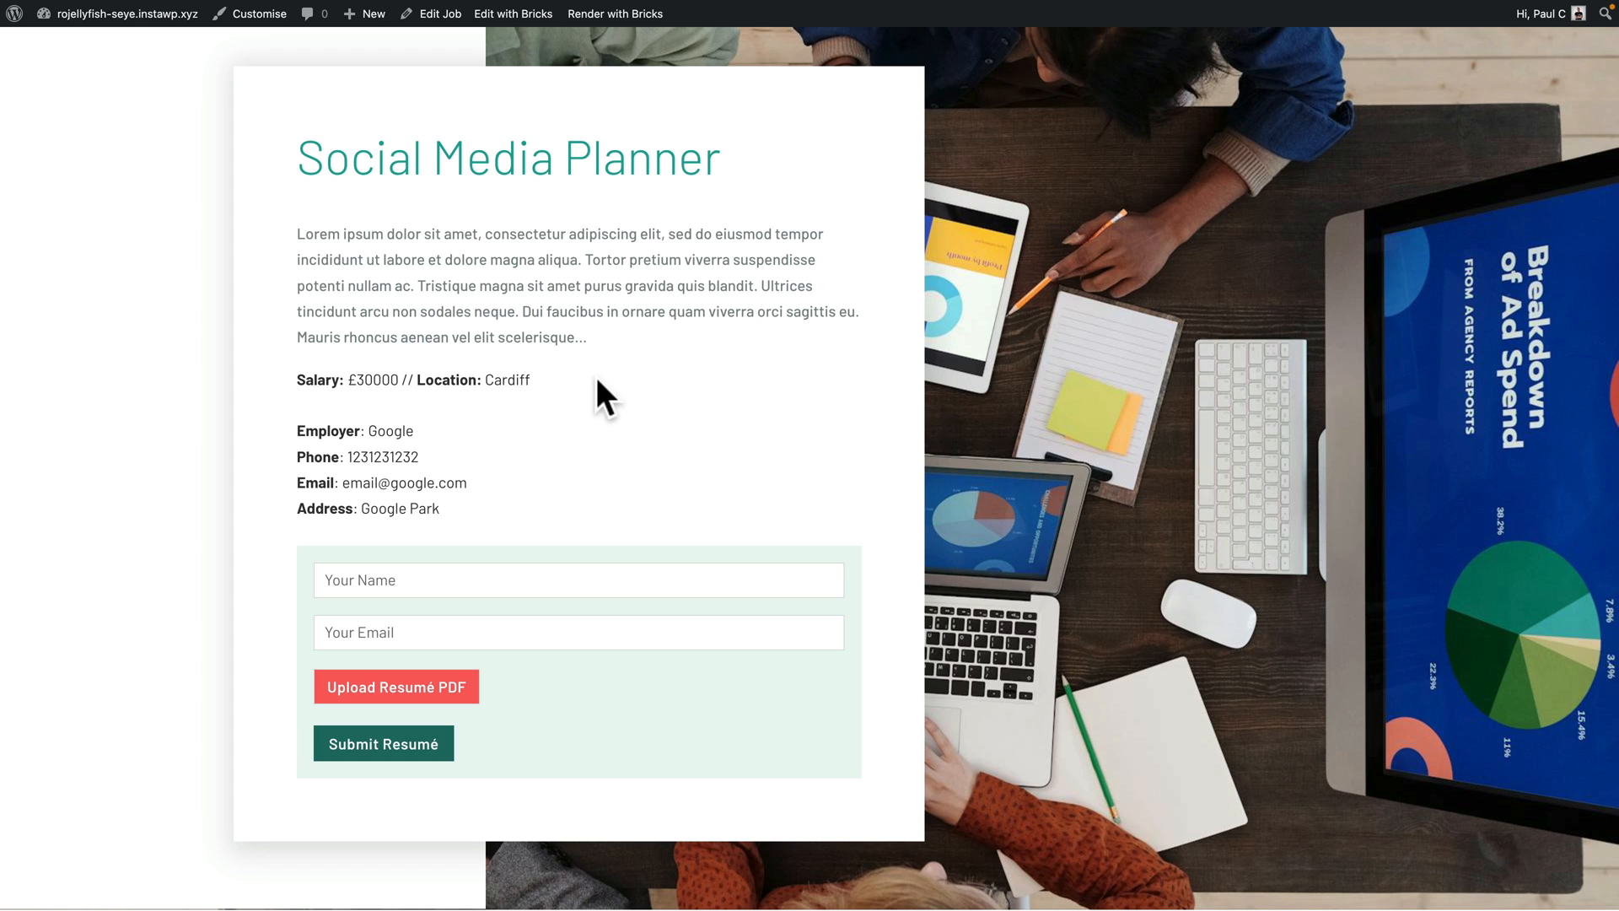
mouse_move(597, 385)
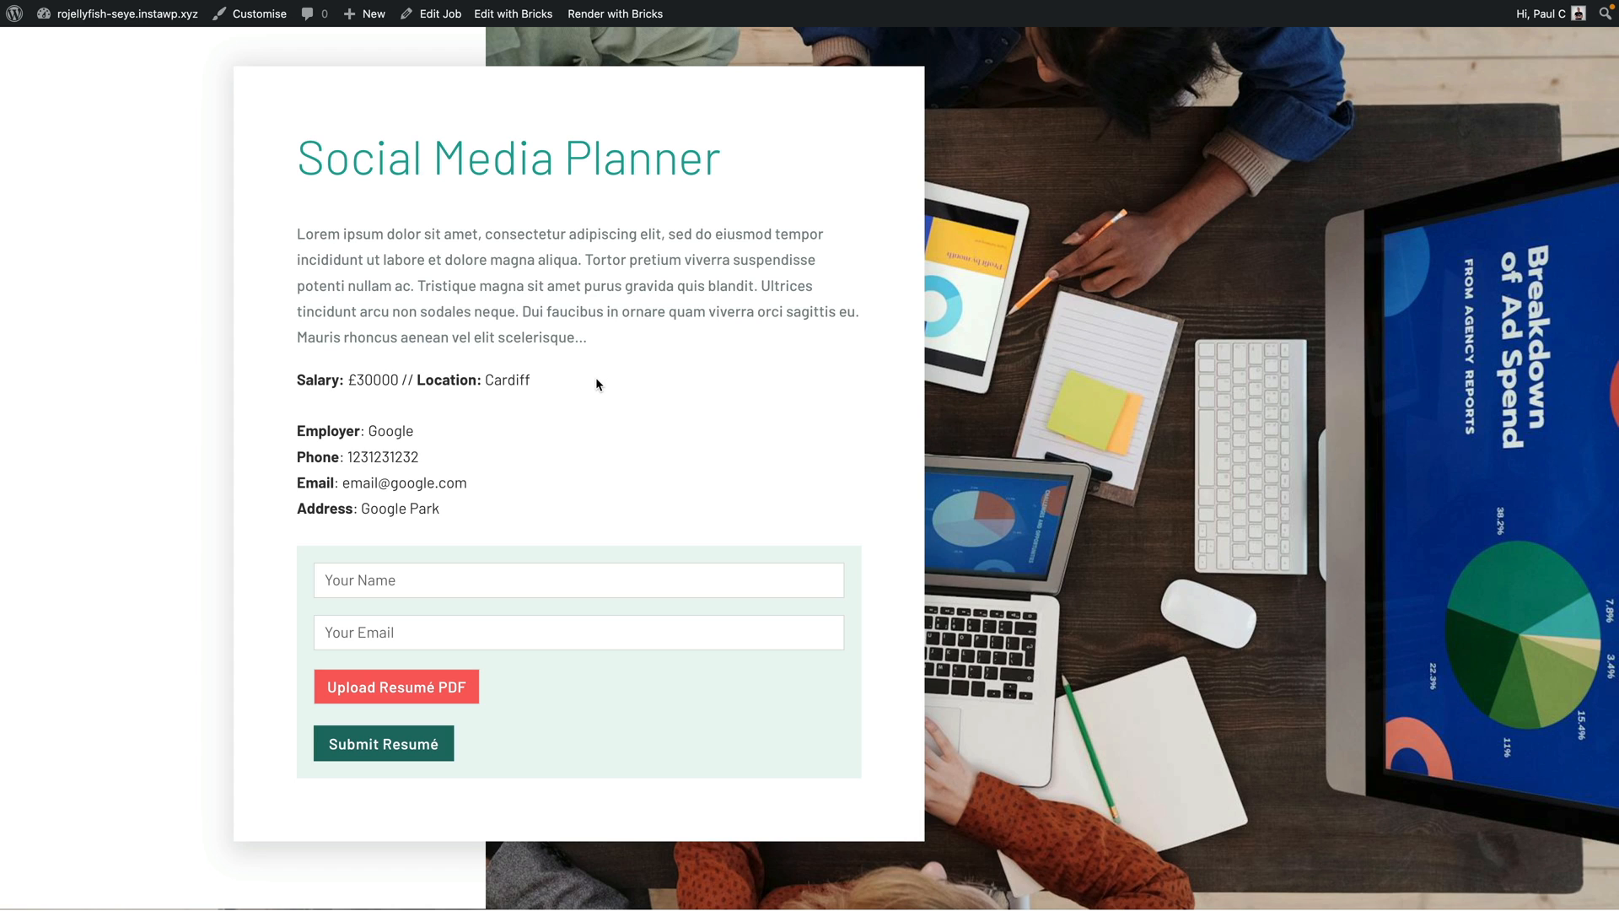
mouse_move(422, 501)
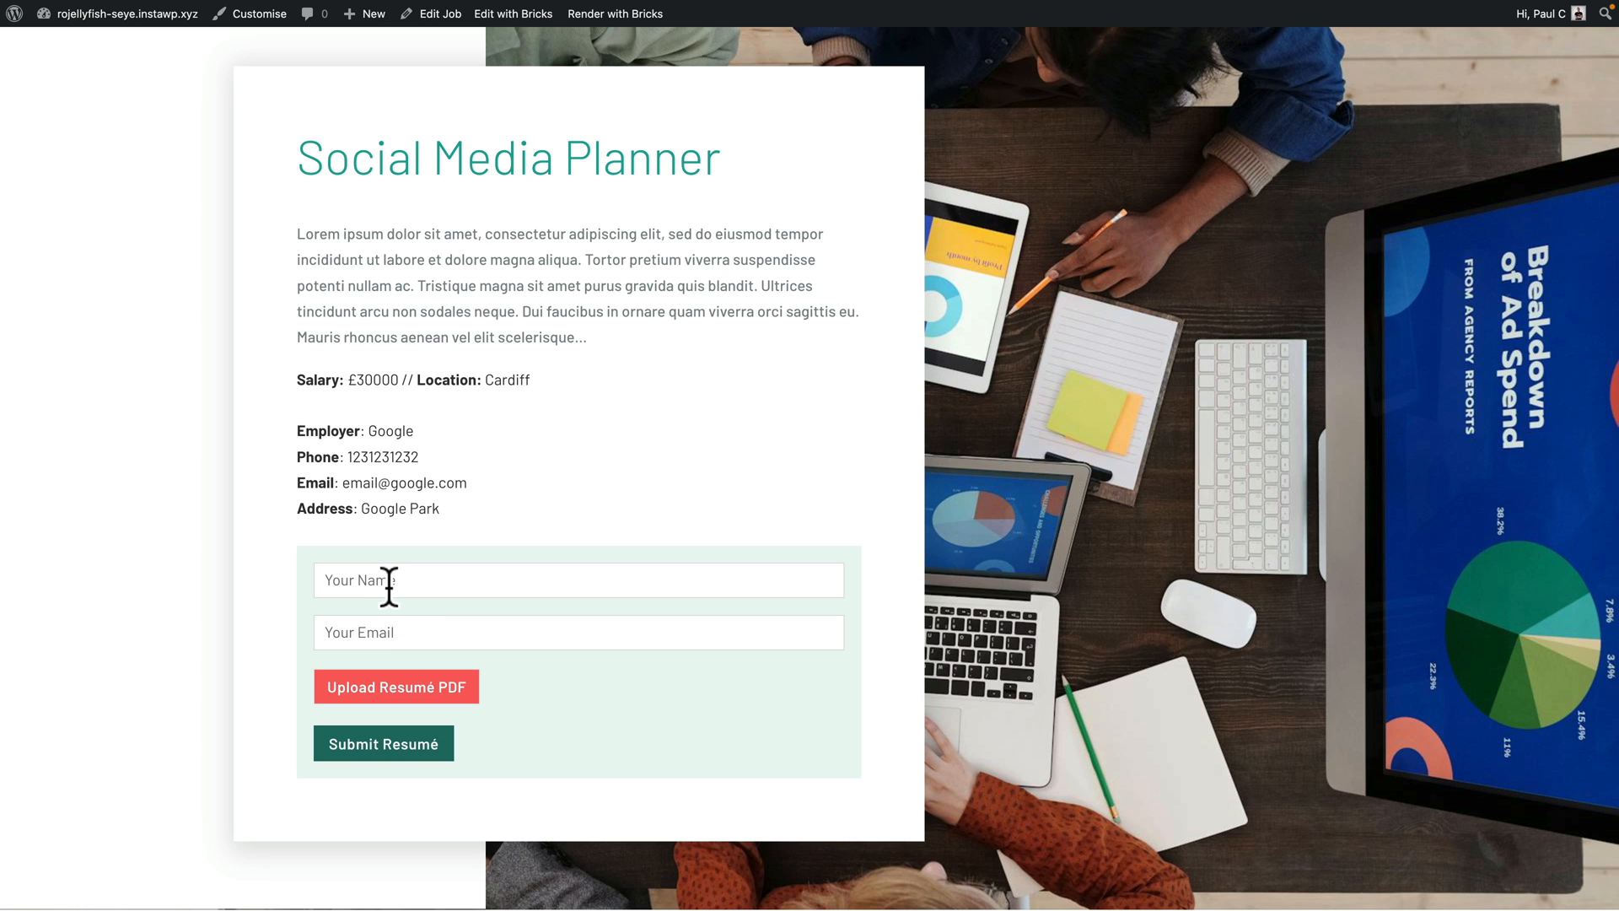
mouse_move(388, 585)
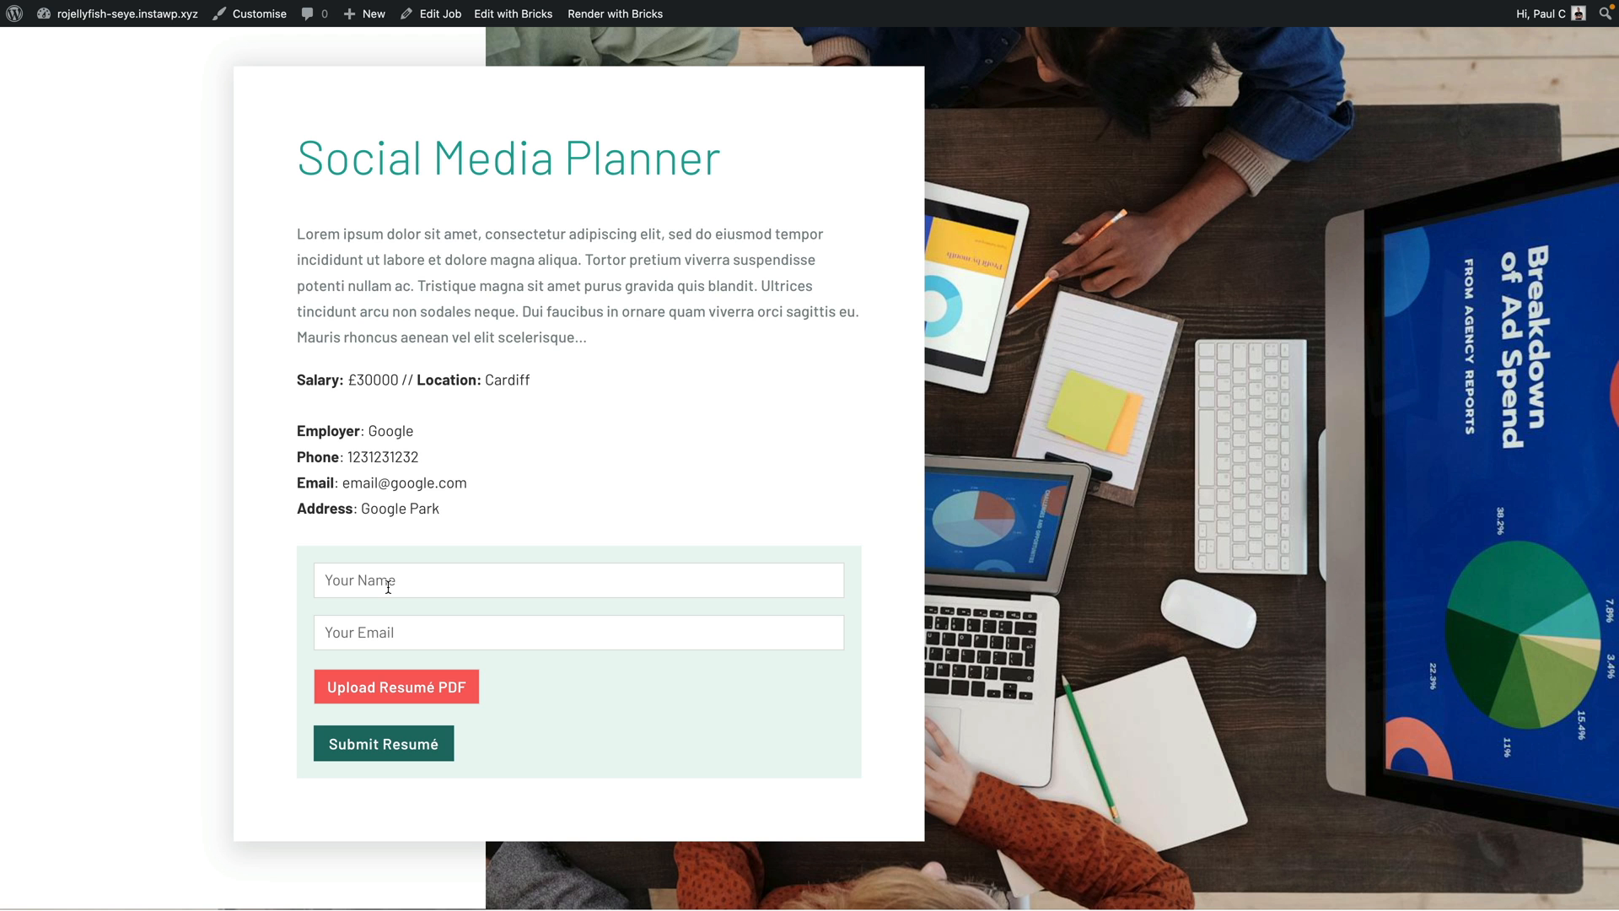
Step: Insert a Form element into the Resume Block via the elements list, searching 'form'
click(513, 13)
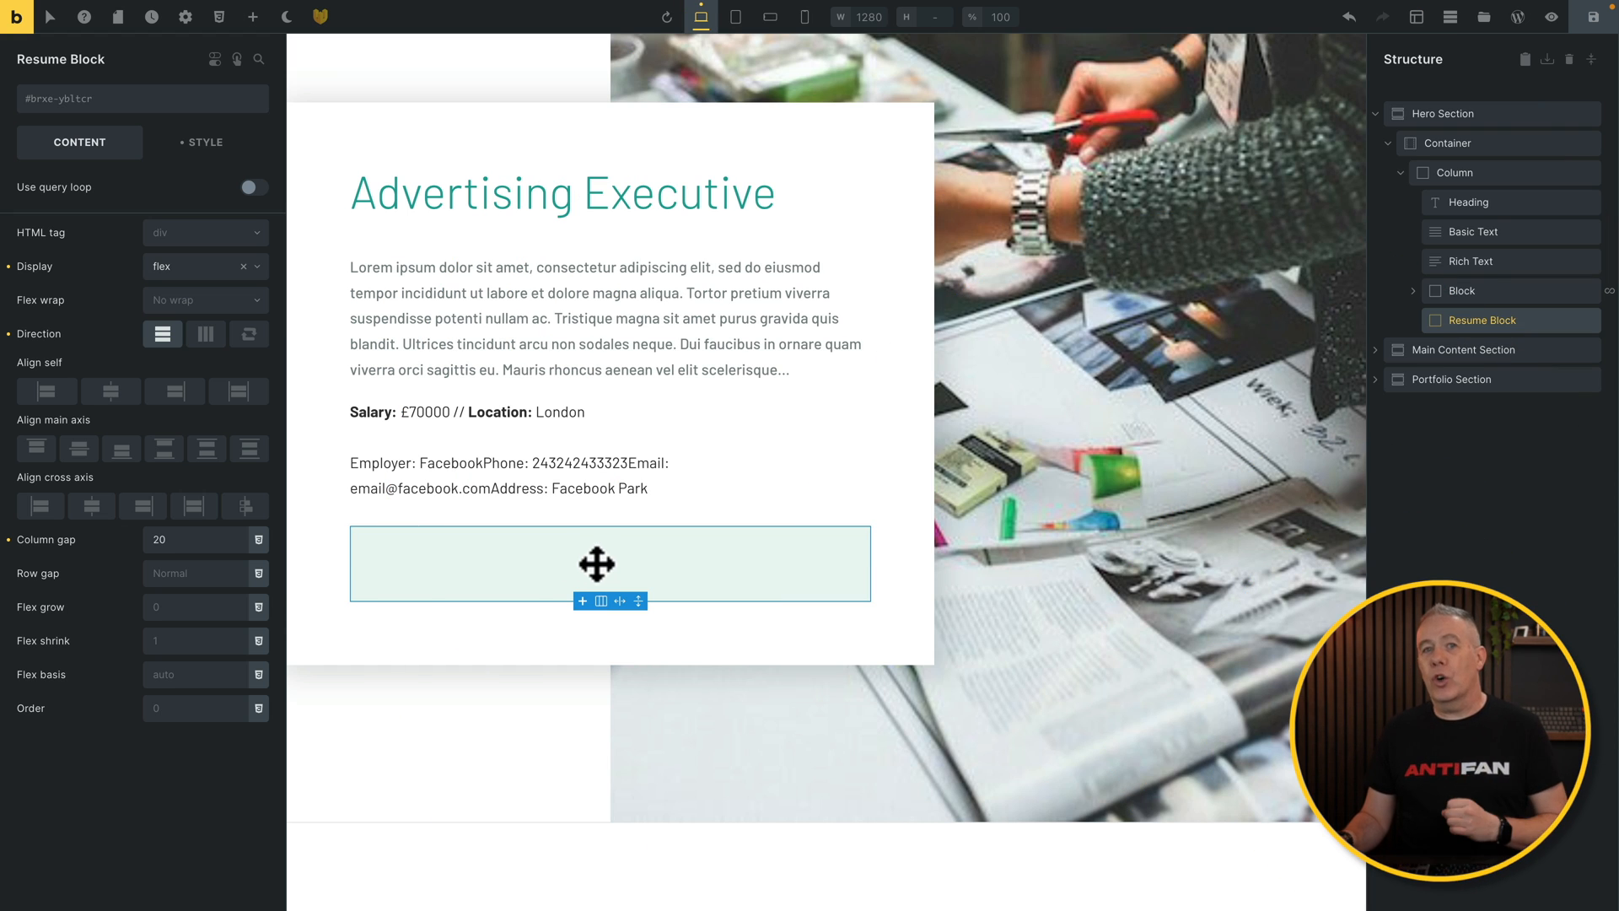
mouse_move(1507, 320)
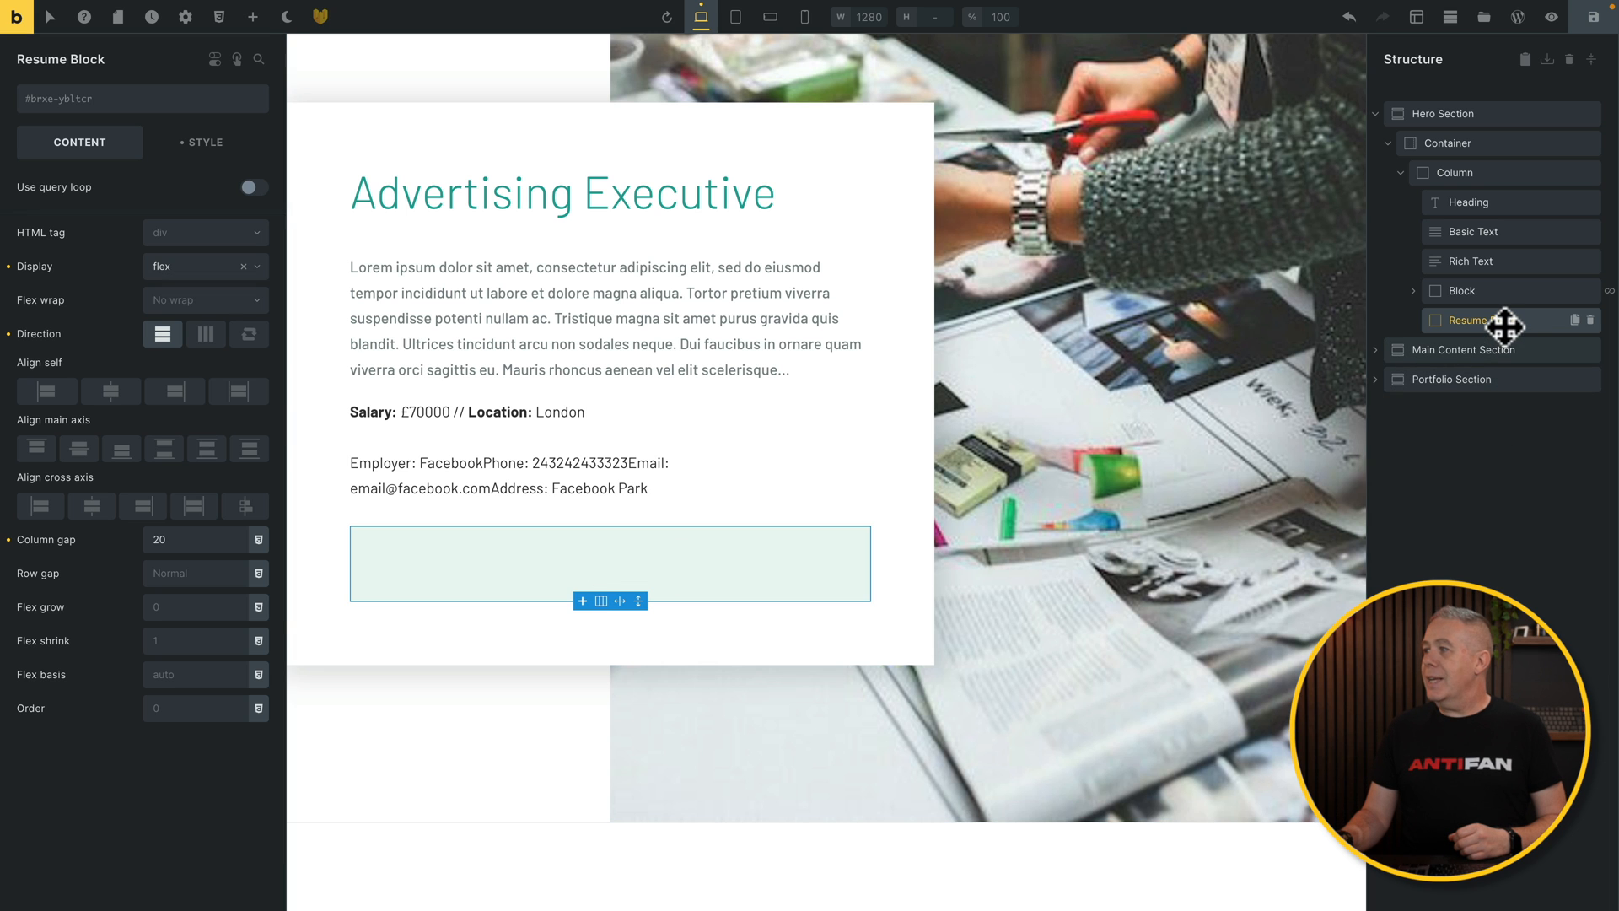
scroll(down, 3)
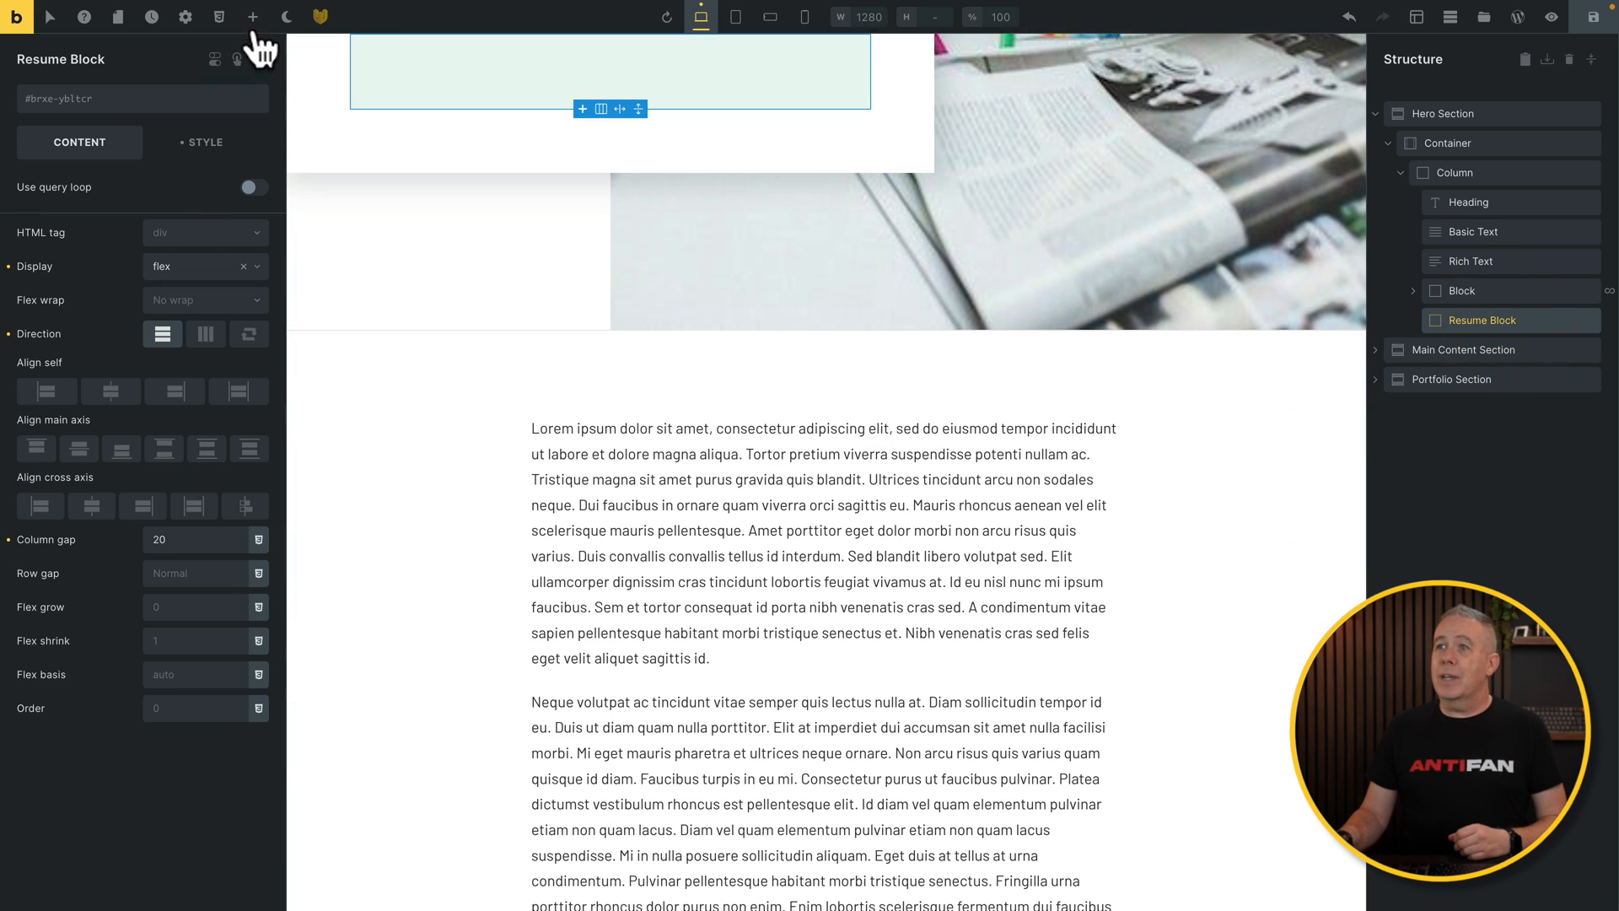
click(251, 17)
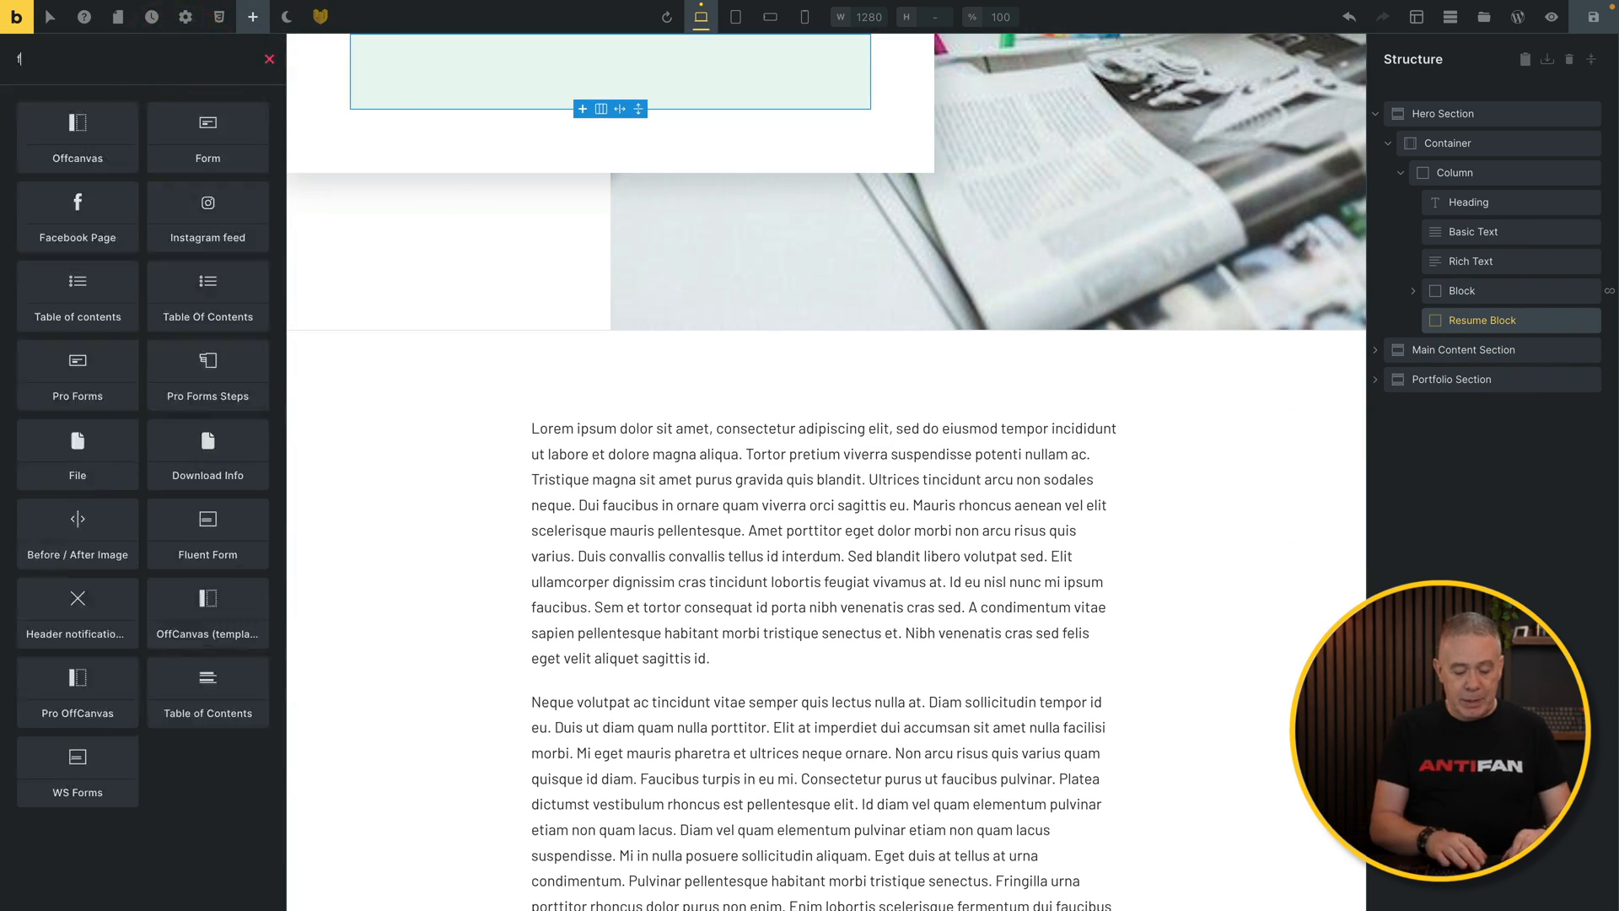
text(form)
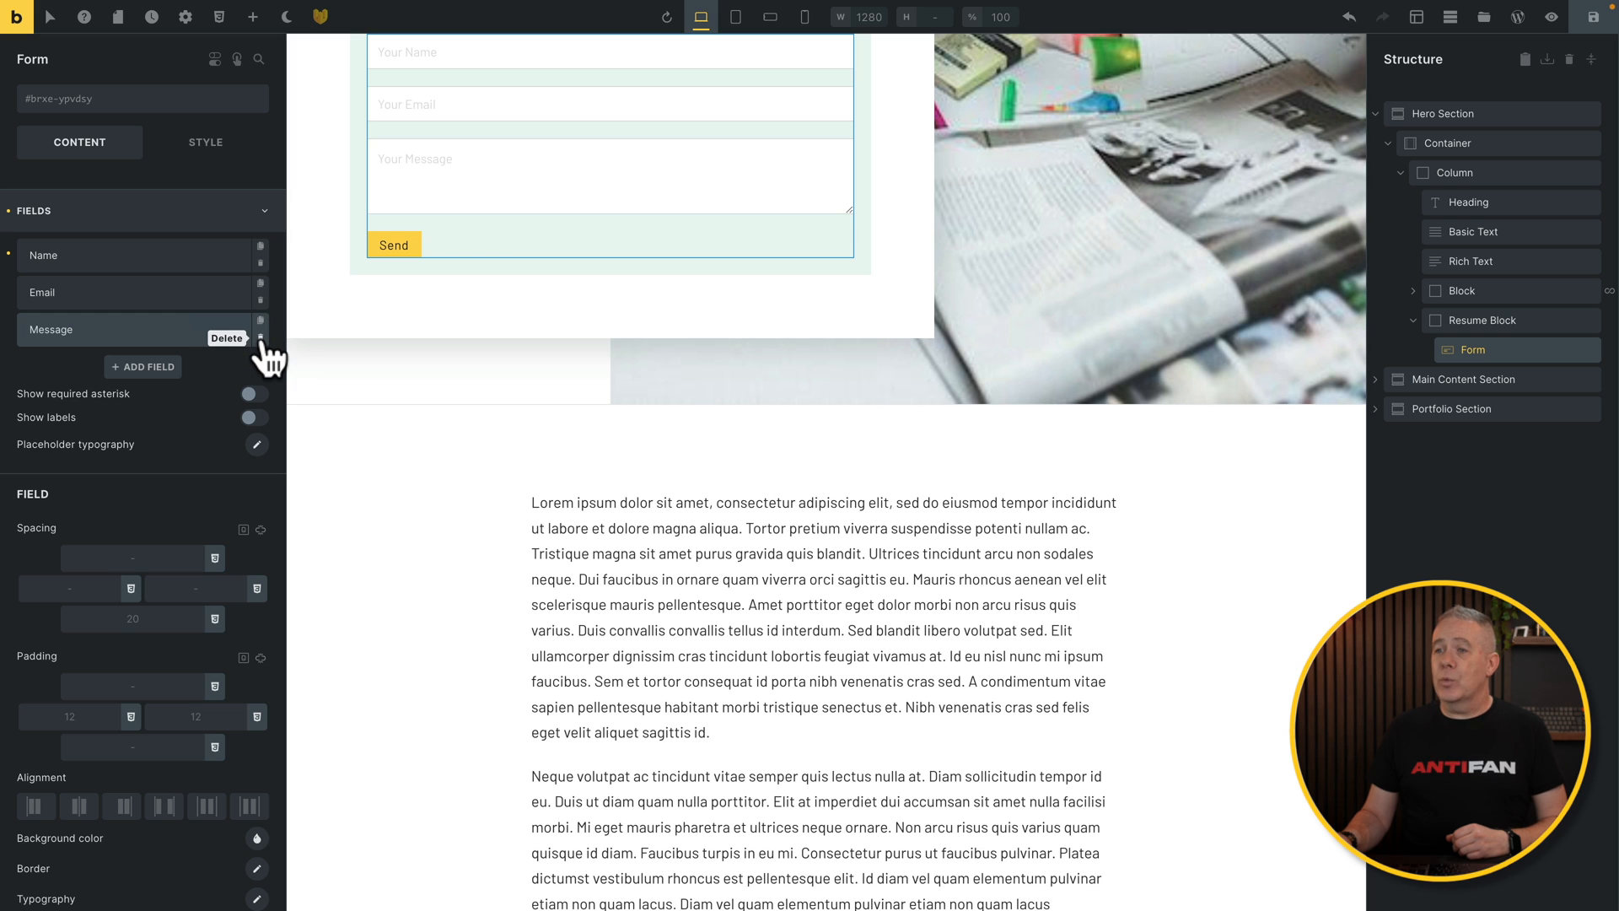
Step: Remove the Message field, name the form Resume Form, and duplicate the Name field
click(224, 338)
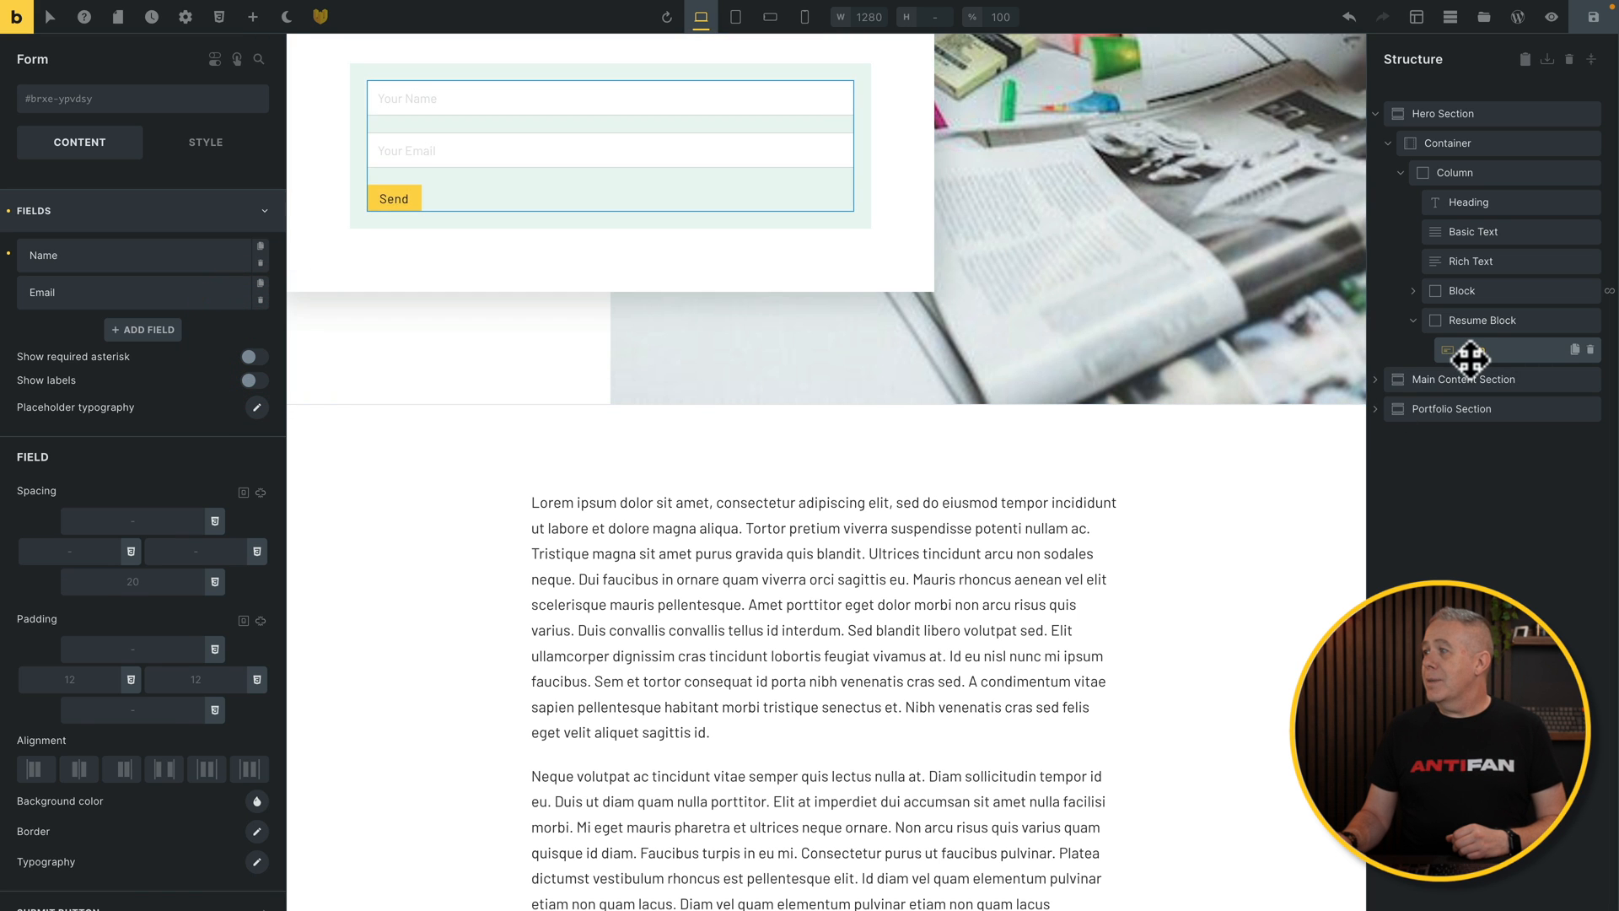
click(1493, 349)
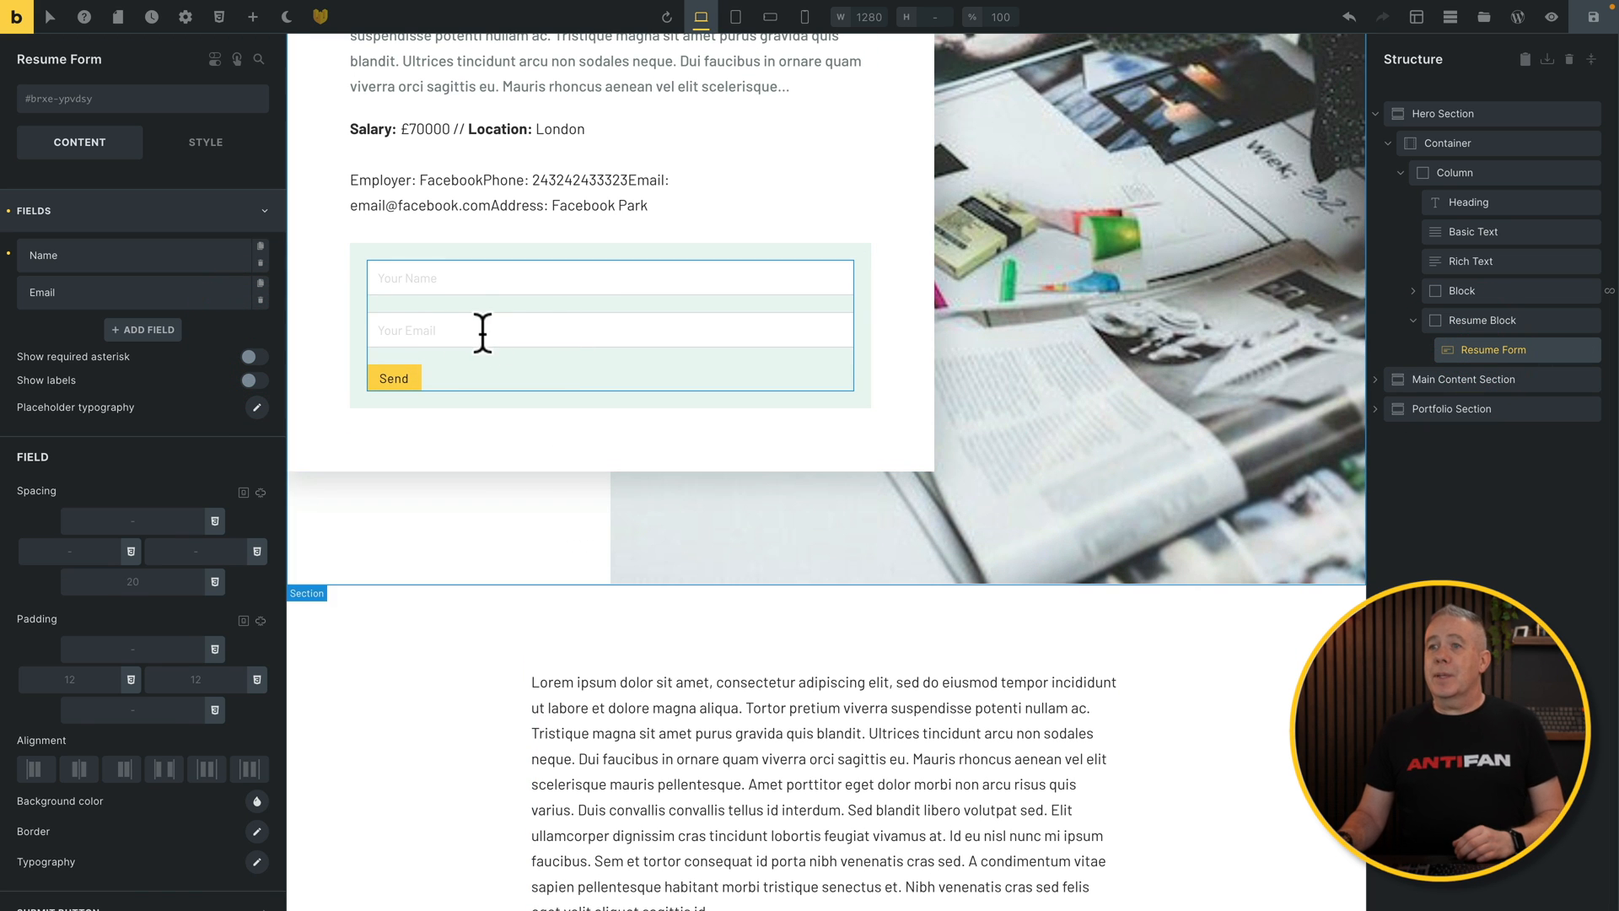
click(44, 255)
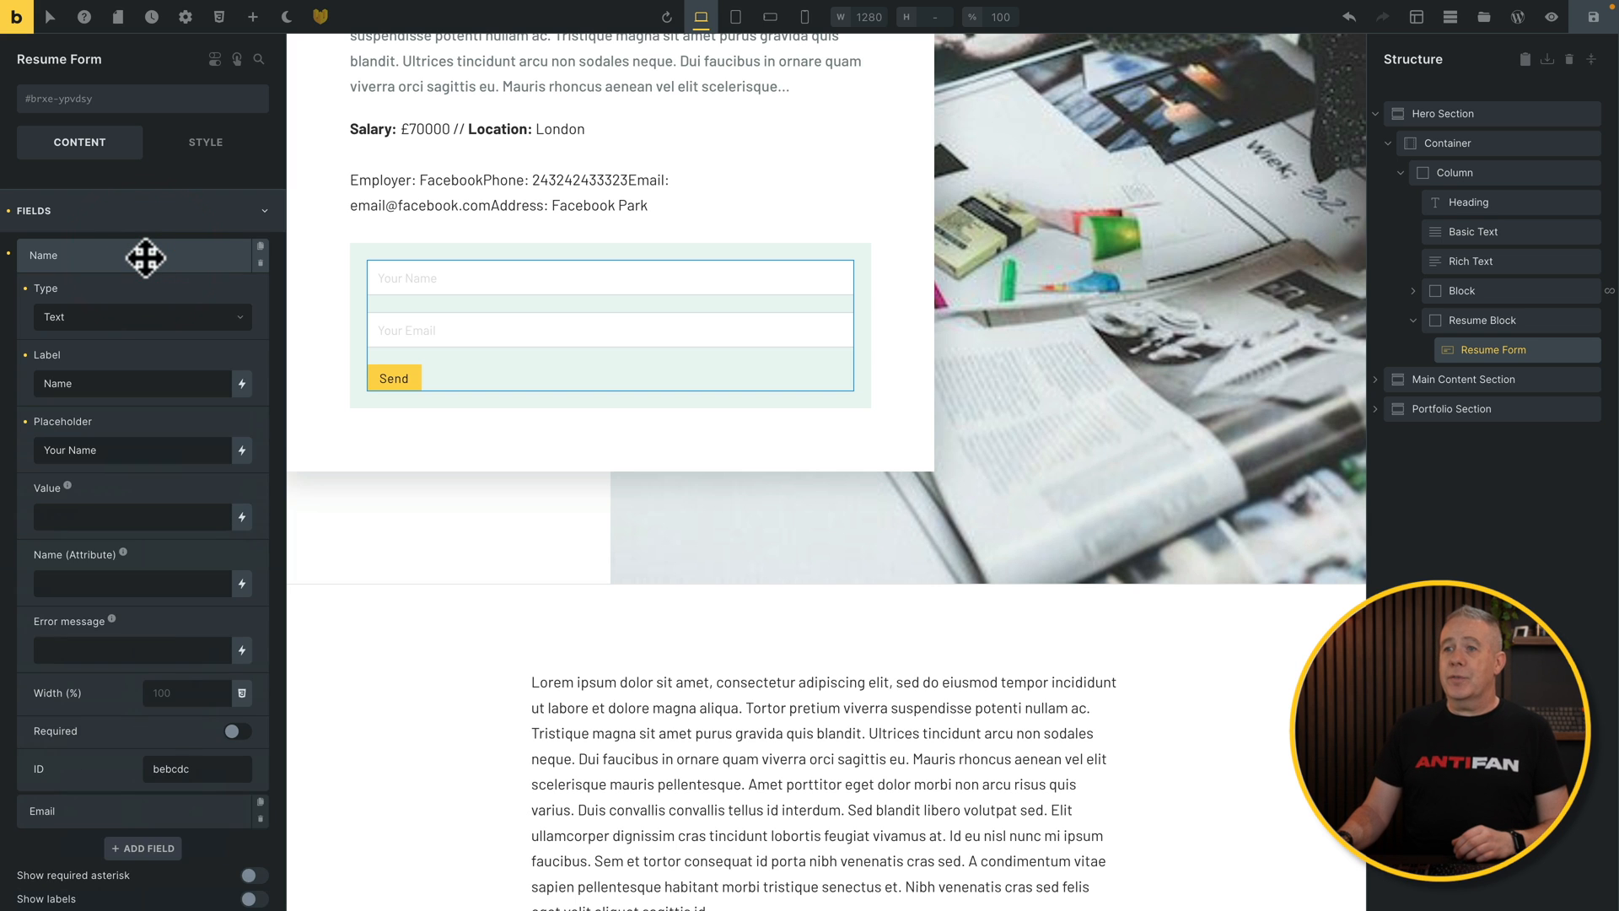
click(40, 292)
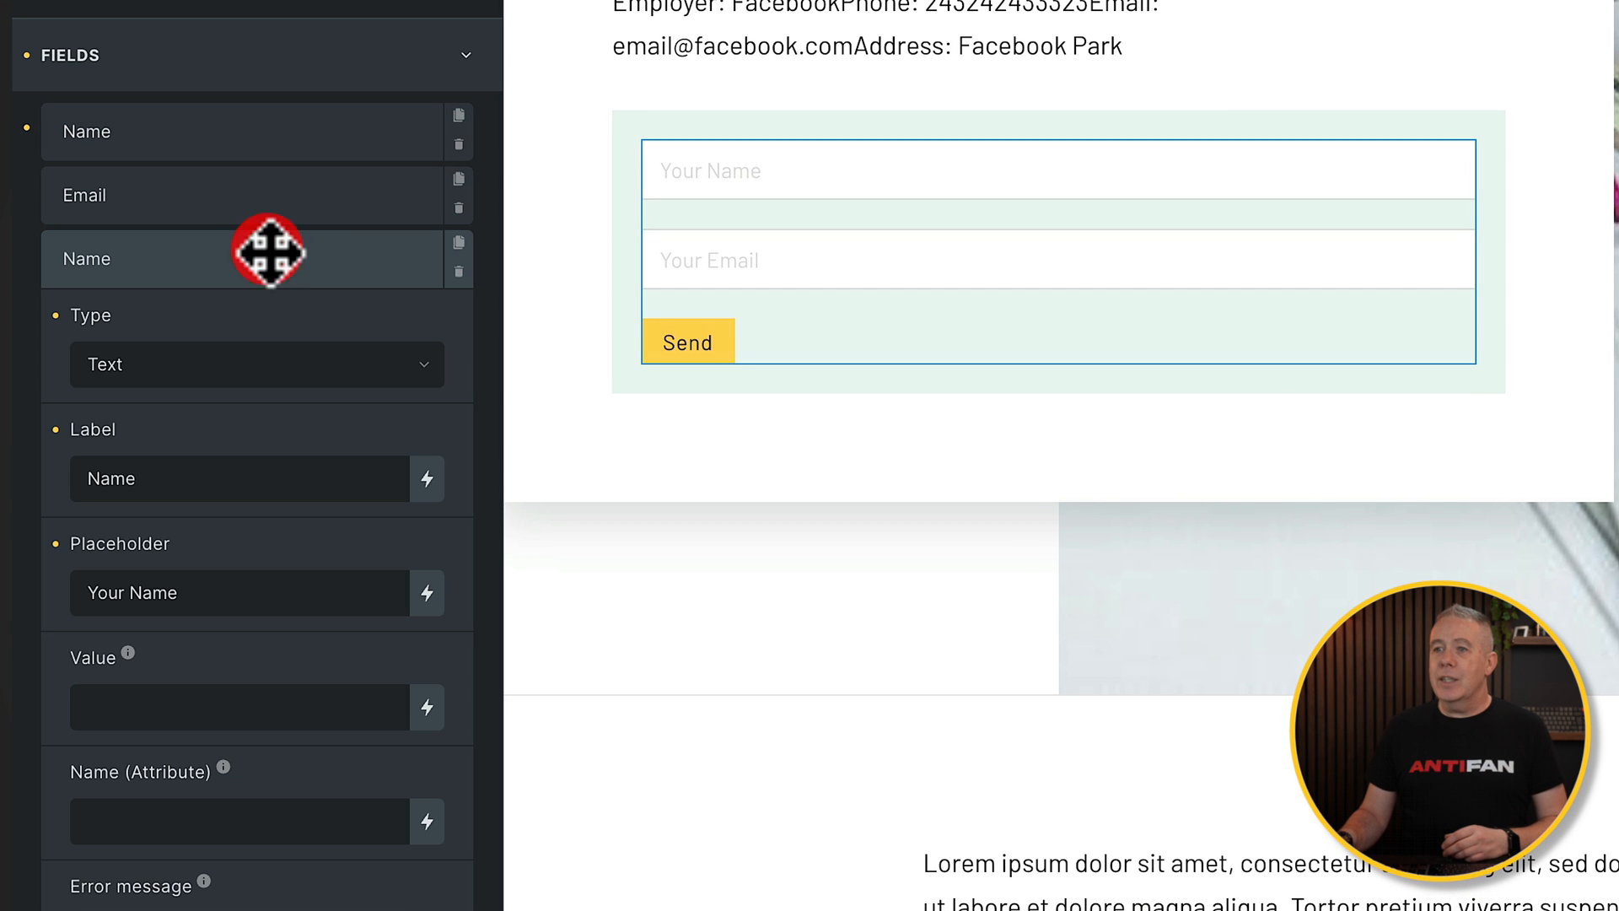
Step: Make the copied field a Files upload labelled Resume with a 10 MB max size
click(255, 365)
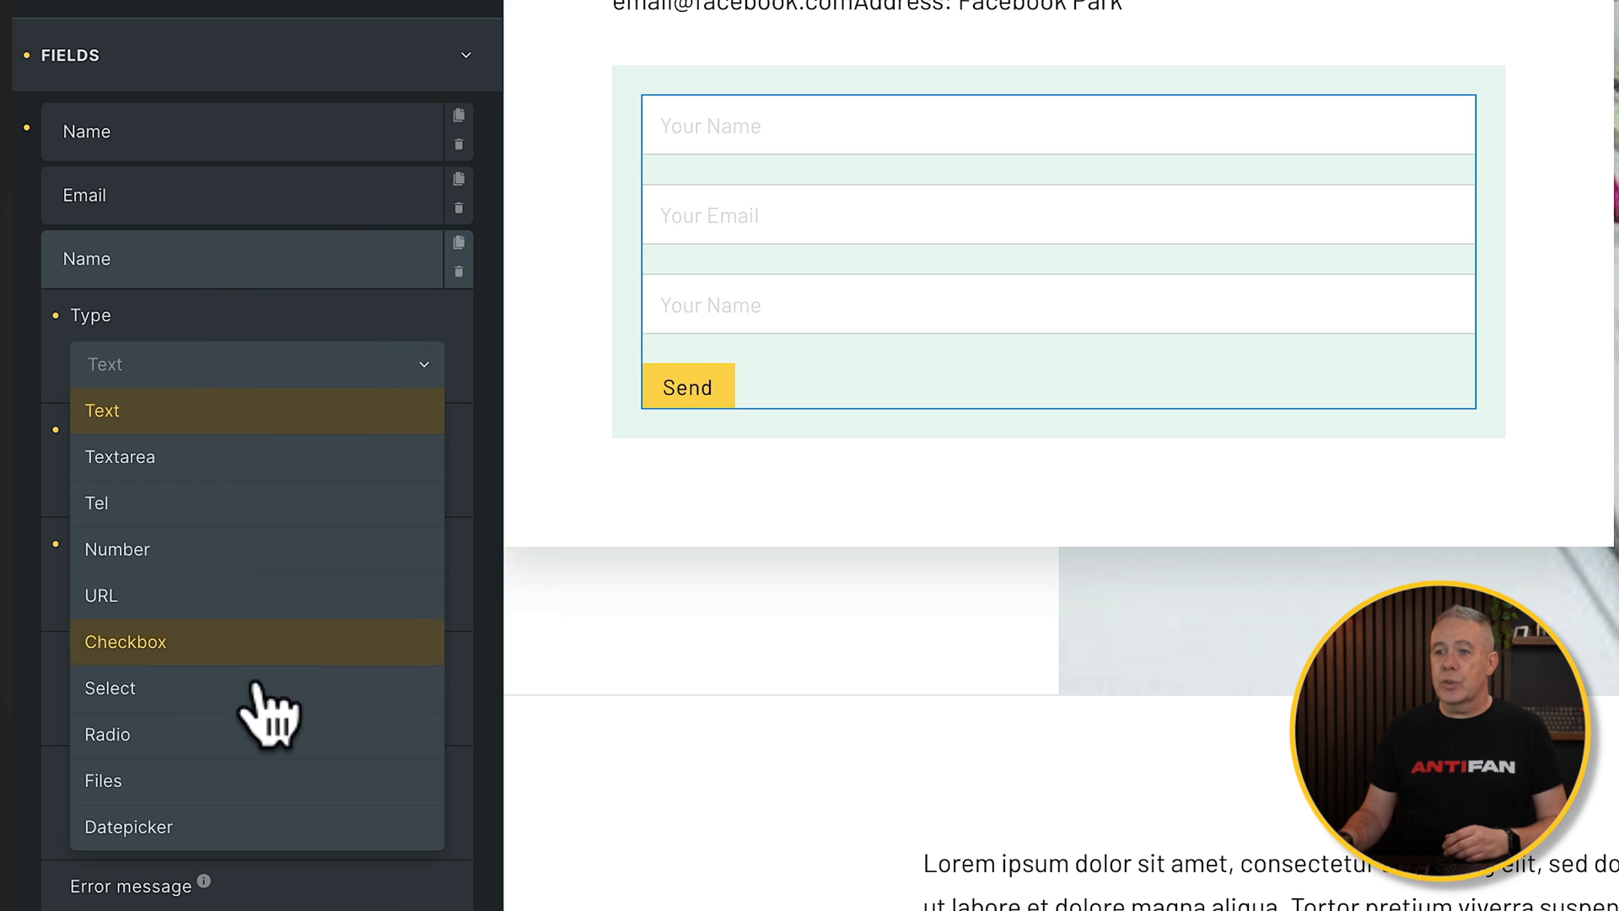
click(102, 779)
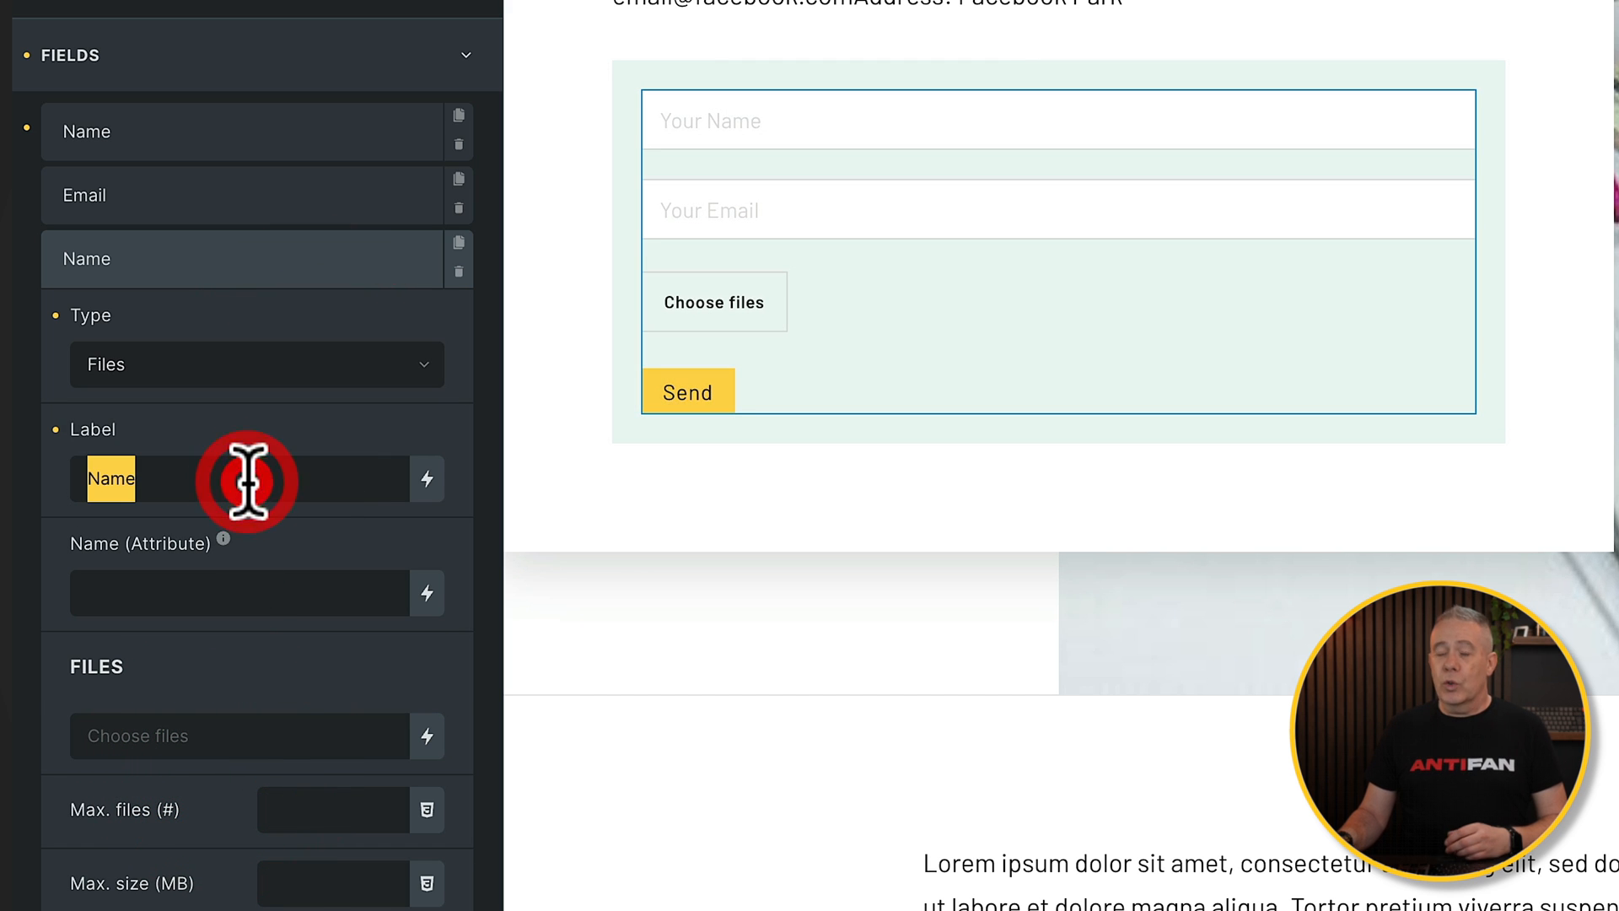
text(Resume)
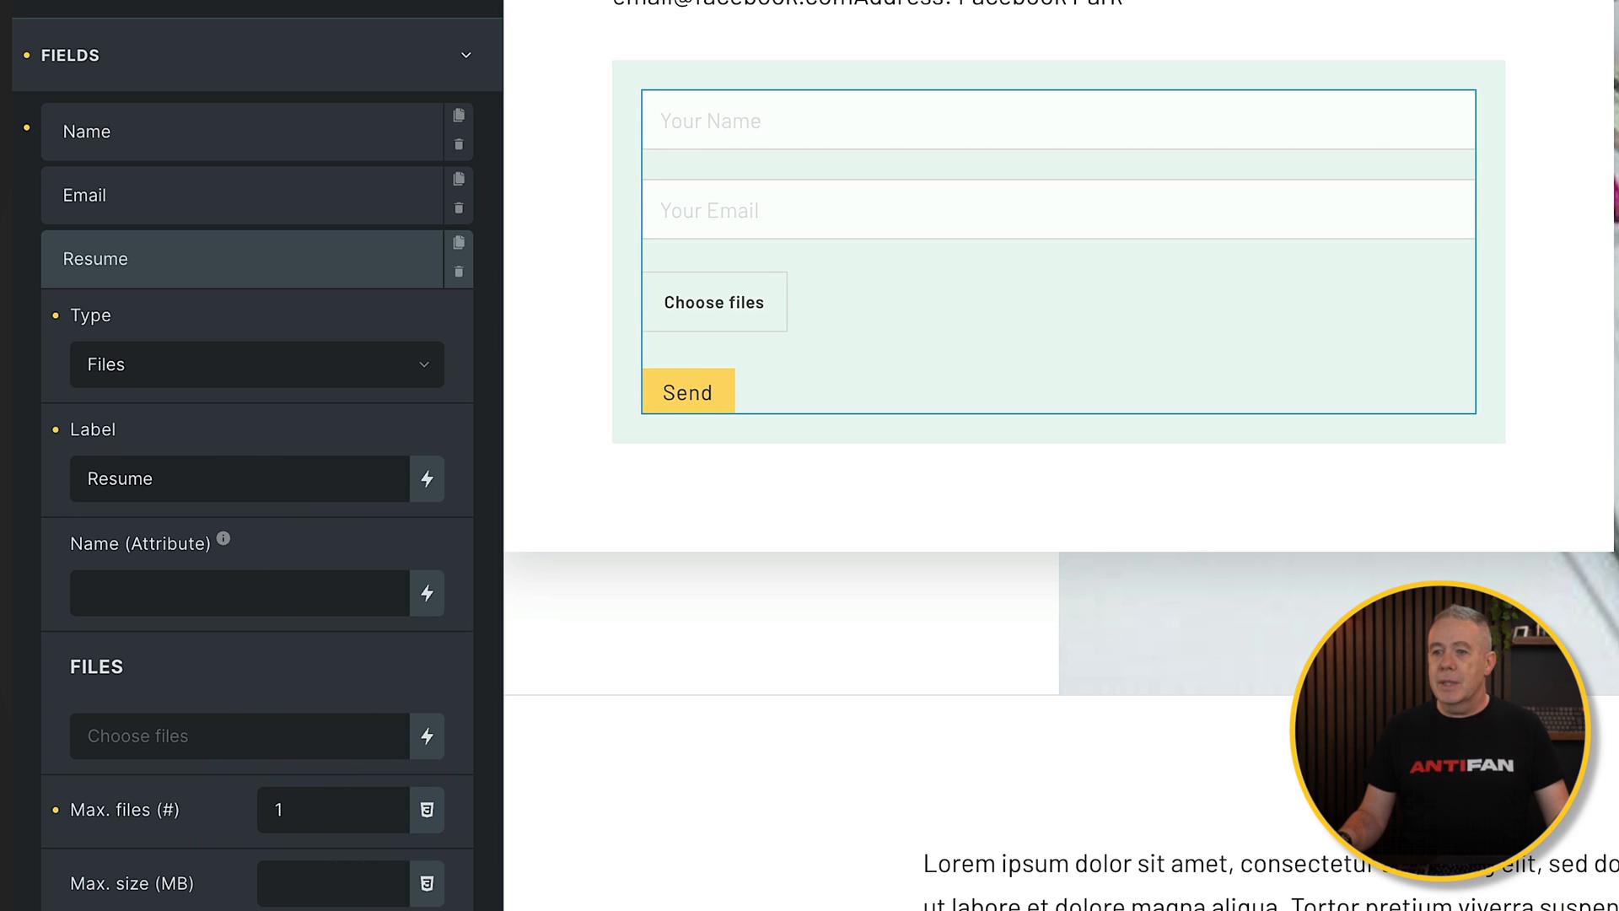
text(10)
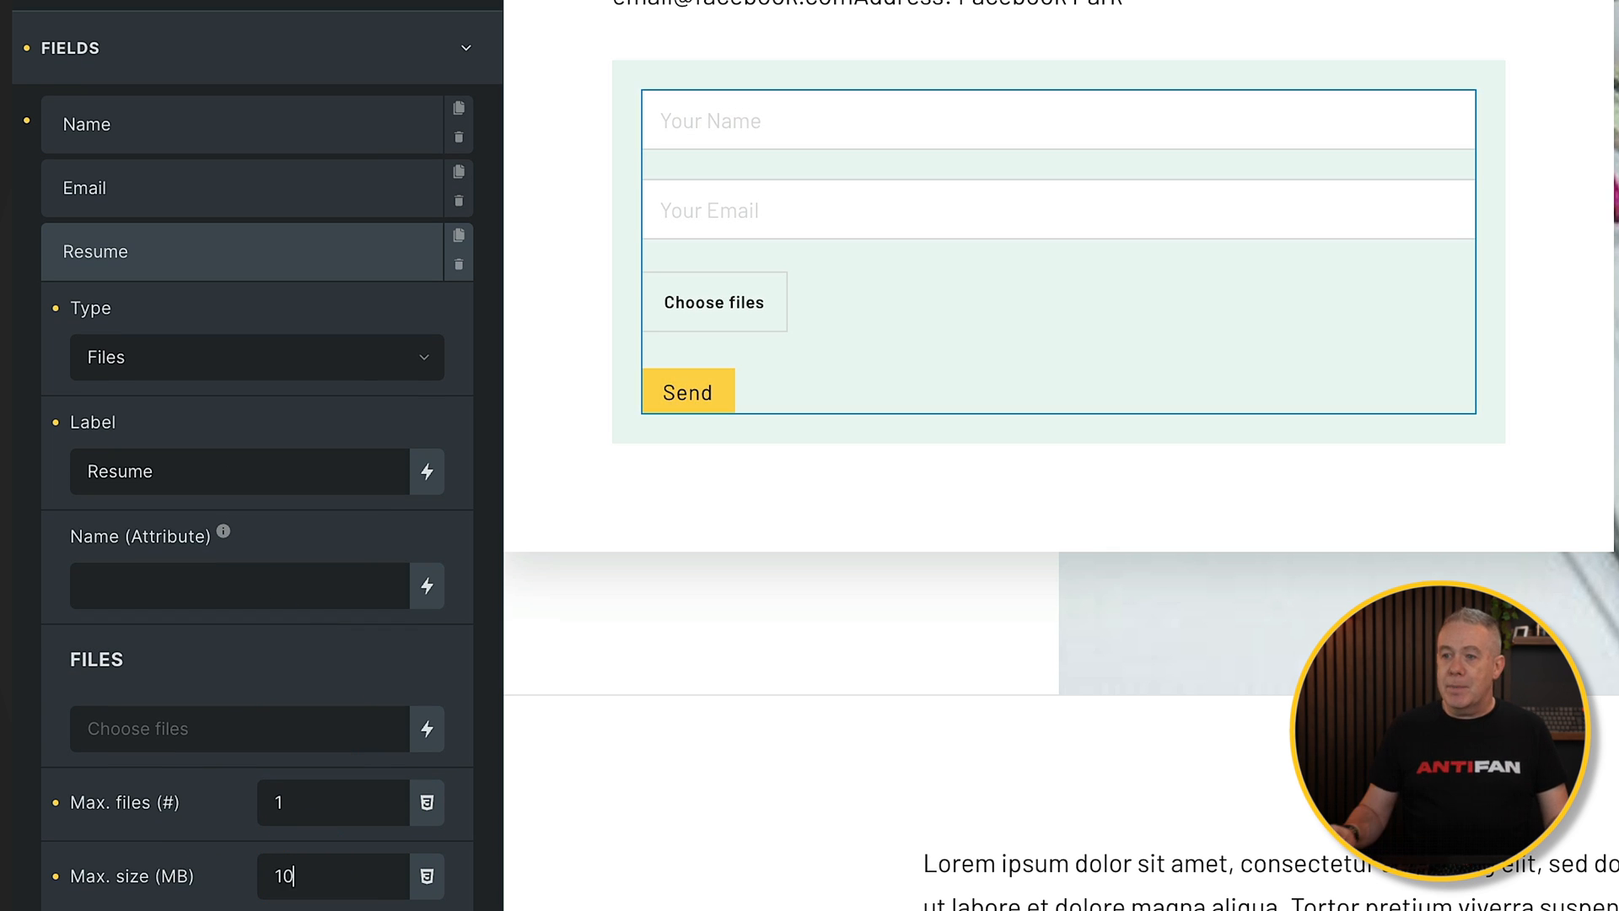
Step: Save uploaded resumes in the media library and allow only pdf format
scroll(down, 3)
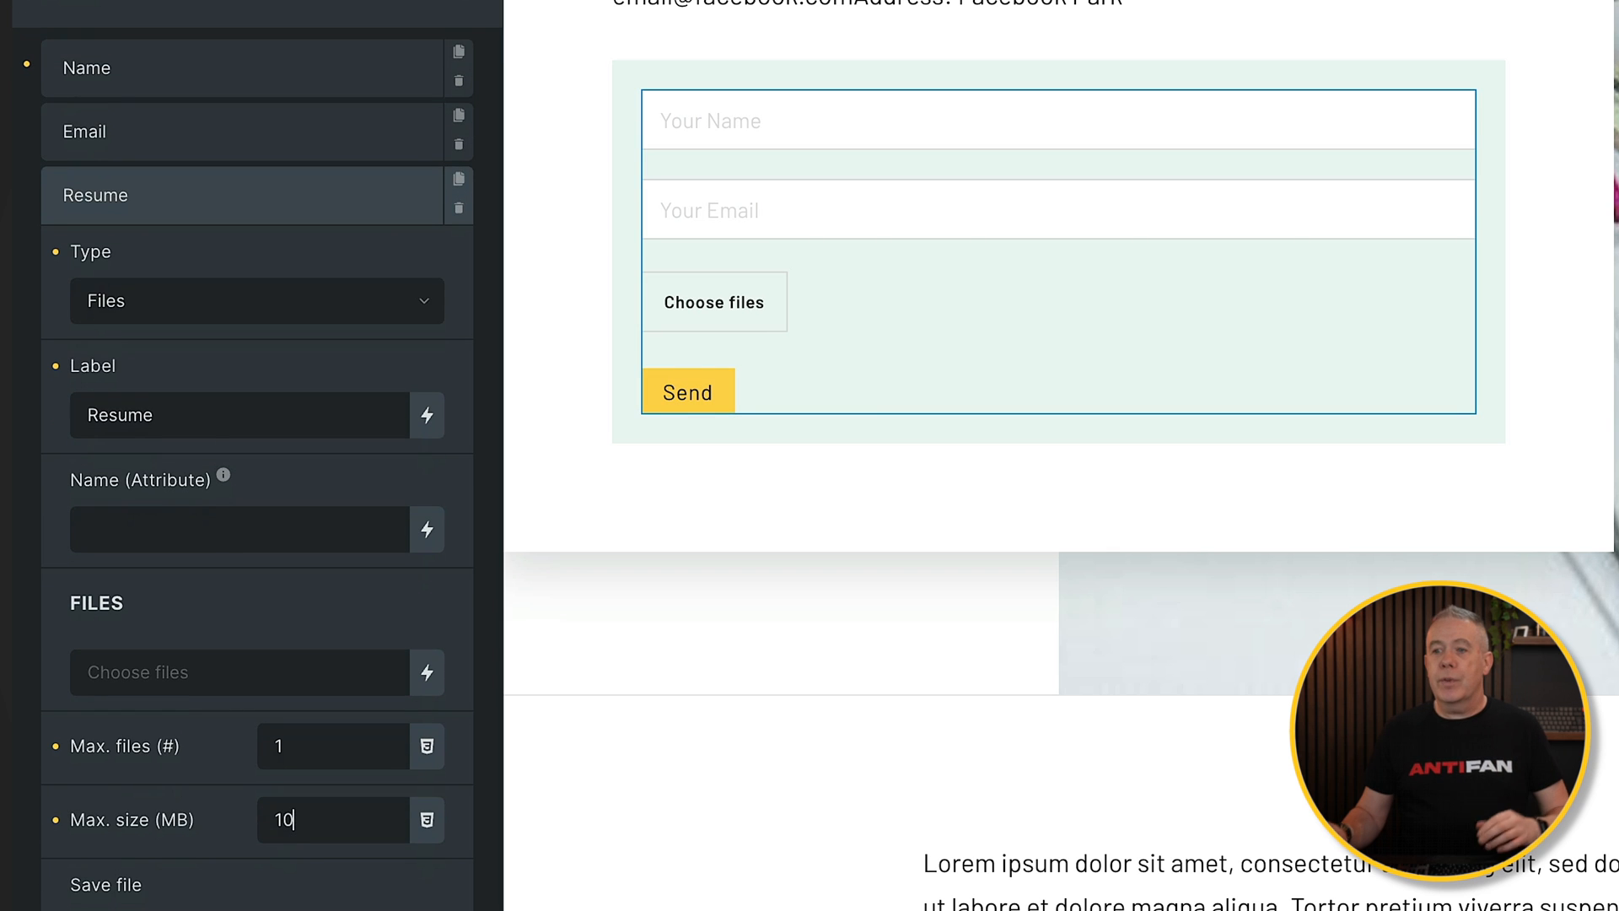
click(256, 701)
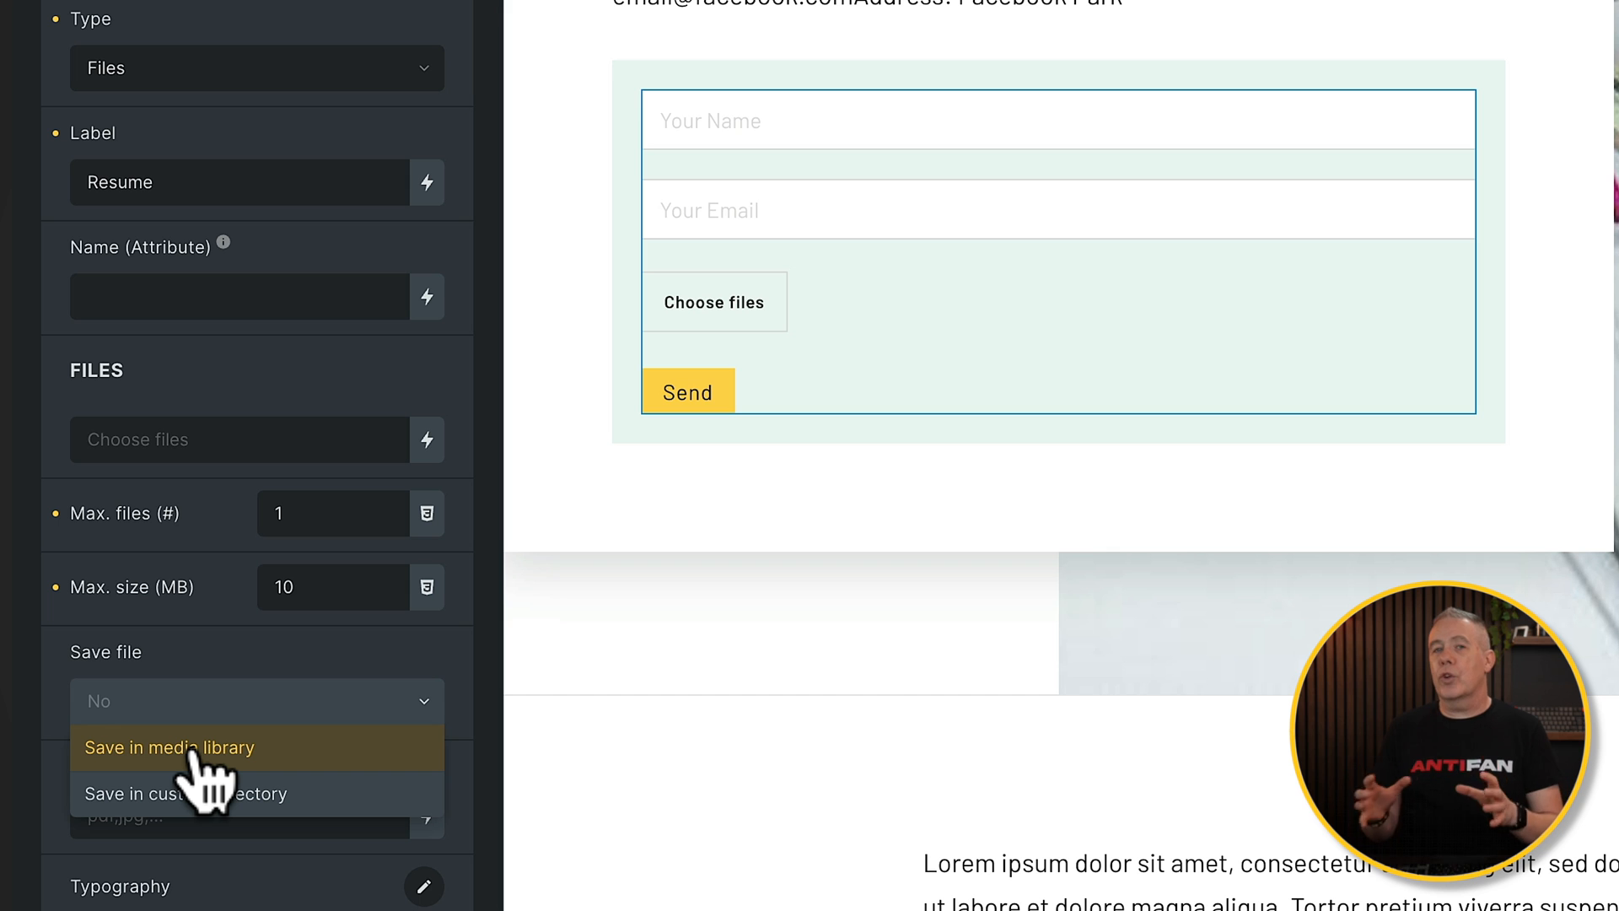
mouse_move(186, 792)
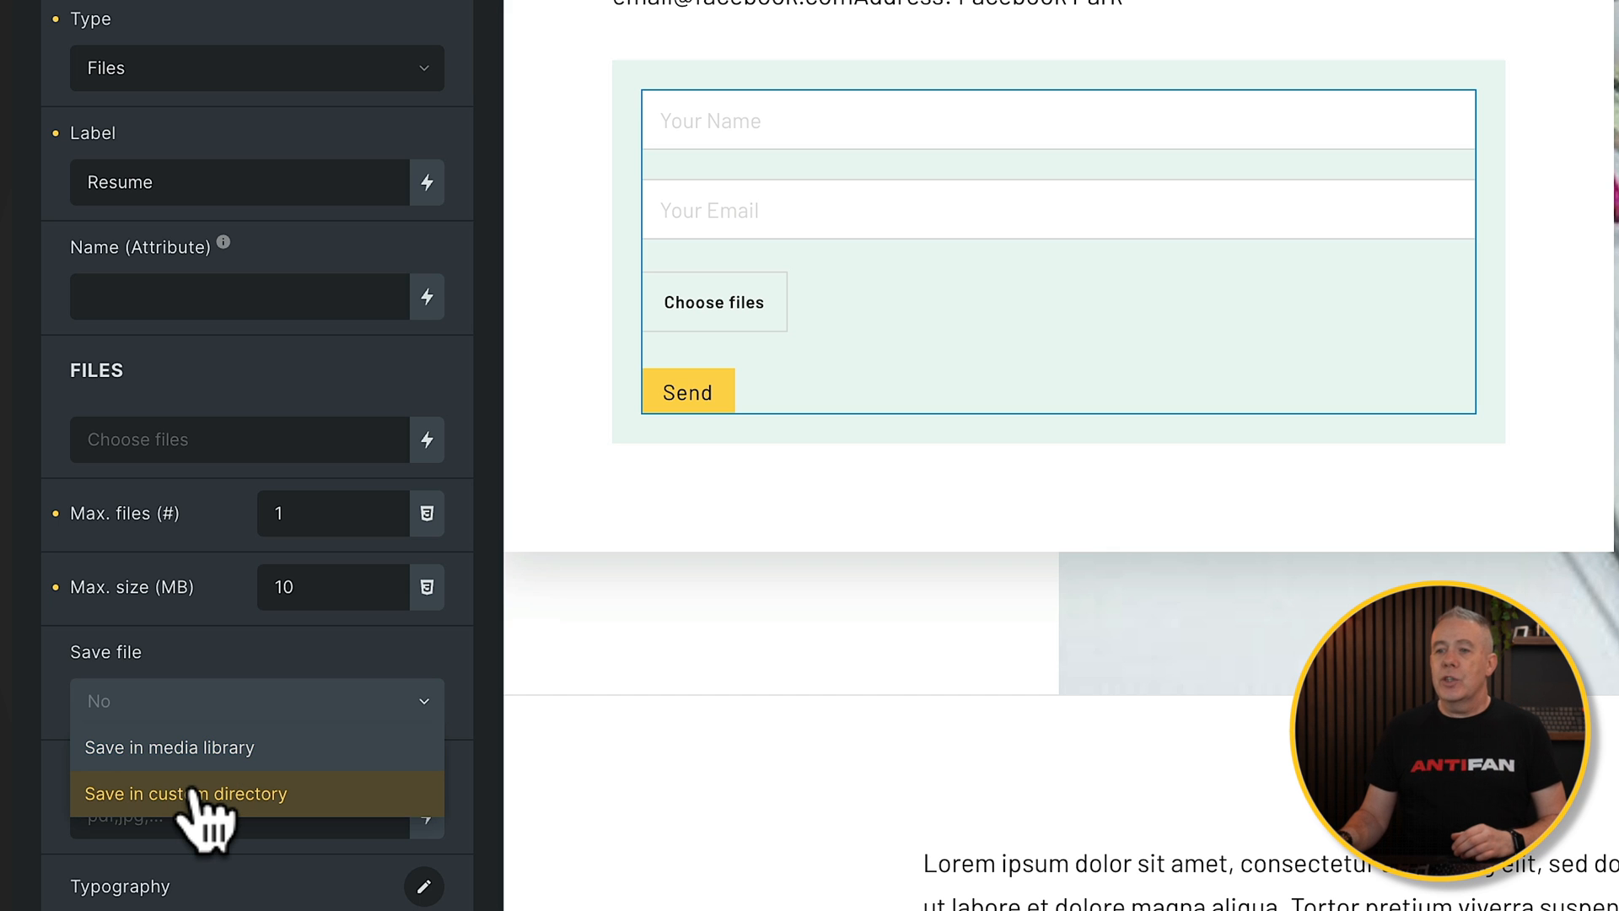
mouse_move(228, 748)
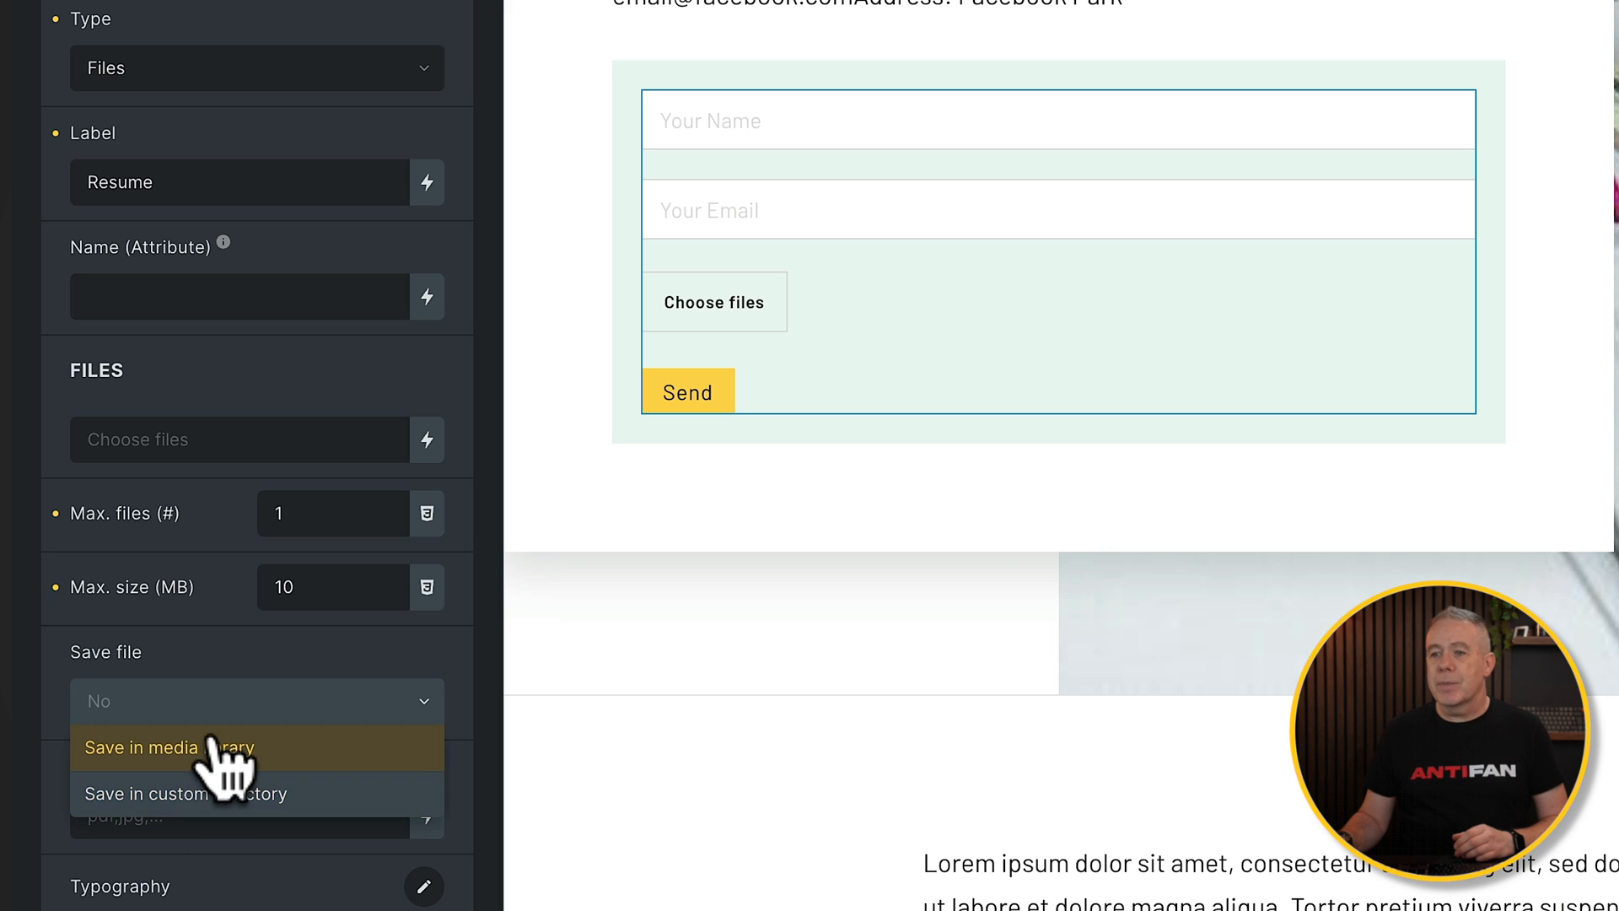
click(170, 747)
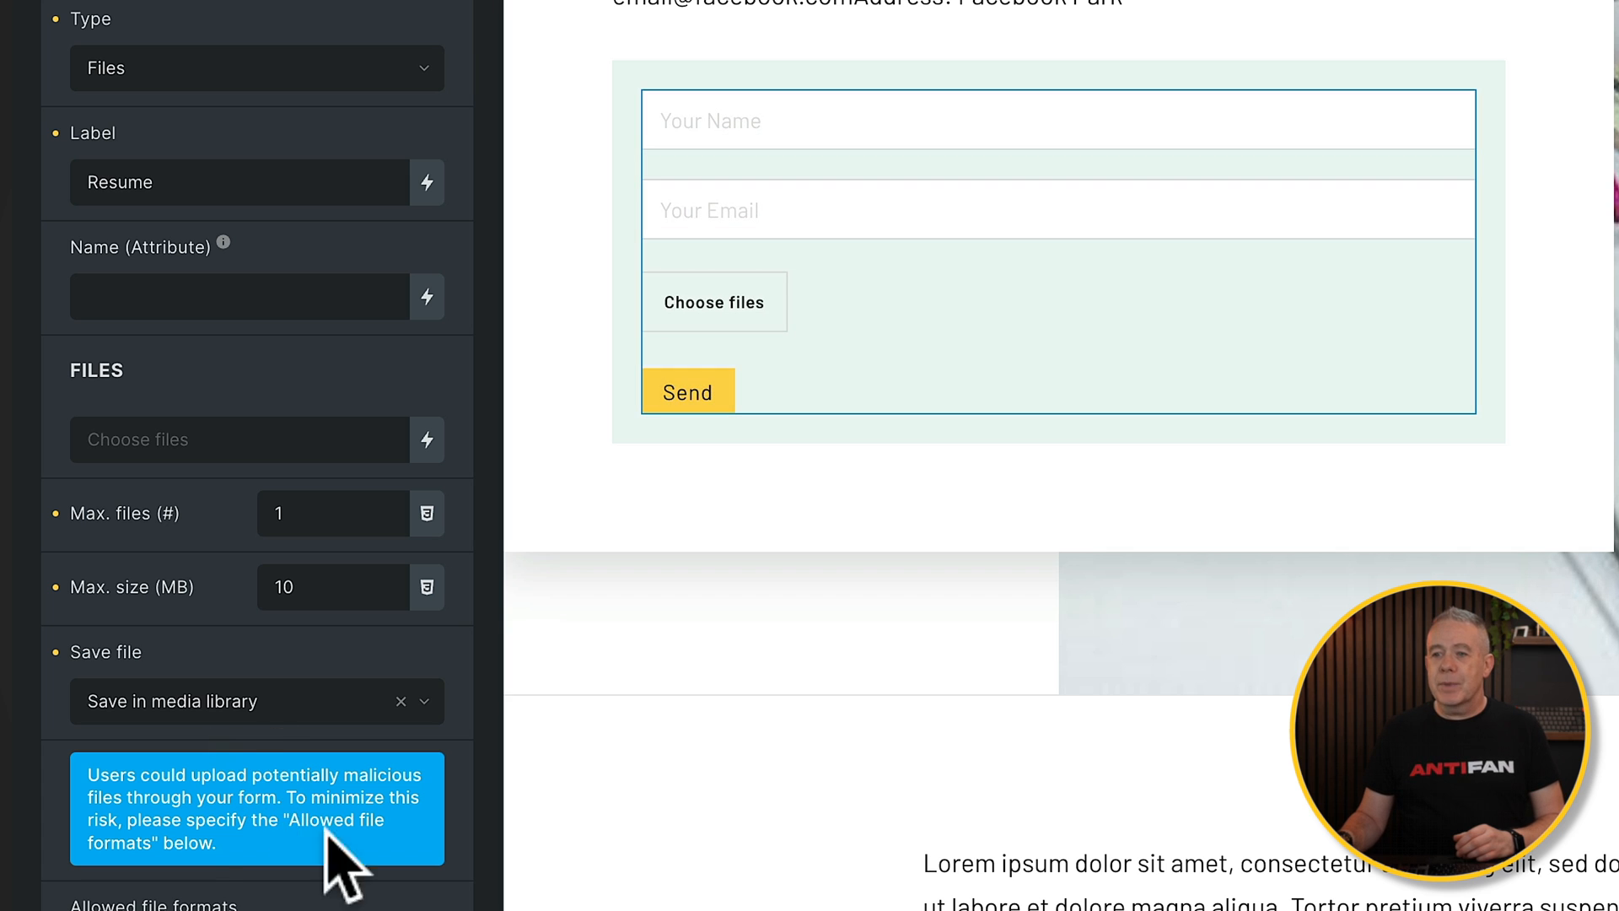
scroll(down, 3)
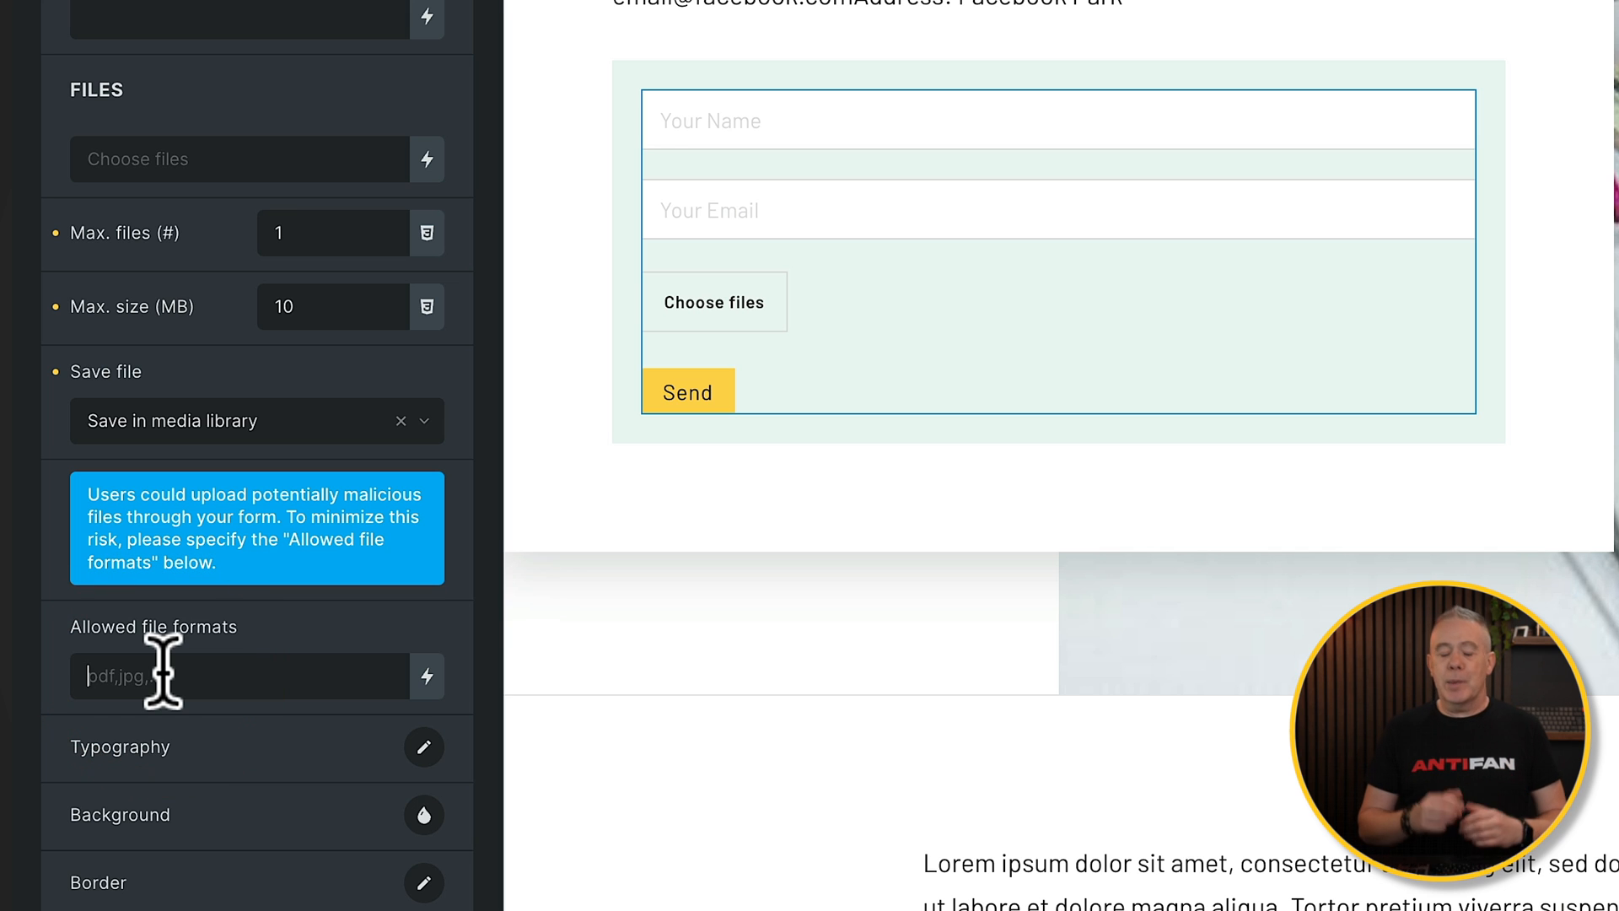
text(pdf)
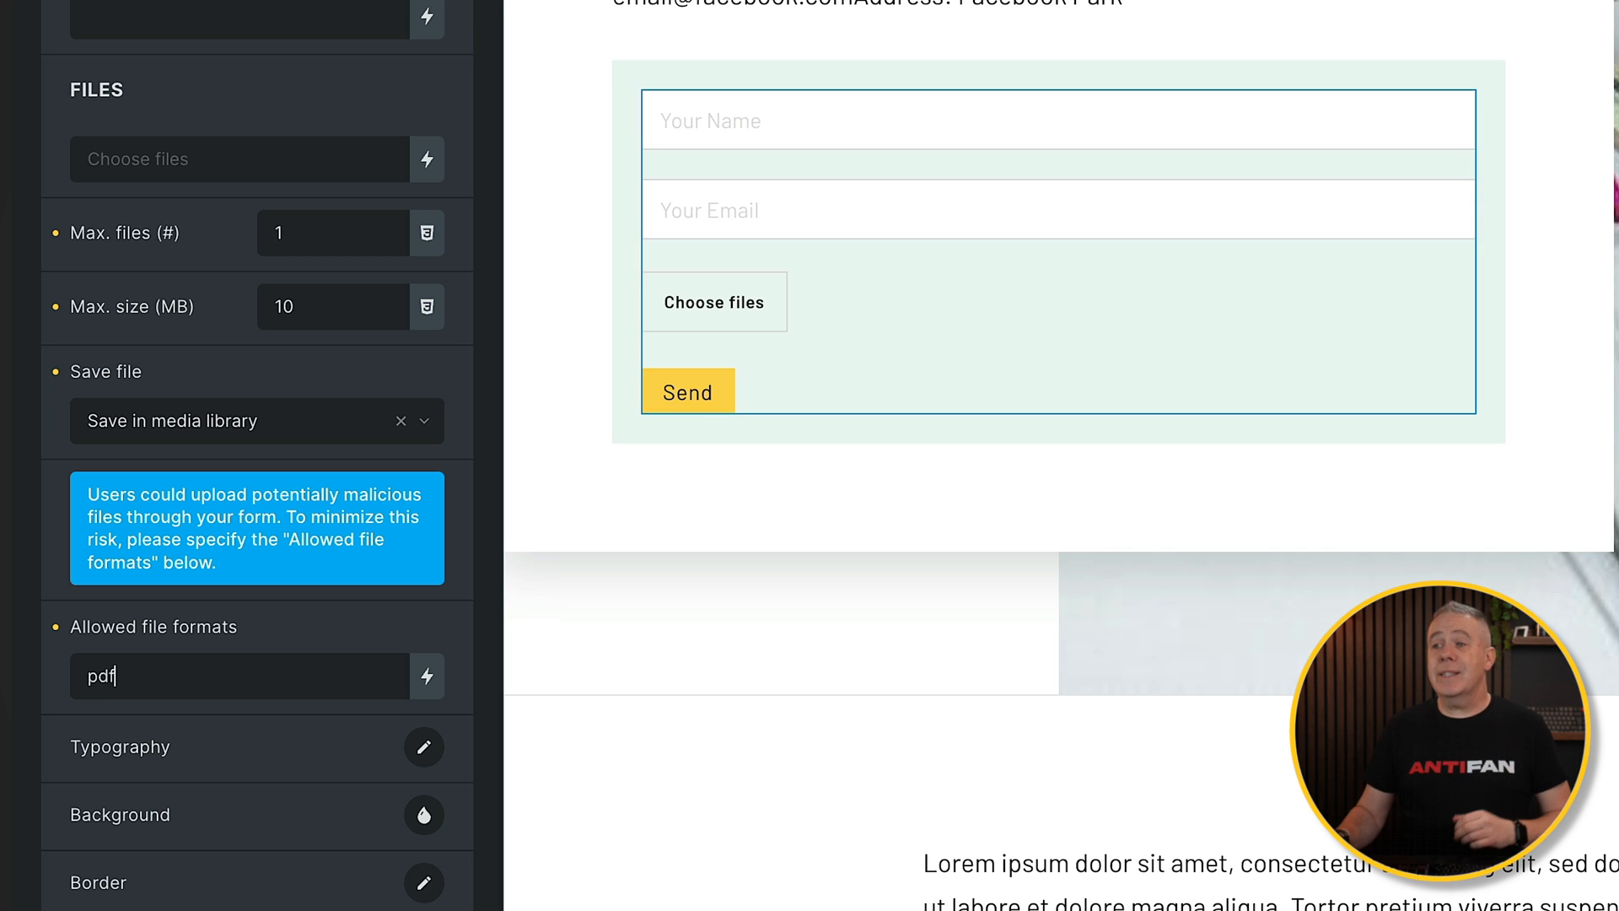
mouse_move(433, 769)
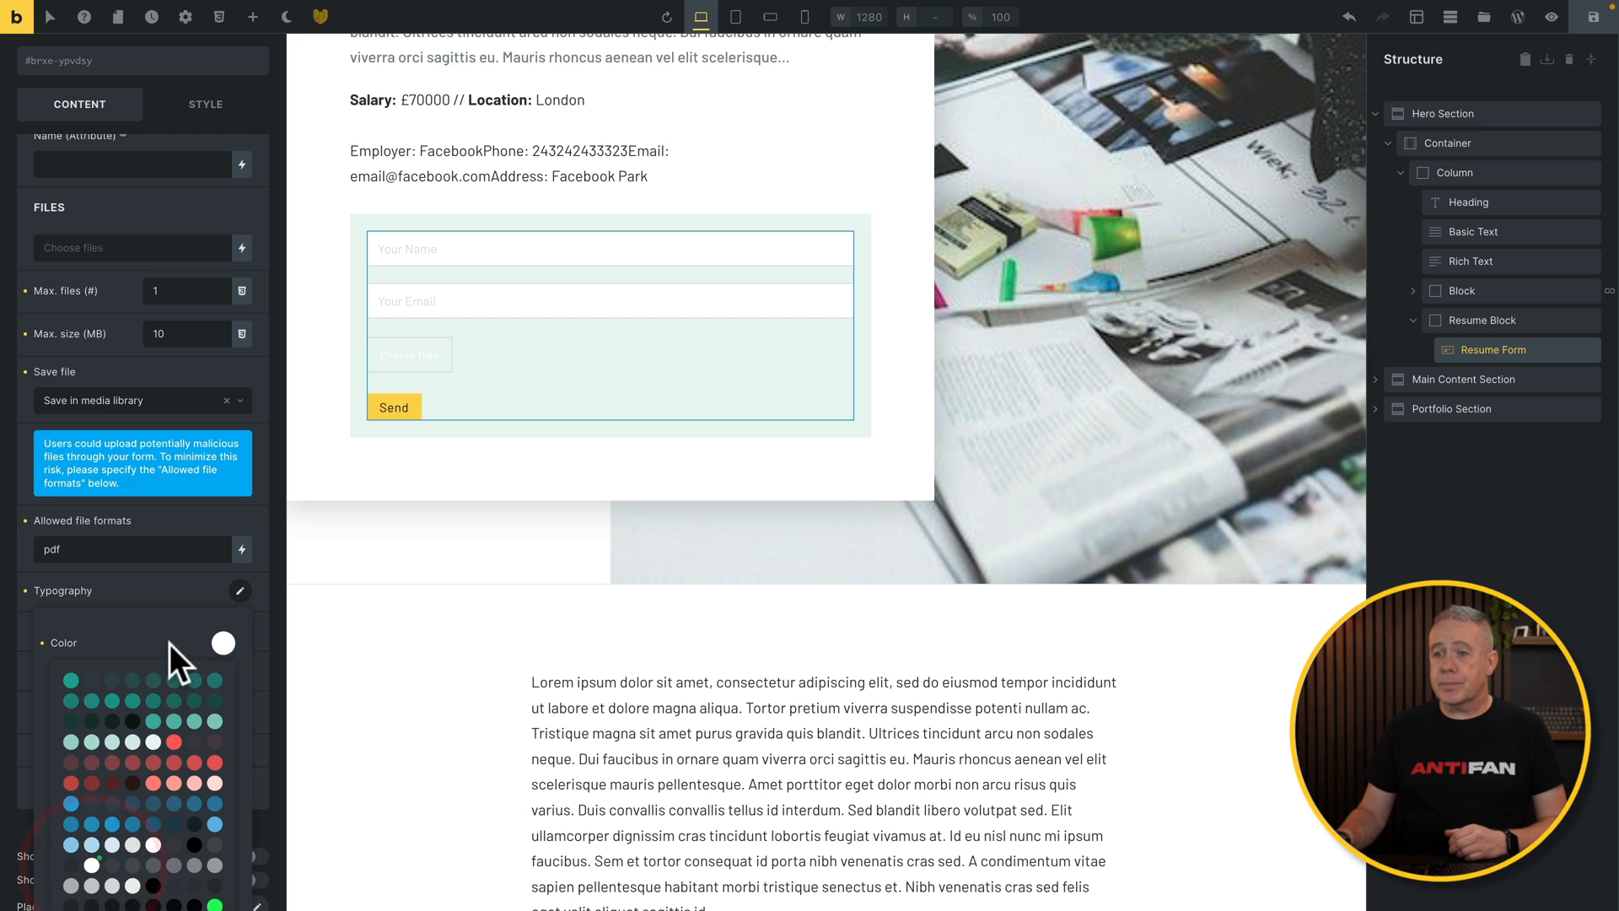
Step: Style the upload button text white, 1.8rem, capitalized, weight 600, and start choosing its background colour
click(223, 643)
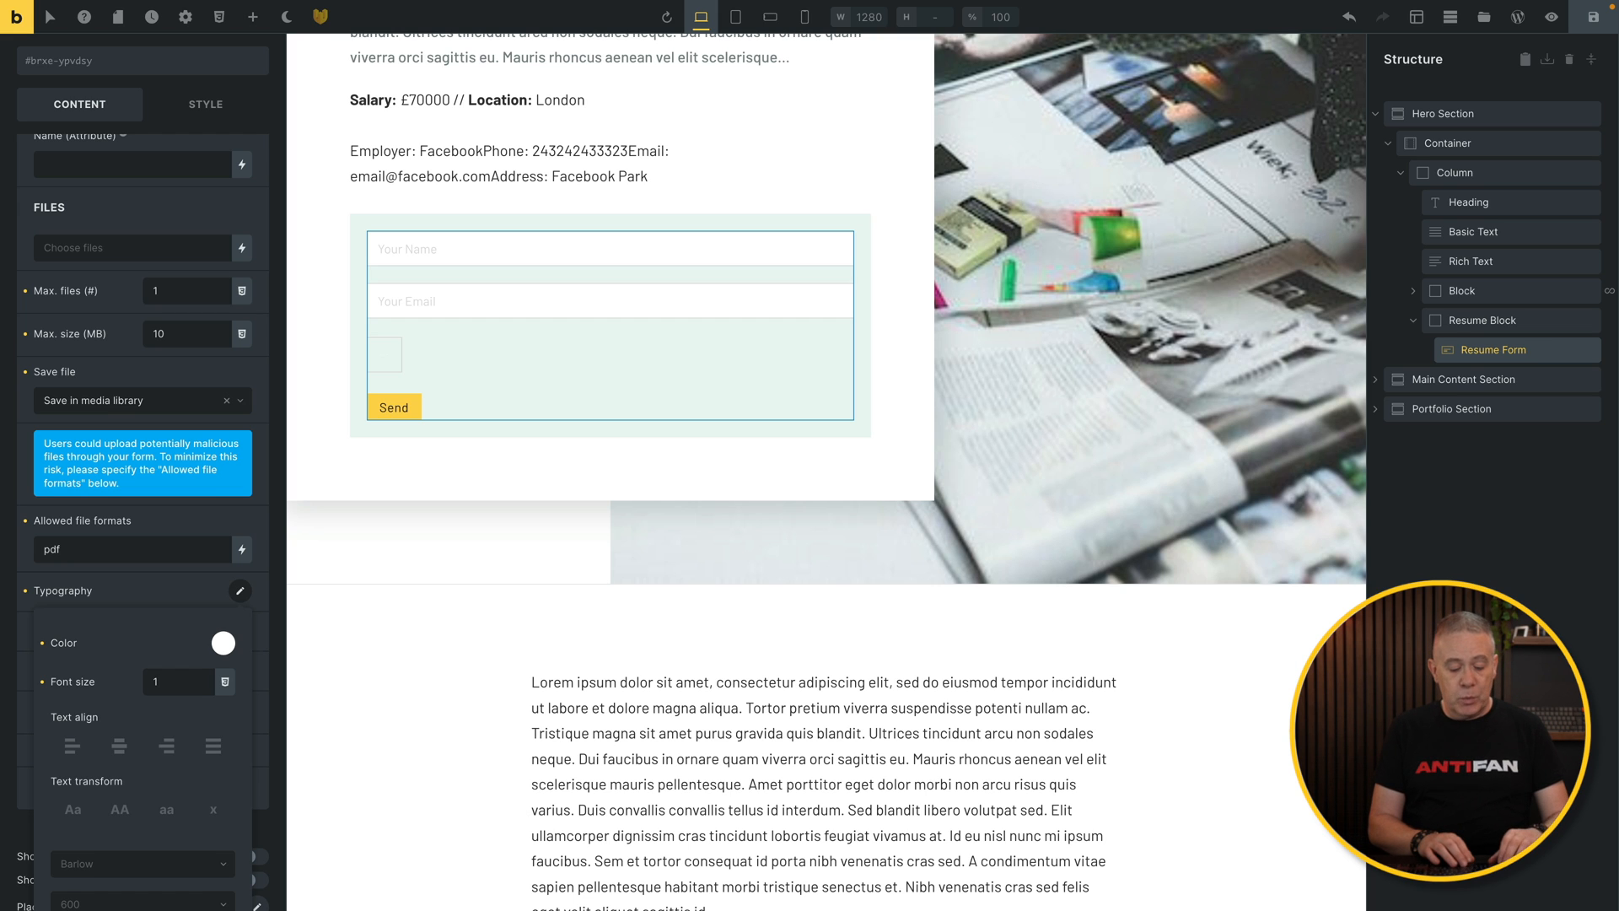
text(1.8rem)
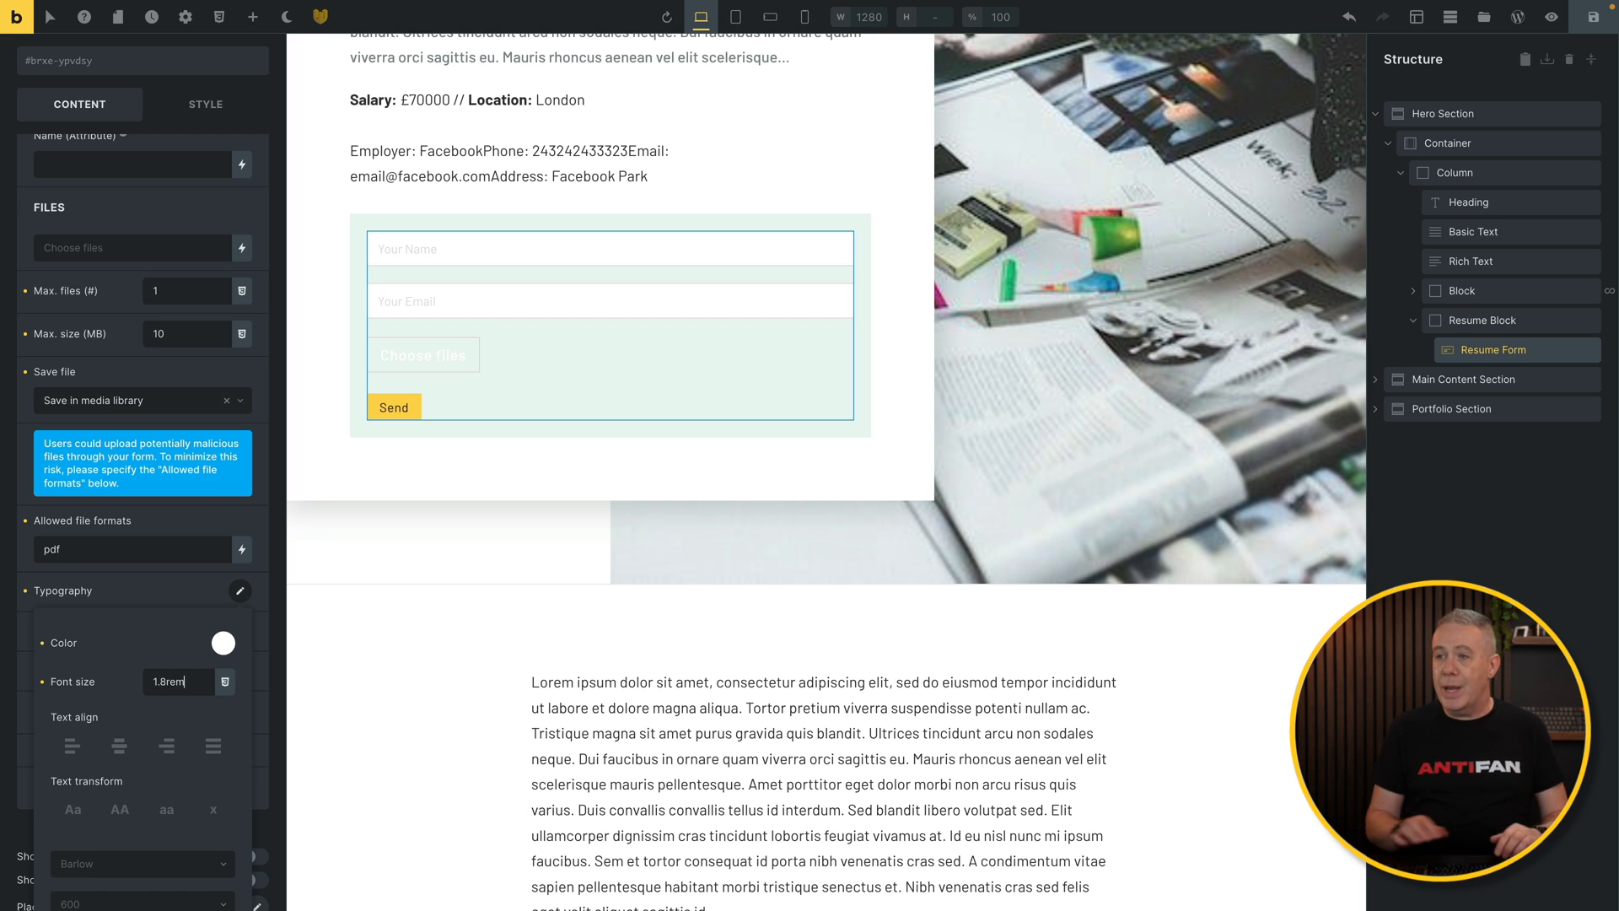
click(73, 810)
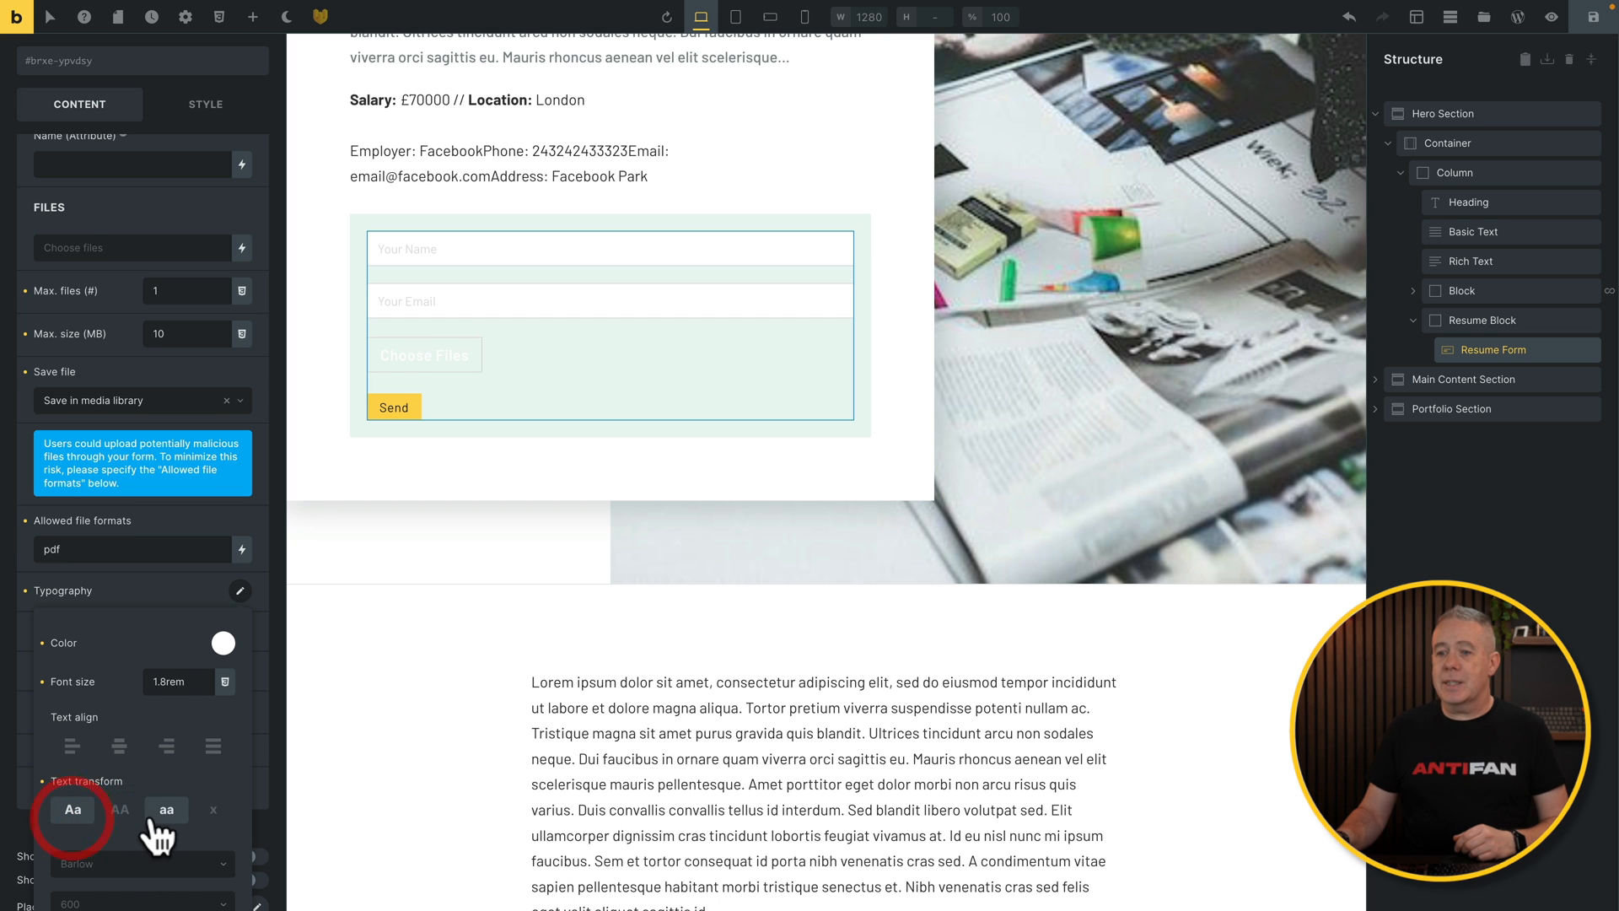
click(142, 742)
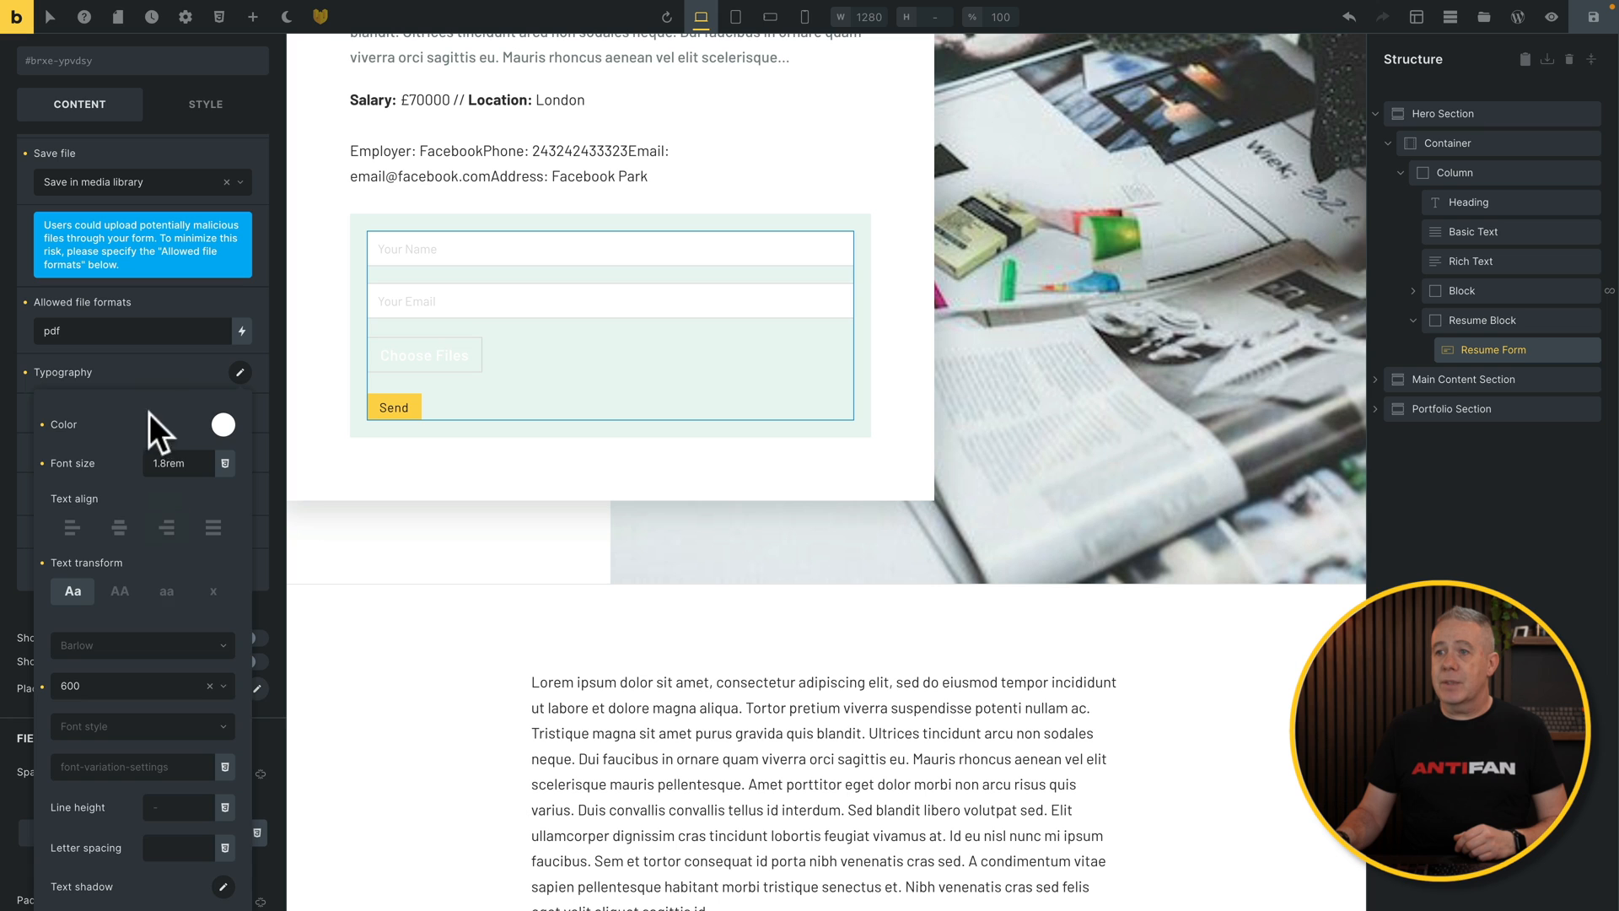
click(222, 425)
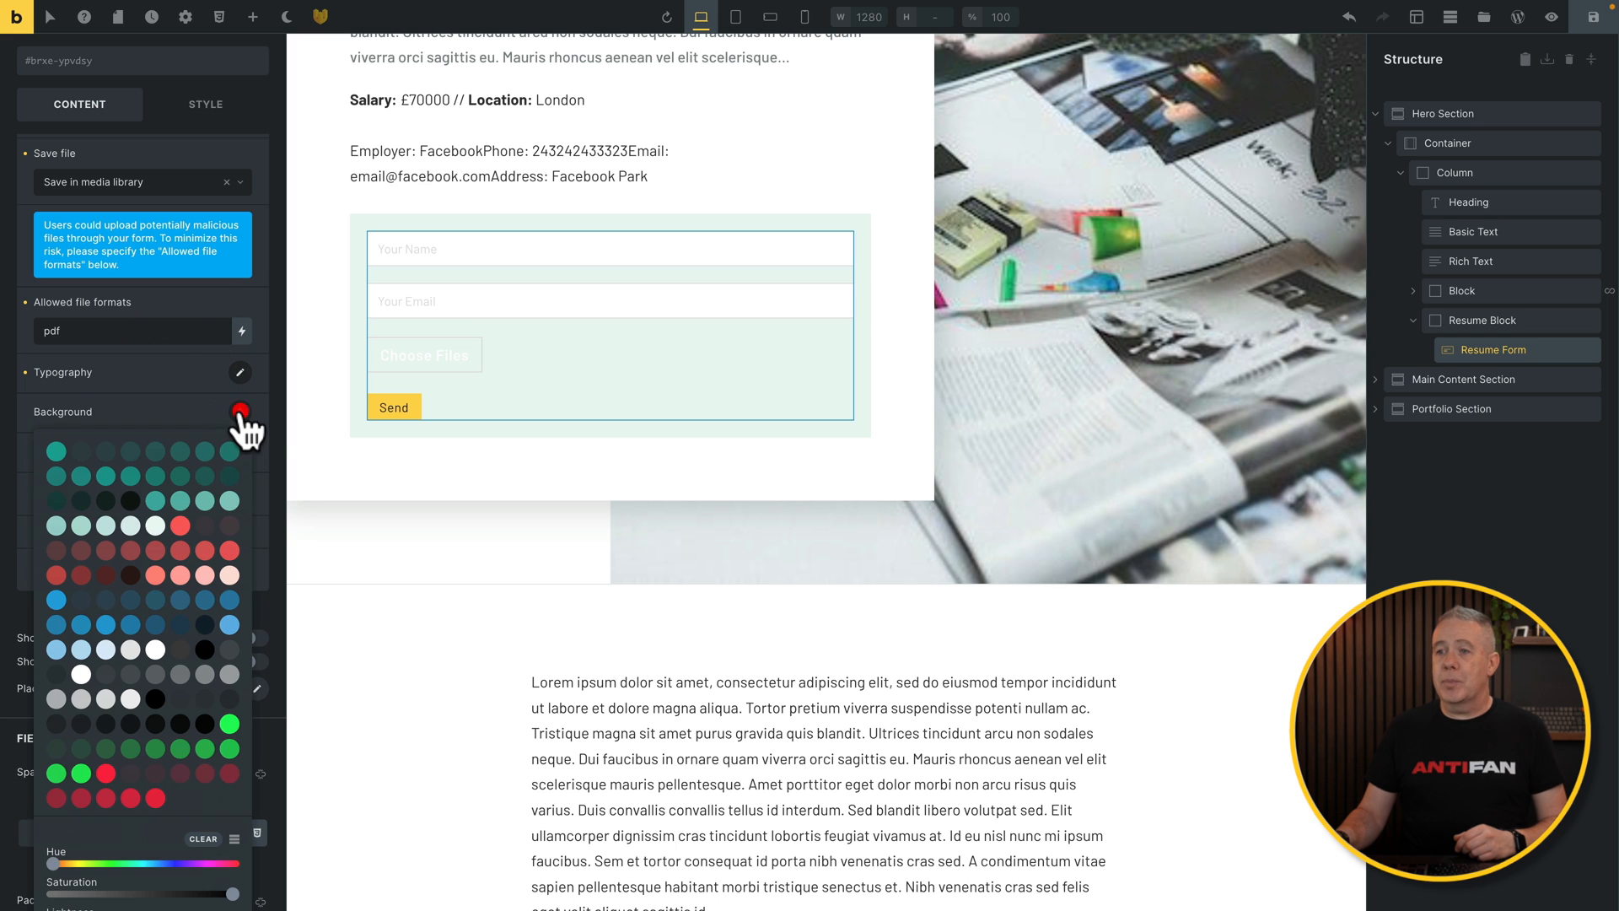
mouse_move(155, 499)
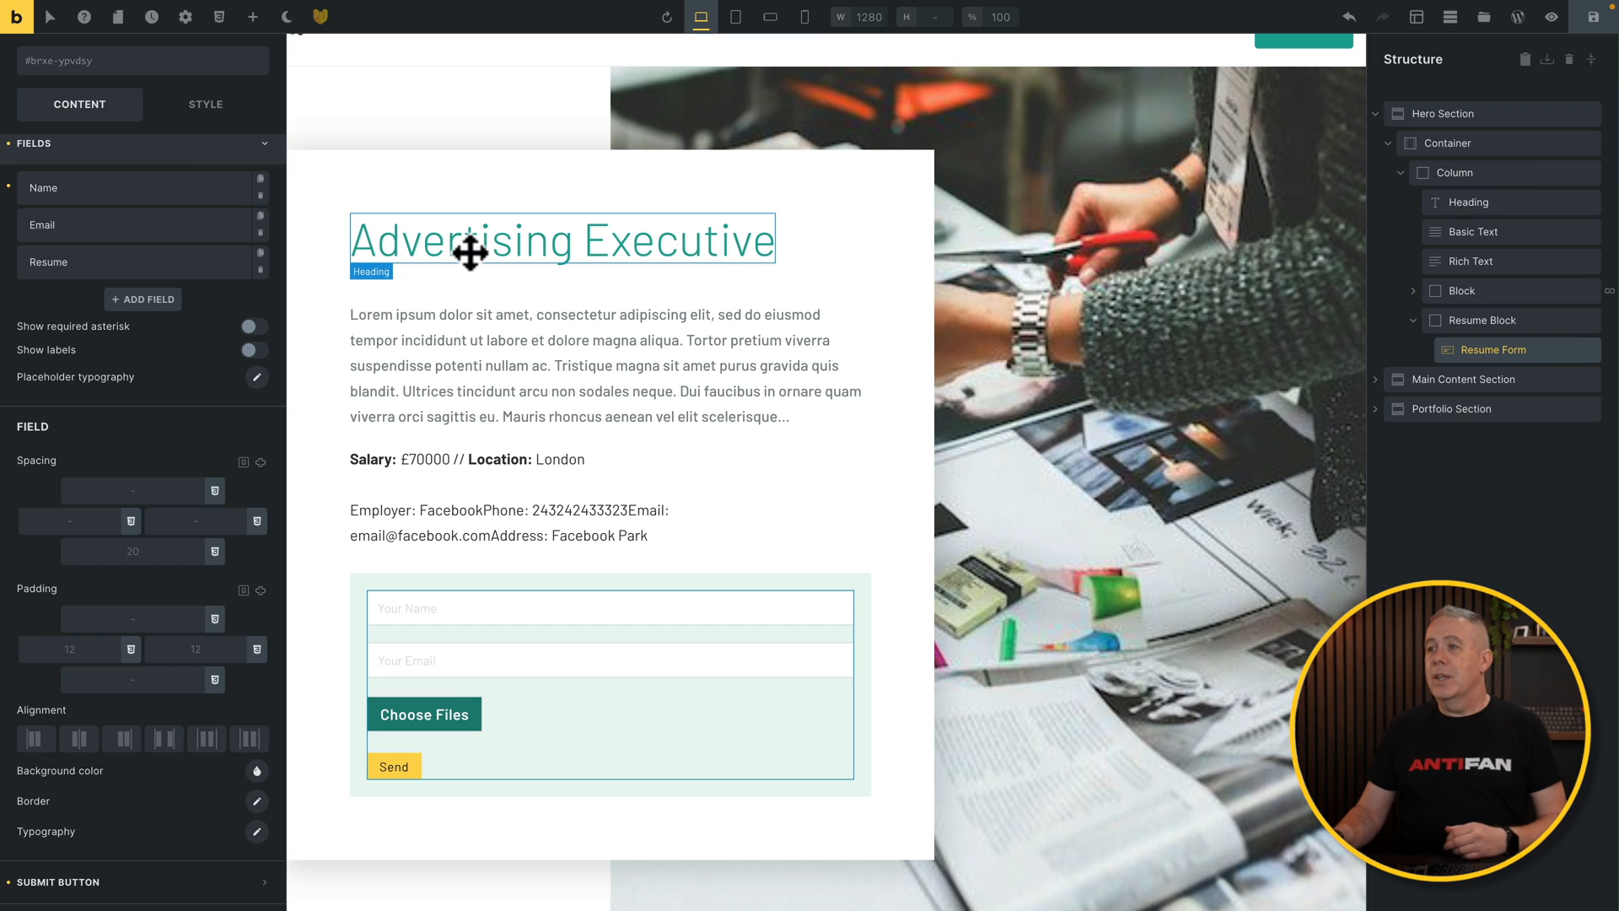
Step: Add a new form field and set its type to Hidden
click(609, 366)
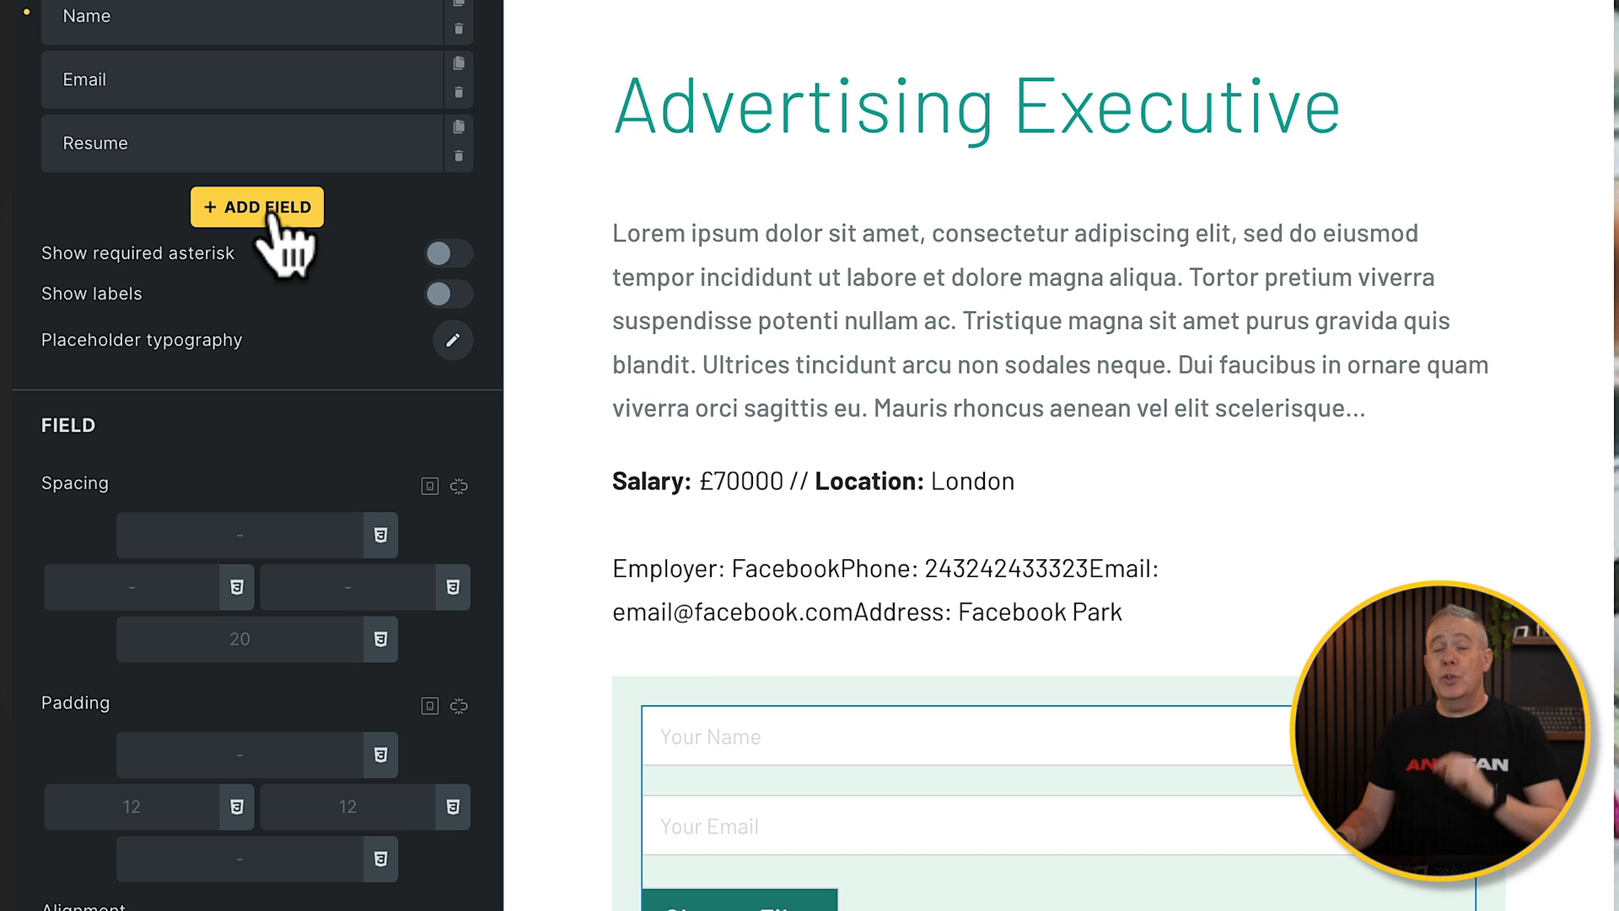
click(257, 206)
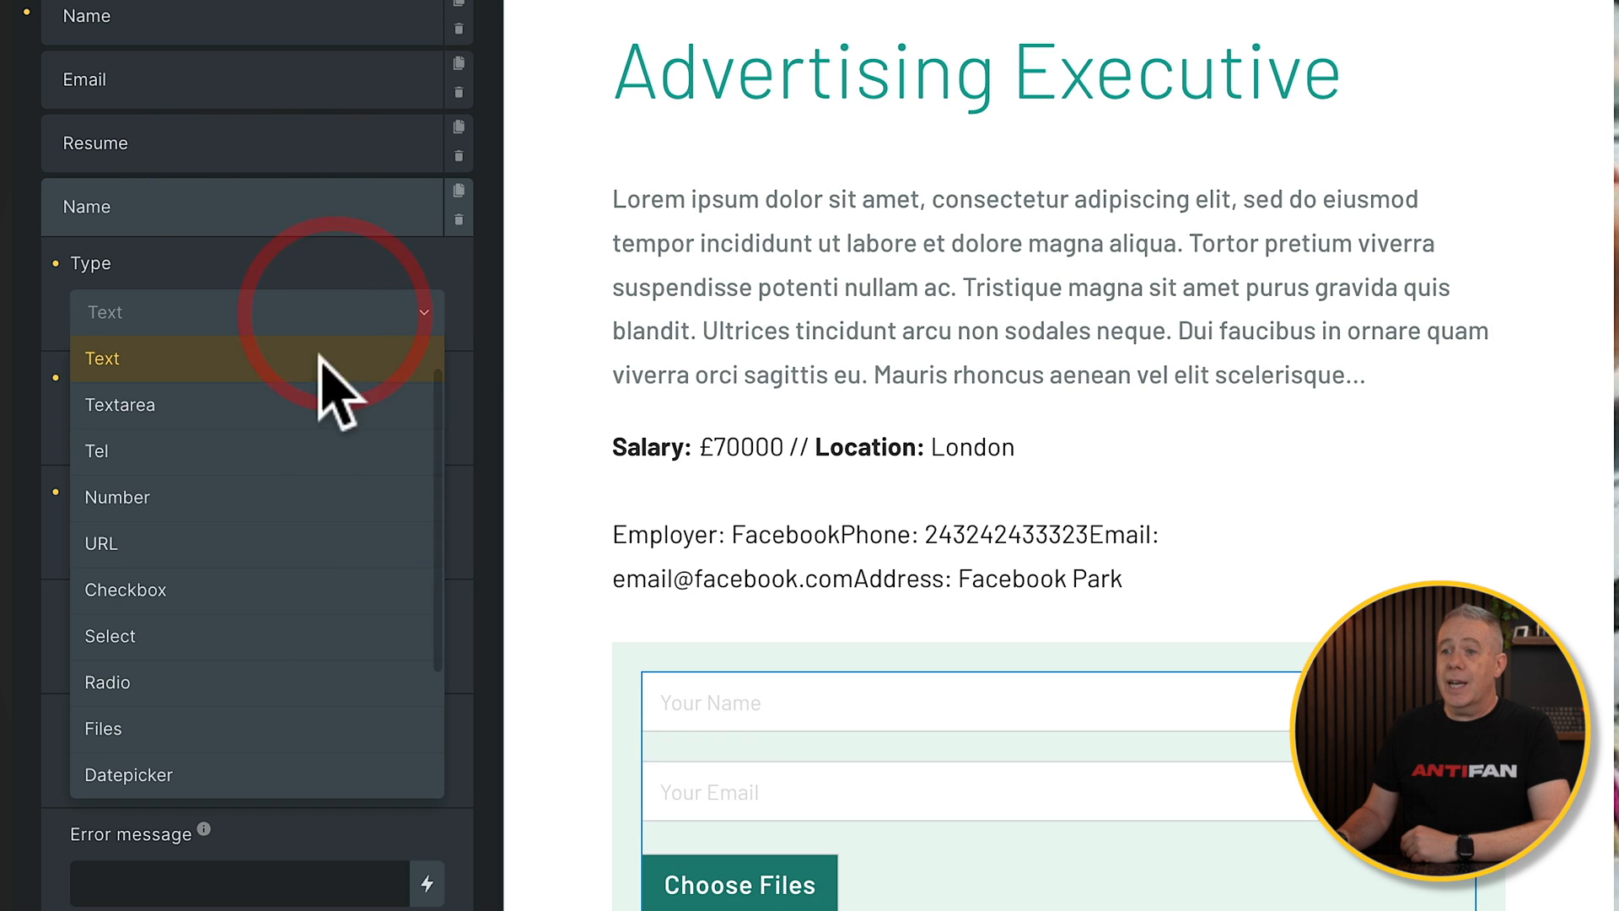
scroll(down, 3)
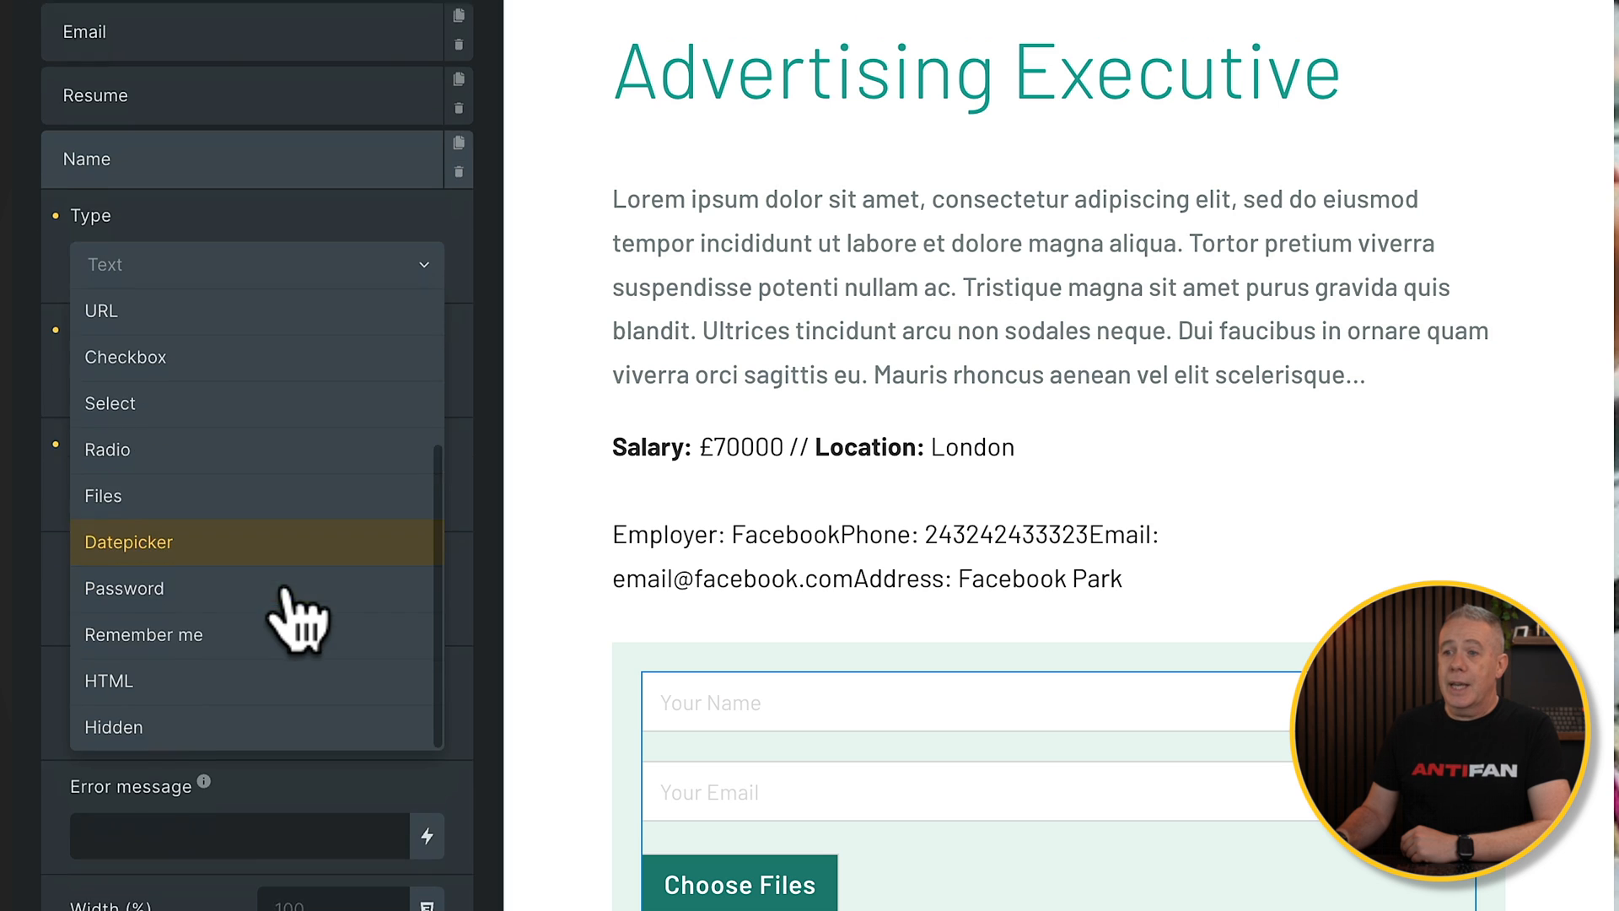
click(113, 726)
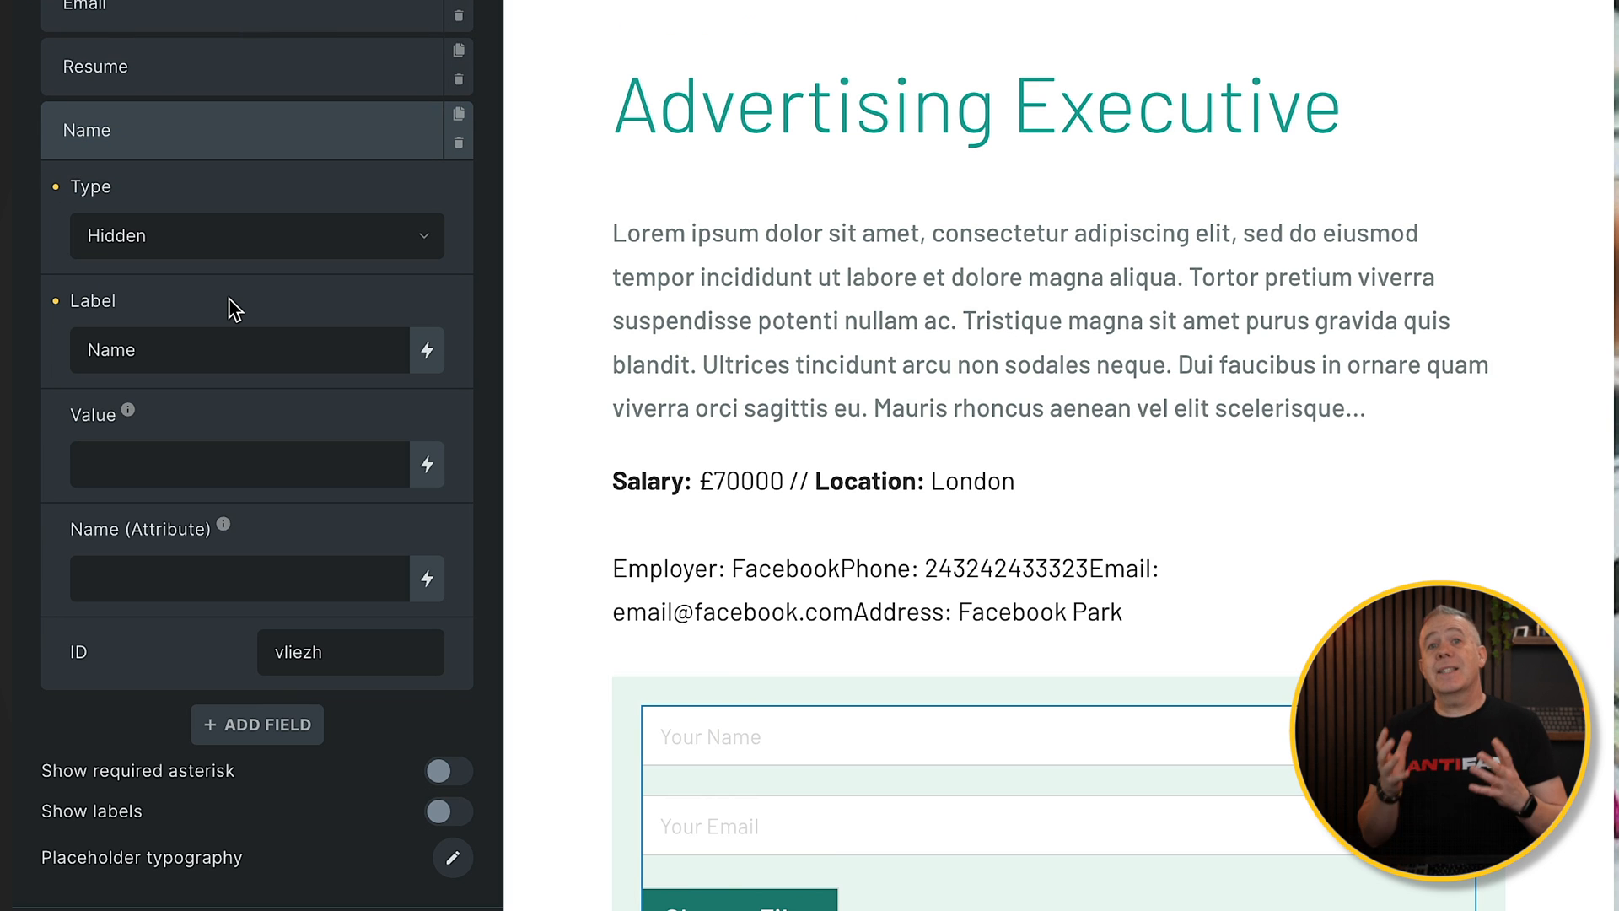
mouse_move(355, 351)
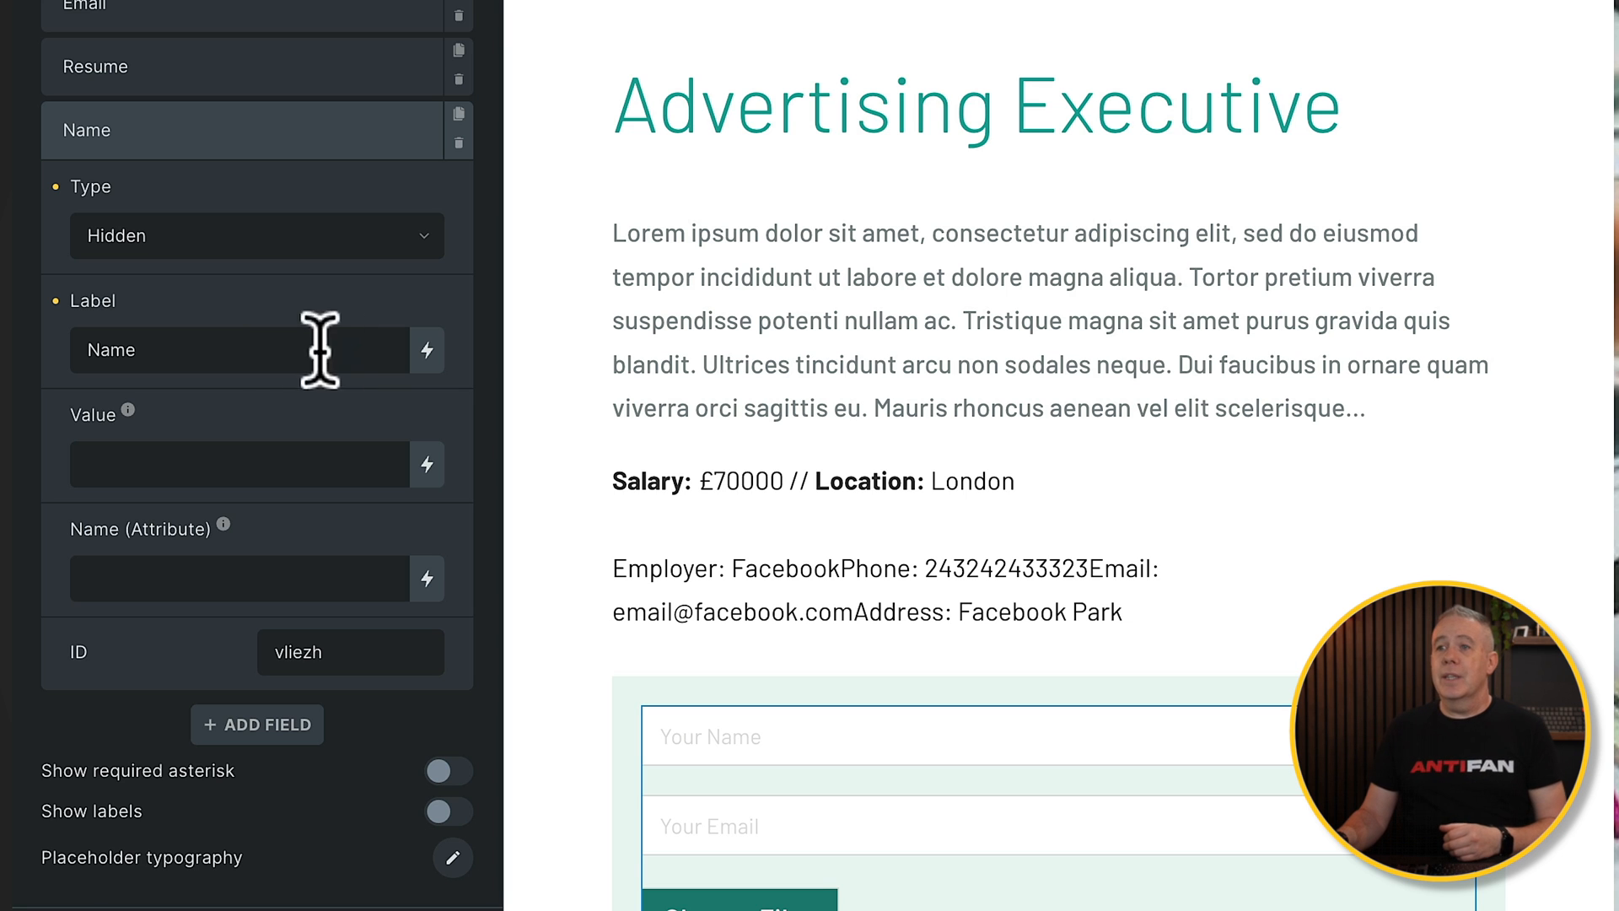
mouse_move(222, 355)
text(URL)
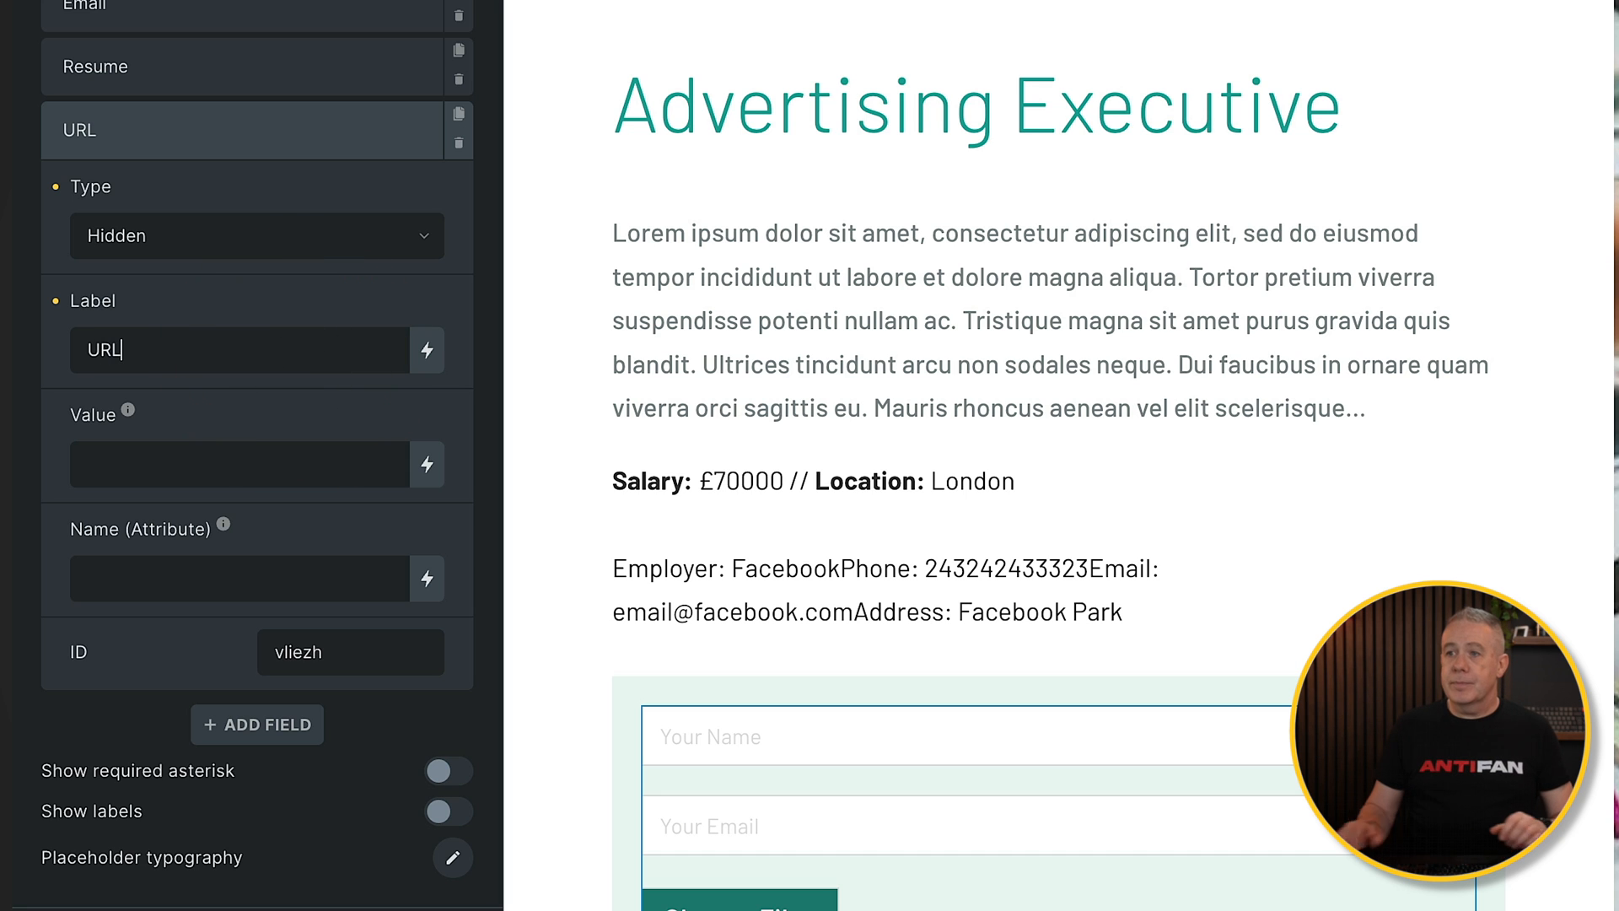
mouse_move(425, 464)
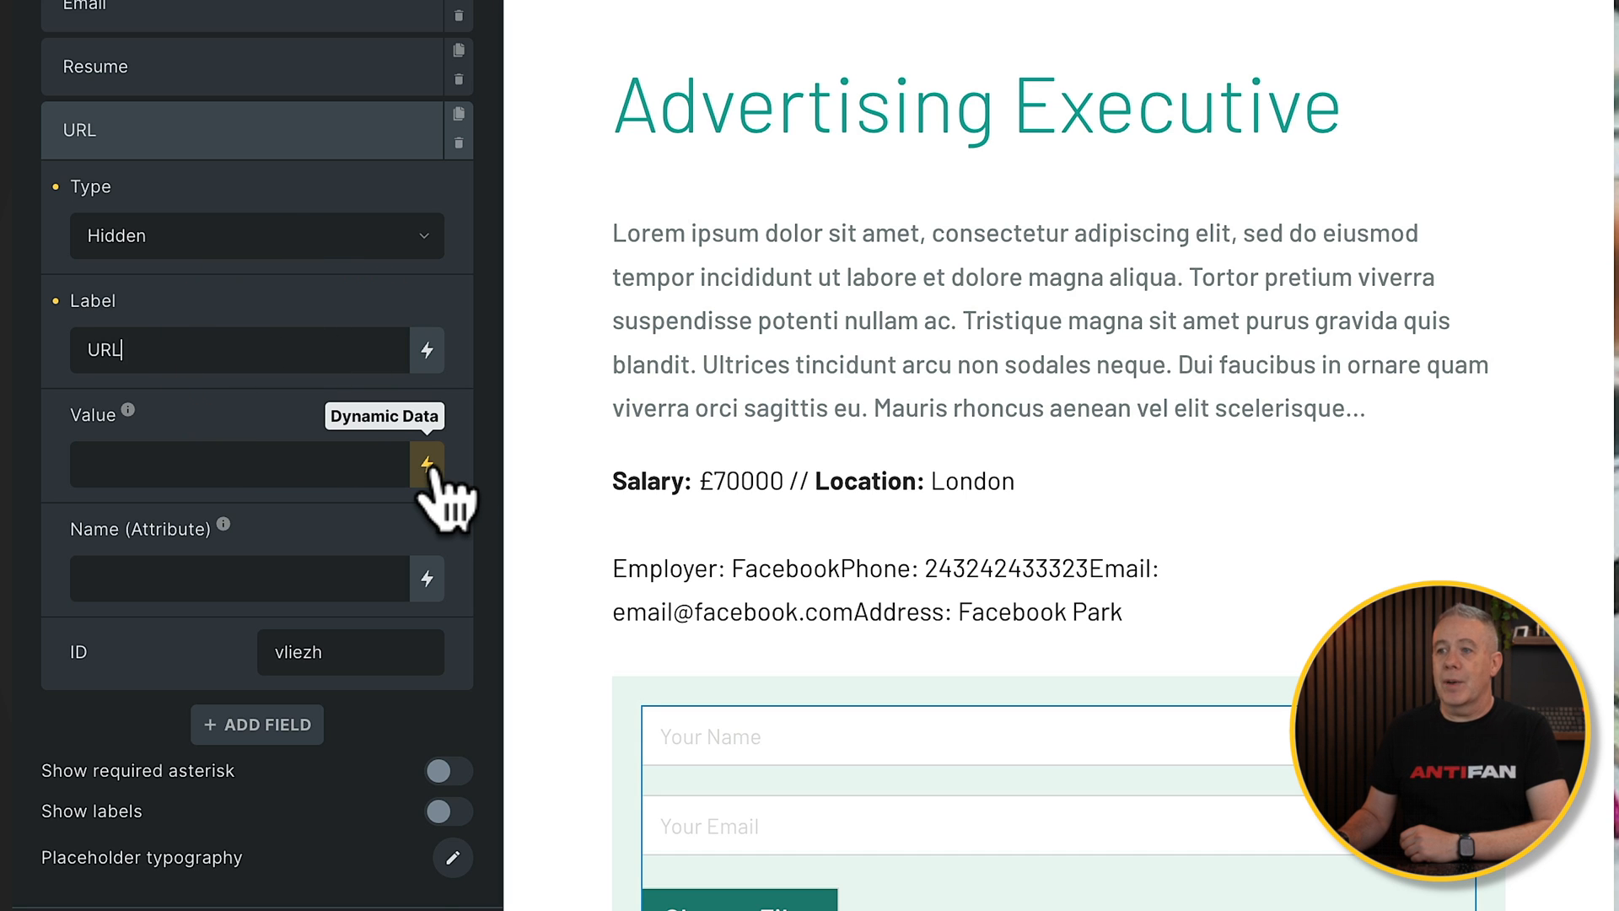
Step: Fill the hidden URL field's value with the Post link dynamic data and collapse it
click(425, 464)
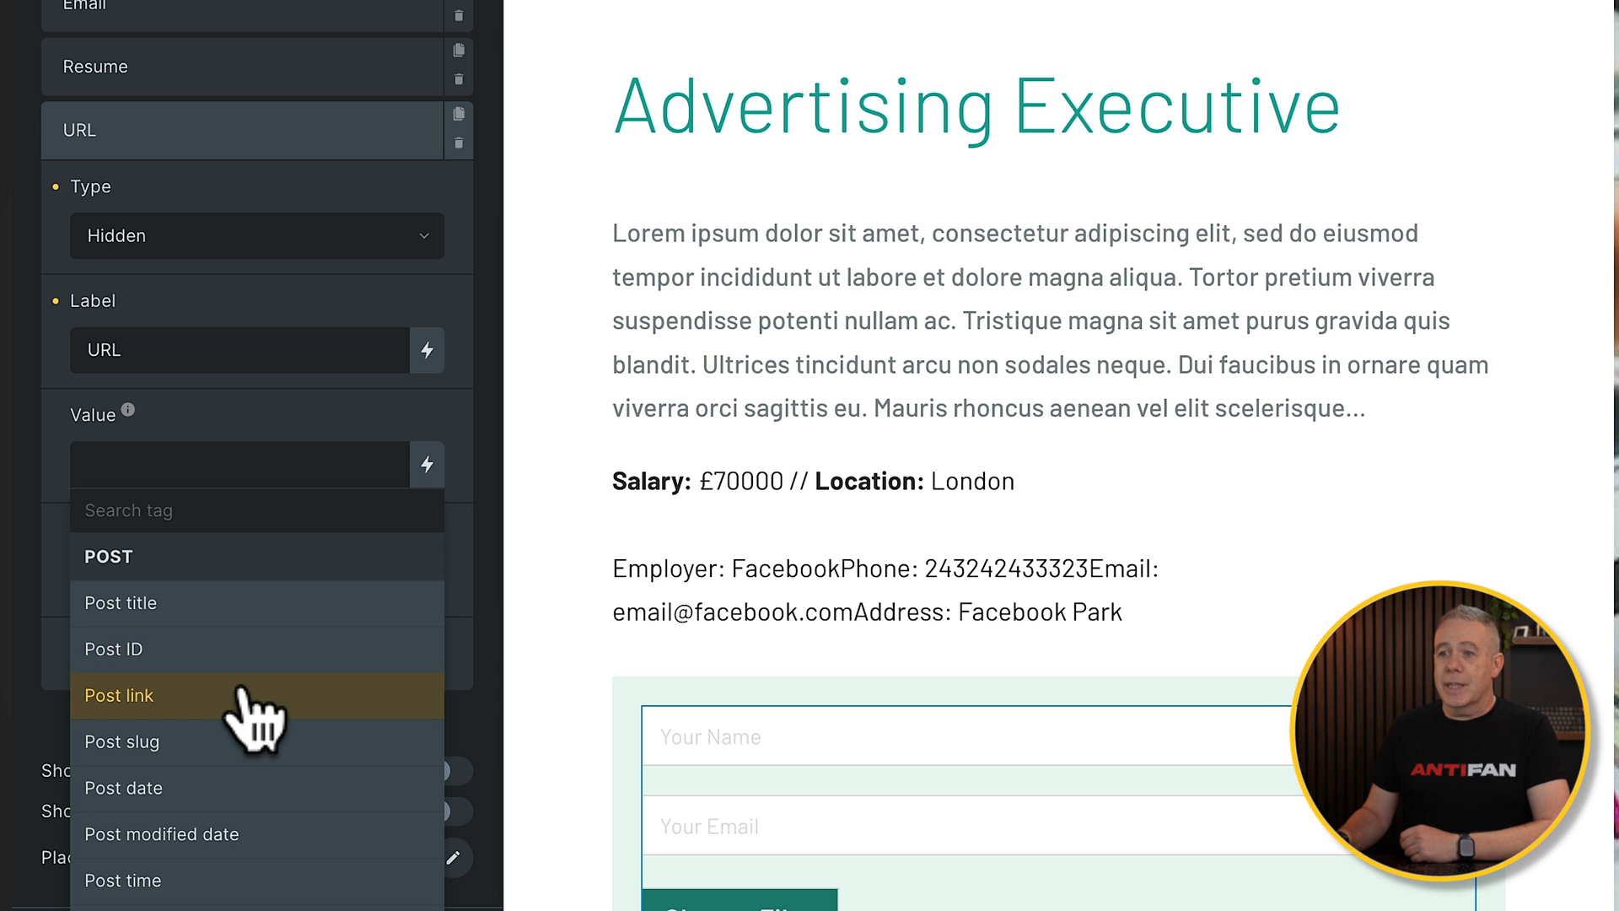
click(118, 695)
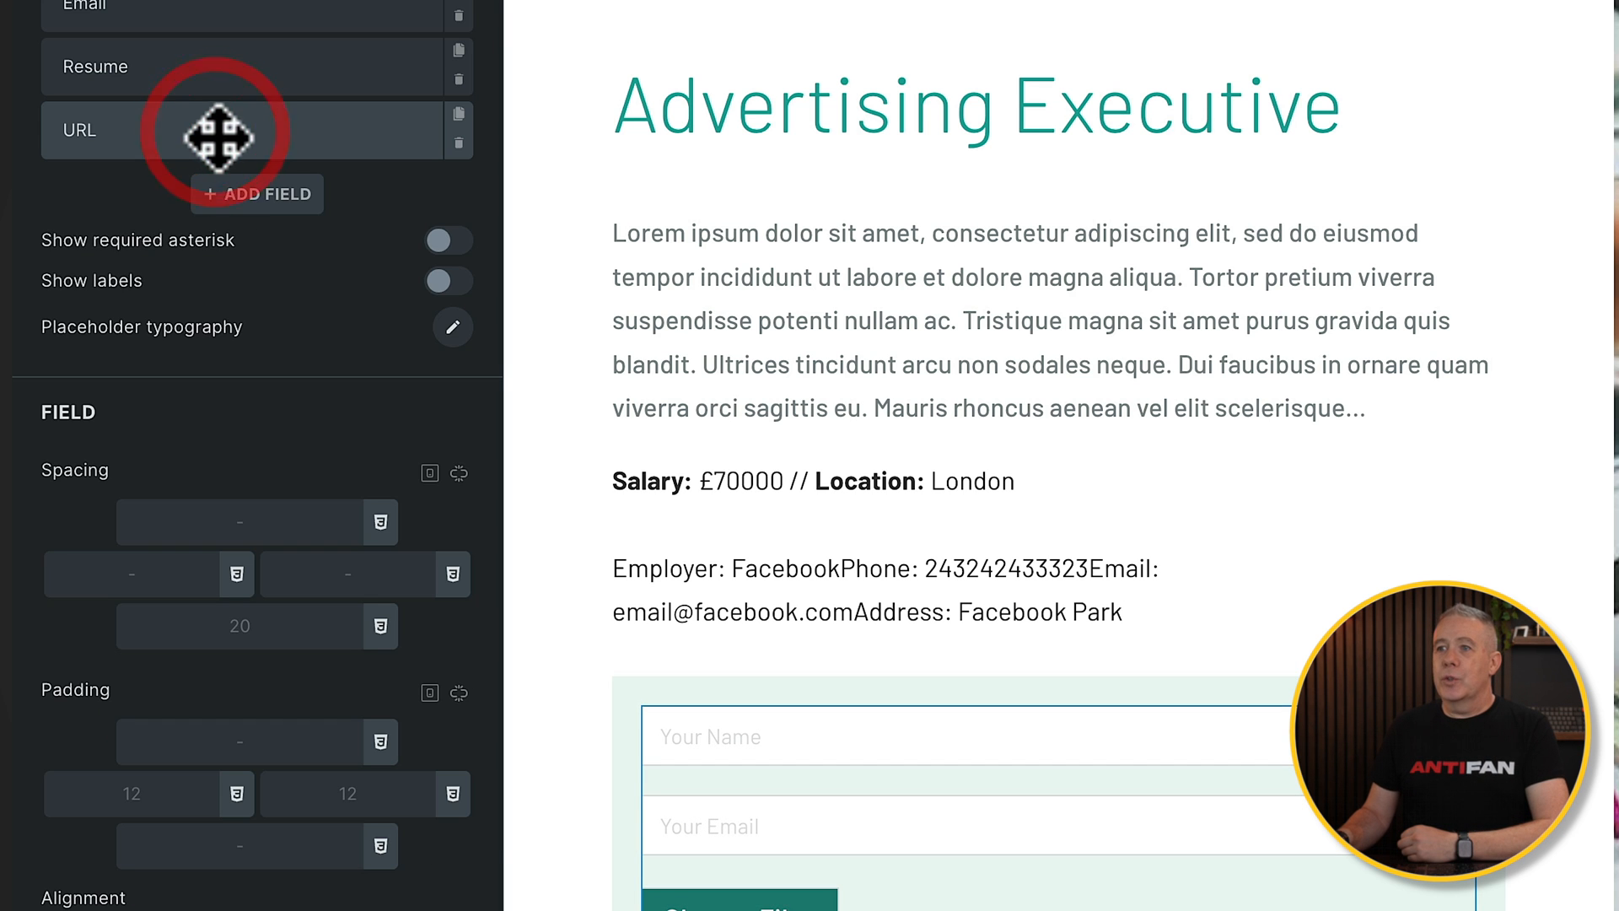
click(257, 192)
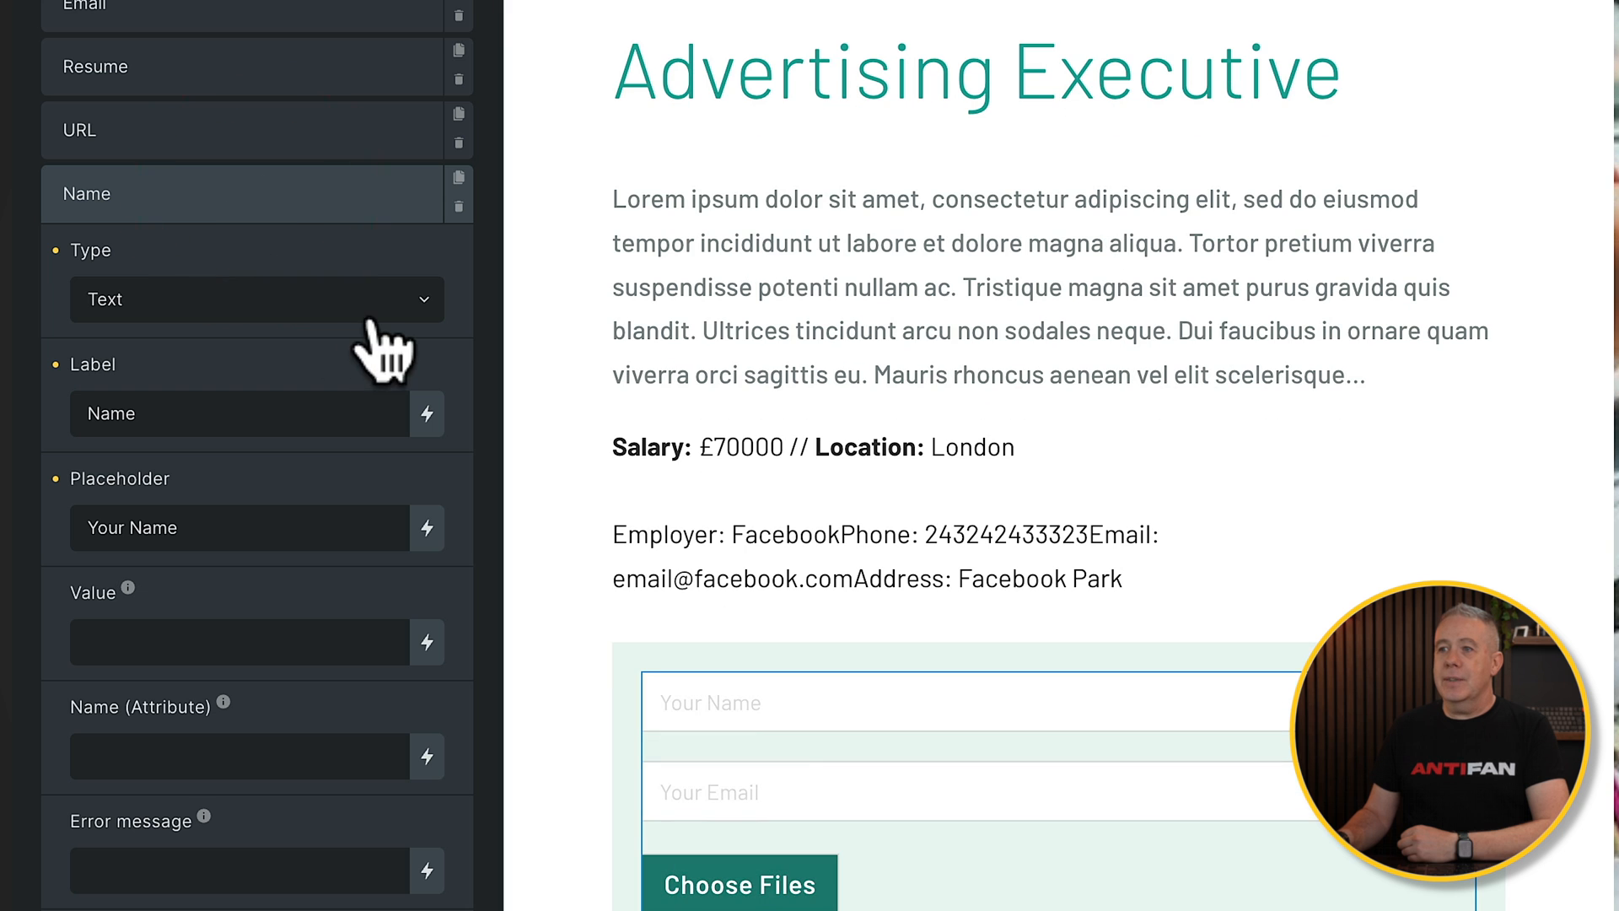
Step: Make the new field Hidden with its value set to {post_title} via dynamic data
click(255, 301)
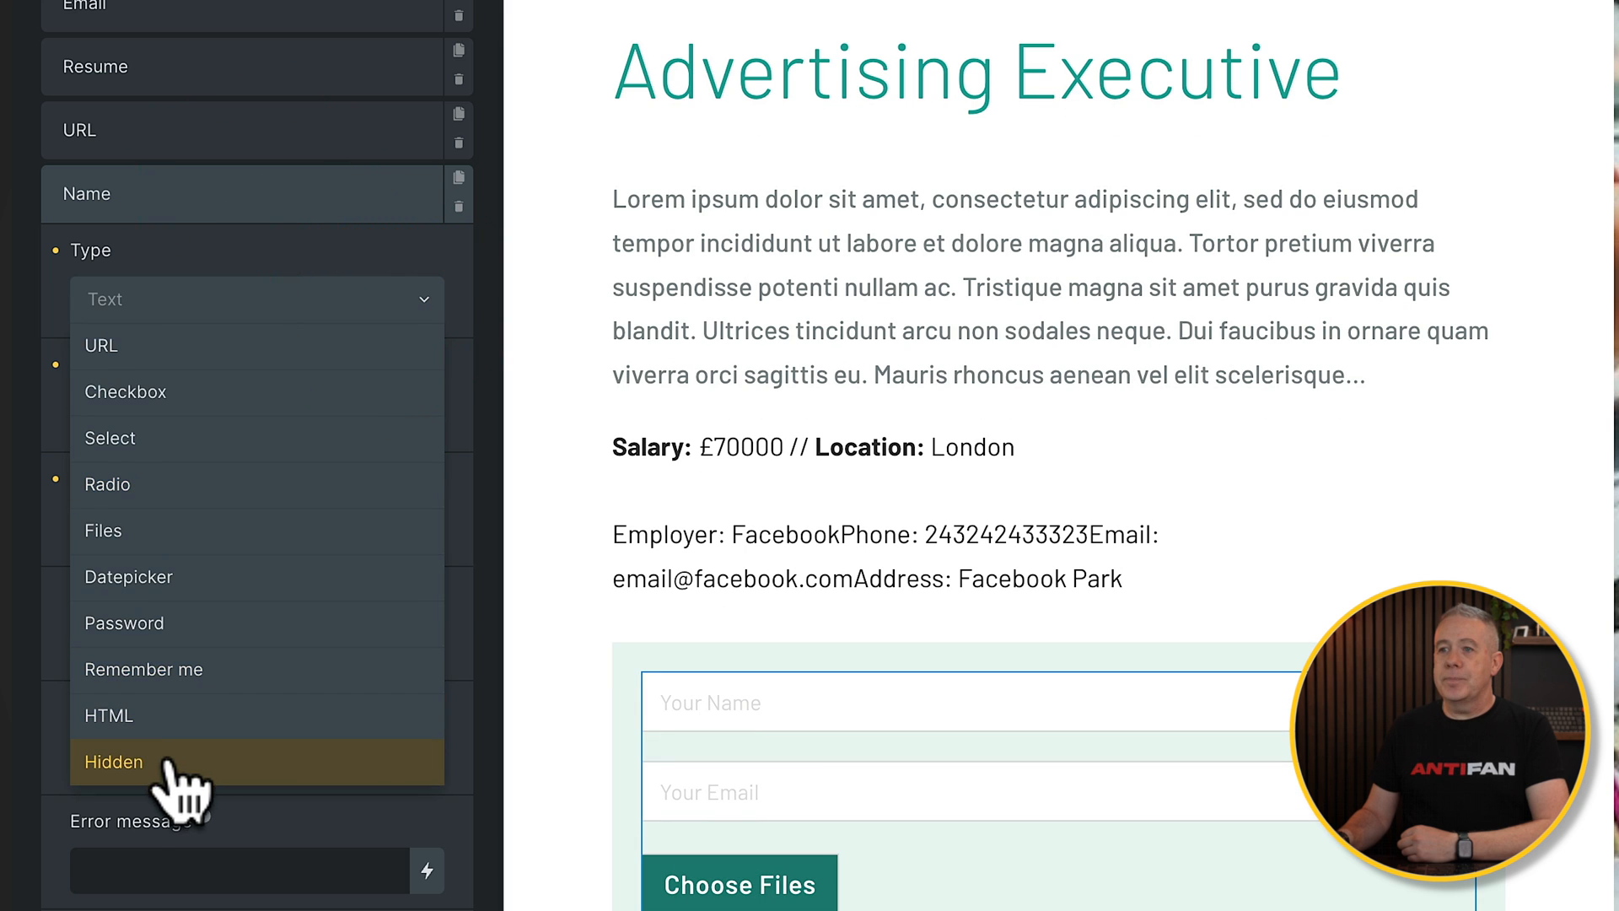
click(113, 763)
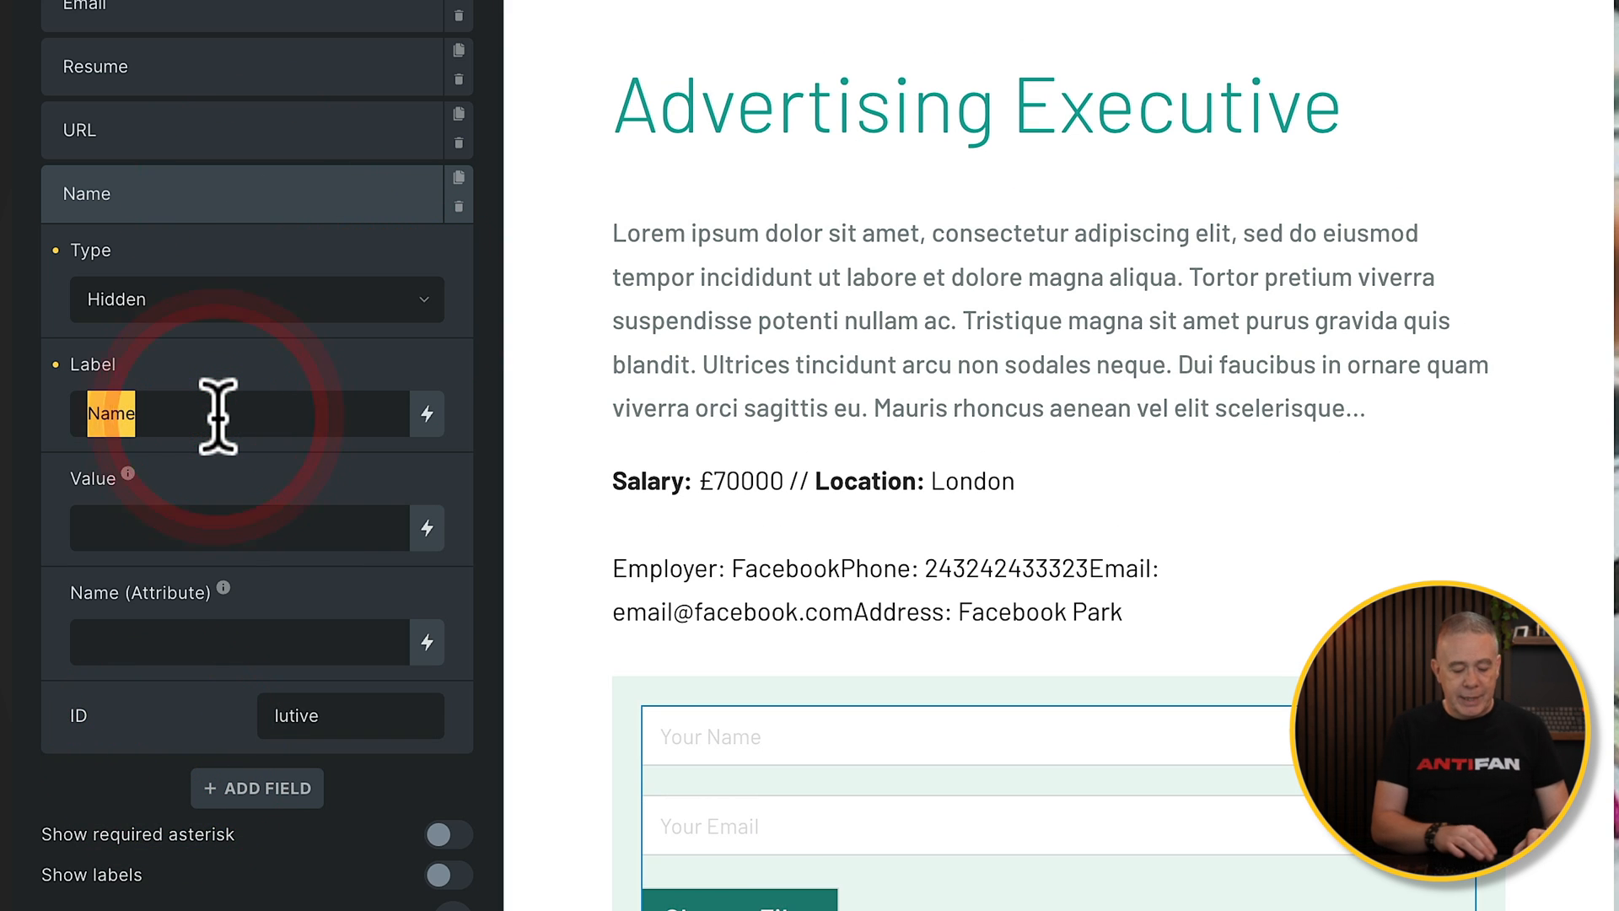
click(425, 528)
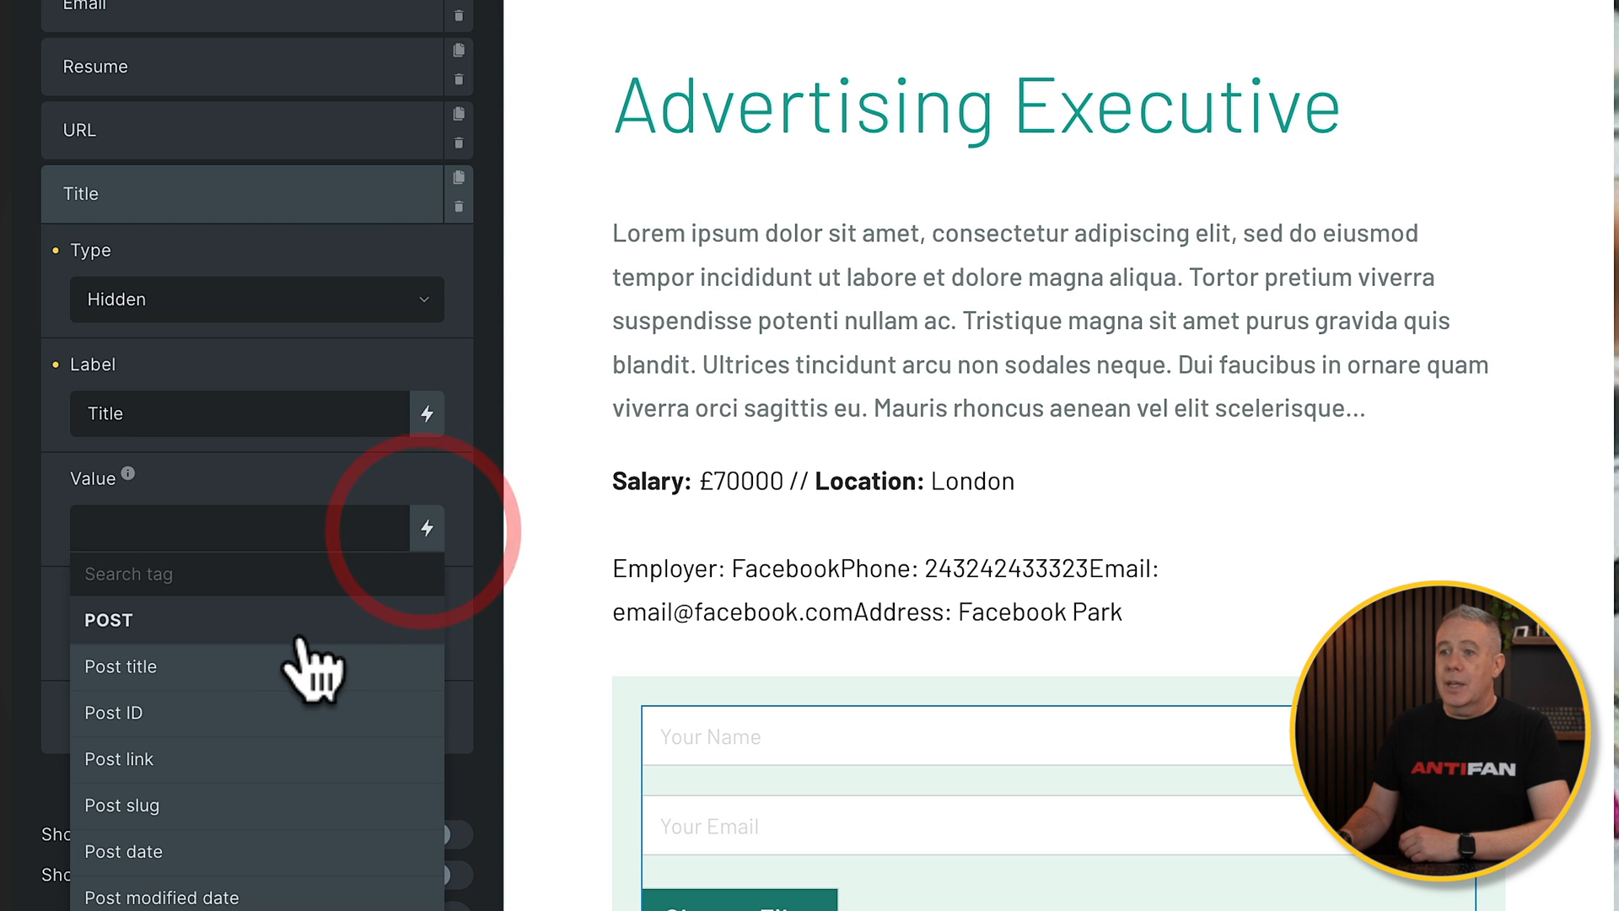
click(121, 666)
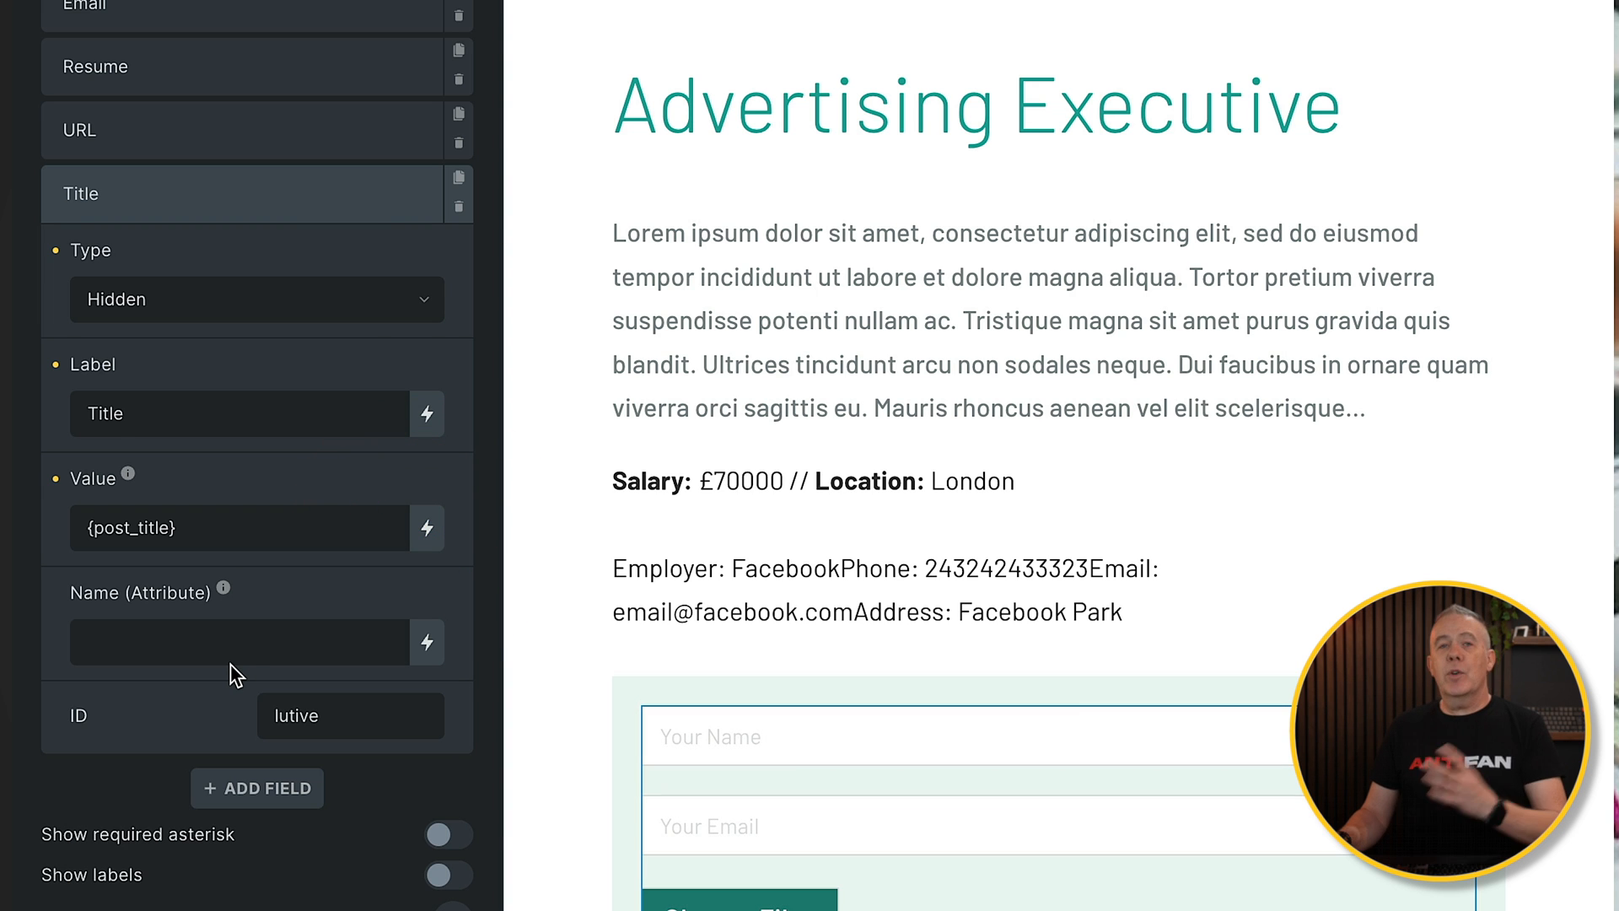
mouse_move(227, 636)
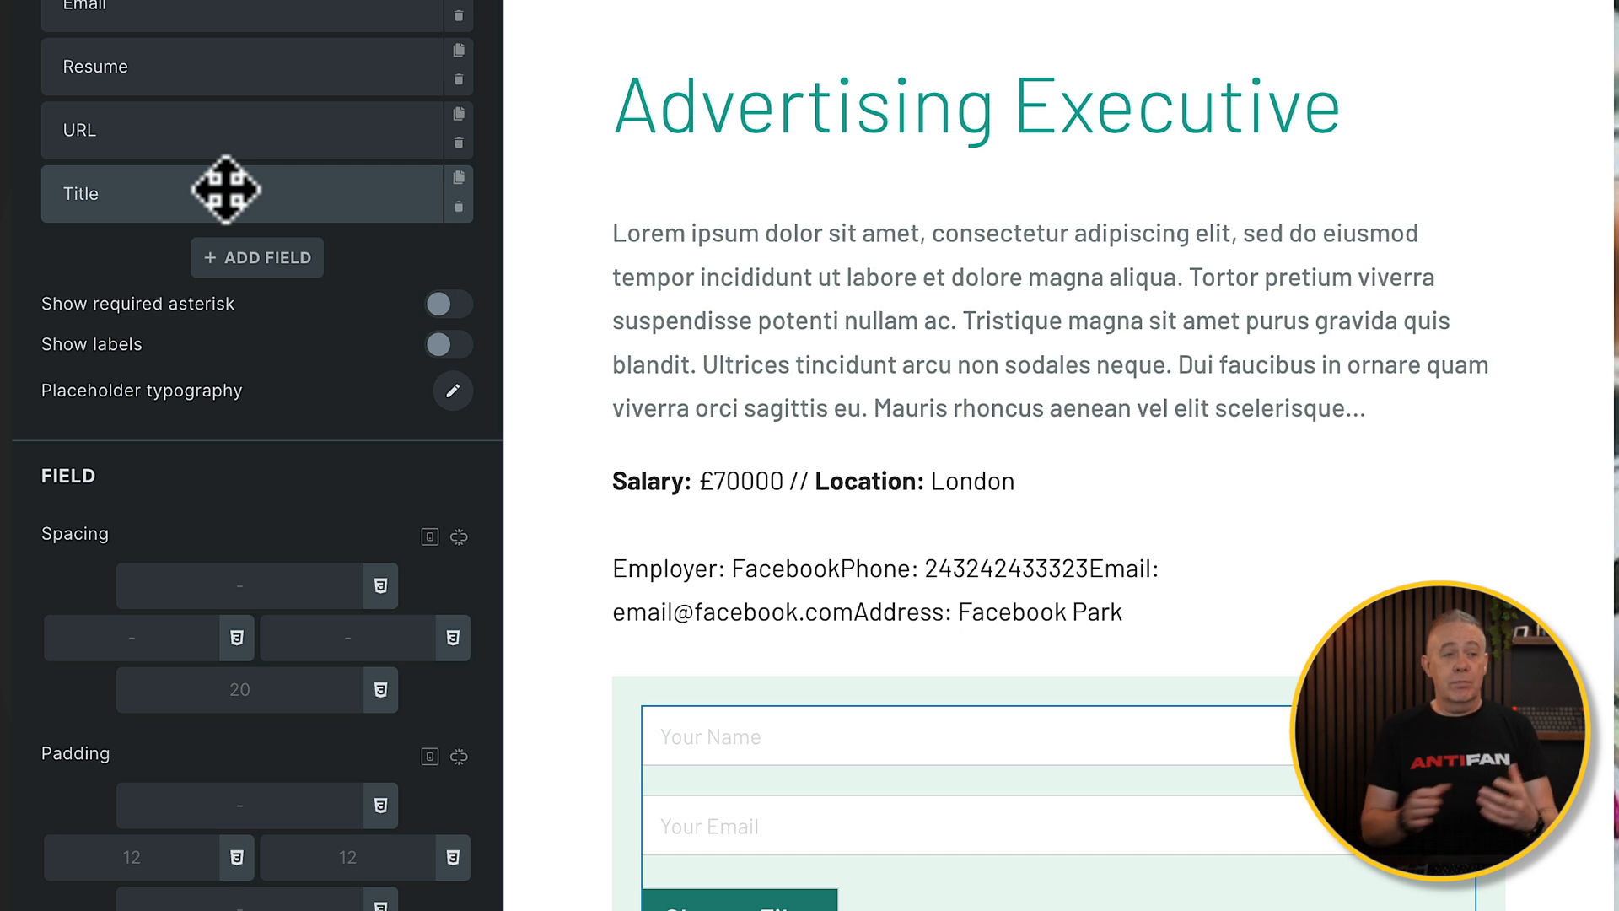
mouse_move(361, 465)
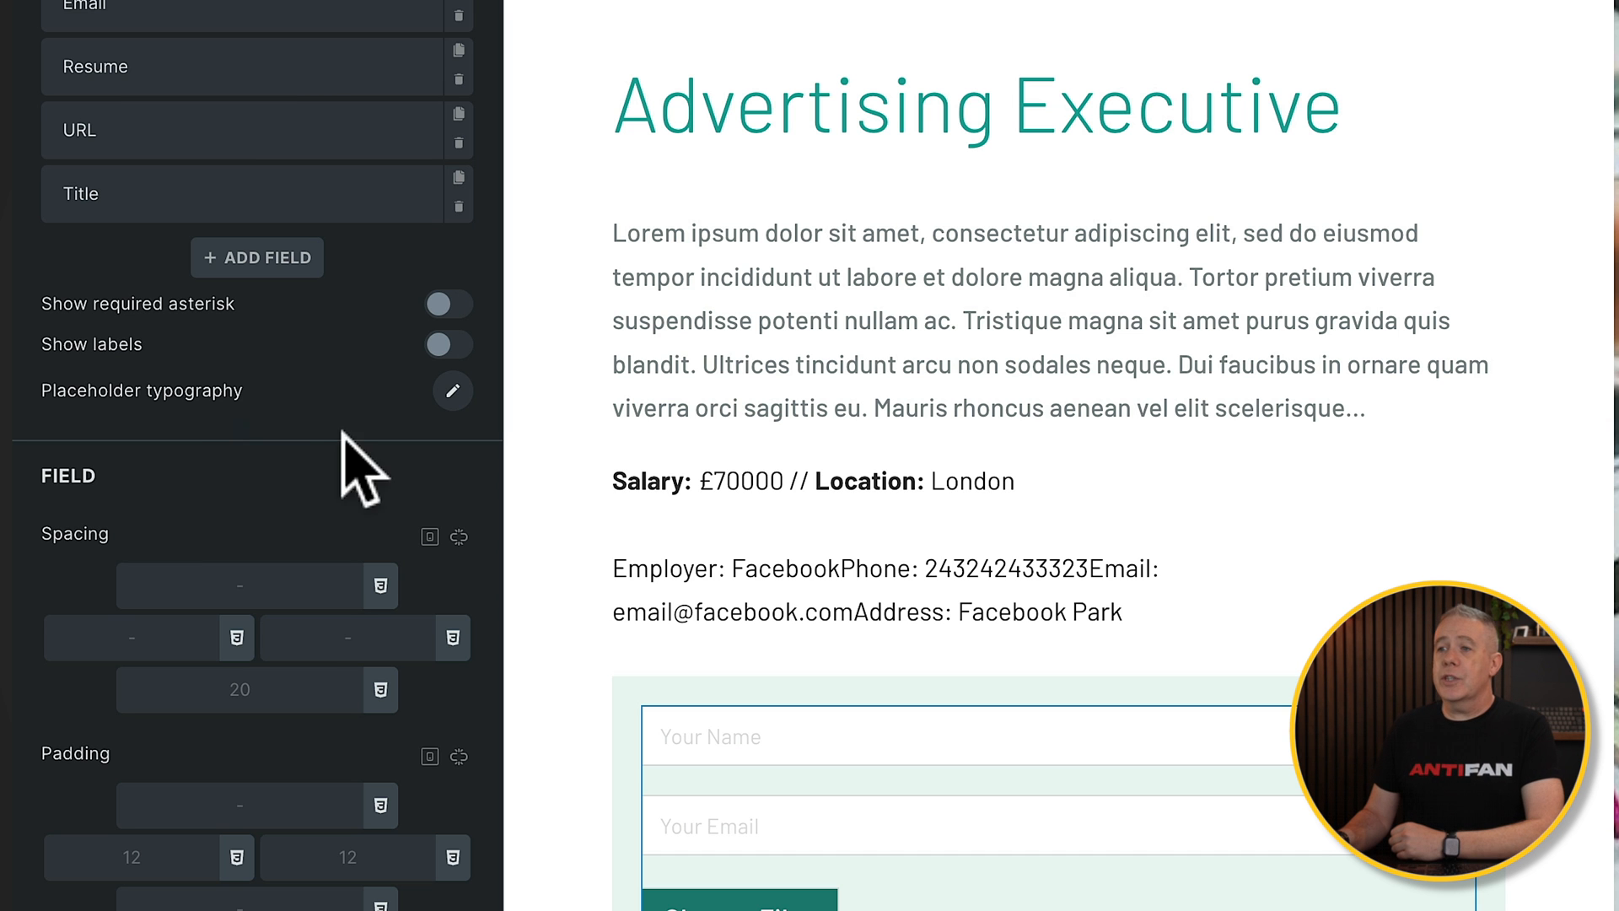
Step: Set the placeholder typography to 1.6rem font size and pick its colour swatch
click(452, 389)
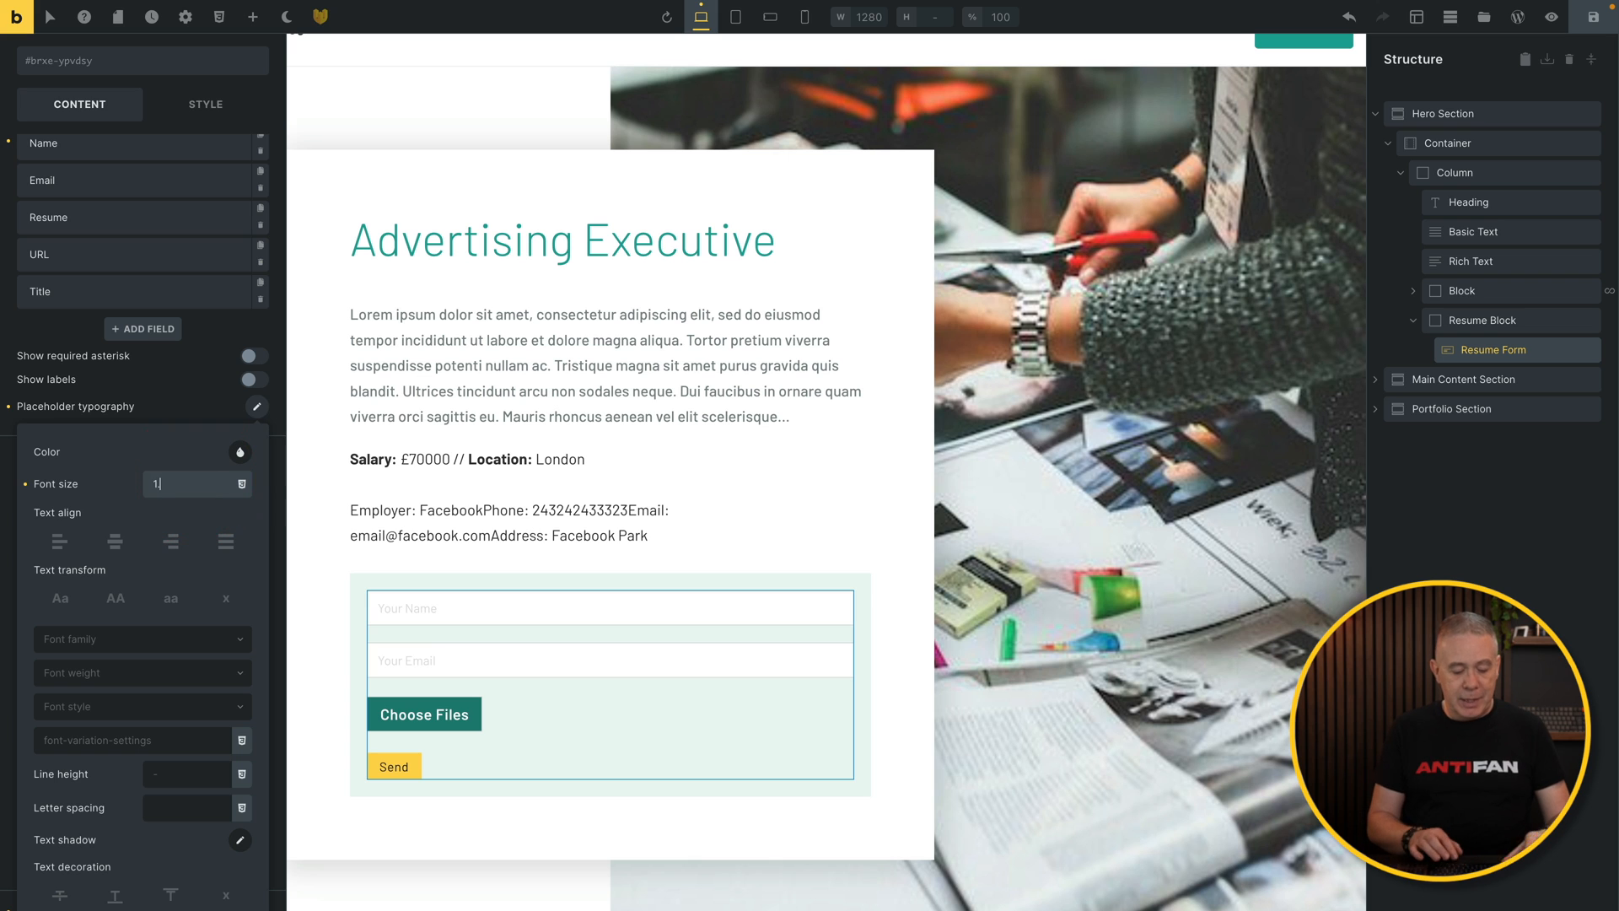
text(1.6rem)
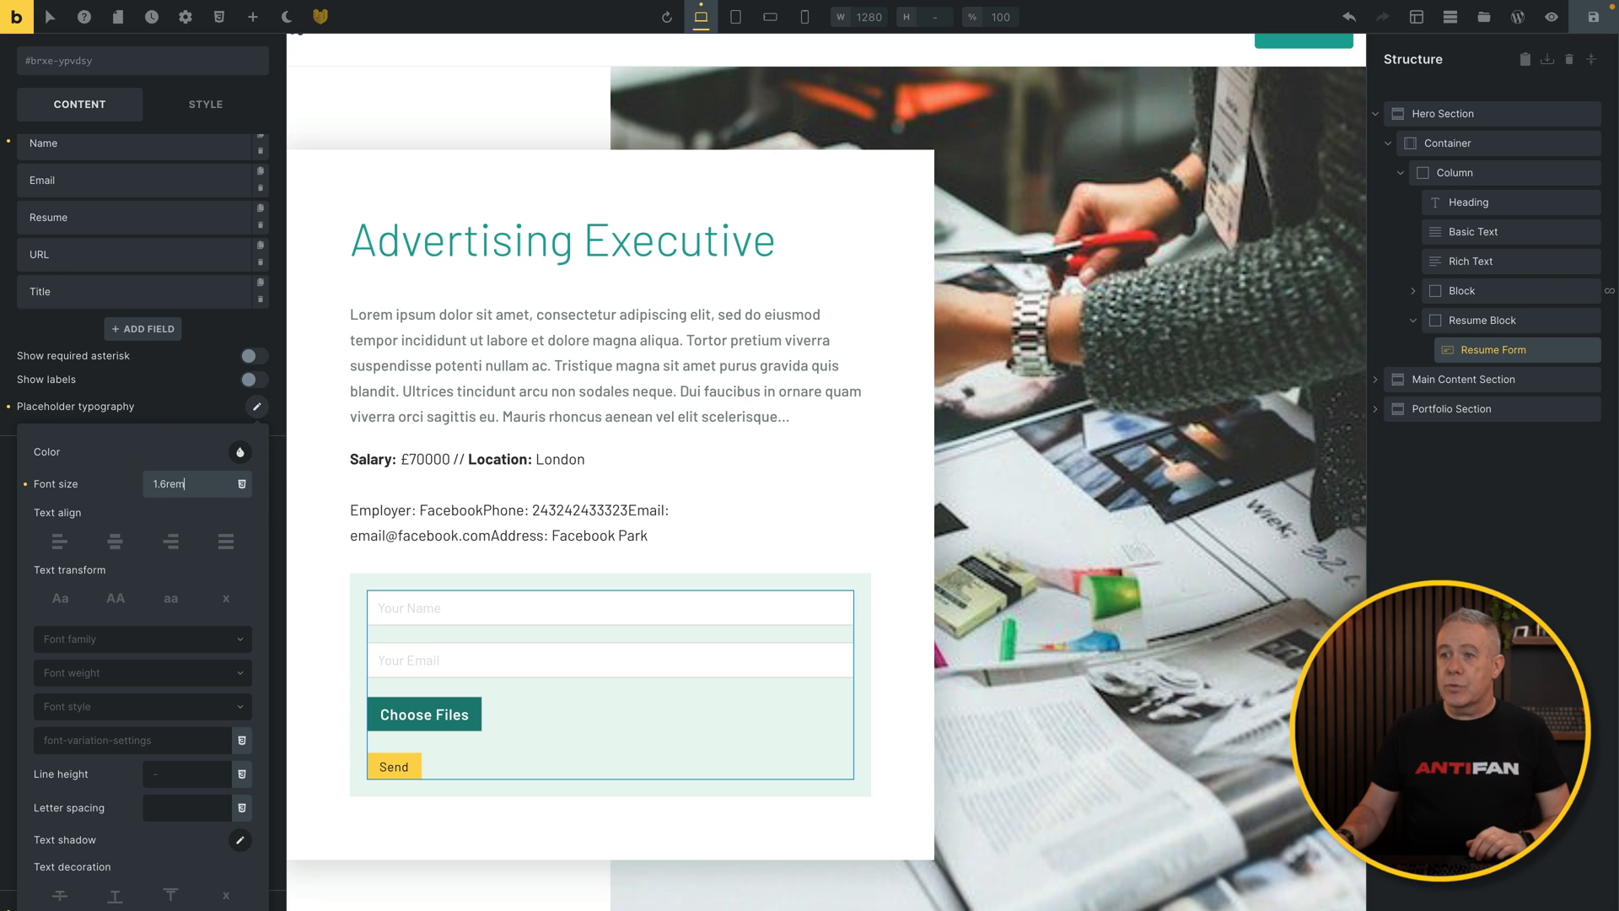
click(241, 452)
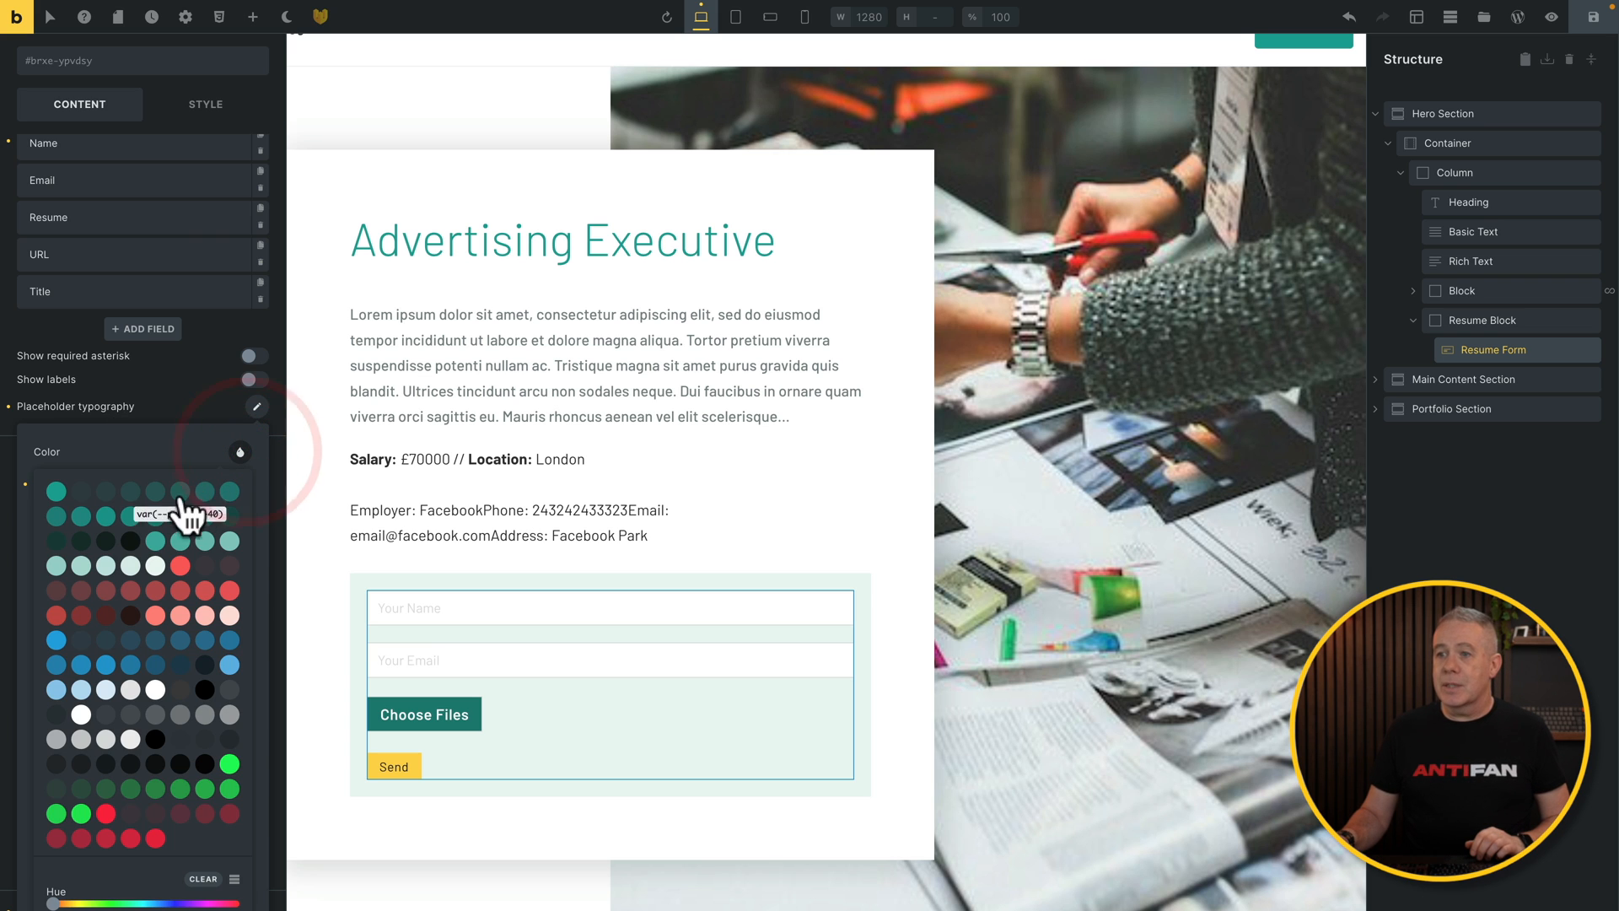
mouse_move(121, 725)
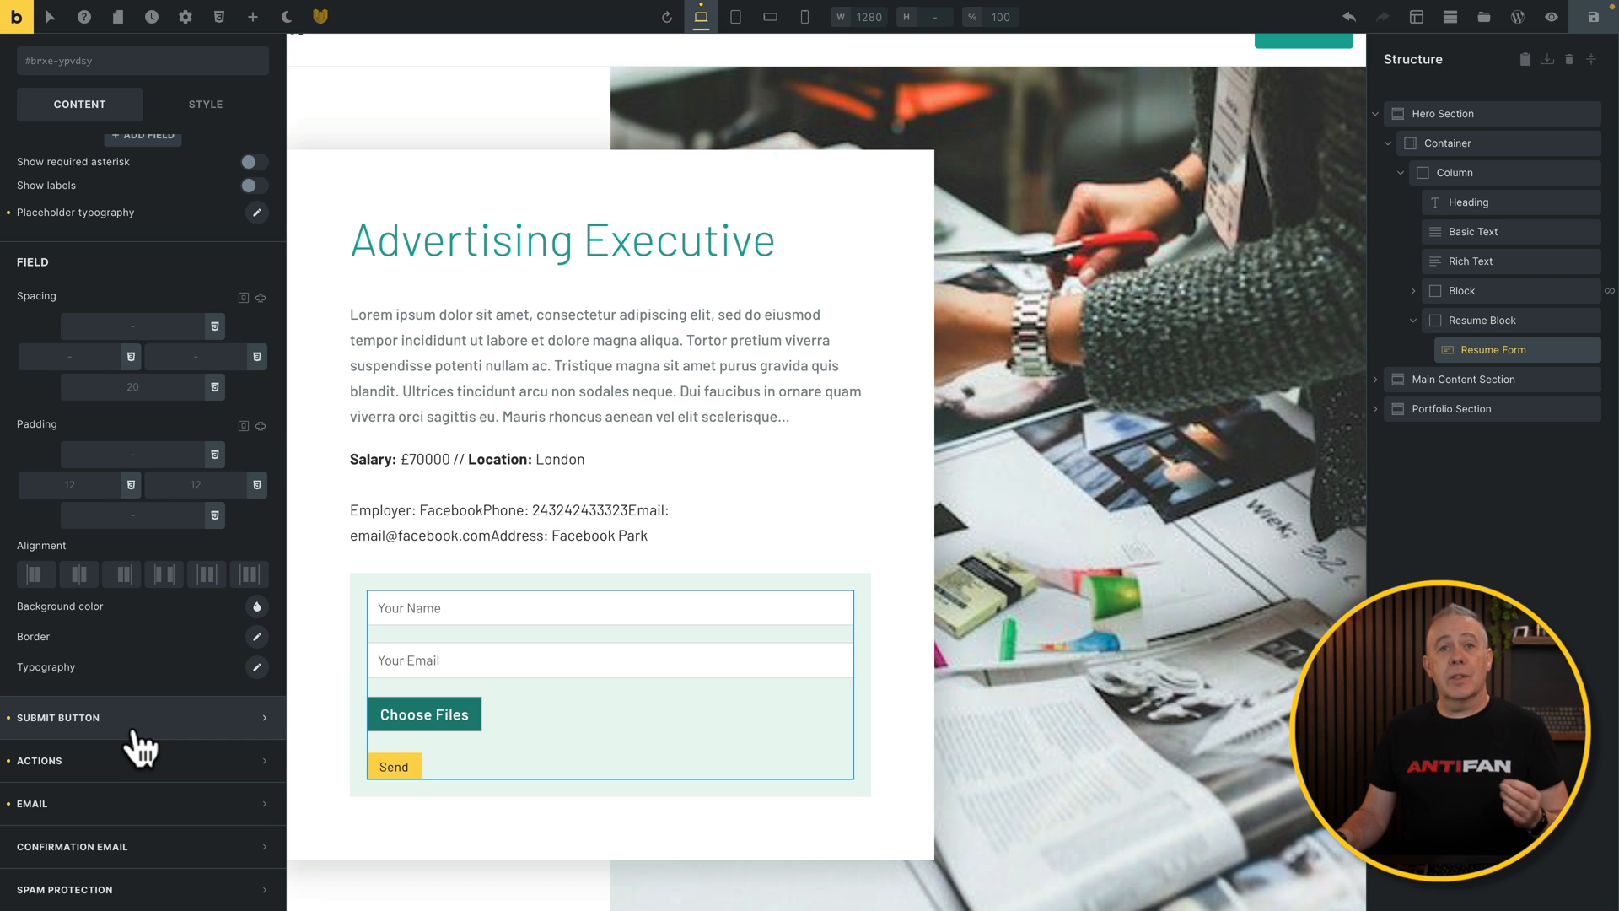
mouse_move(141, 760)
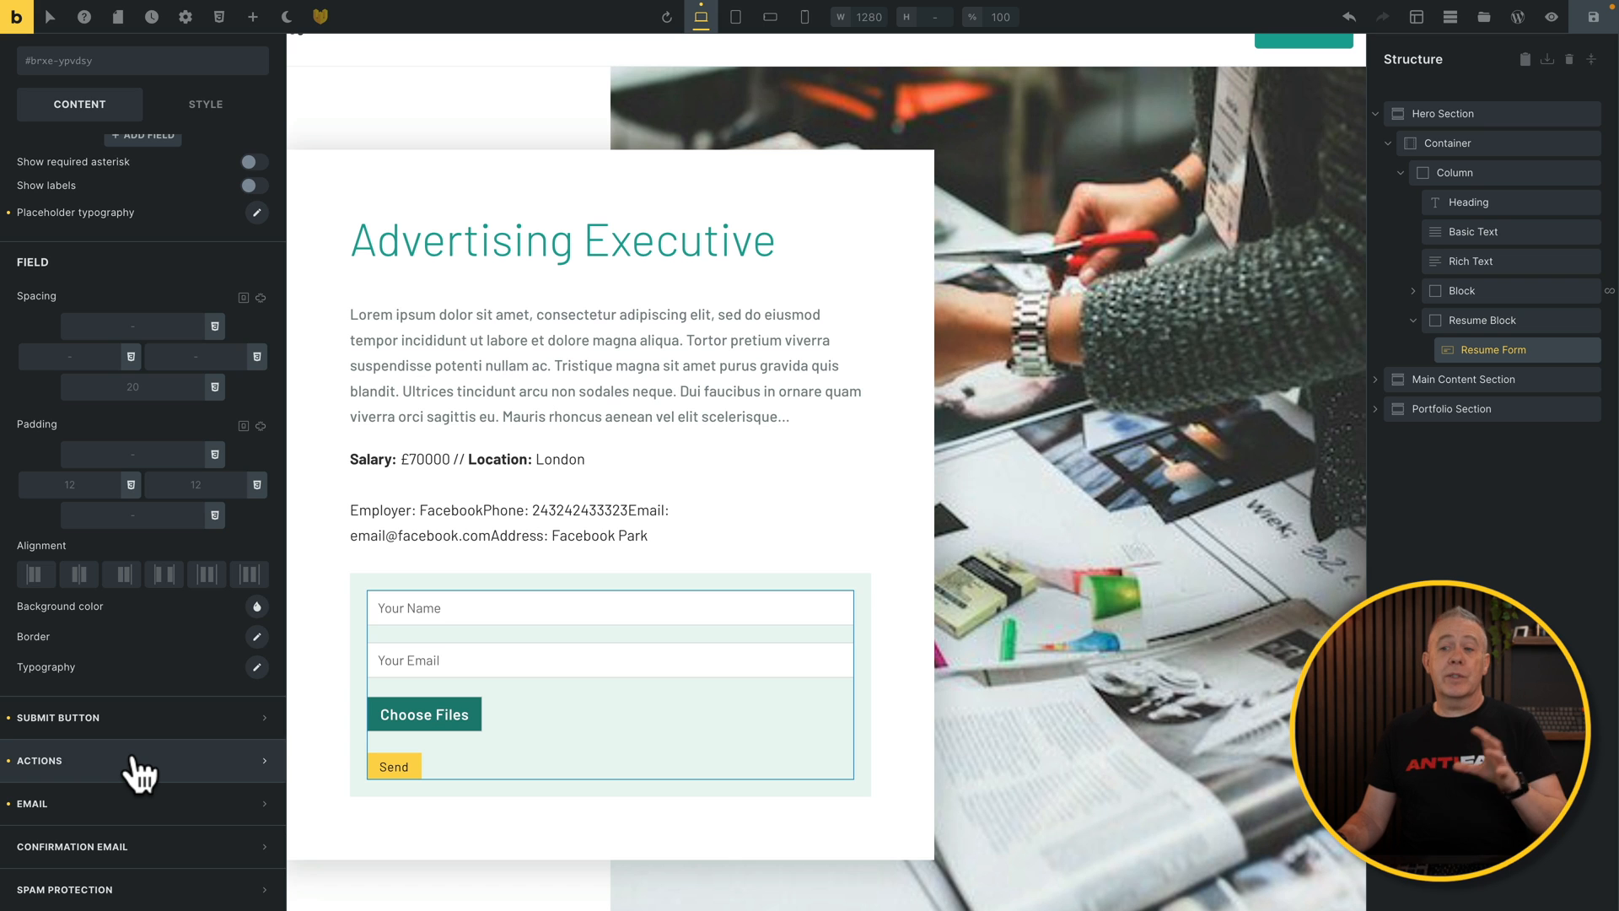
mouse_move(123, 816)
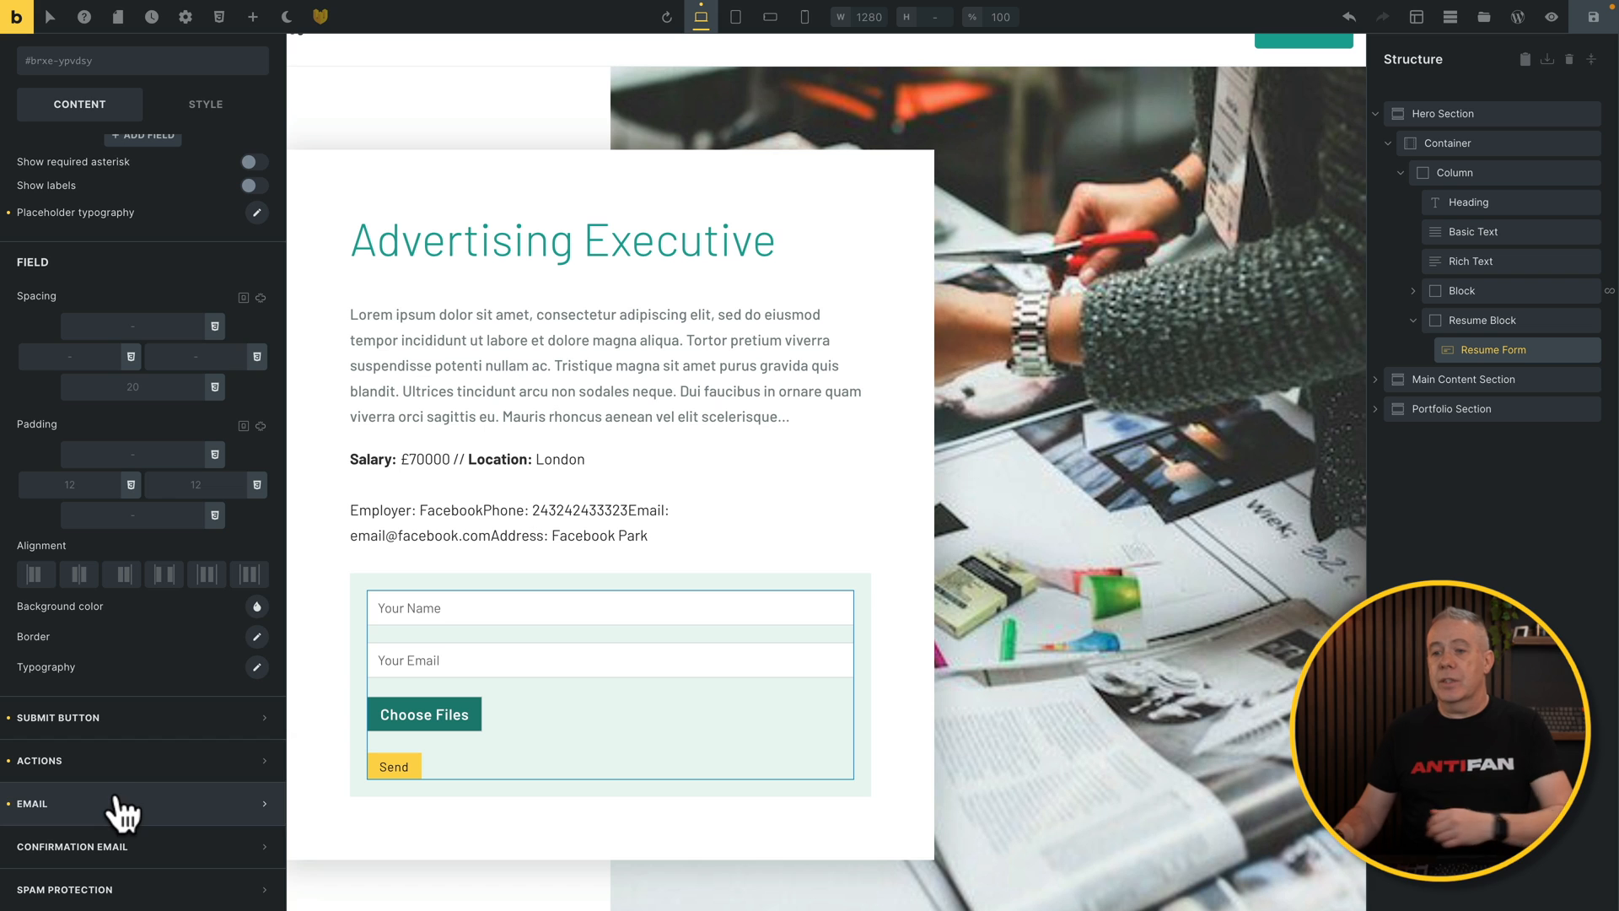
mouse_move(123, 742)
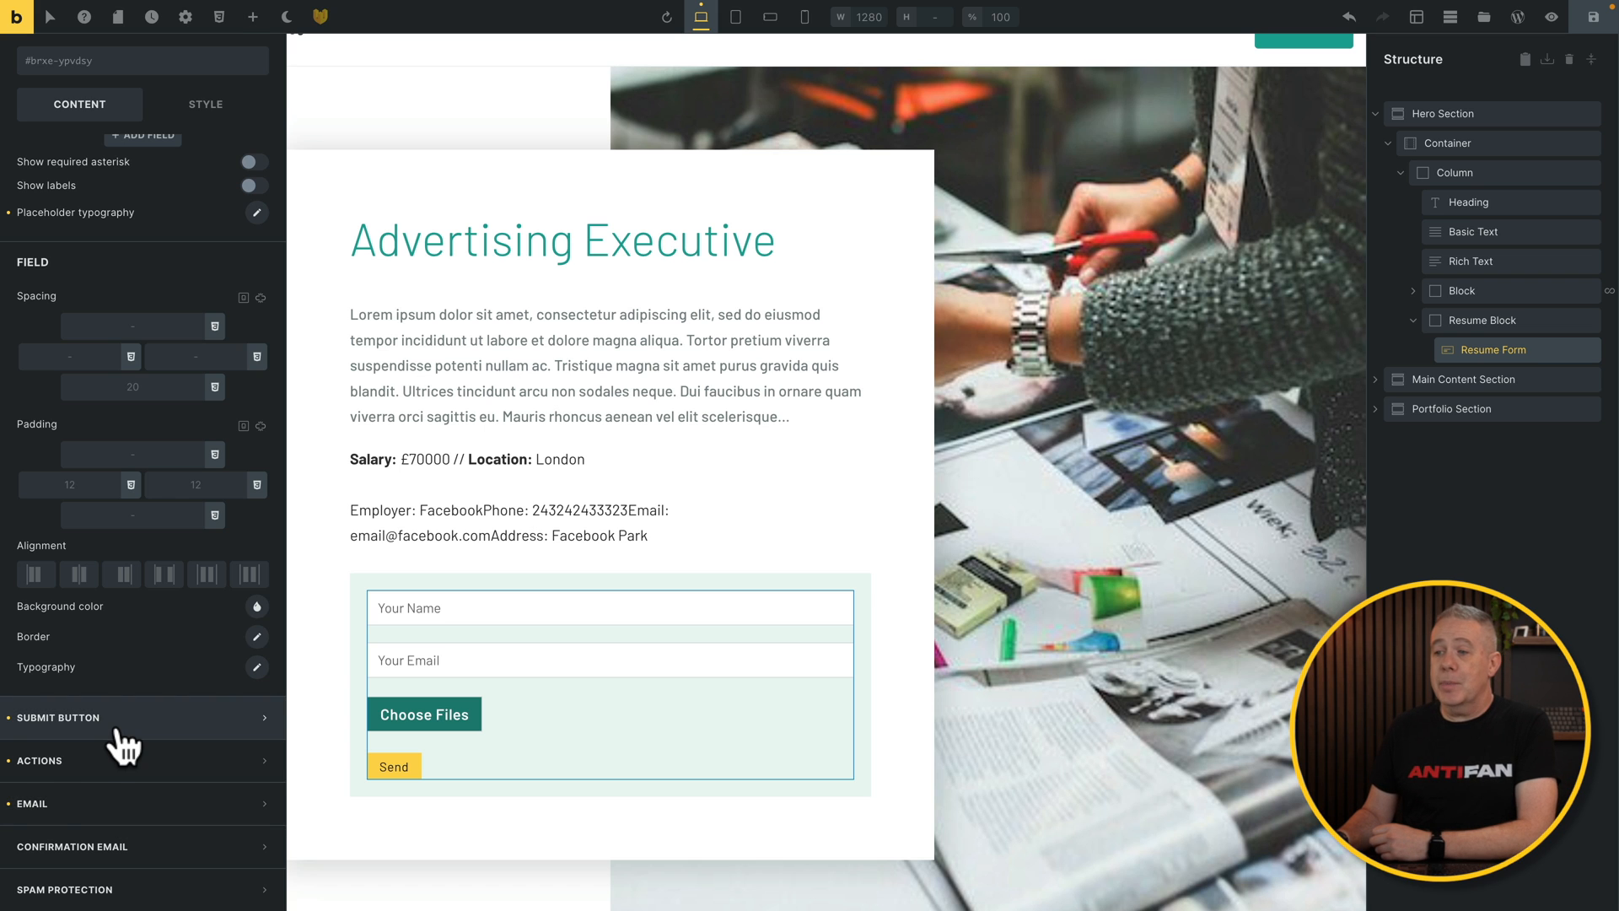
Step: Label the submit button 'Submite Resumé' and set it to Medium size
click(59, 717)
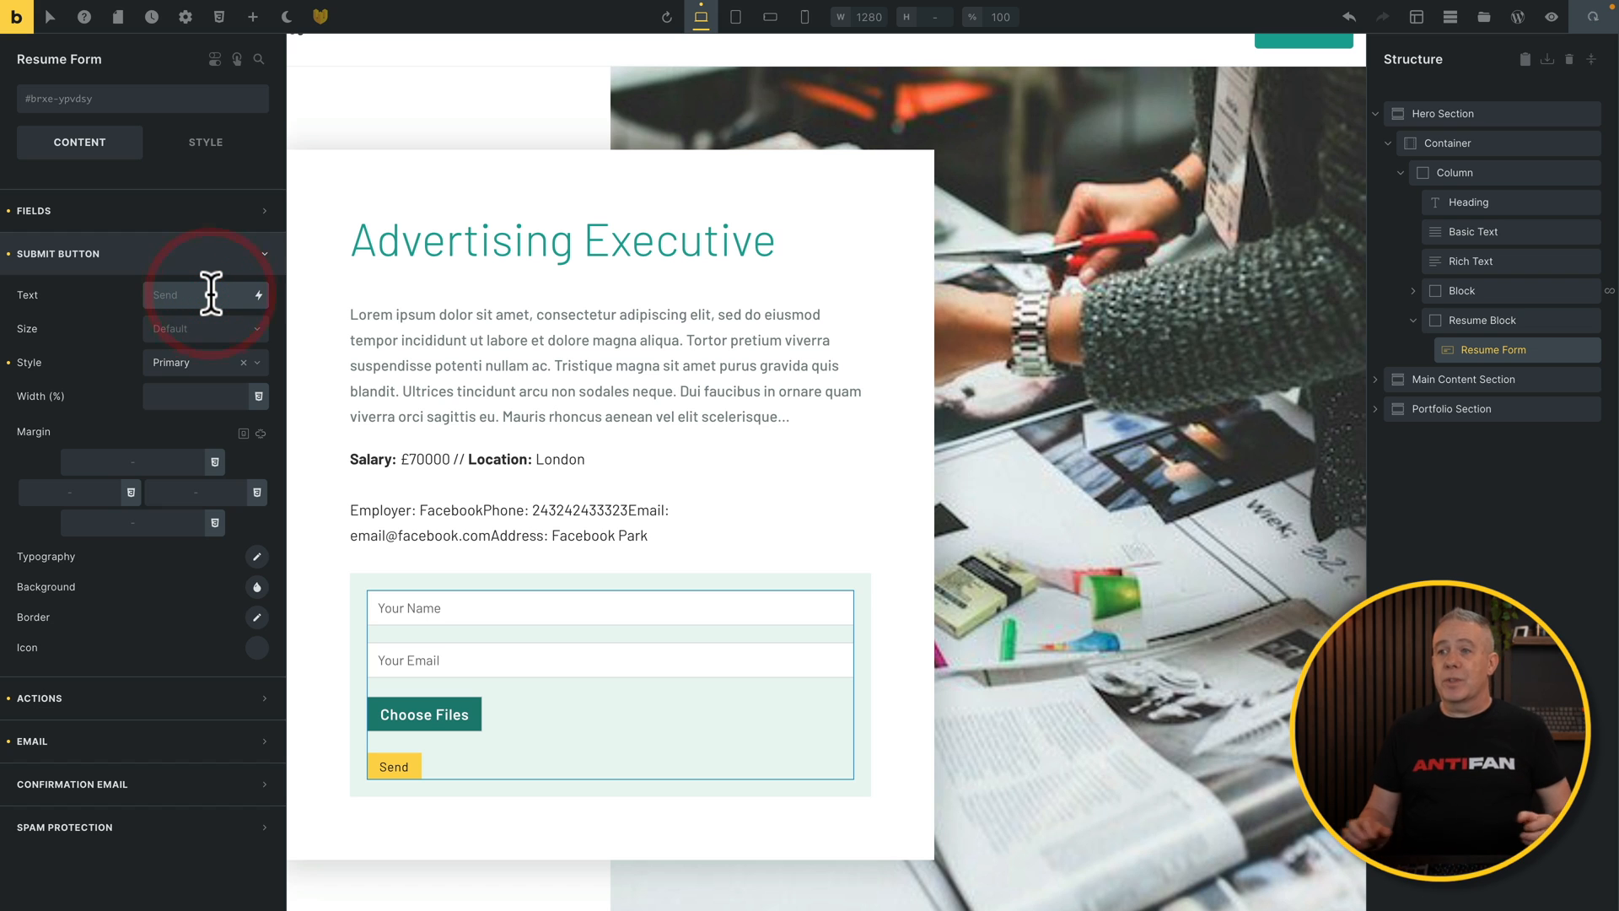
text(Submite Resumé)
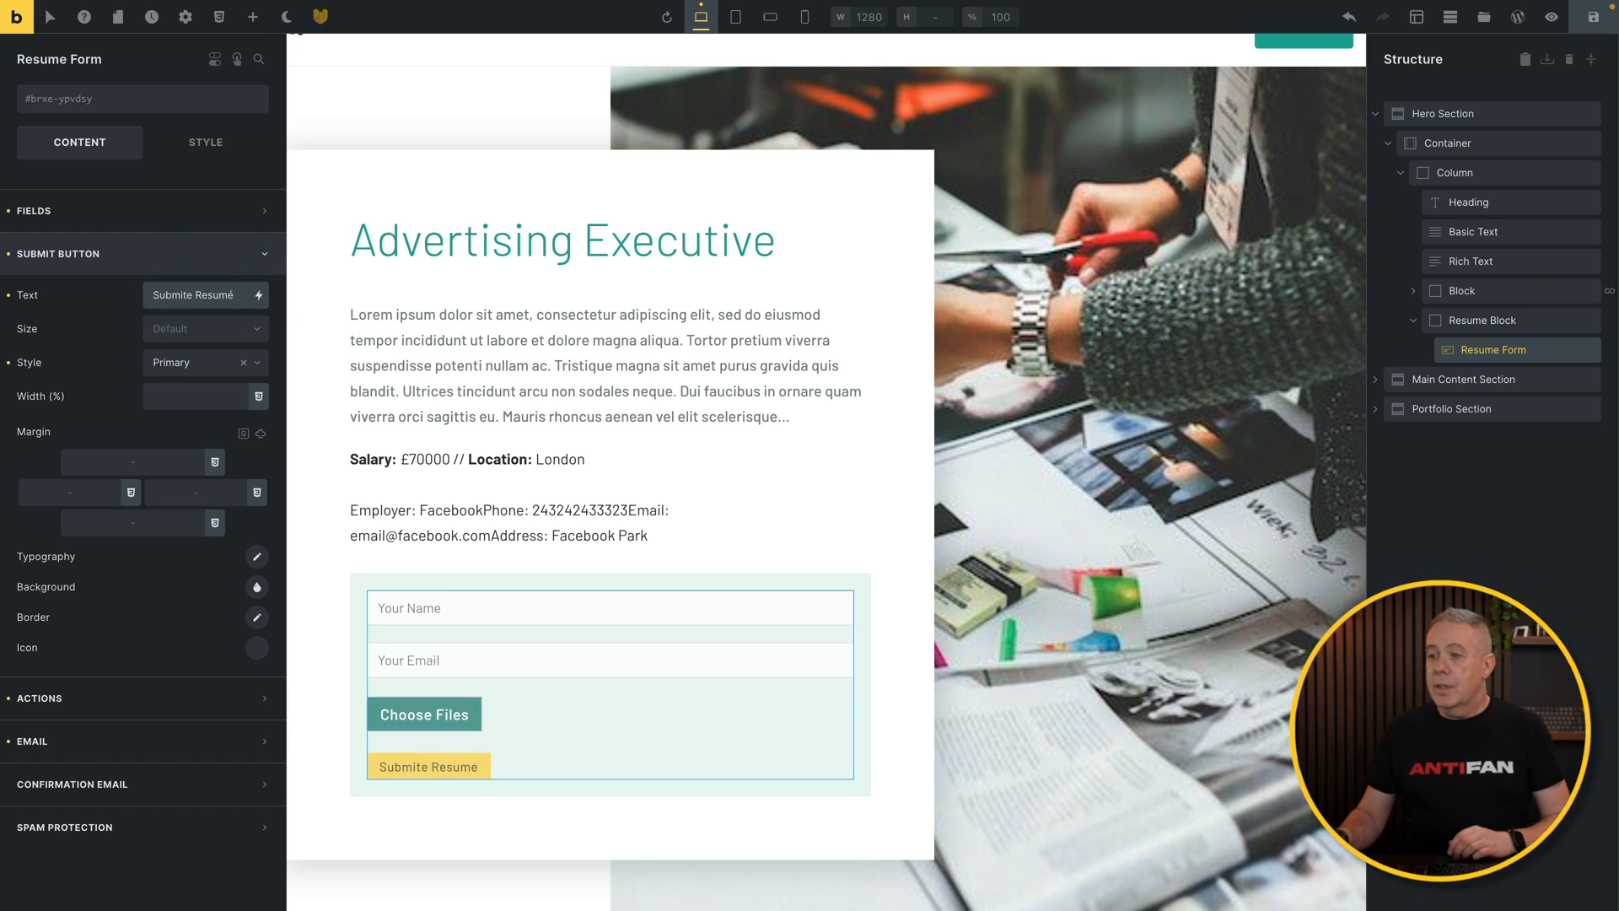
click(204, 329)
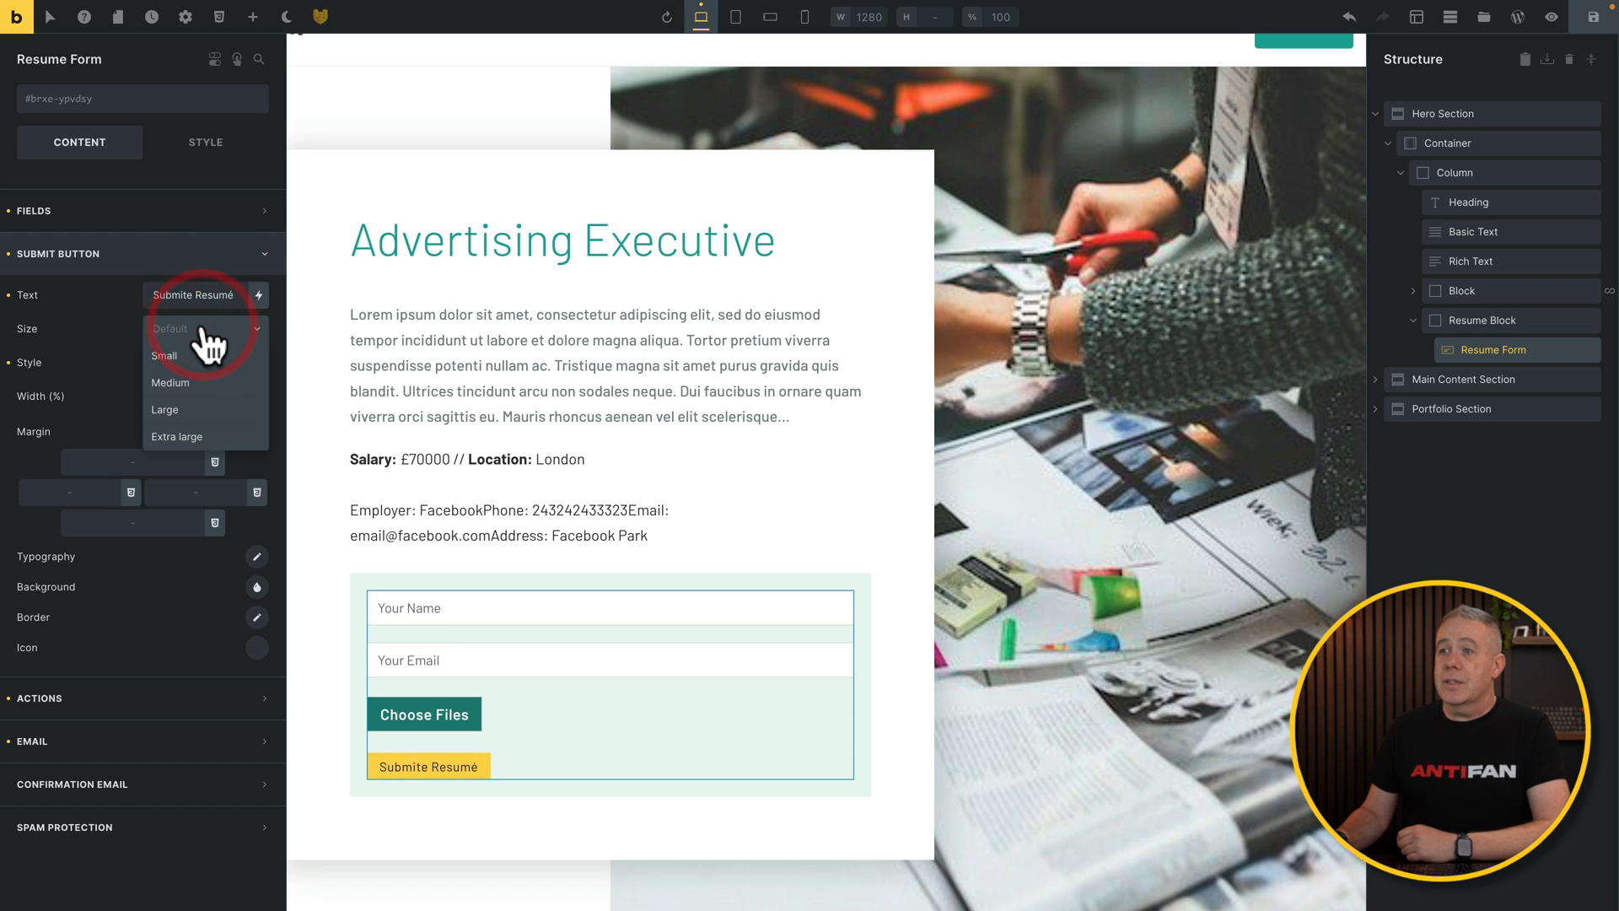
click(169, 382)
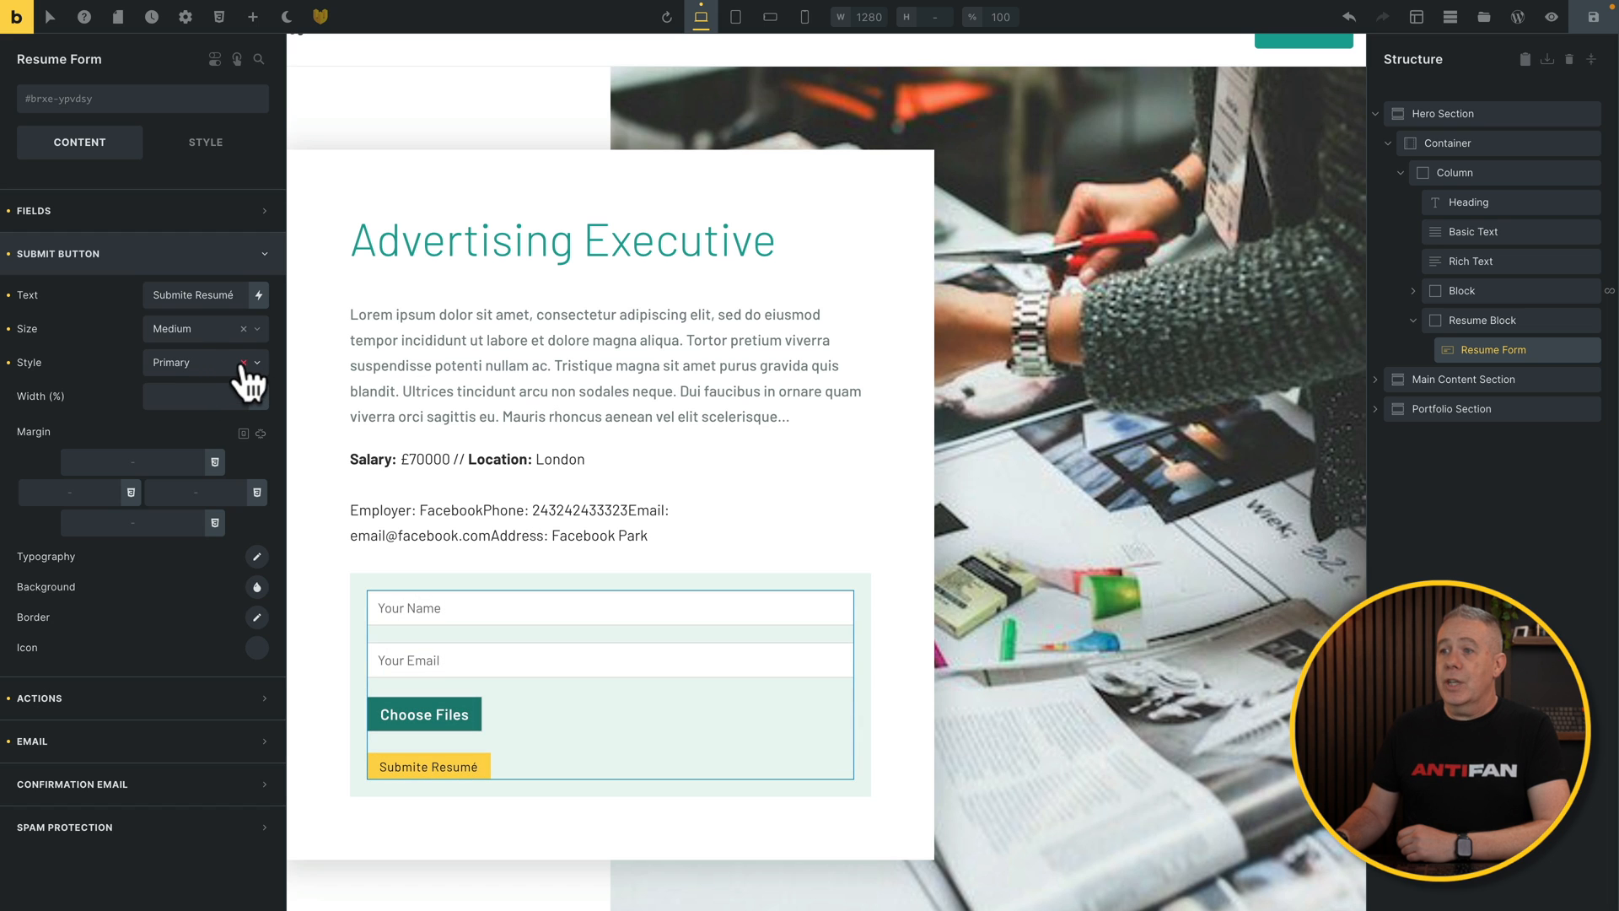
Step: Clear the button's preset style and give its text a 1.7rem size at weight 600
click(204, 361)
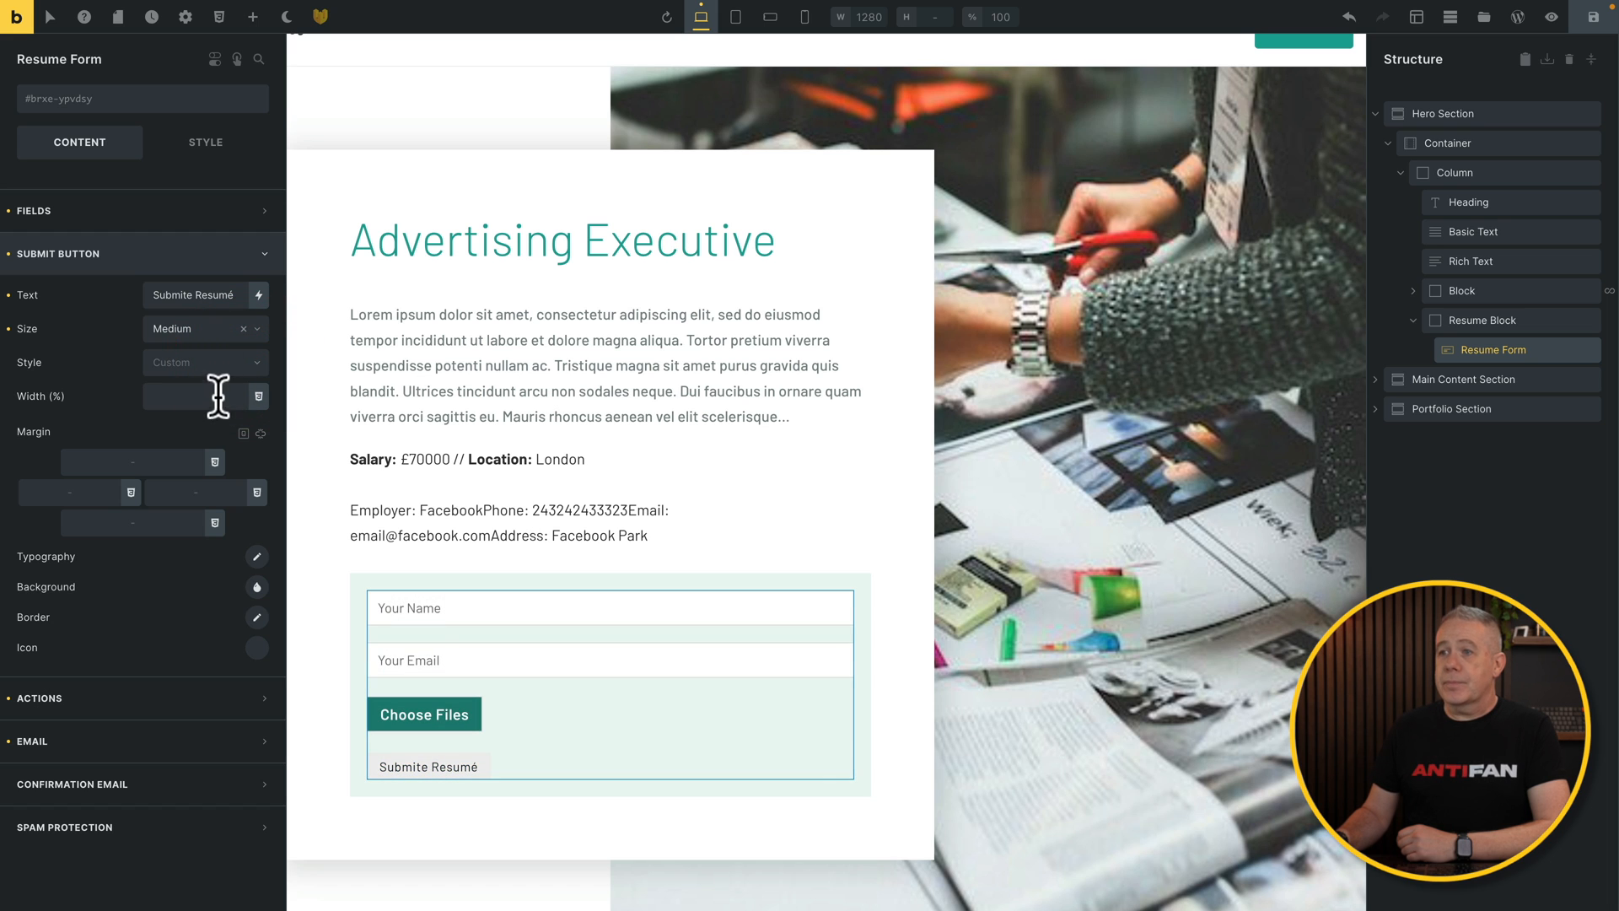
click(256, 587)
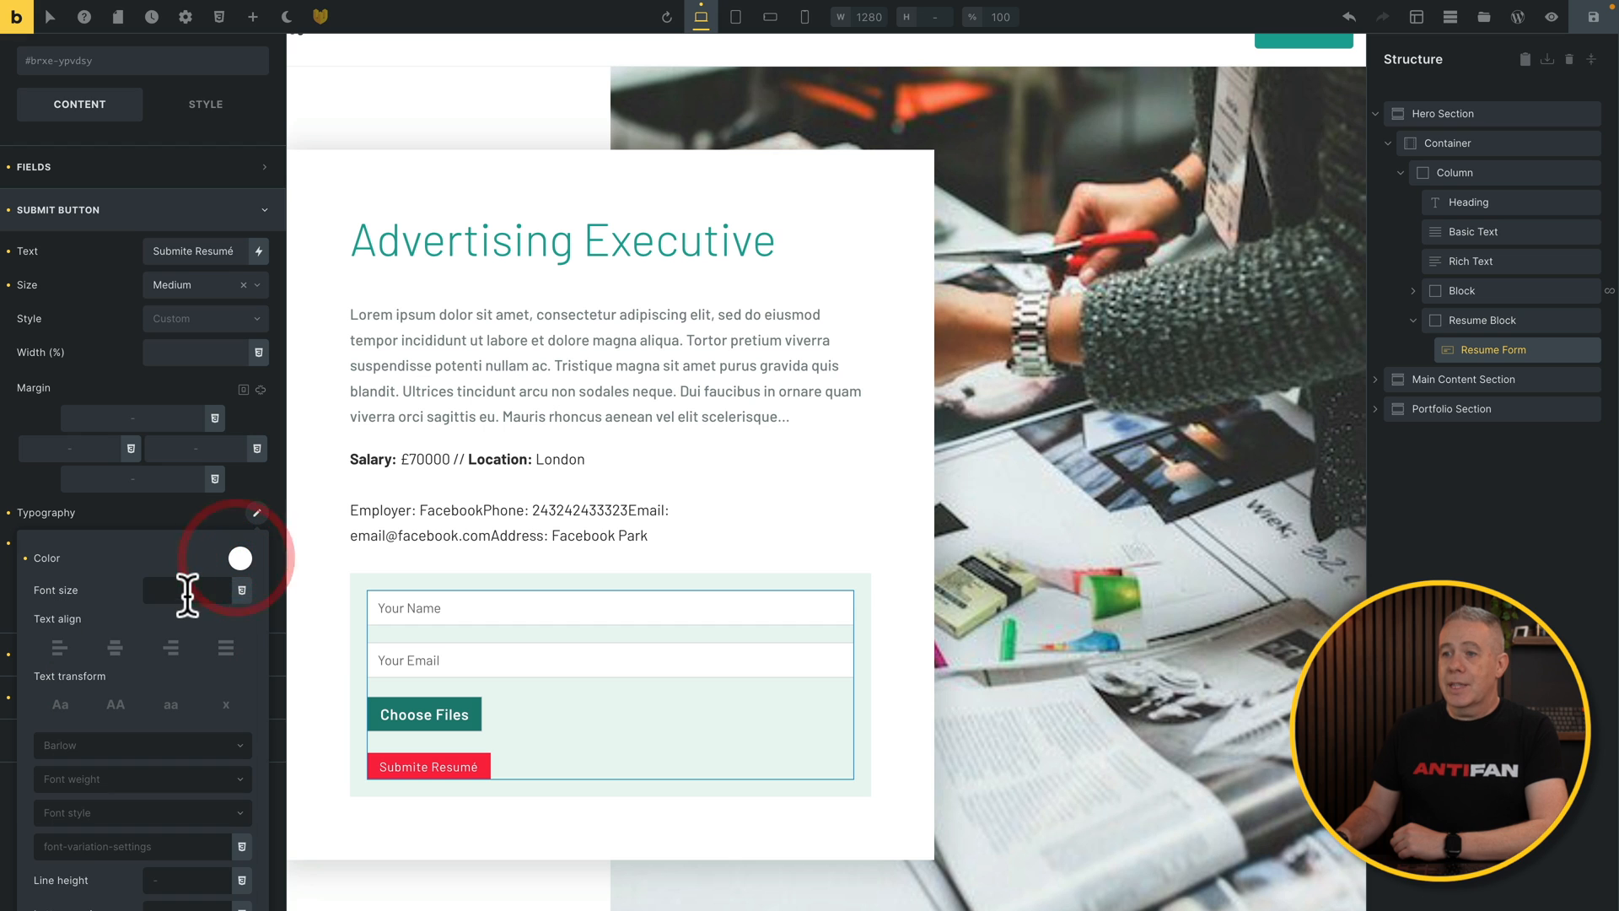
click(59, 705)
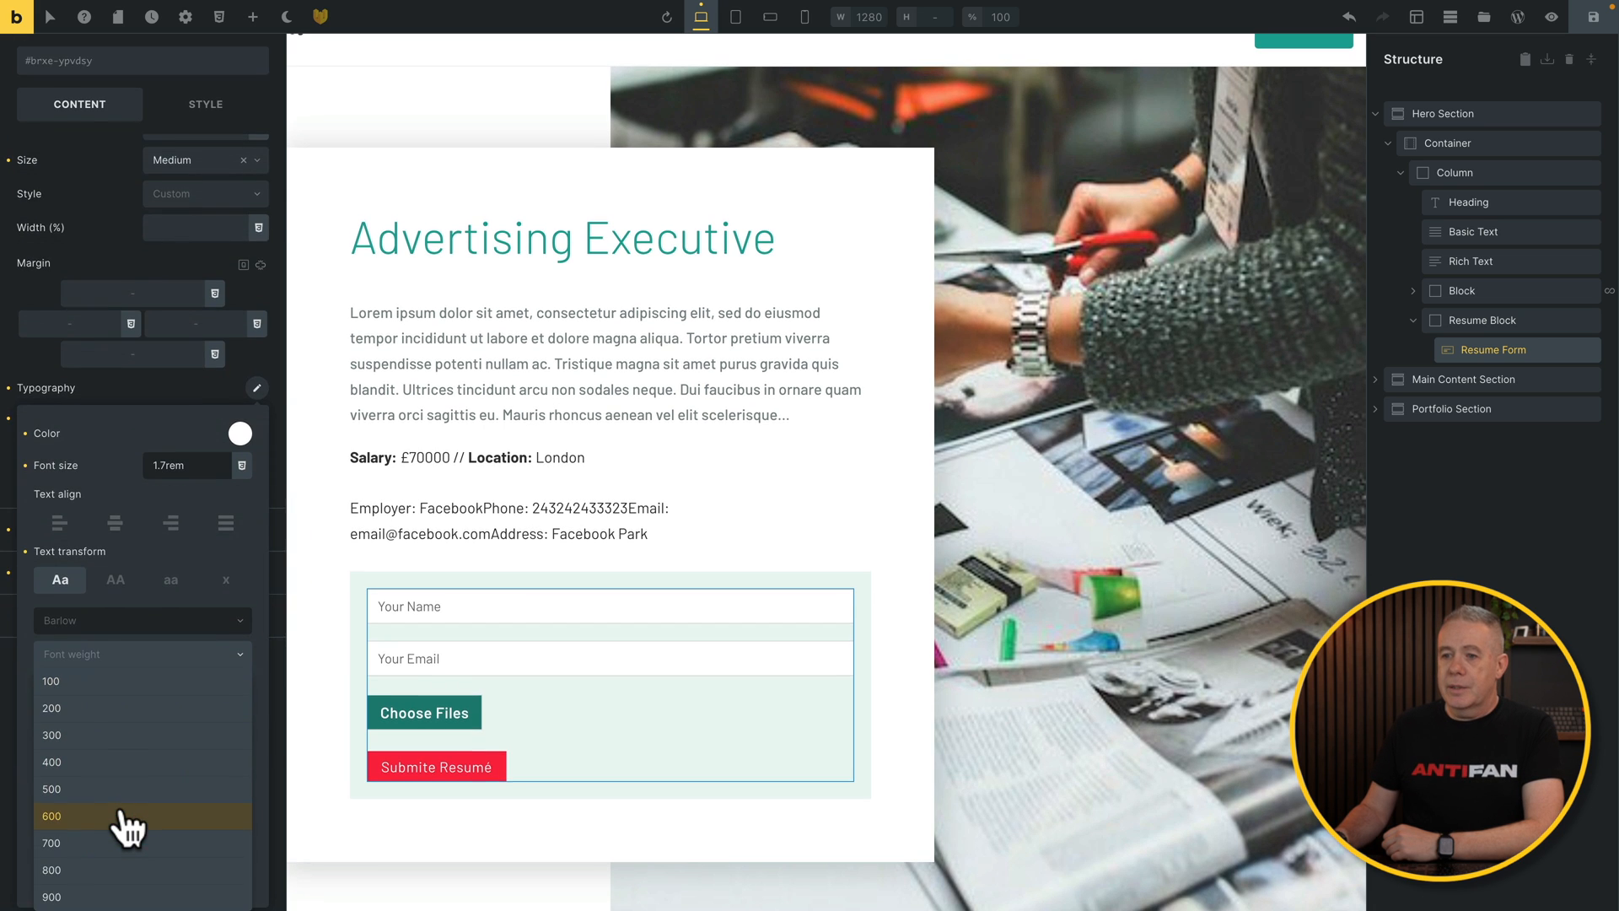
click(53, 816)
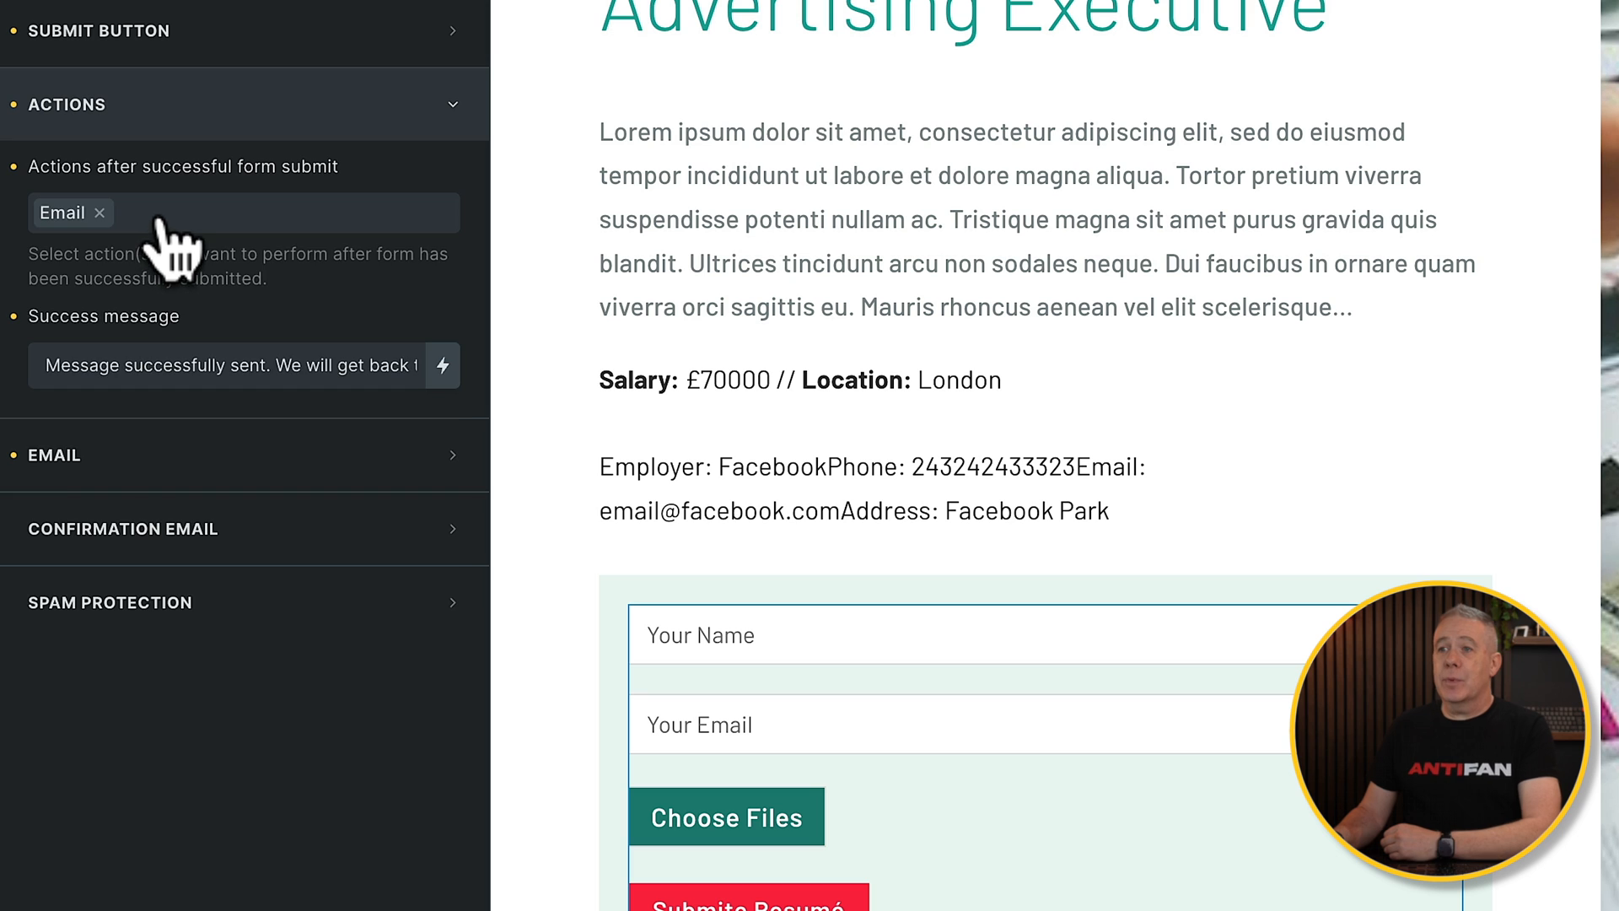
click(245, 213)
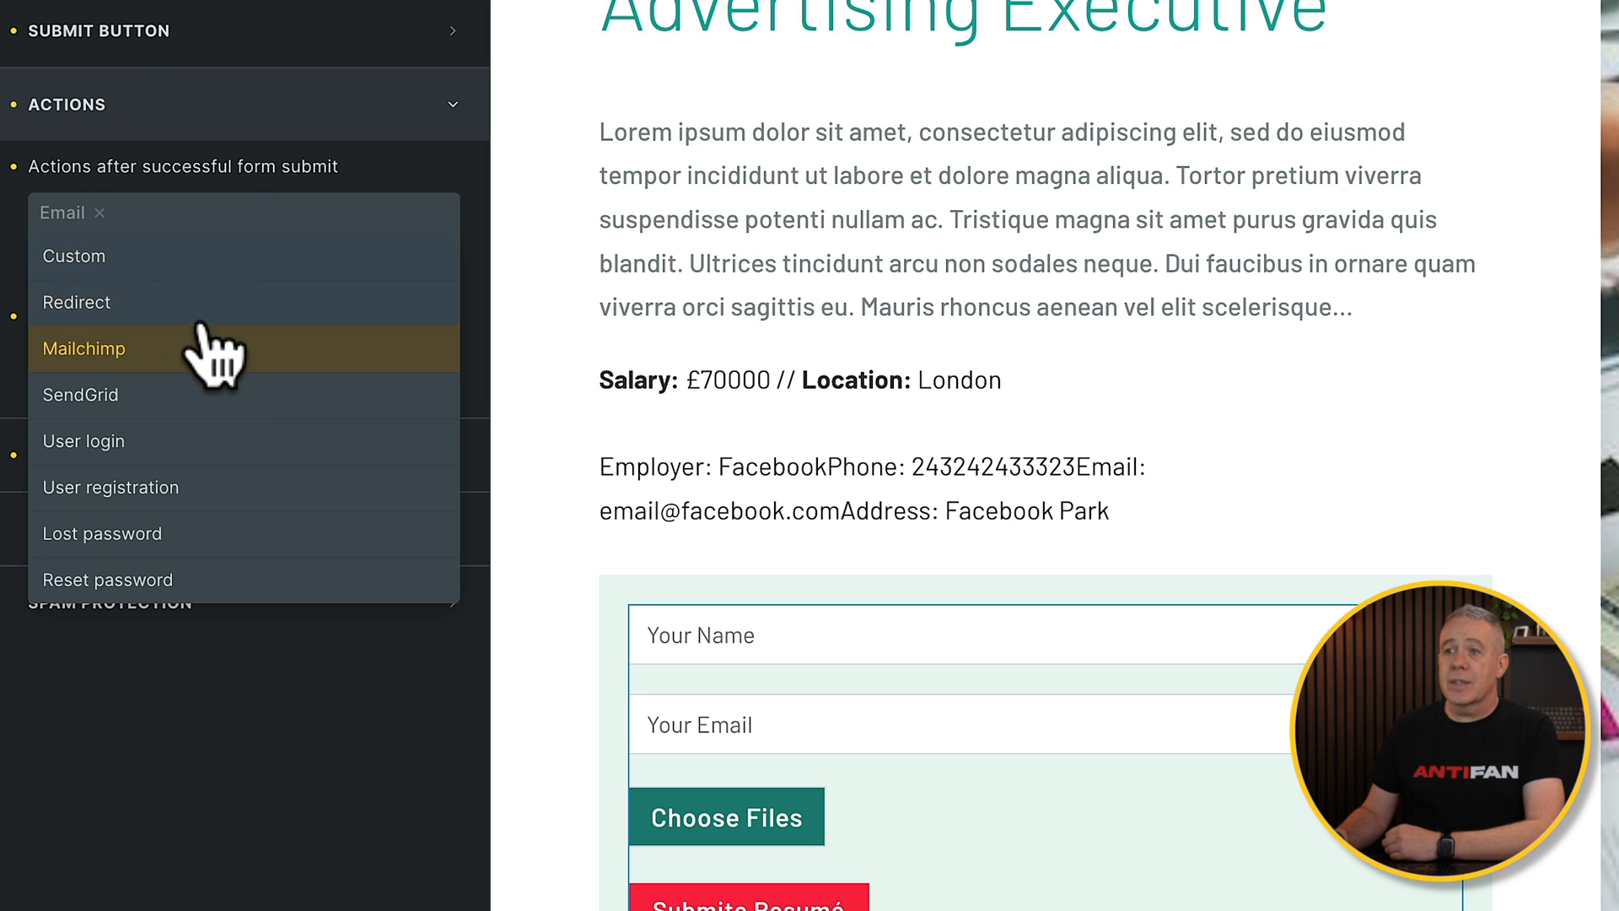
mouse_move(201, 383)
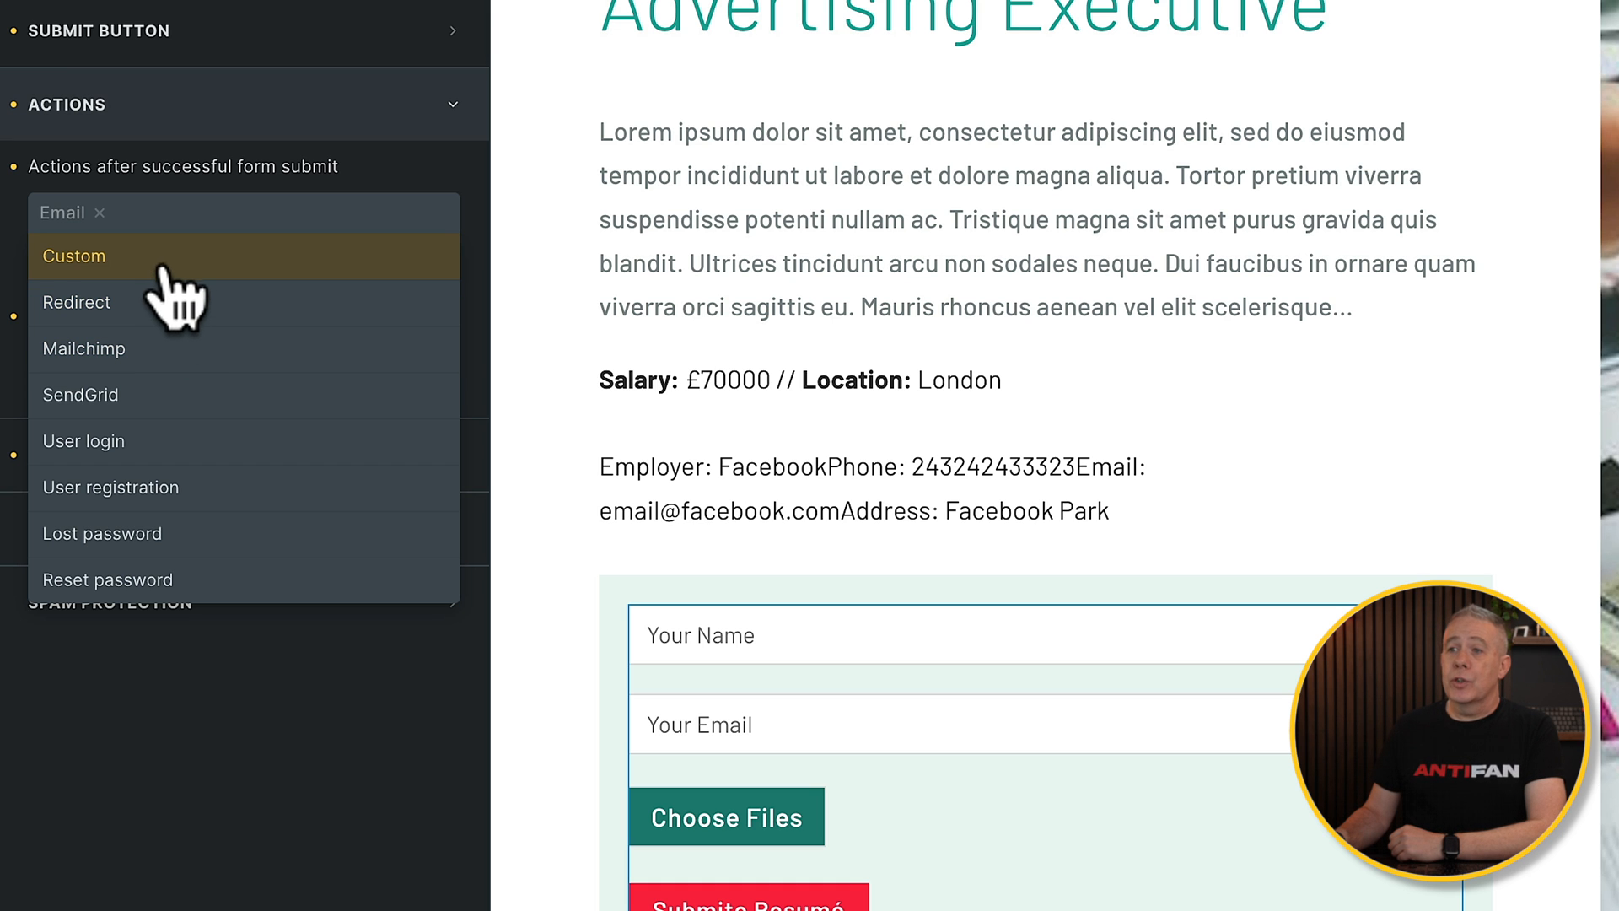
click(76, 302)
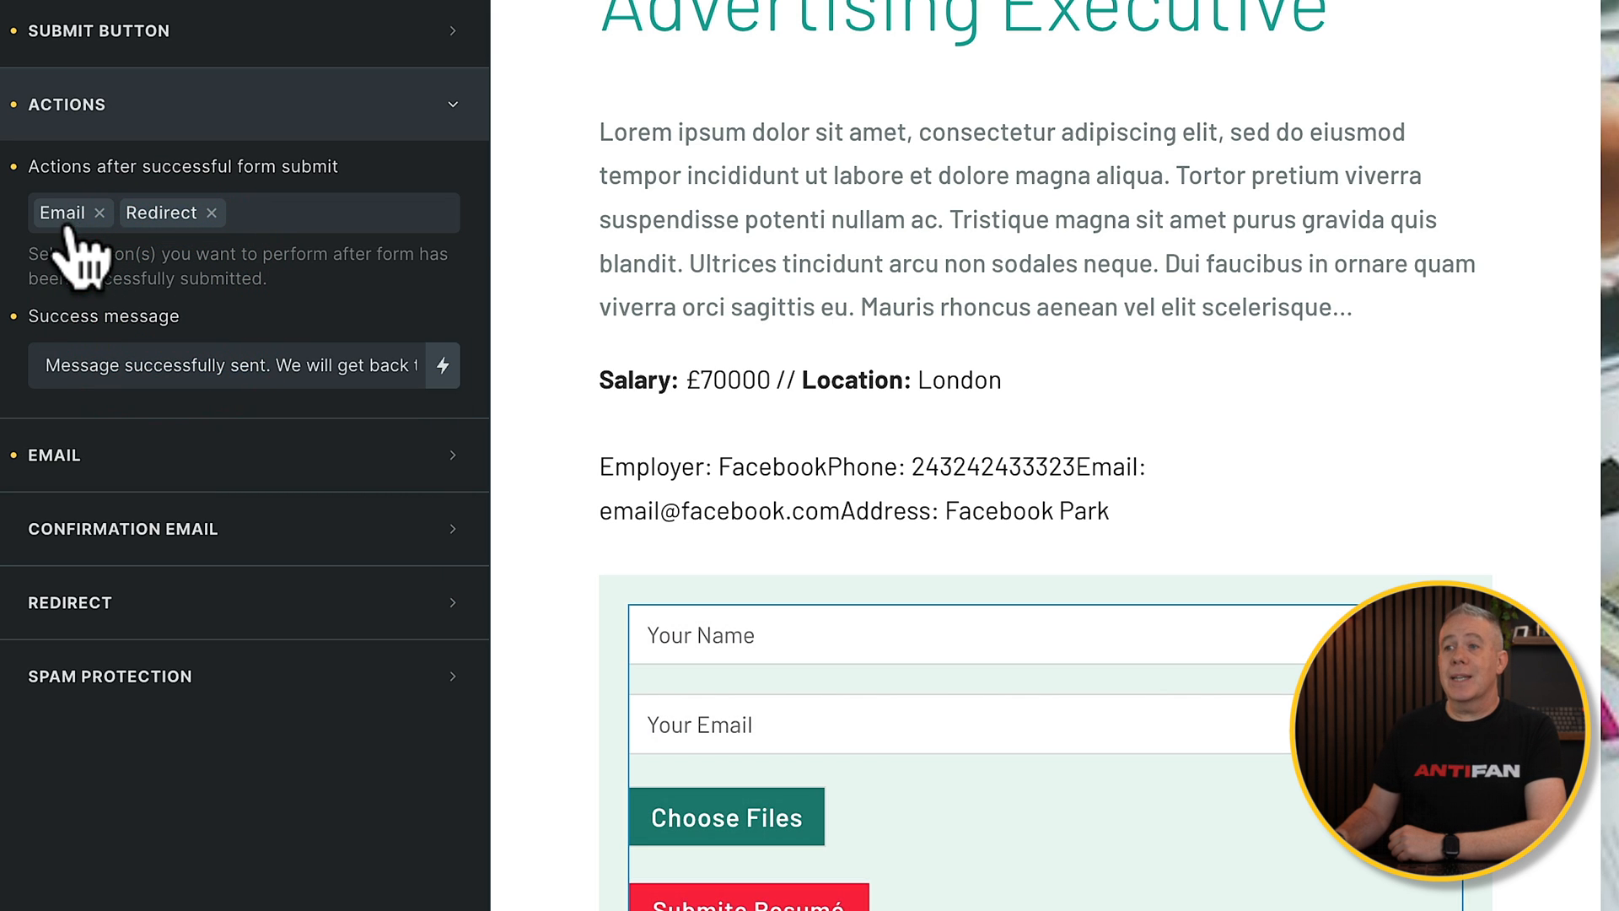
mouse_move(165, 248)
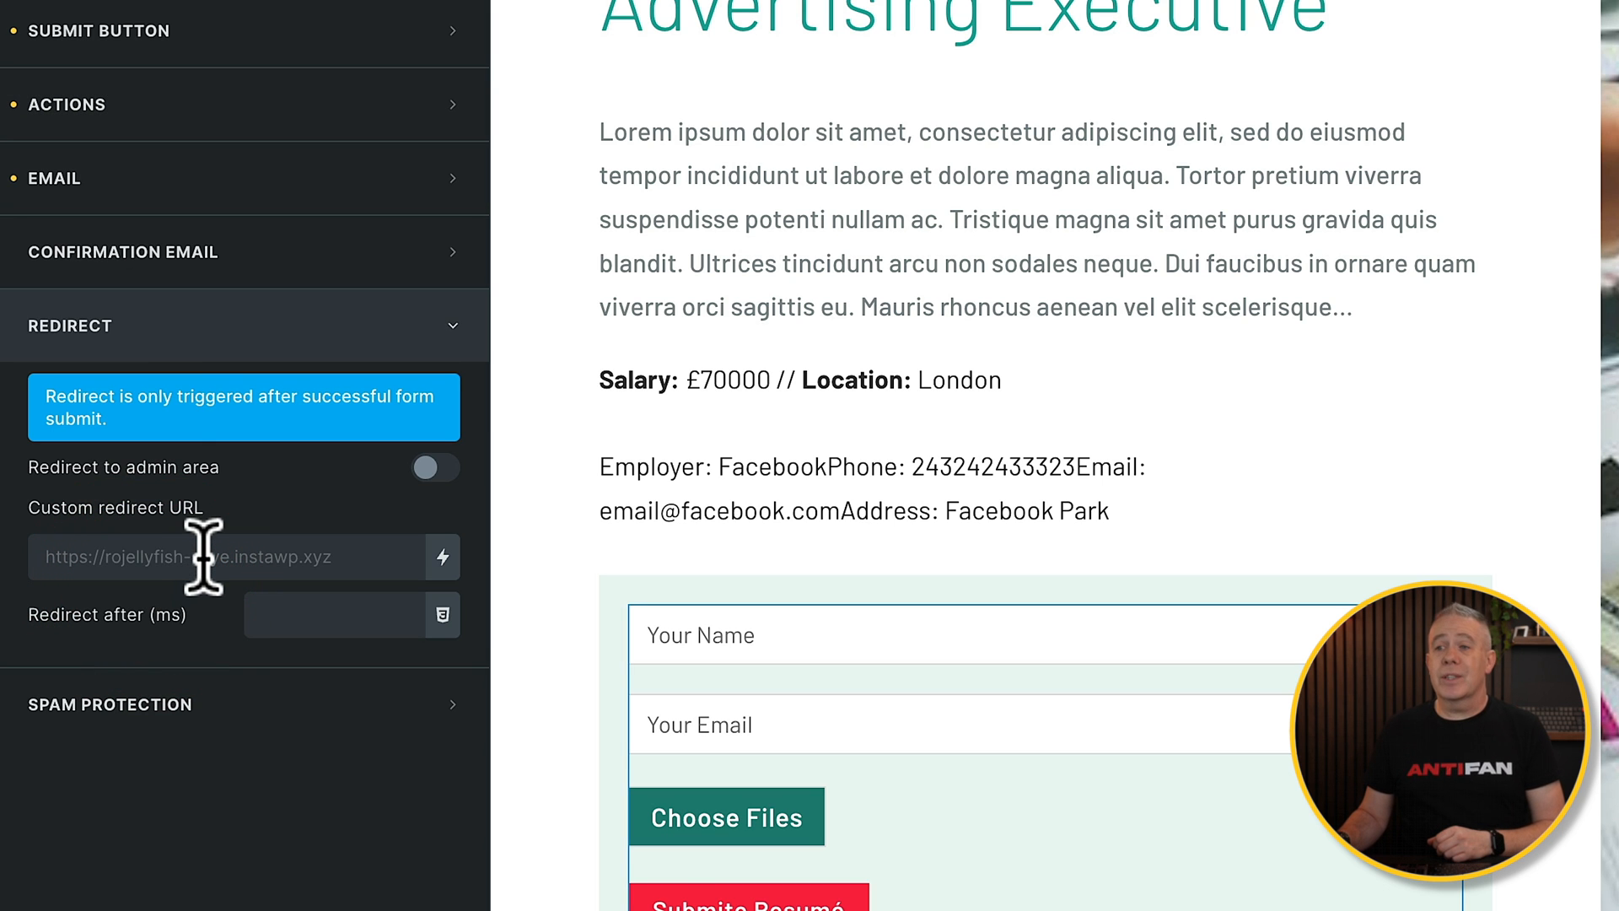
click(67, 105)
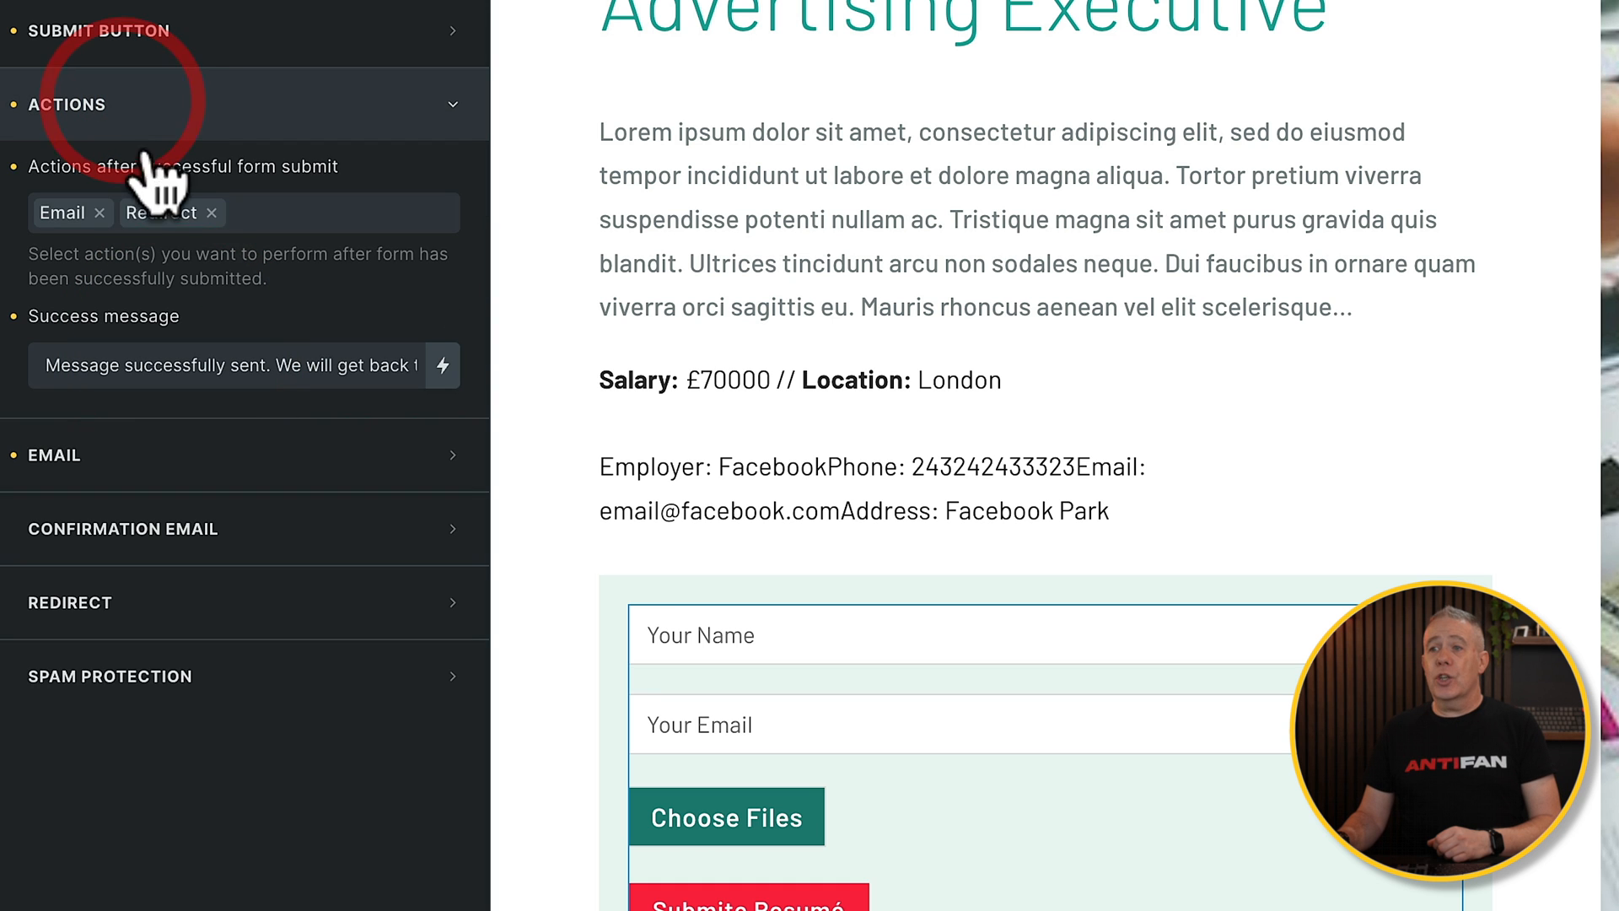
click(211, 213)
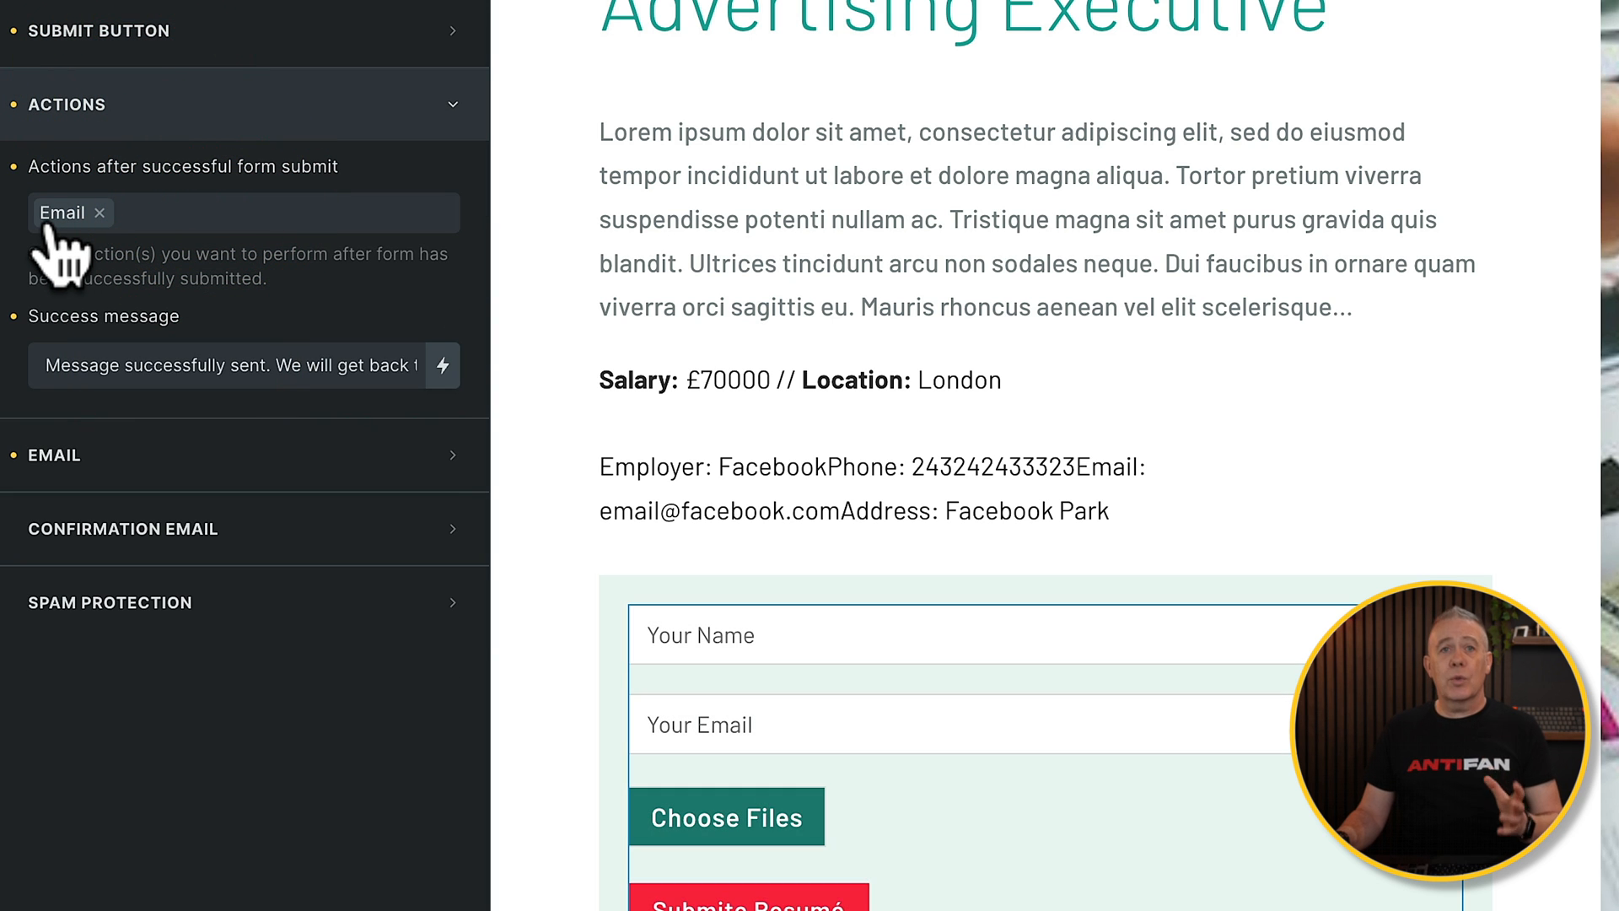
mouse_move(139, 371)
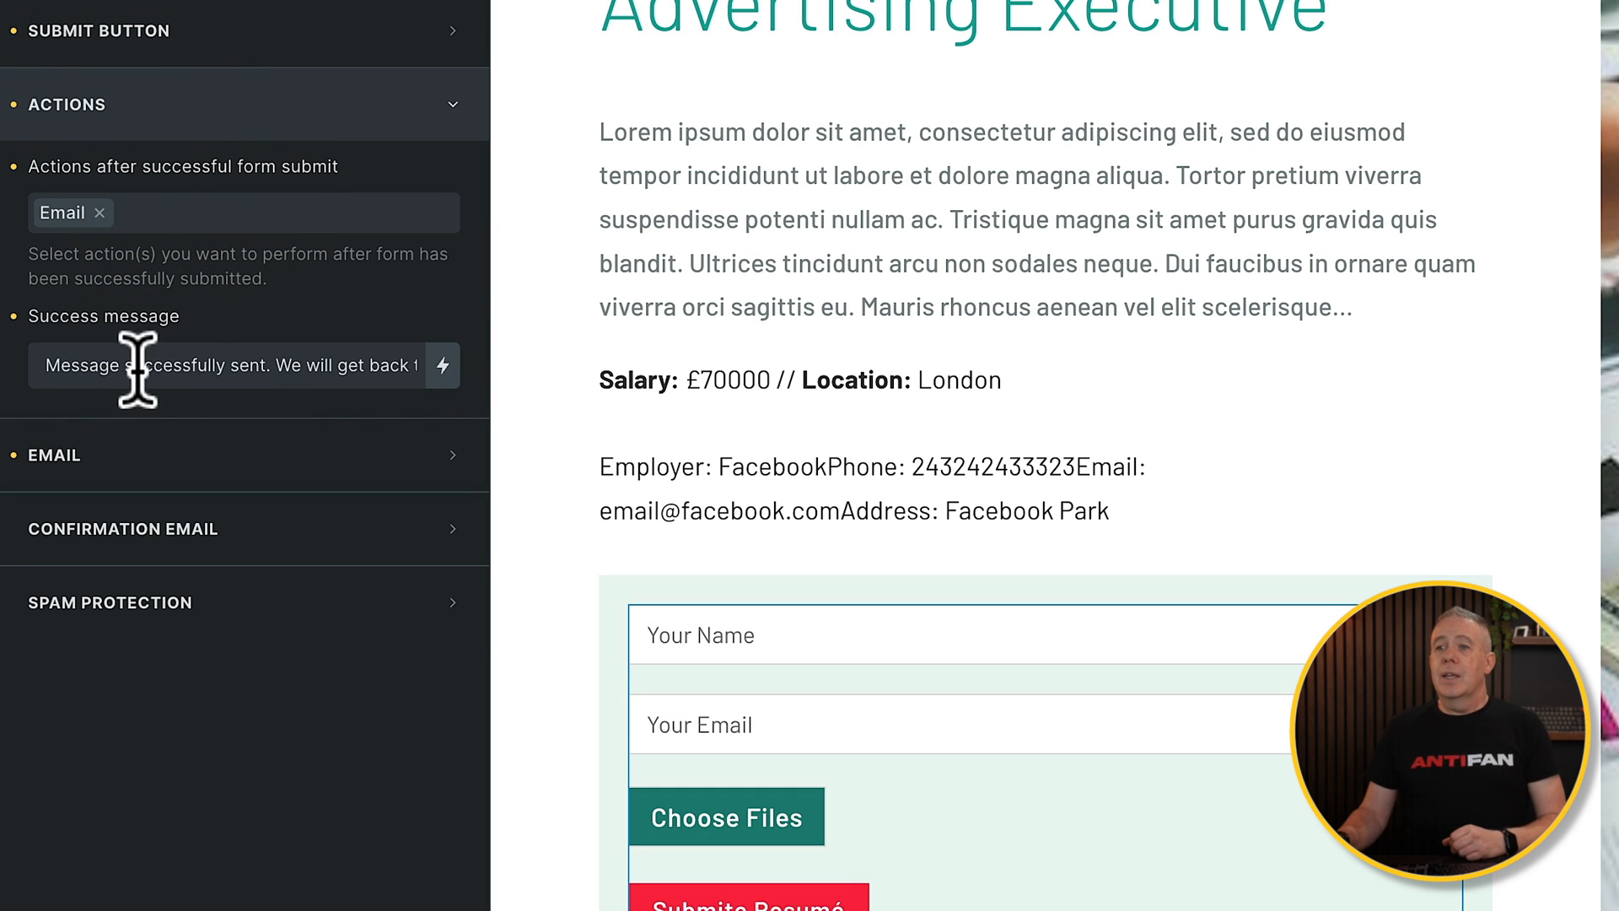
mouse_move(124, 238)
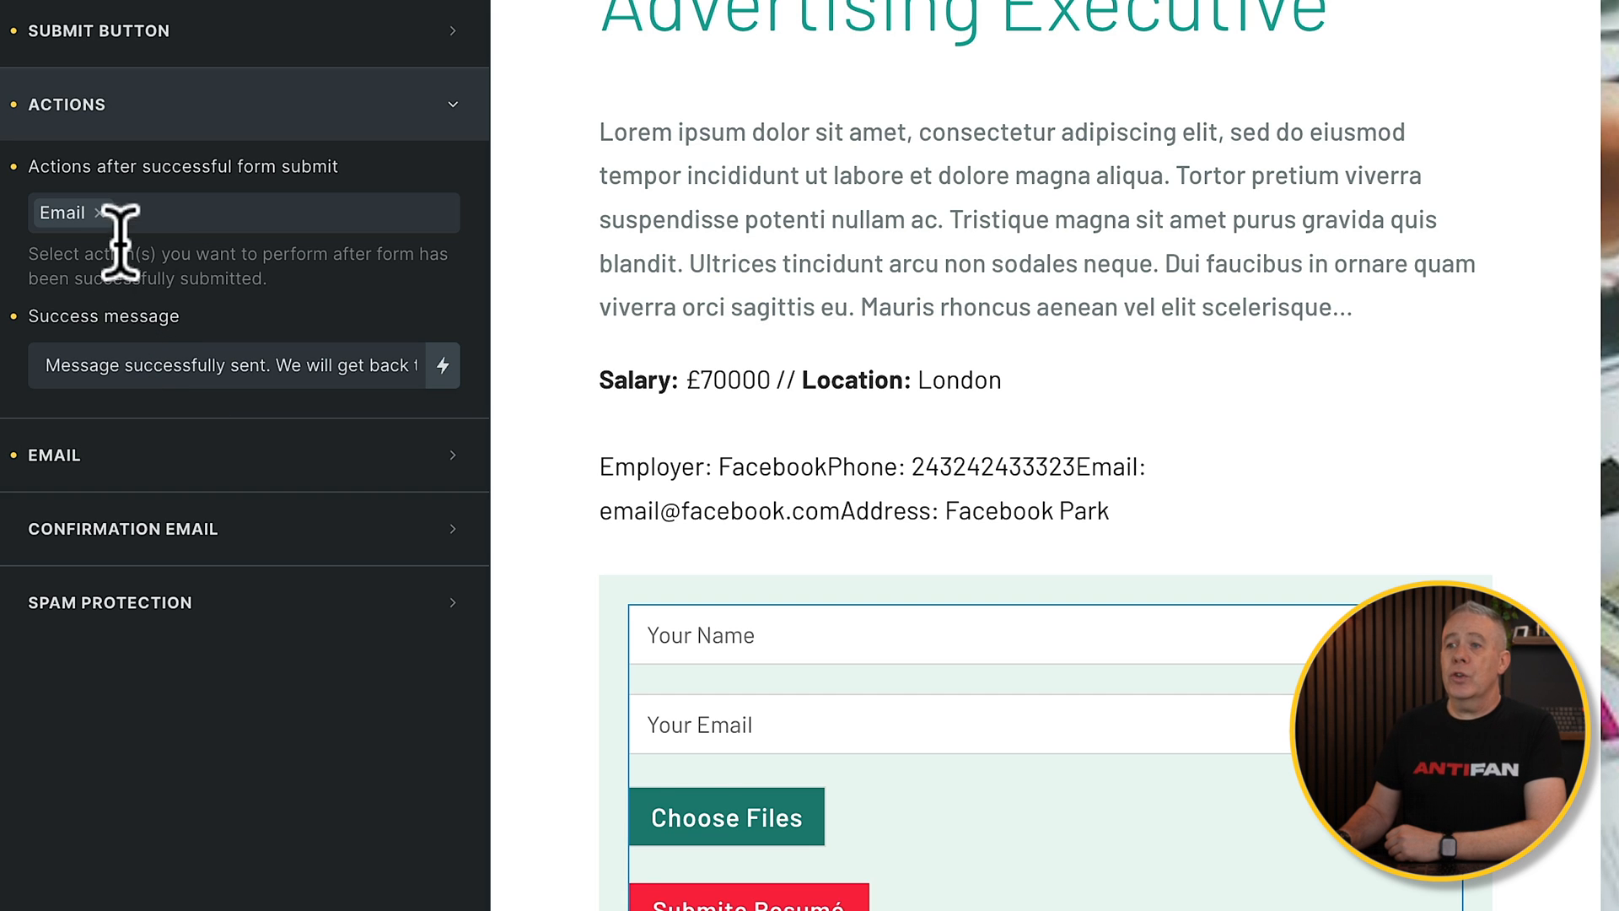
mouse_move(190, 374)
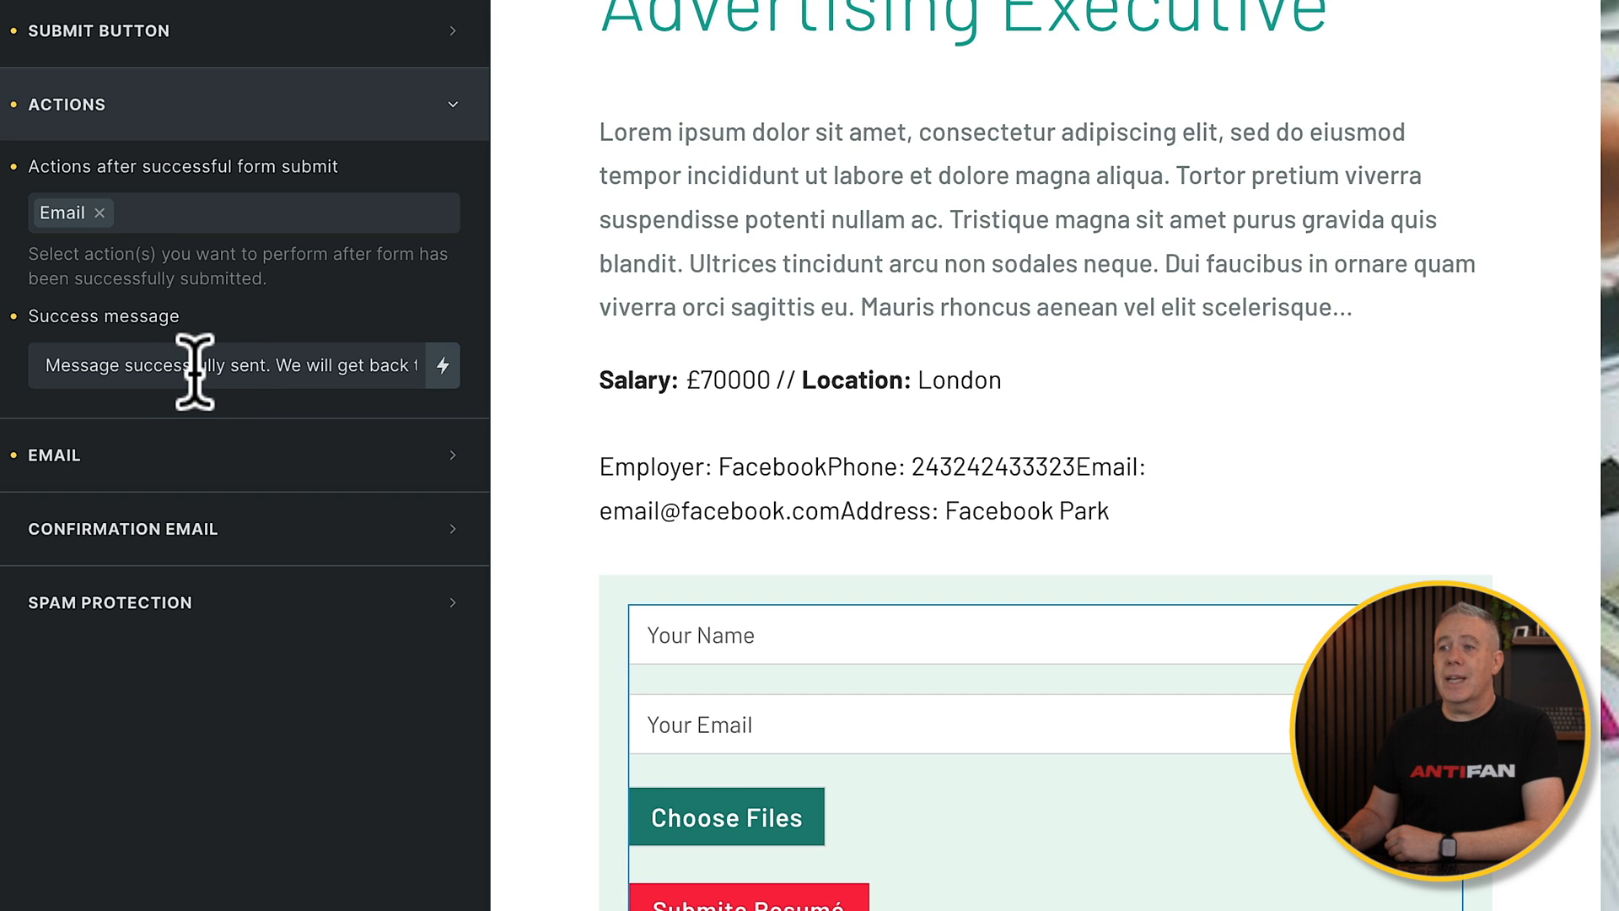
mouse_move(271, 374)
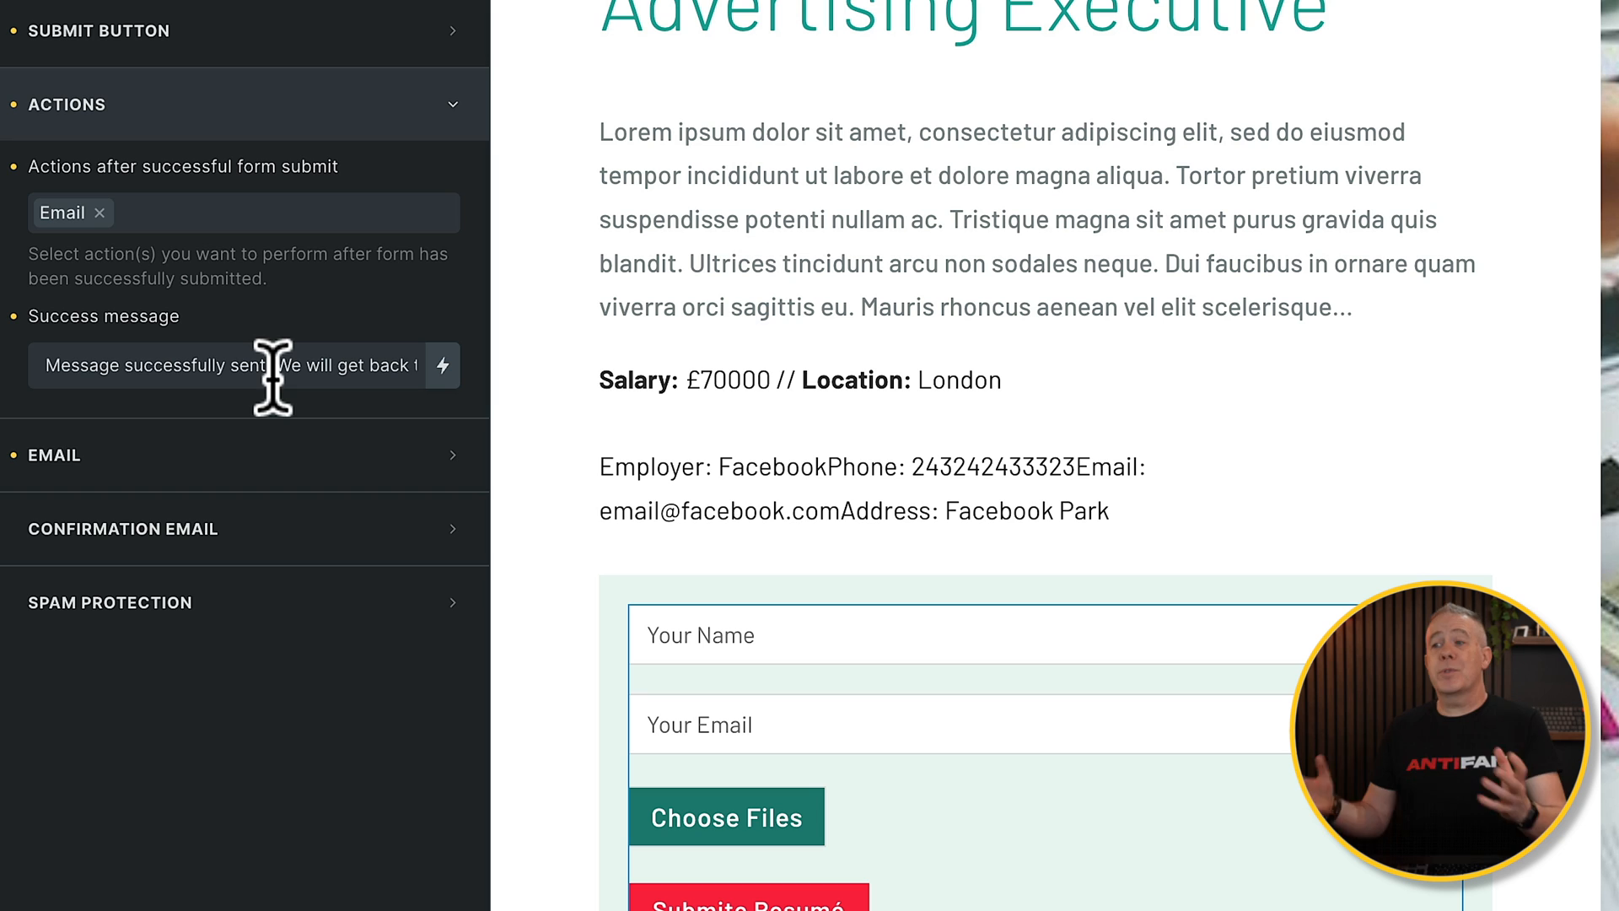
mouse_move(272, 377)
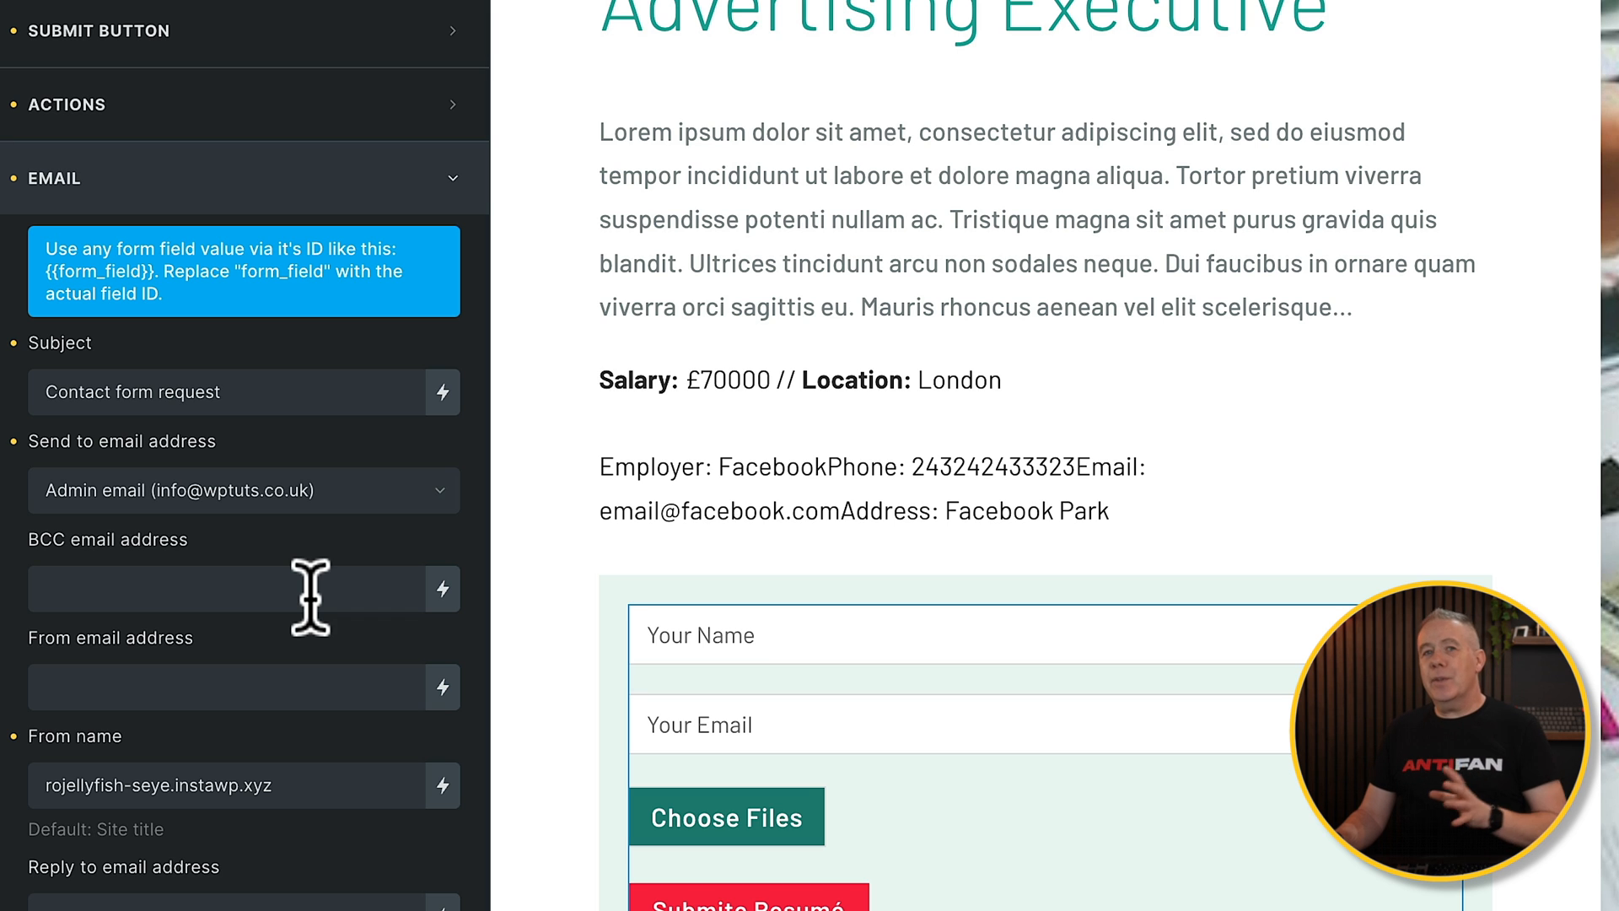
mouse_move(204, 521)
text(Application submission for)
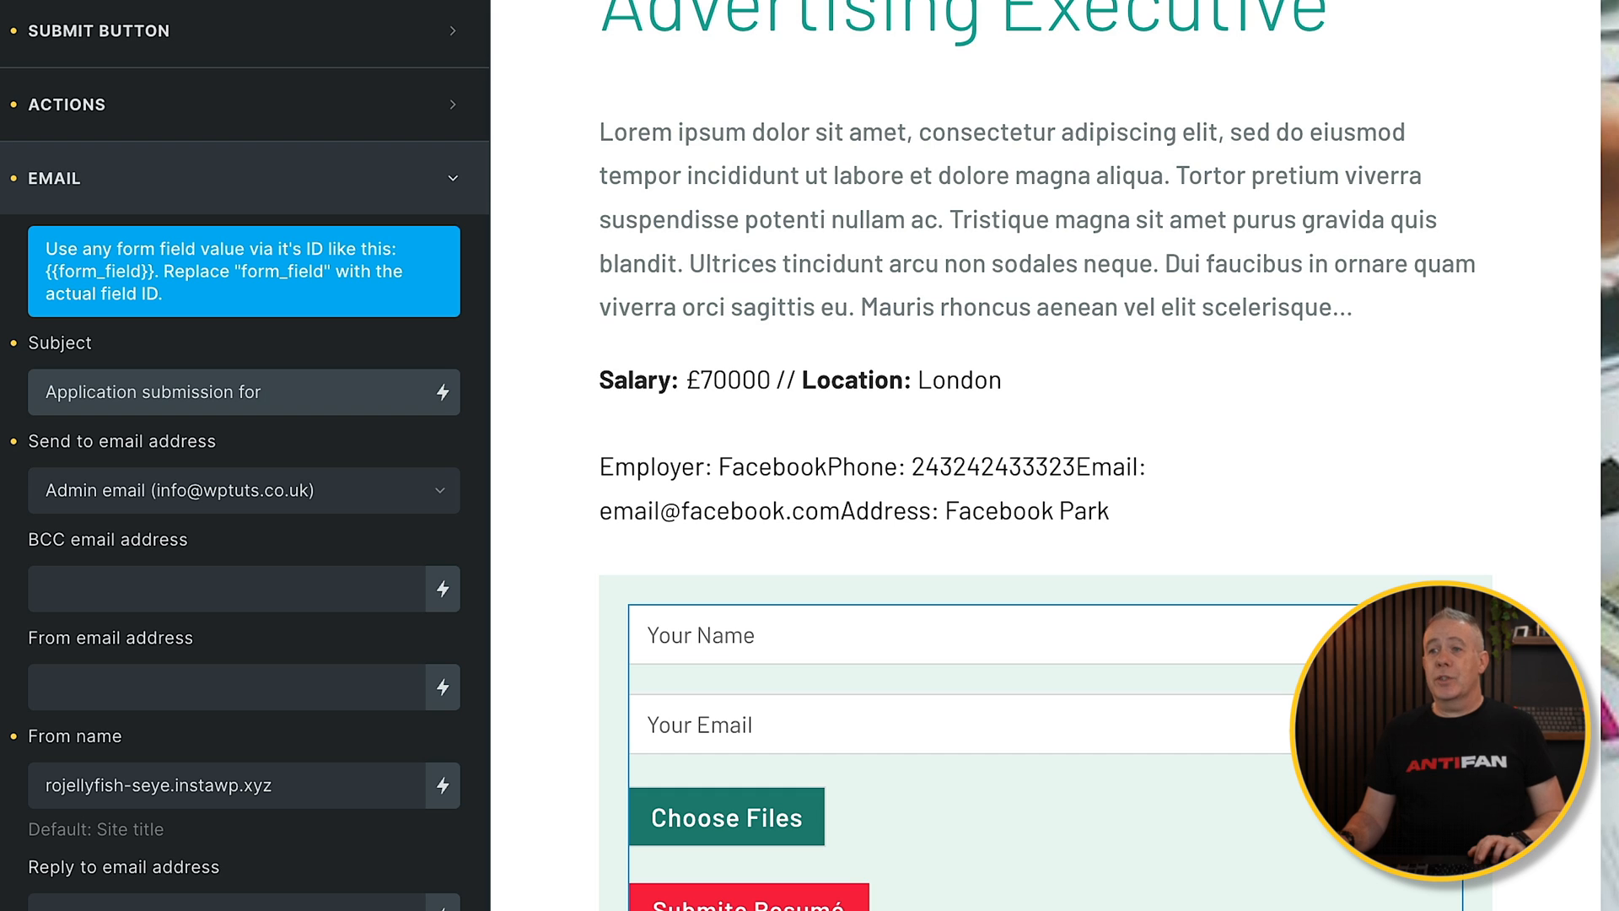
mouse_move(442, 393)
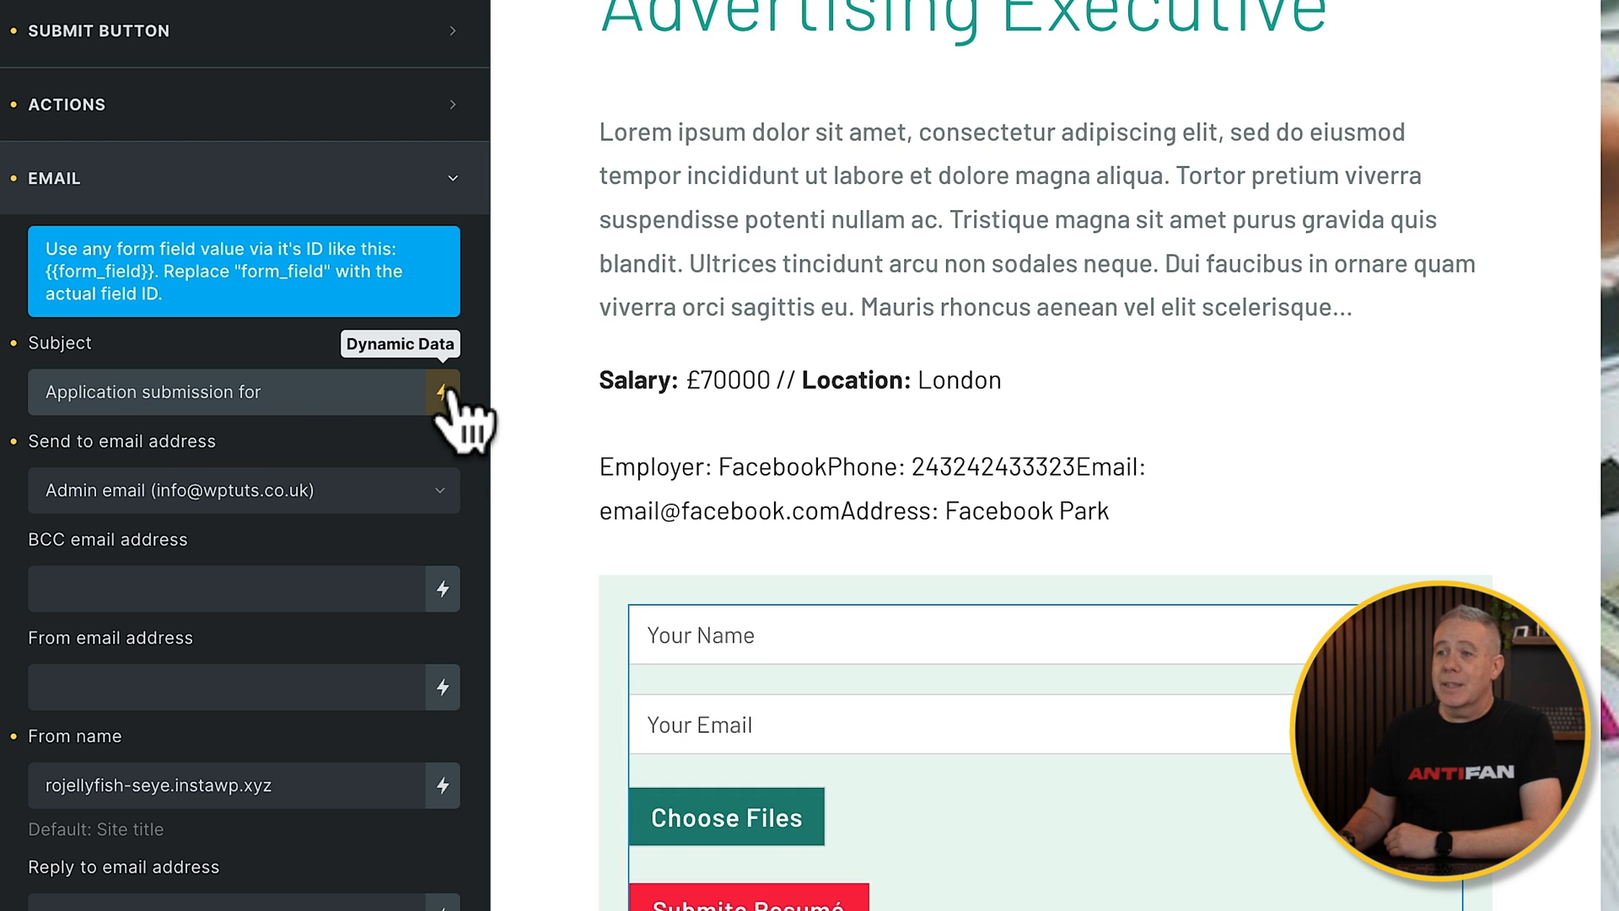
Step: Insert {post_title} into the email subject after 'Application submission for'
click(441, 393)
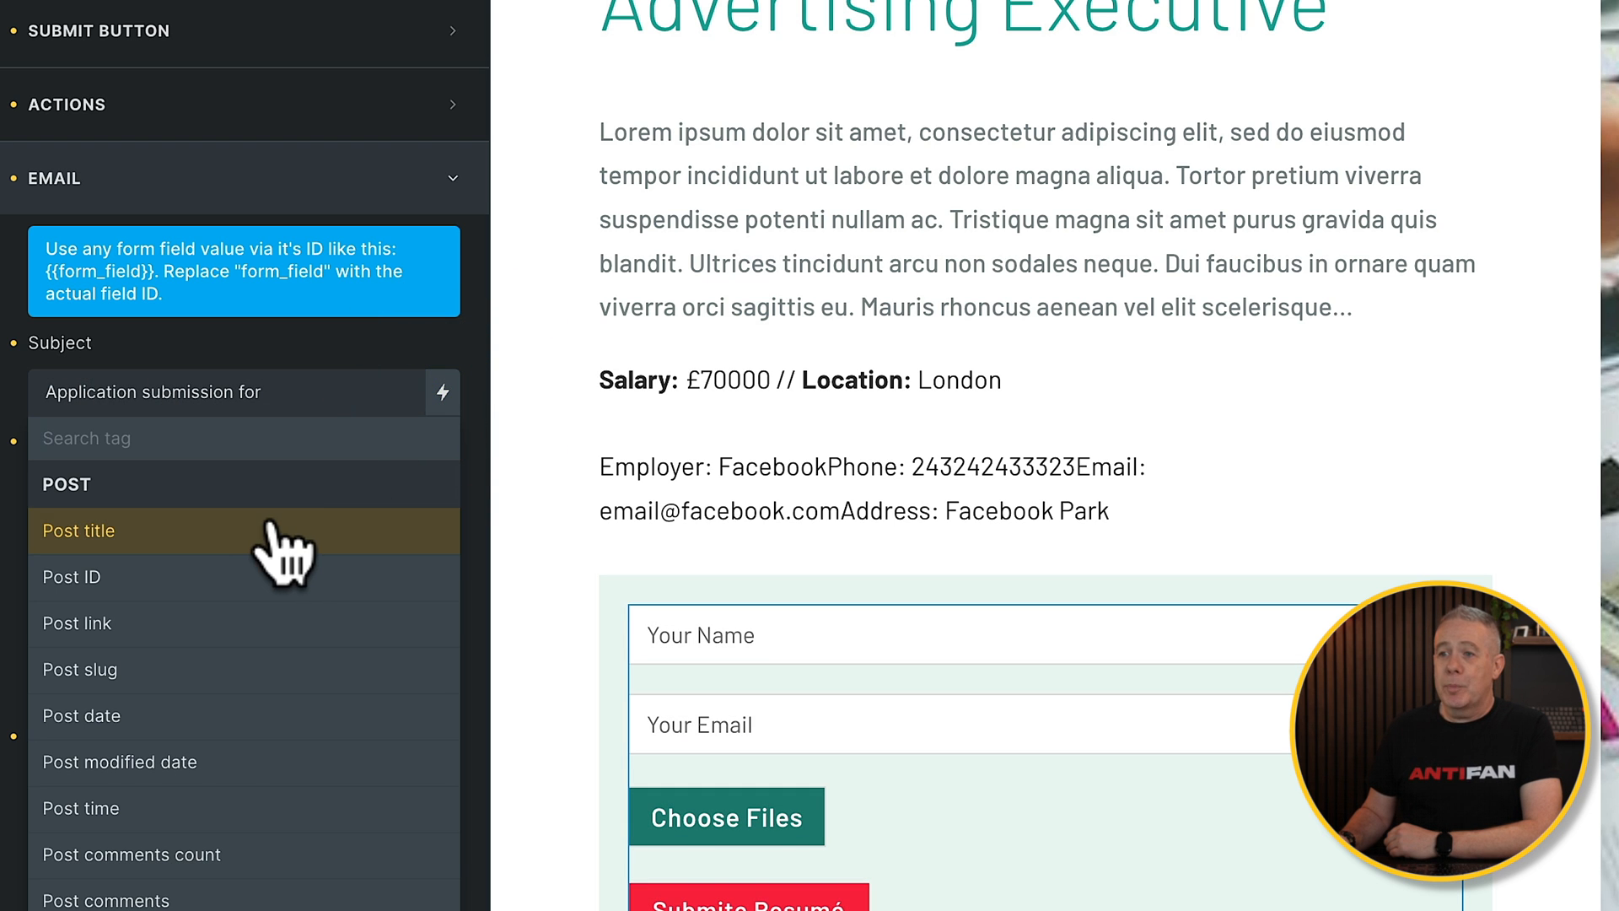
click(79, 531)
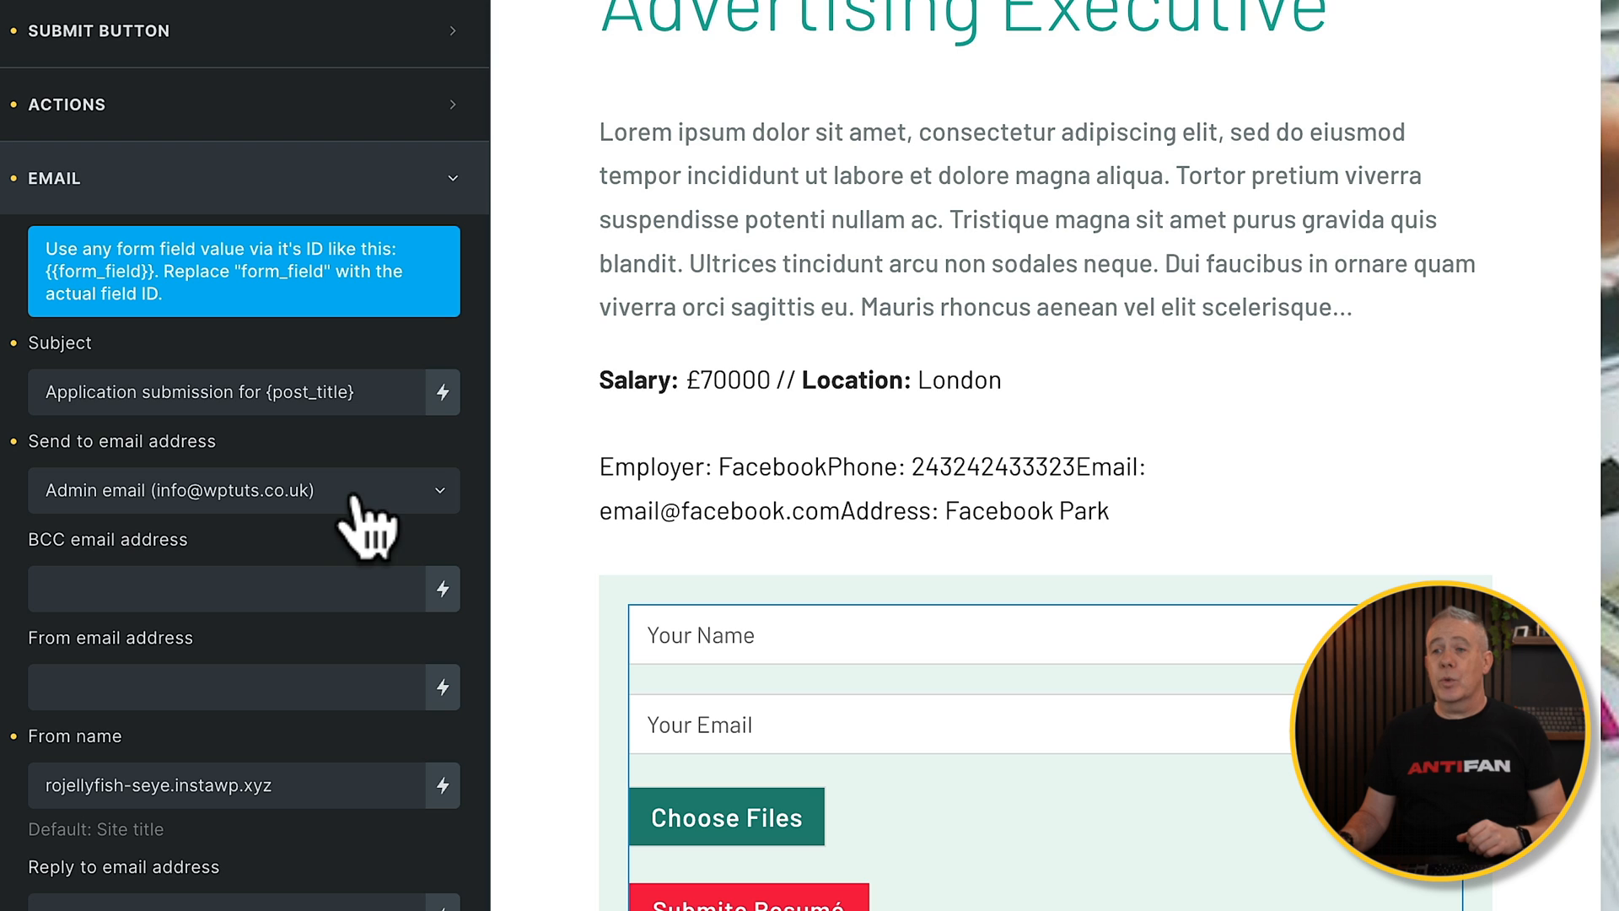
scroll(down, 3)
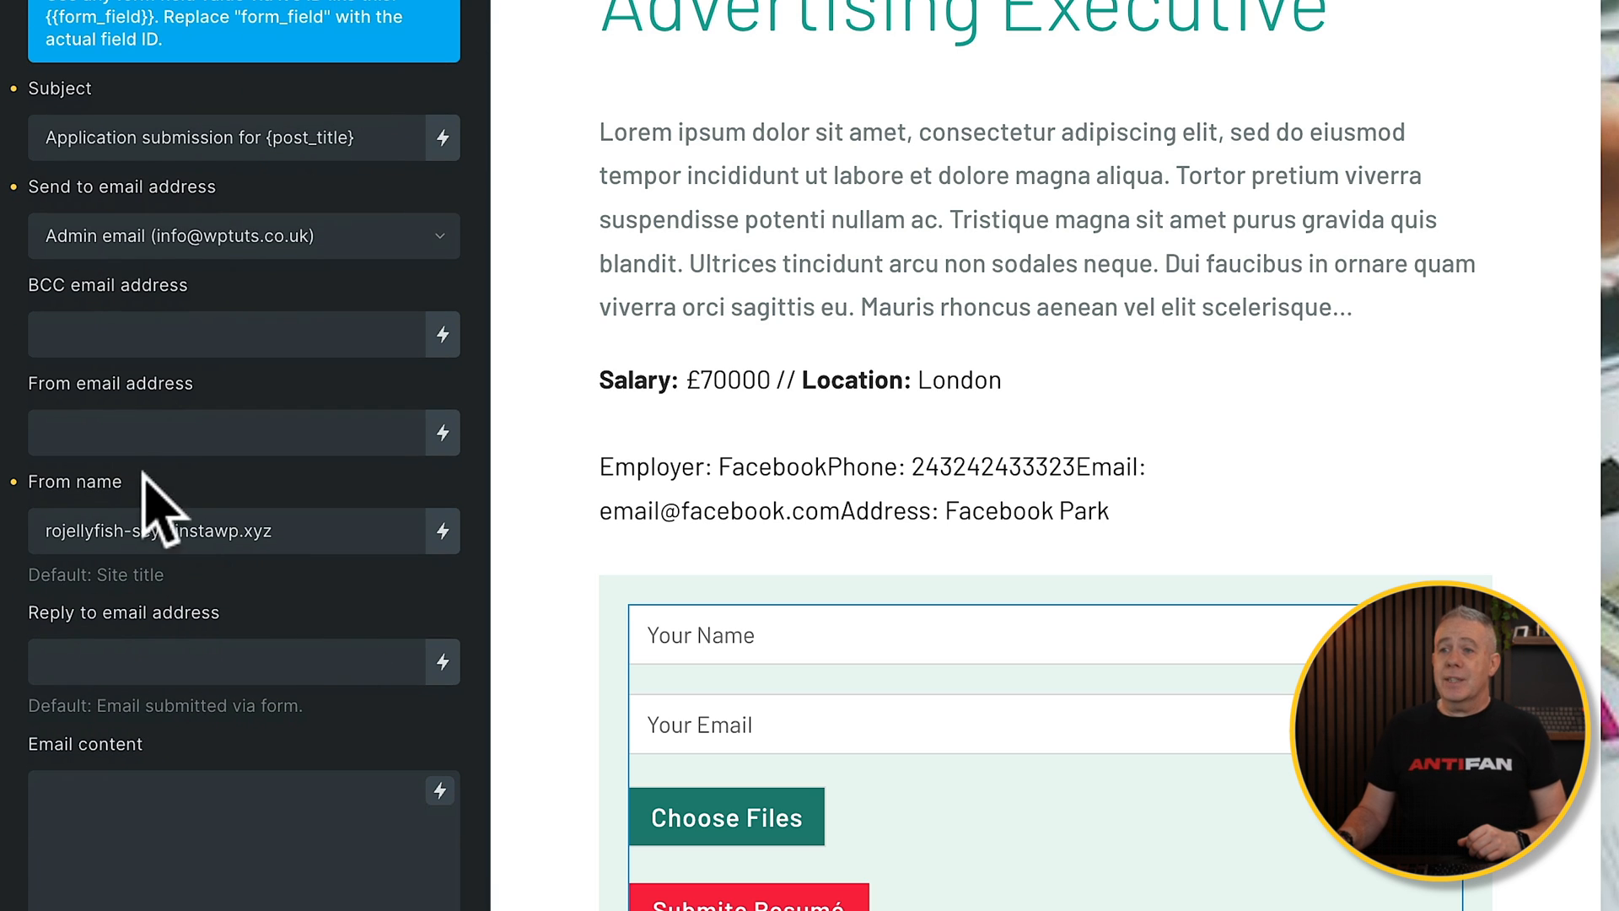
mouse_move(441, 432)
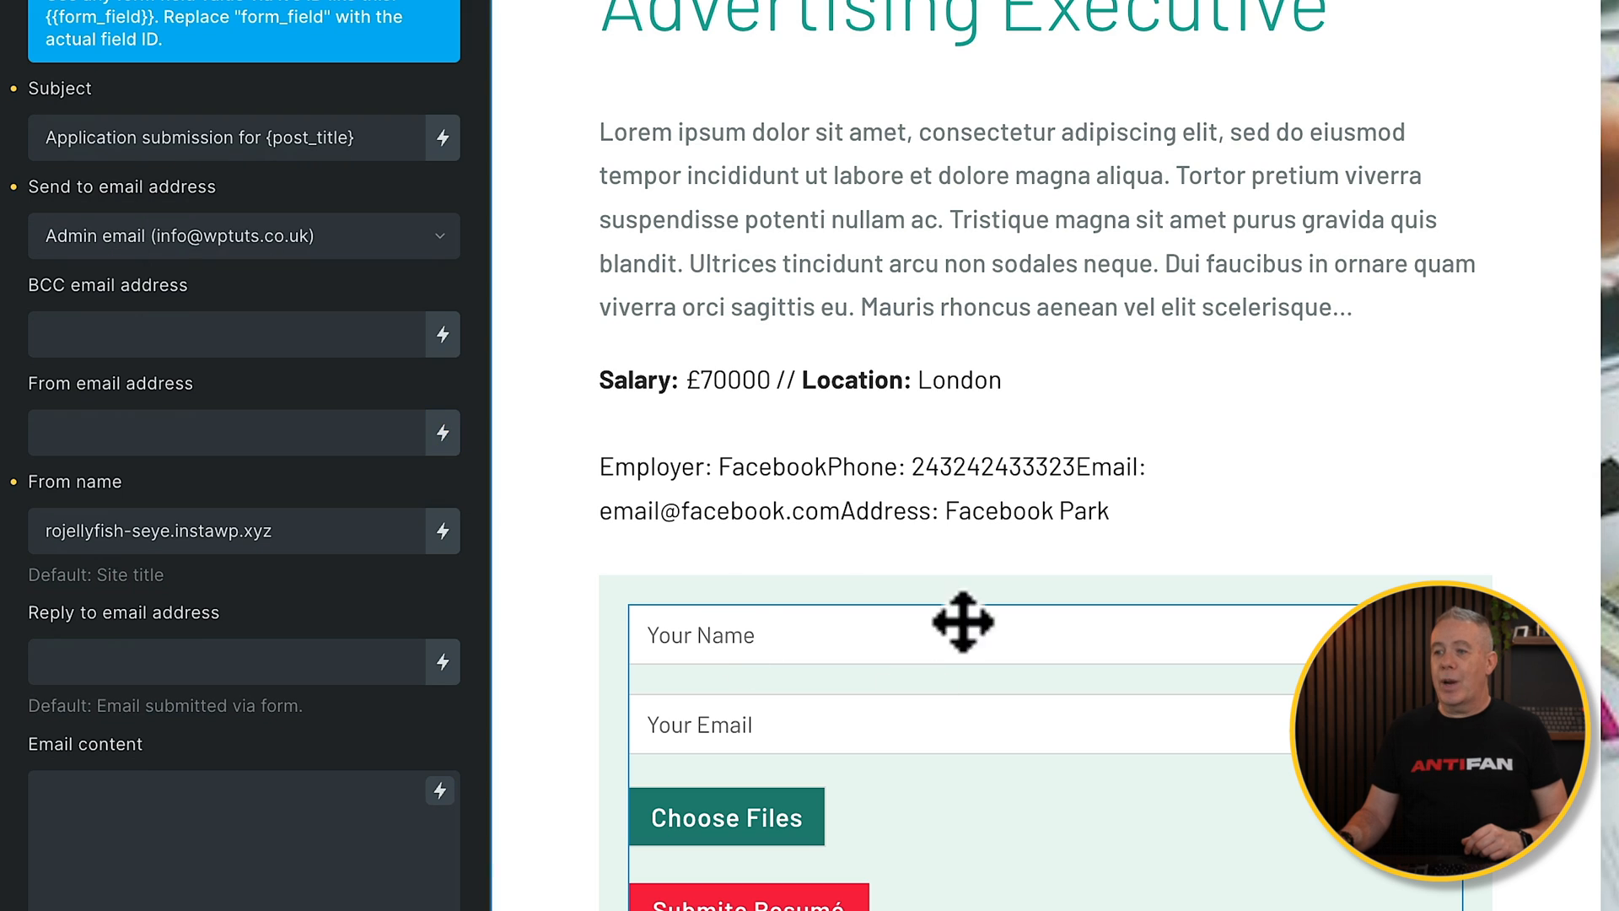
mouse_move(440, 432)
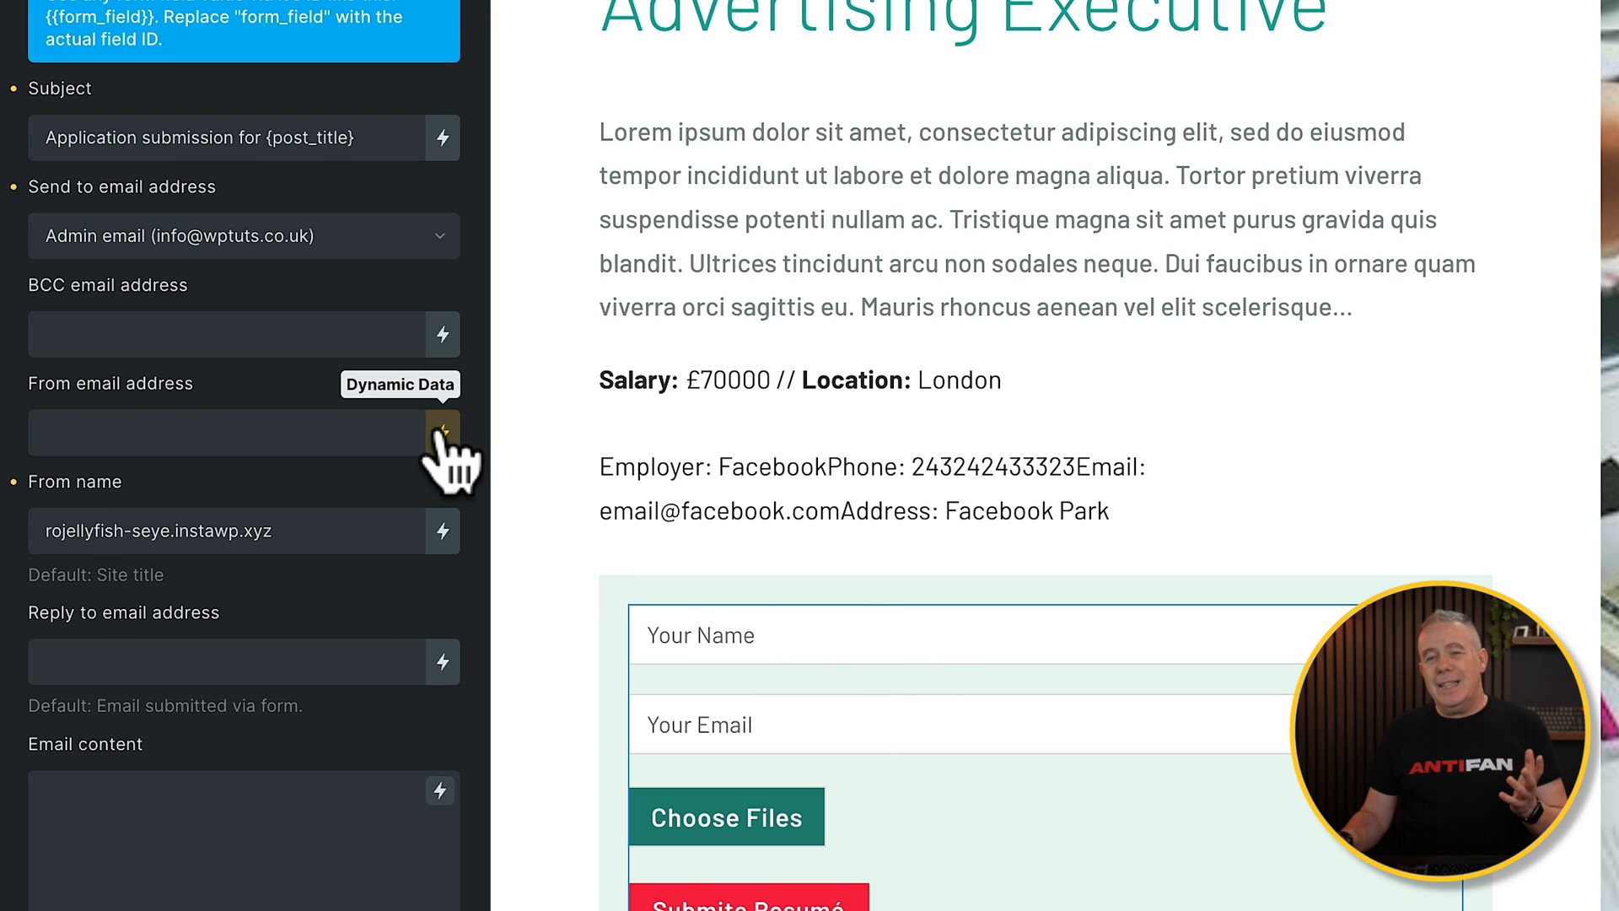
Step: Browse the dynamic data options available for the sender email address
click(442, 433)
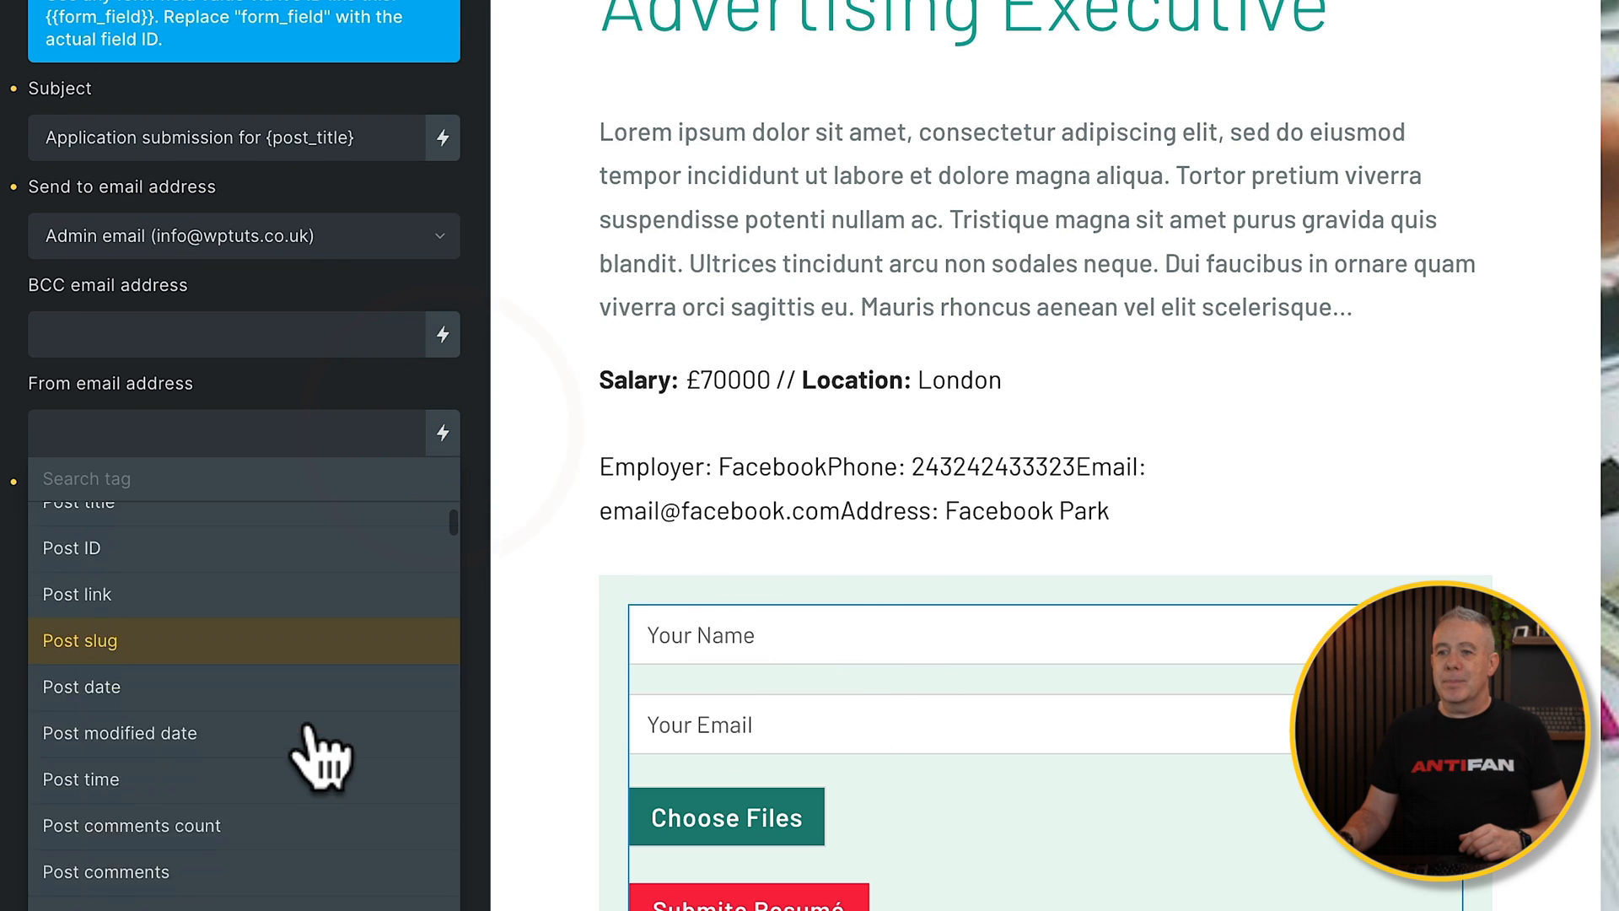
scroll(down, 3)
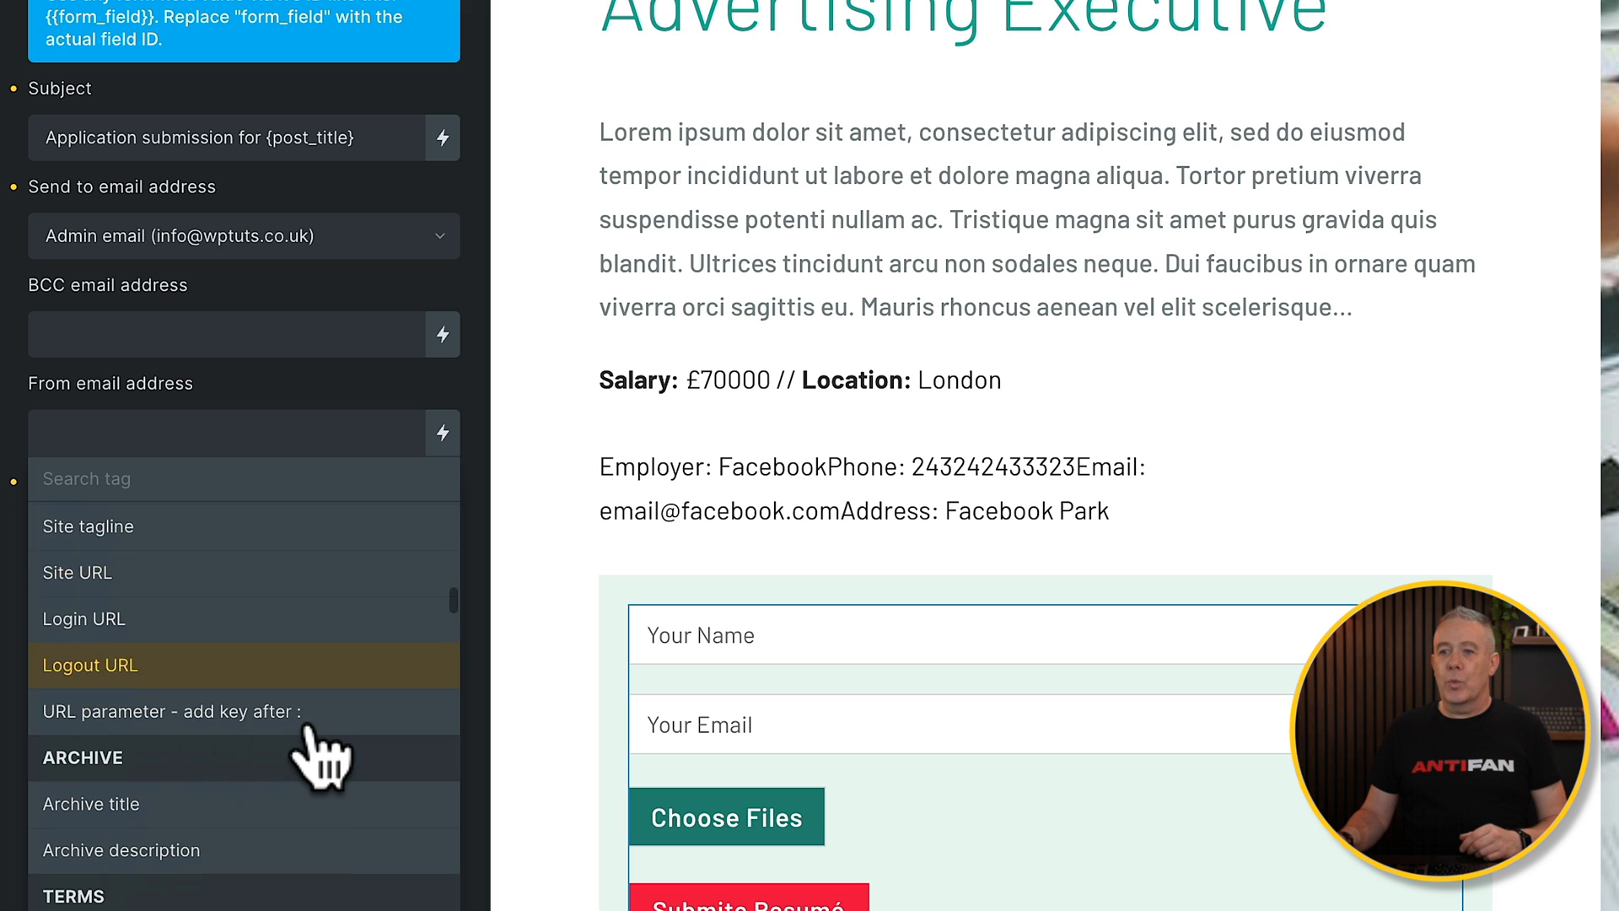
scroll(down, 3)
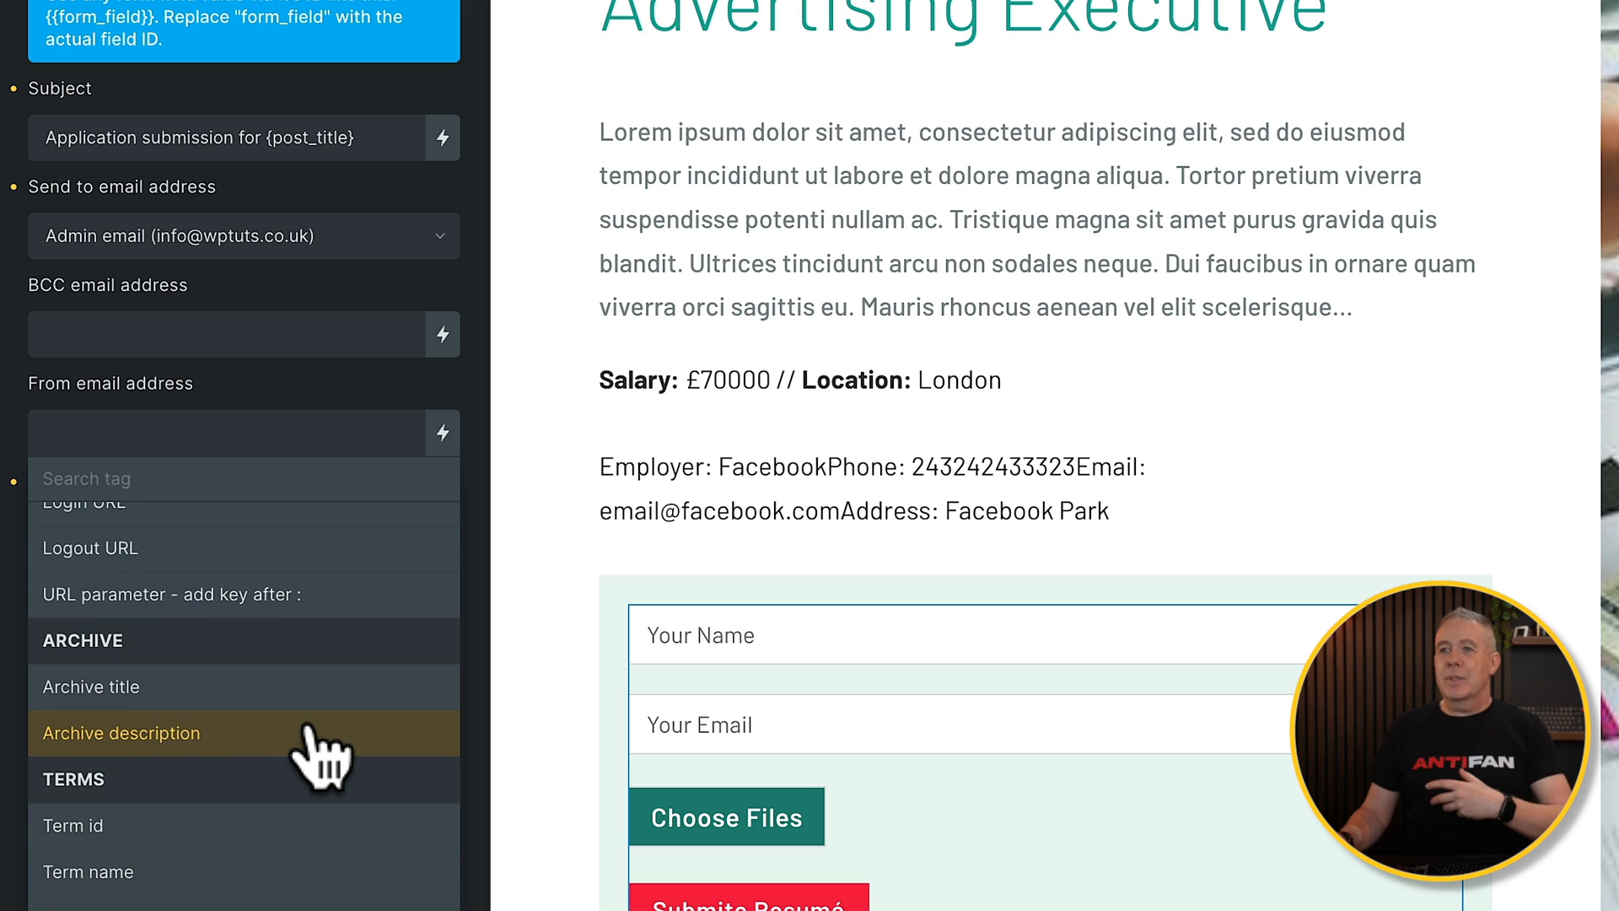
mouse_move(440, 434)
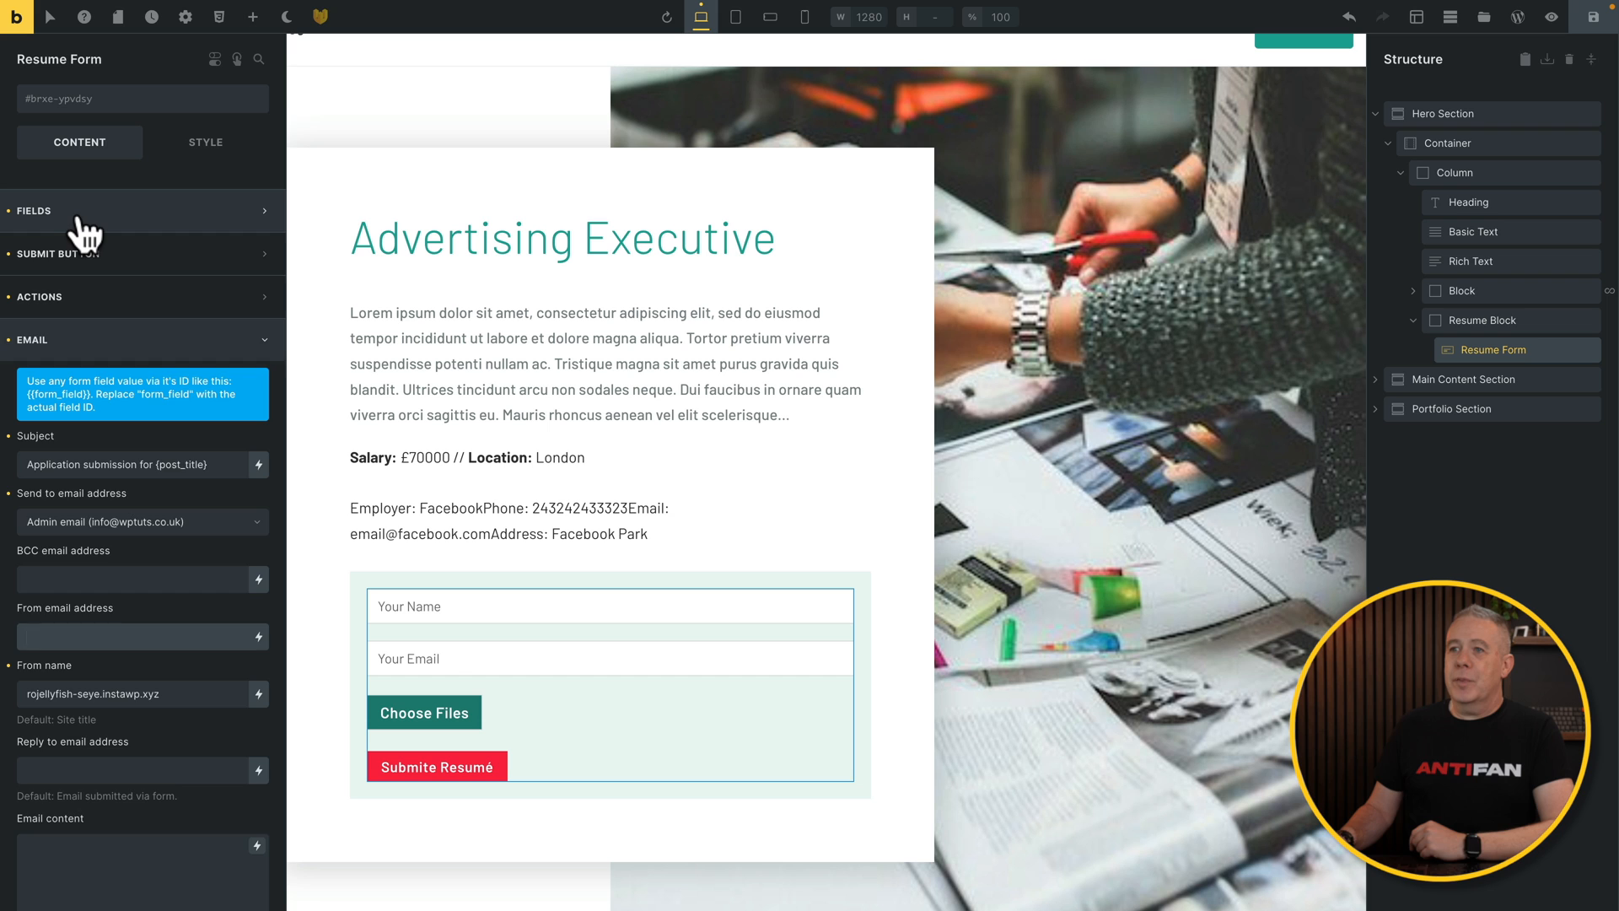
Step: Look up the Email field's ID and enter {{a9e56b}} as the From email address
click(33, 211)
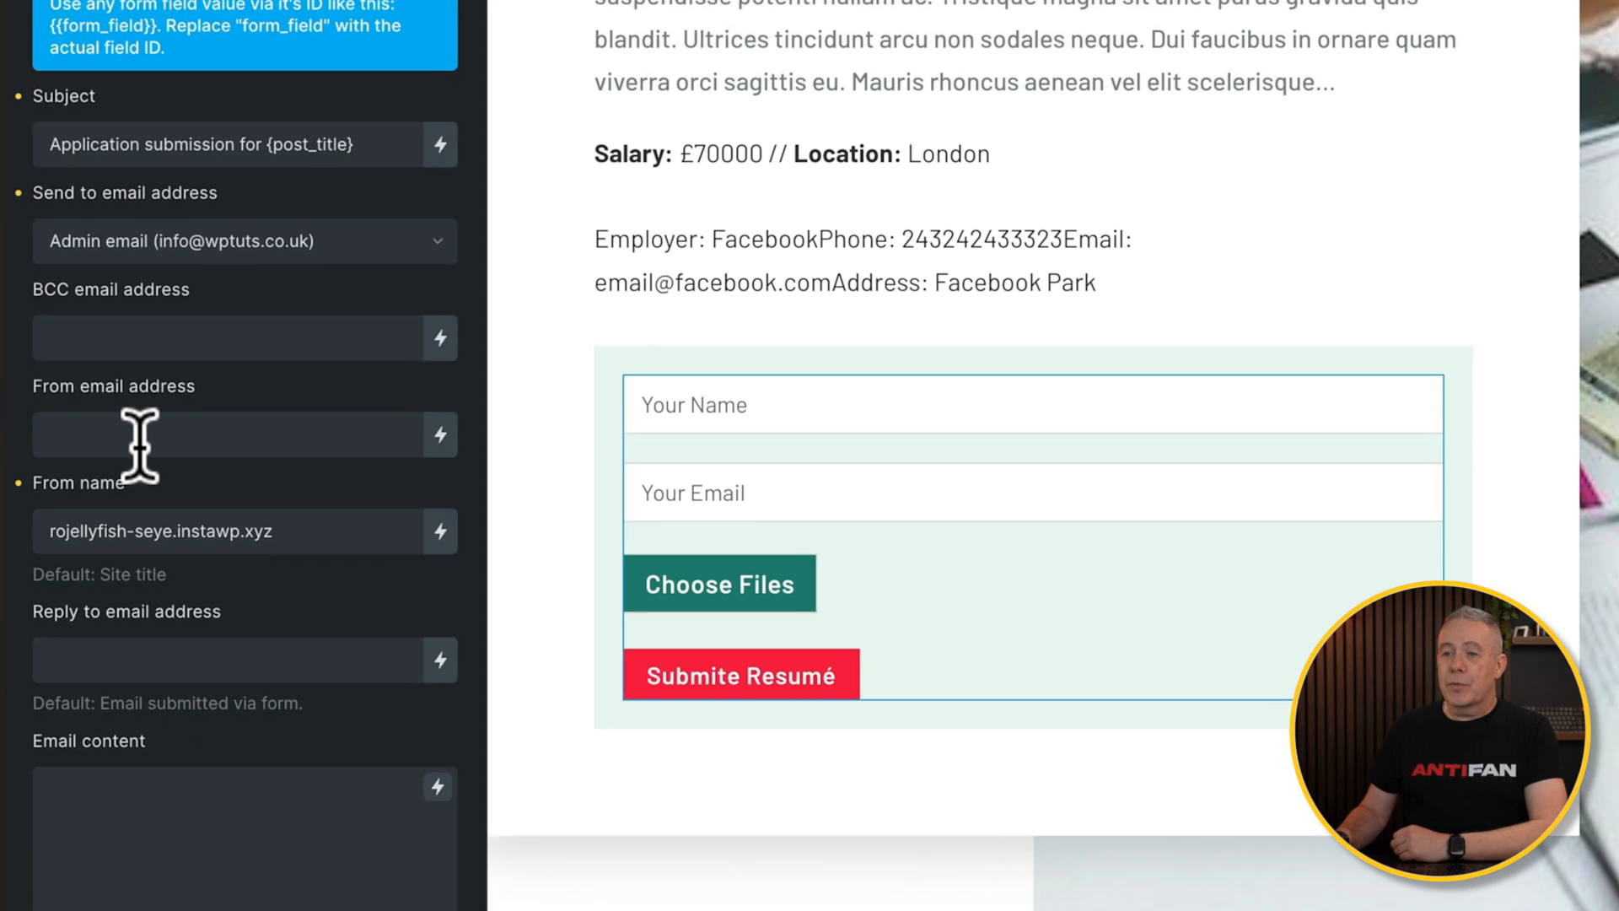
scroll(up, 3)
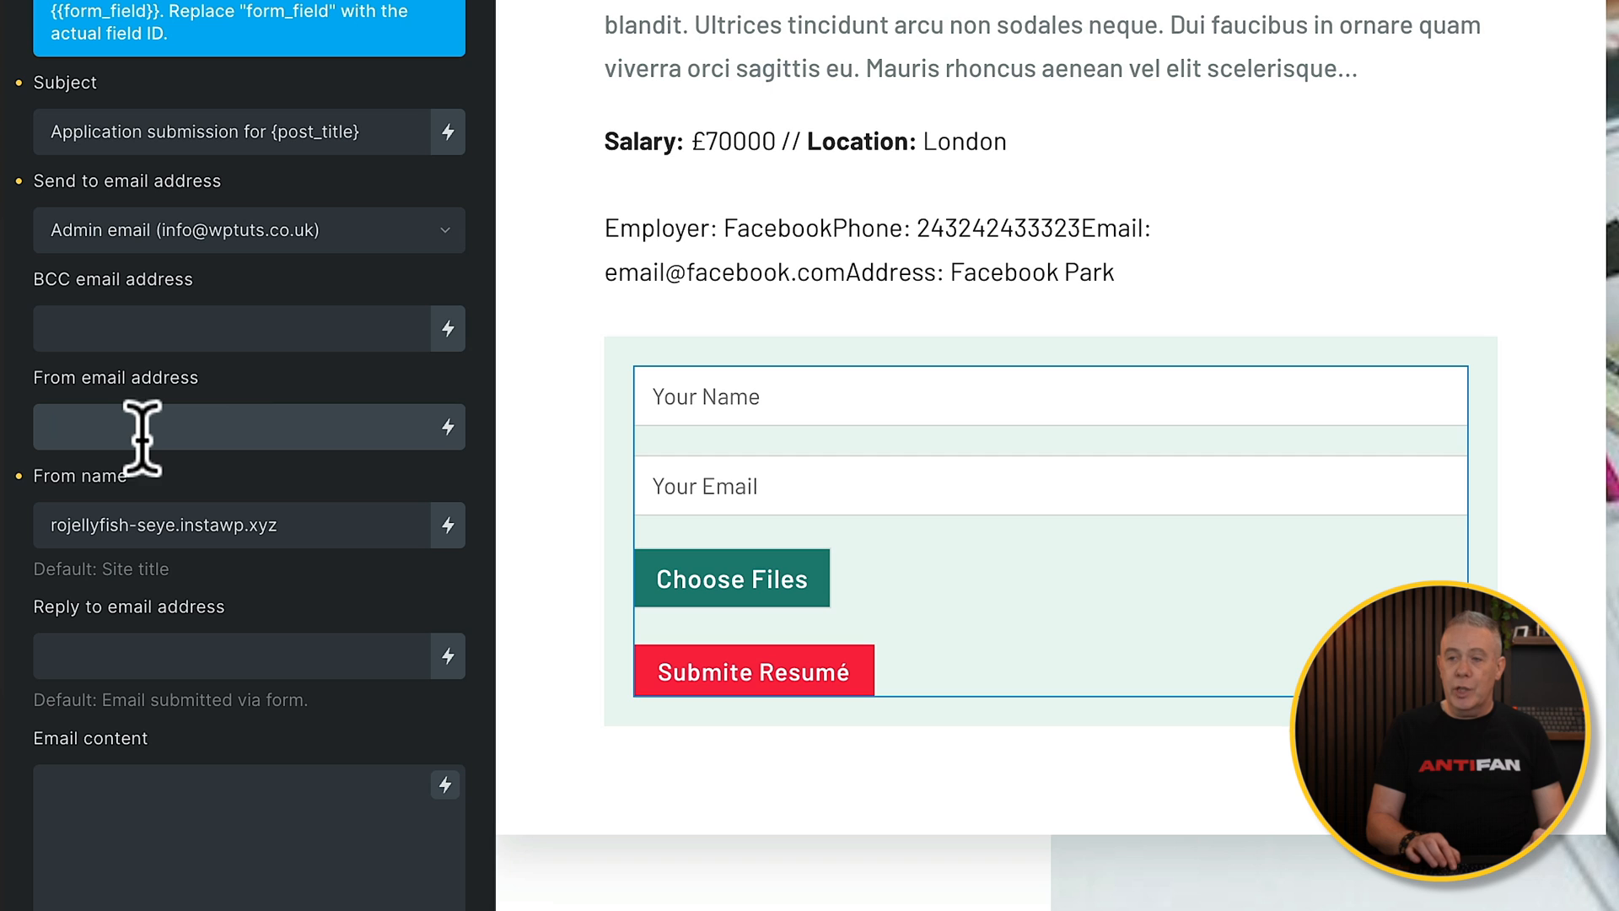
text({{)
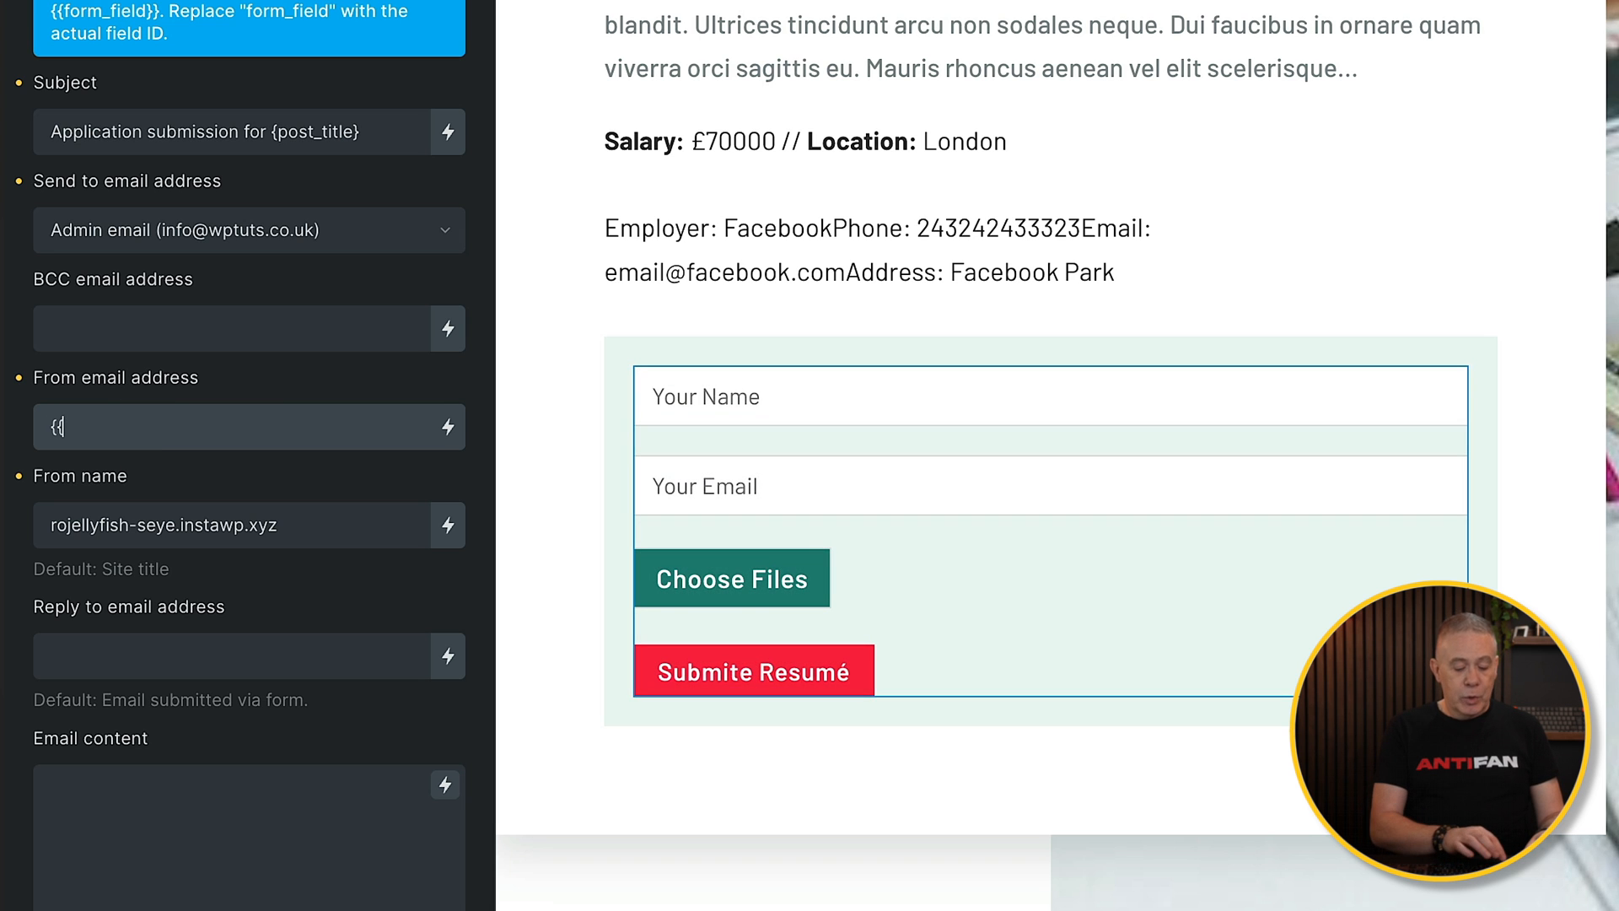
text(a9e56b)
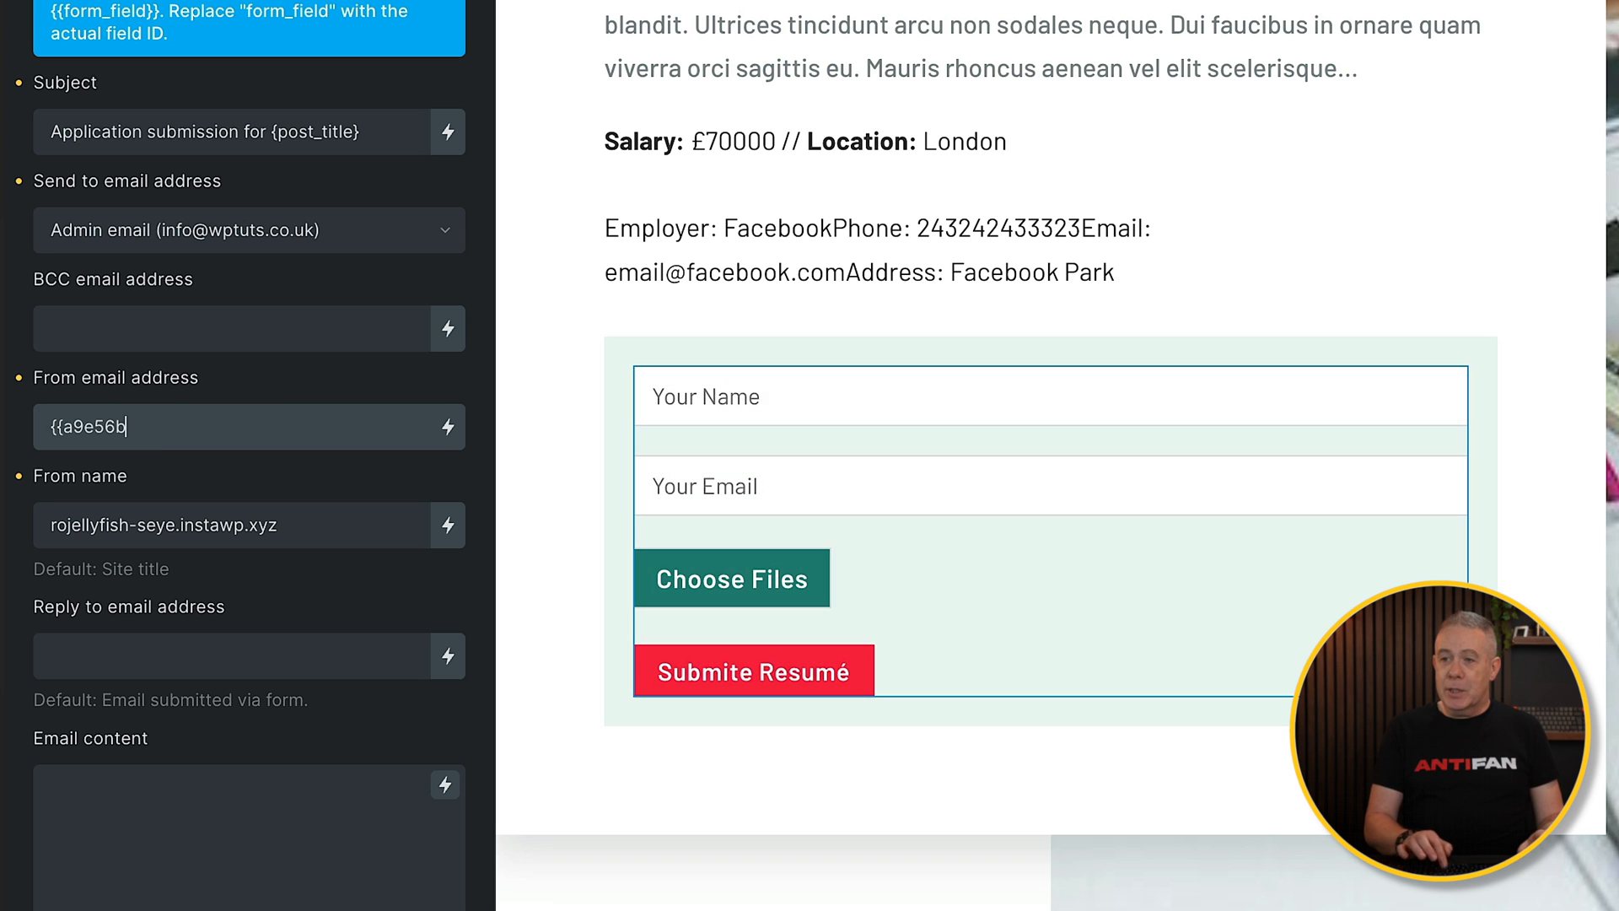
text(}})
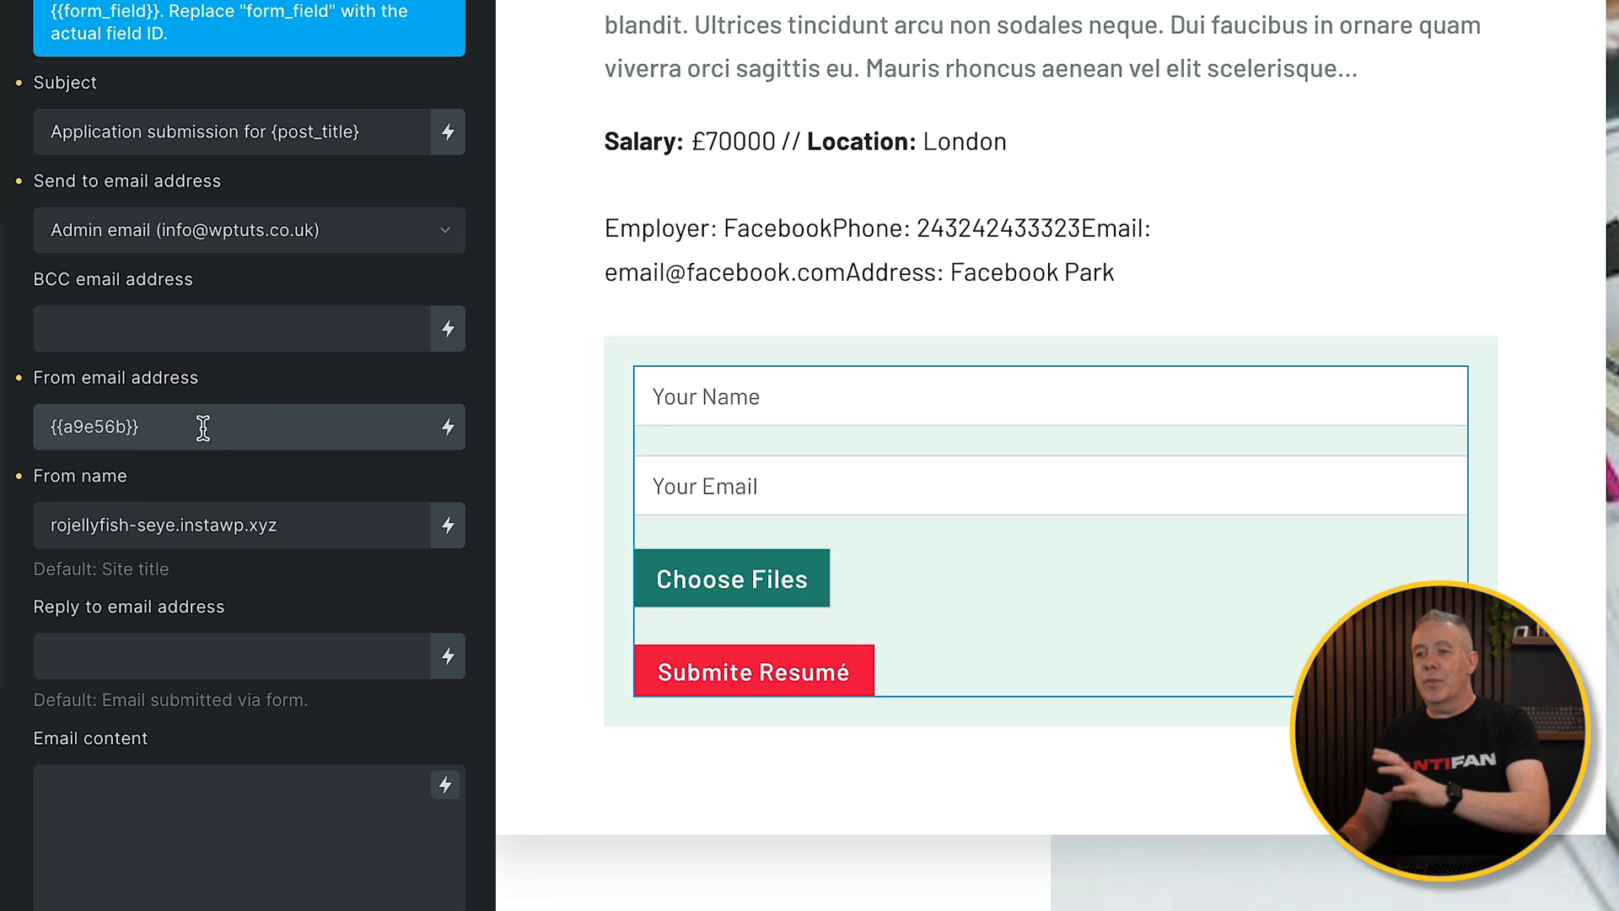
mouse_move(769, 408)
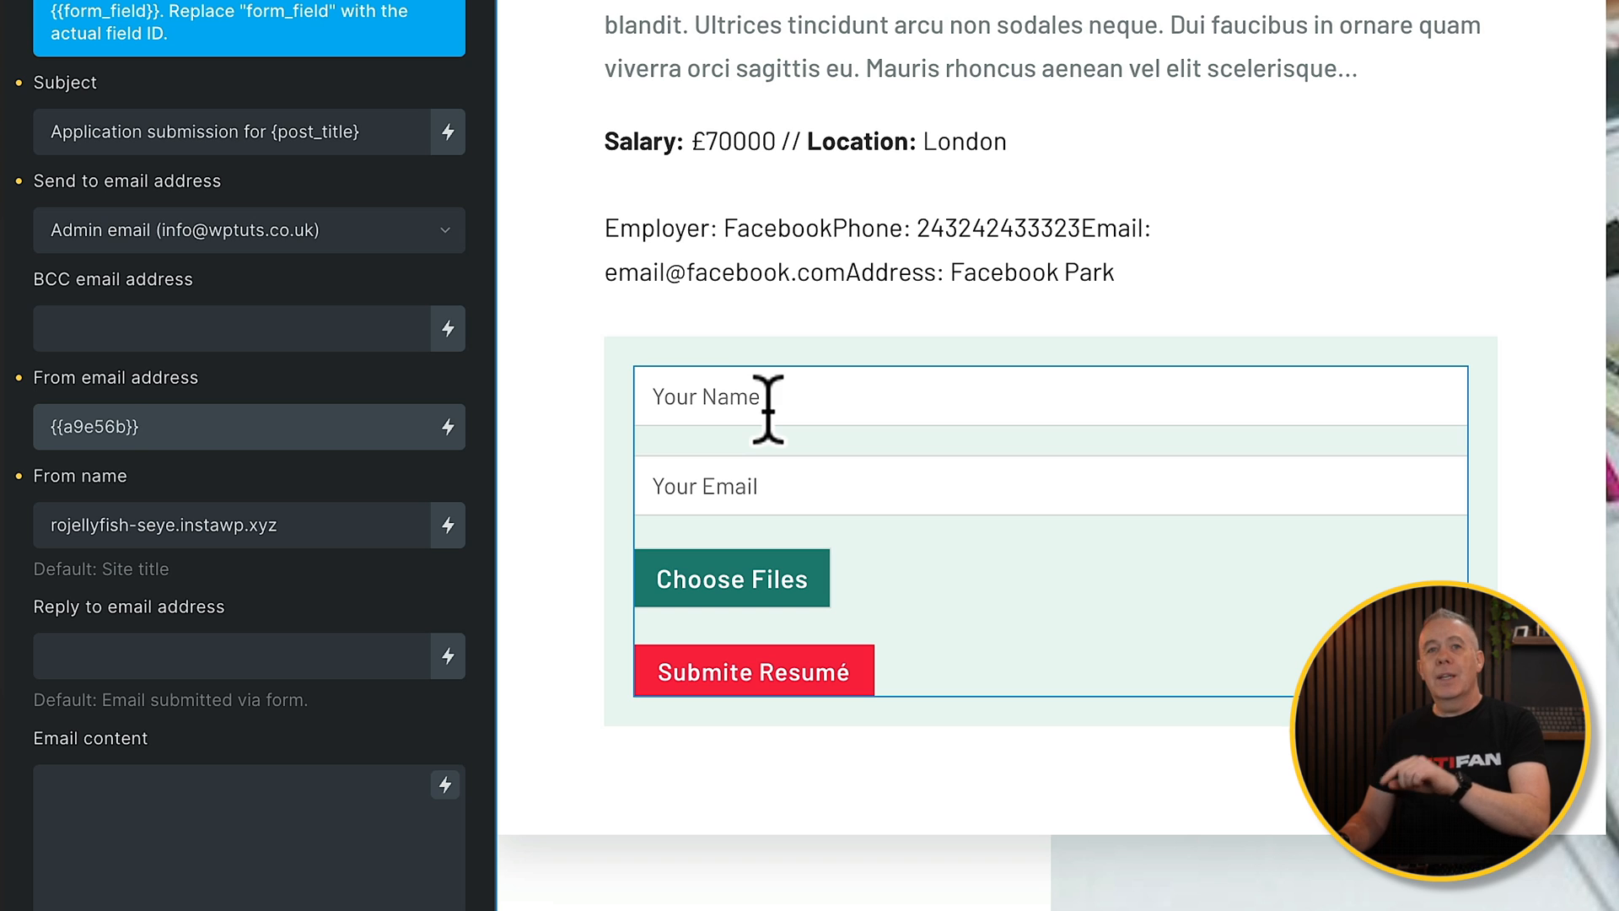
mouse_move(293, 427)
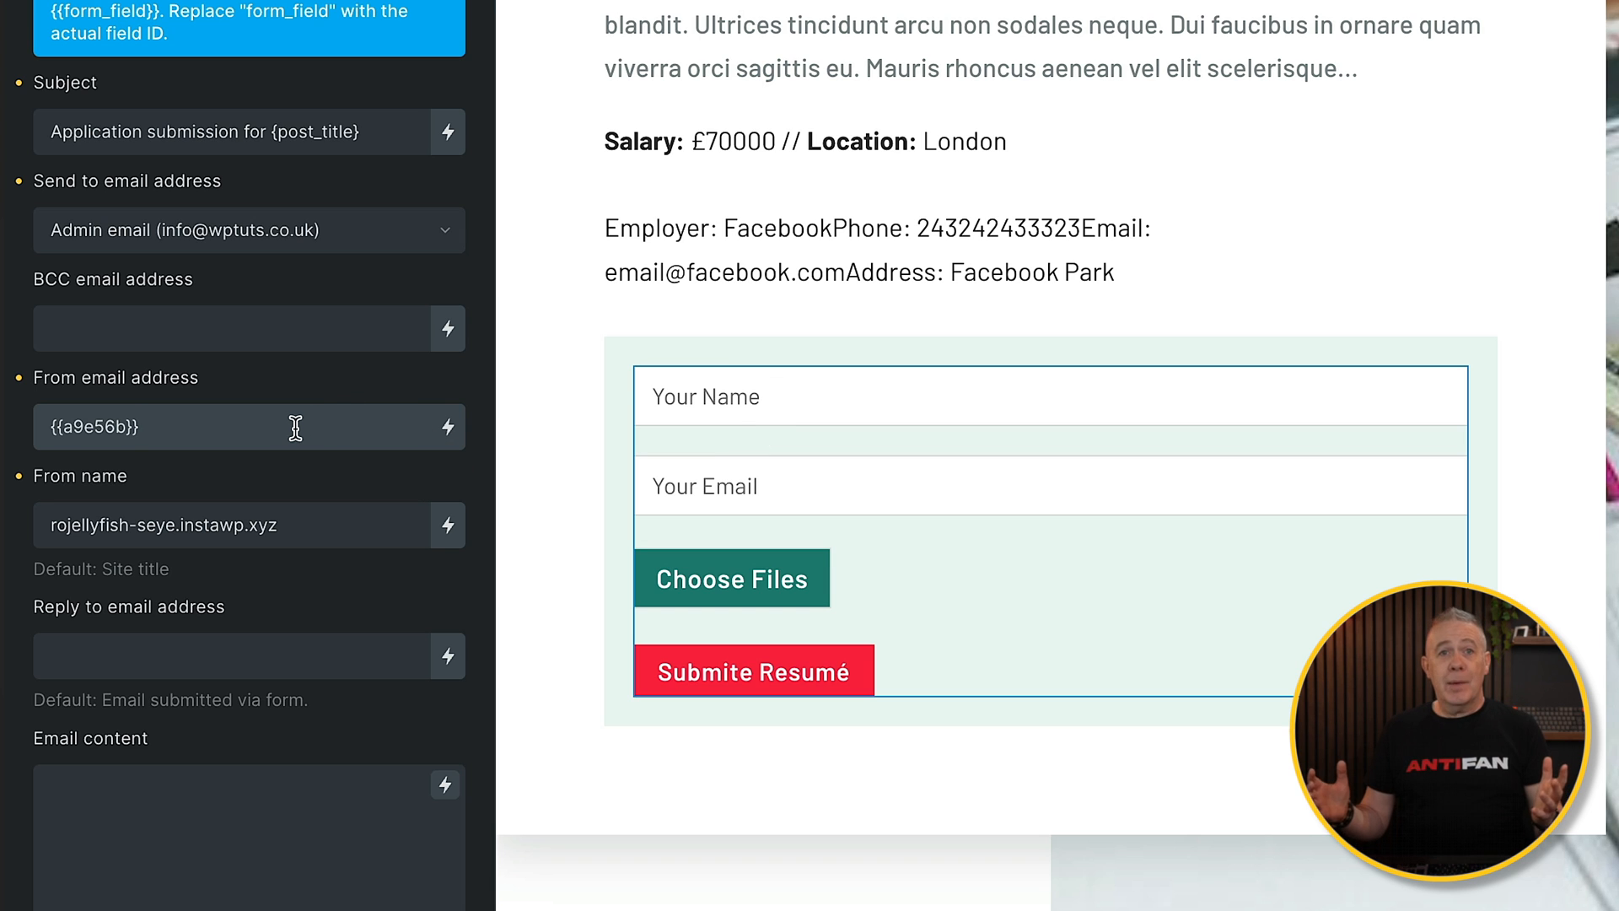
mouse_move(339, 534)
text({{)
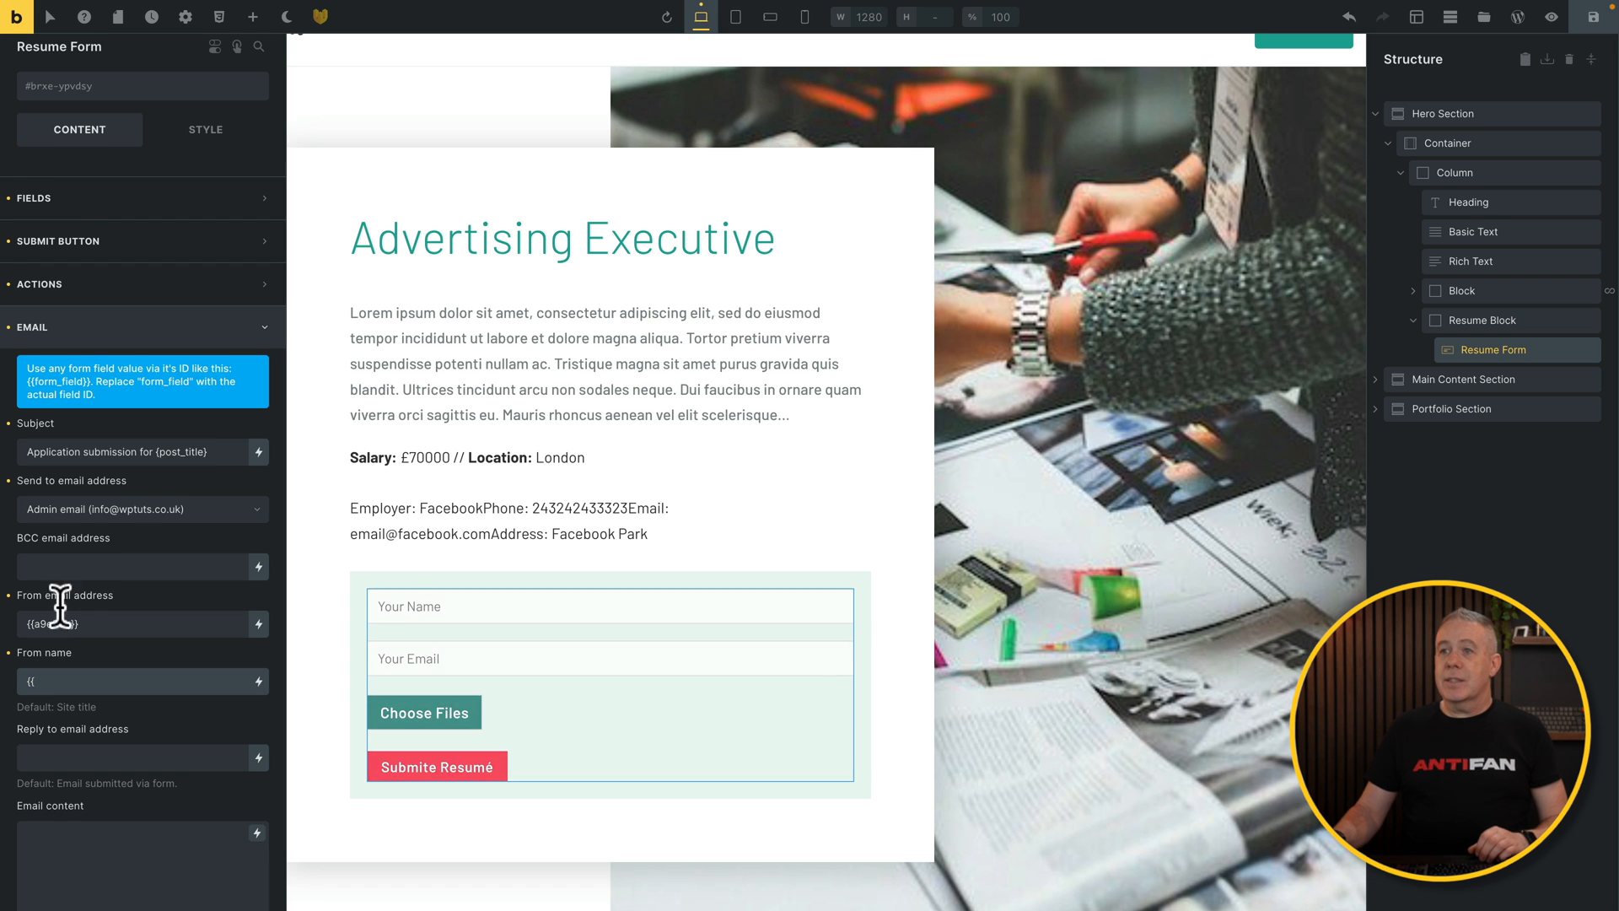
Step: Check the form field IDs, then set From name {{bebcdc}} and Reply-to {{a9e56b}}
click(35, 198)
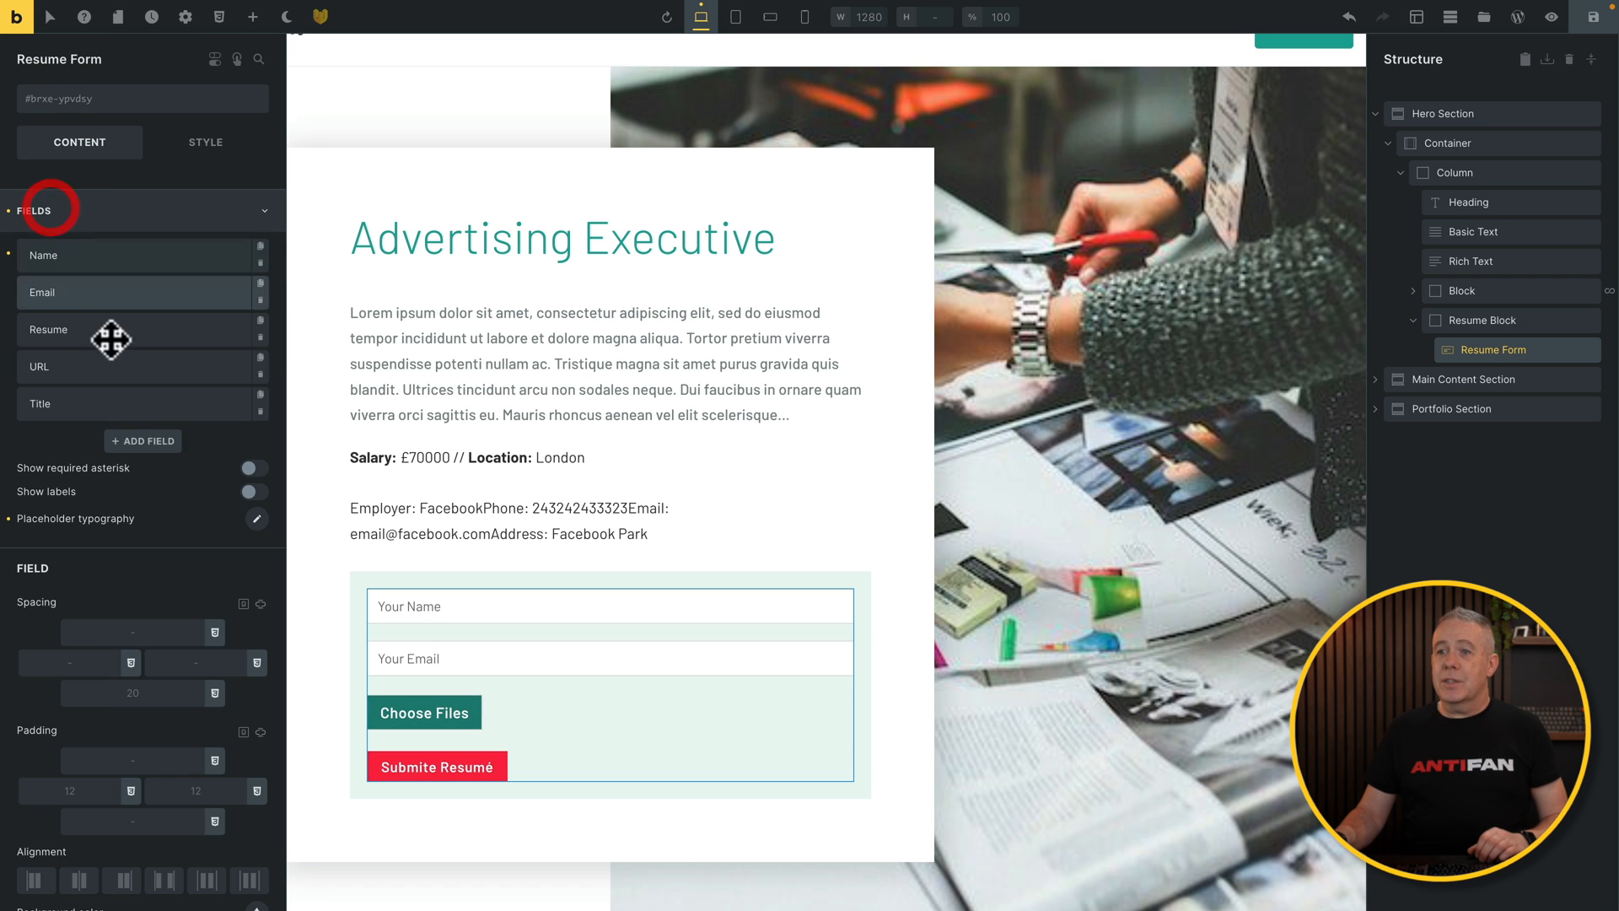
click(44, 254)
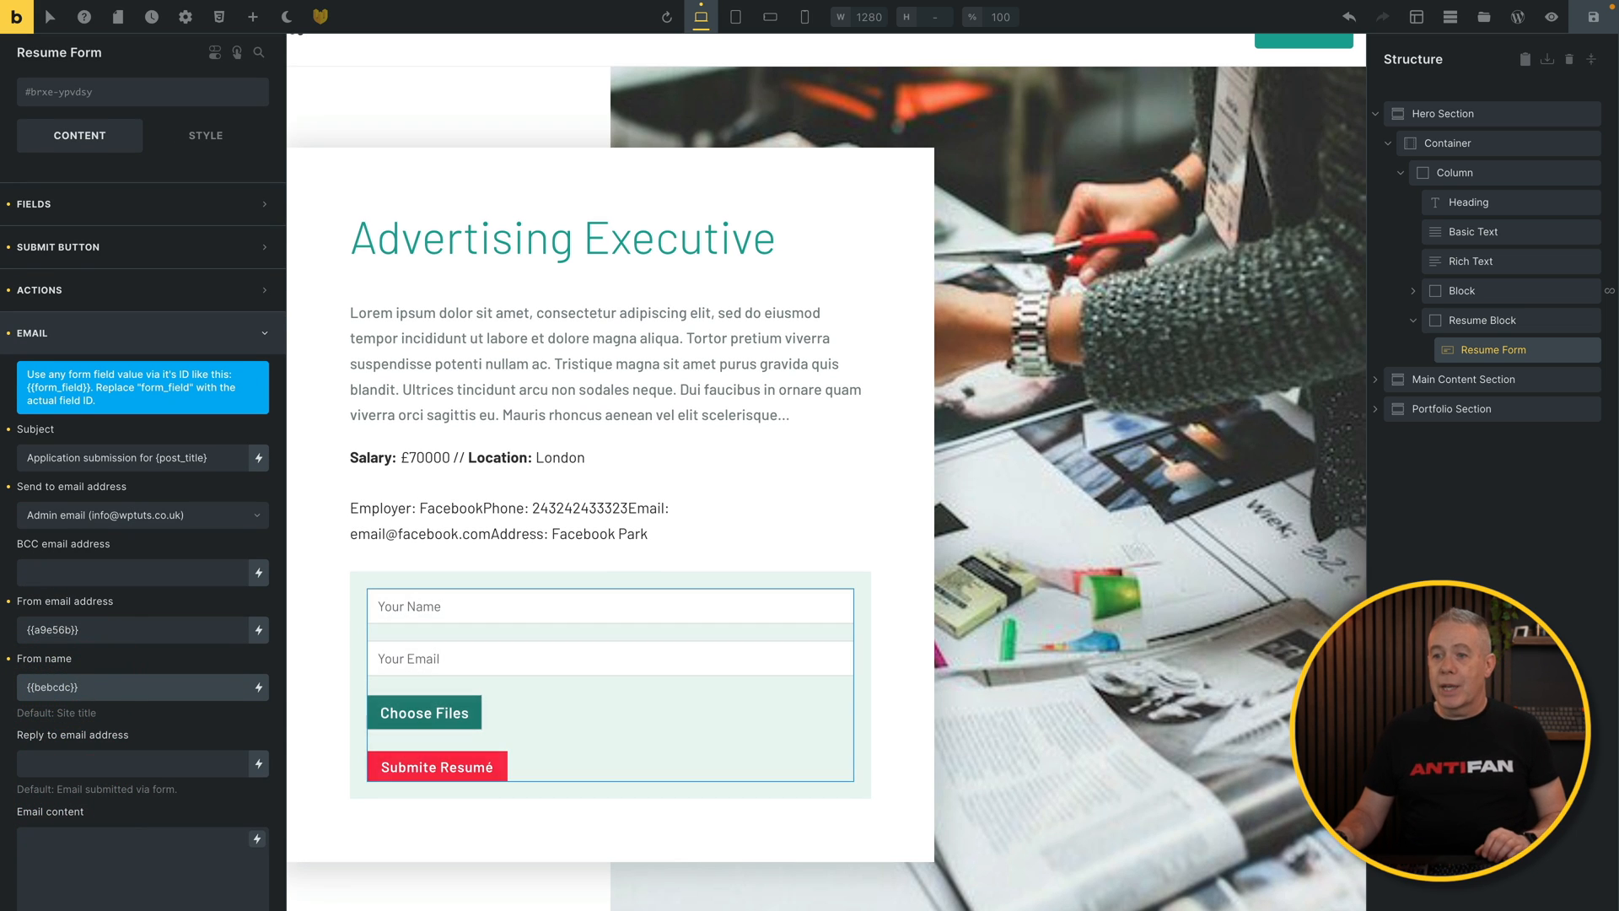
mouse_move(97, 752)
text({{a9e56b}})
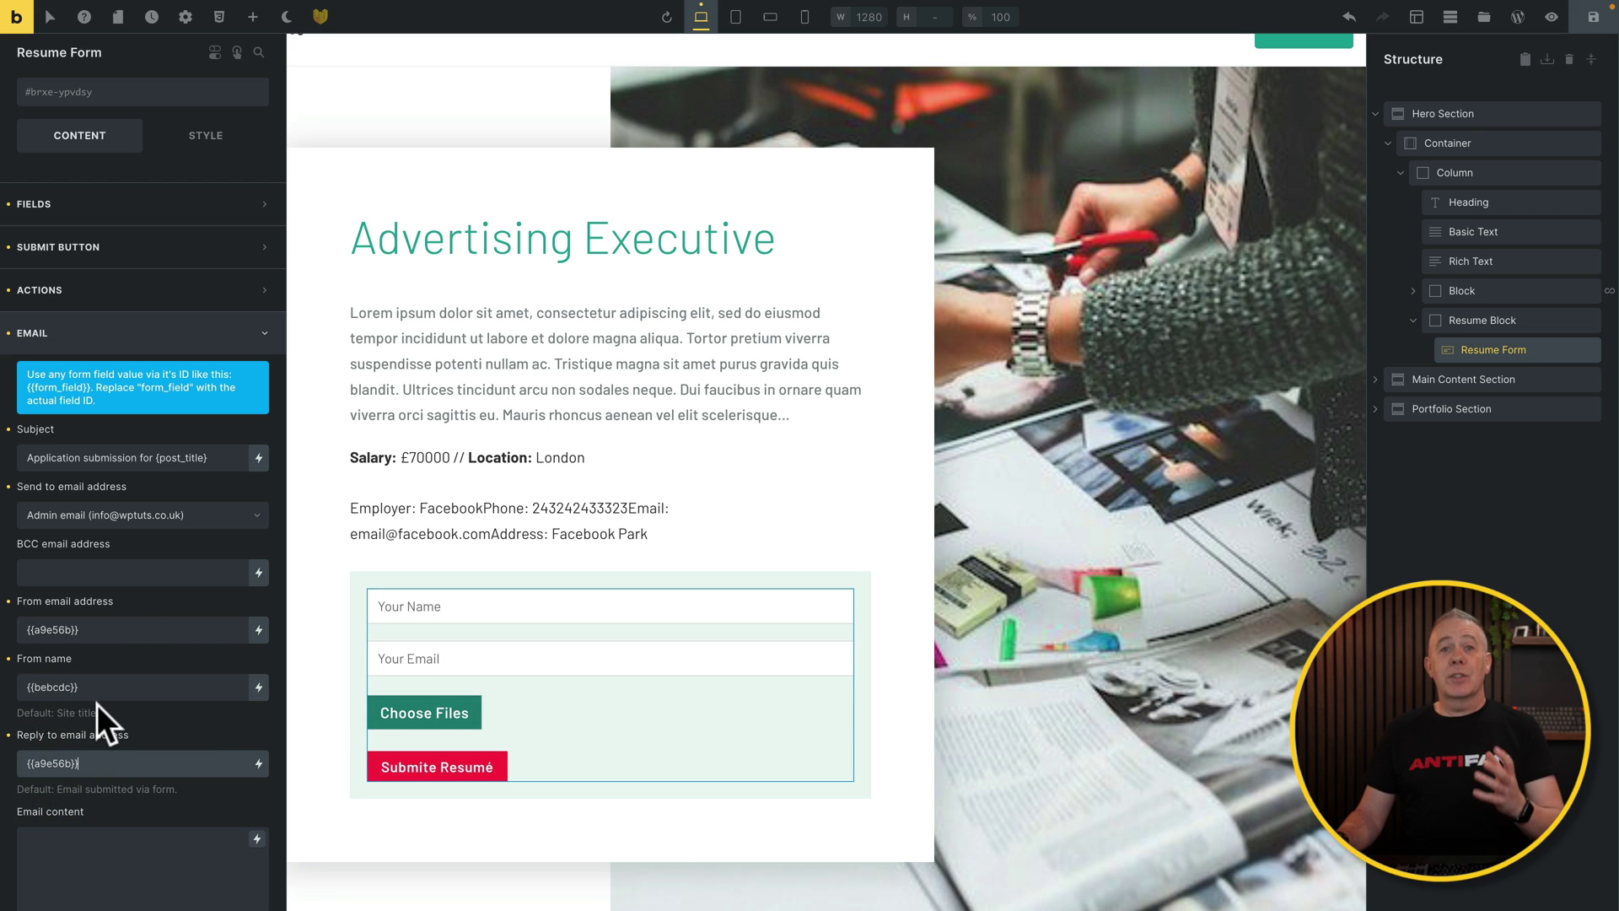
mouse_move(123, 754)
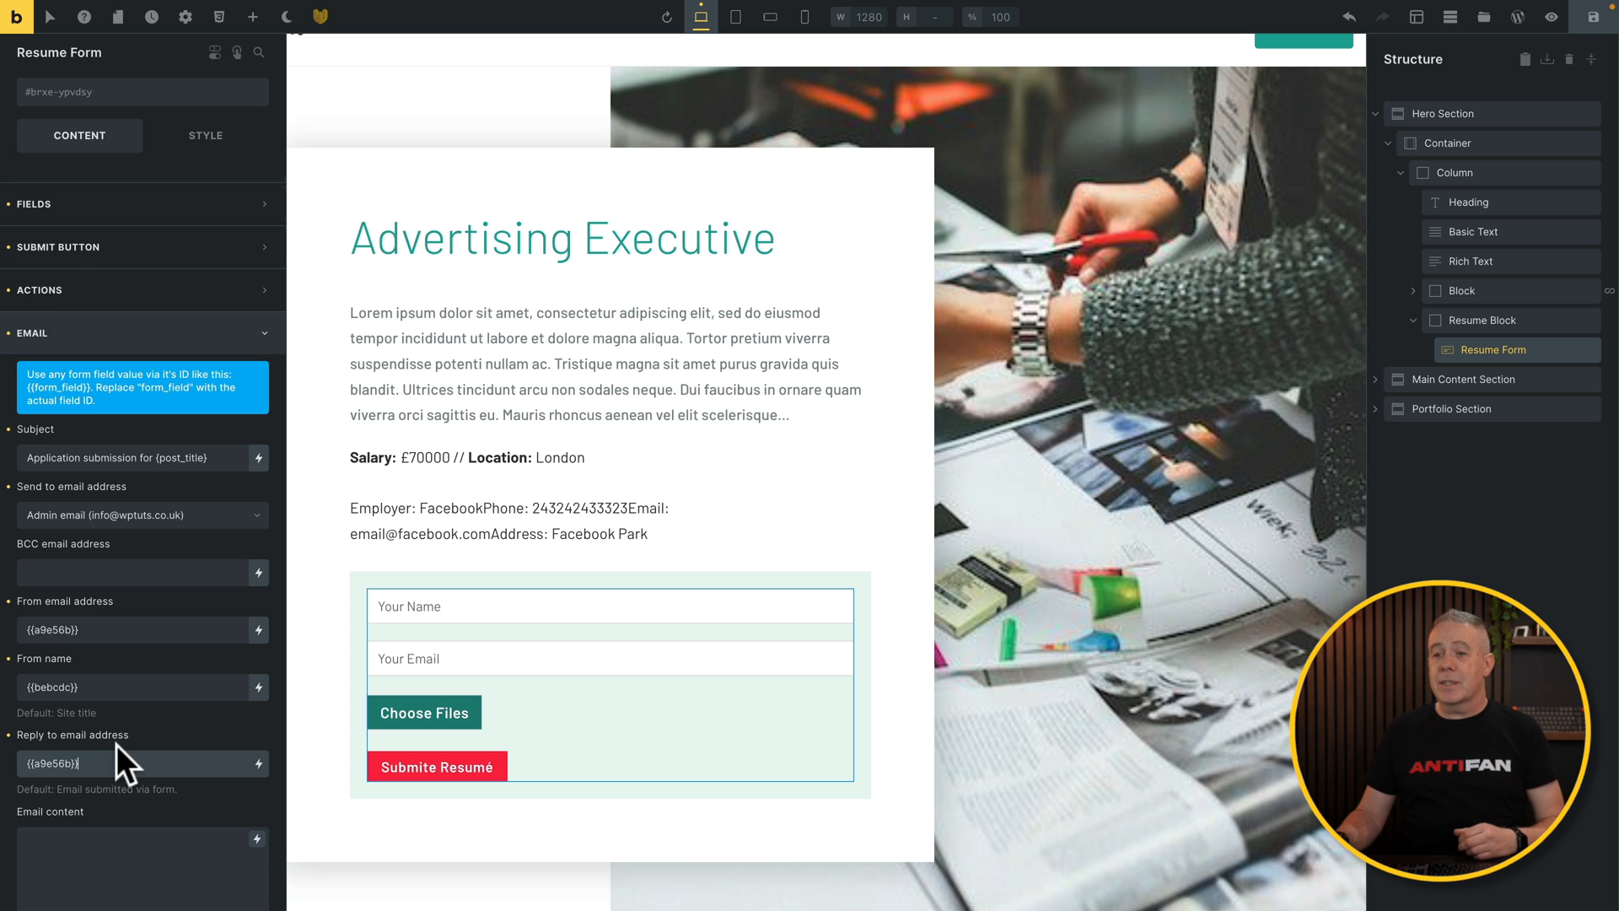
scroll(down, 3)
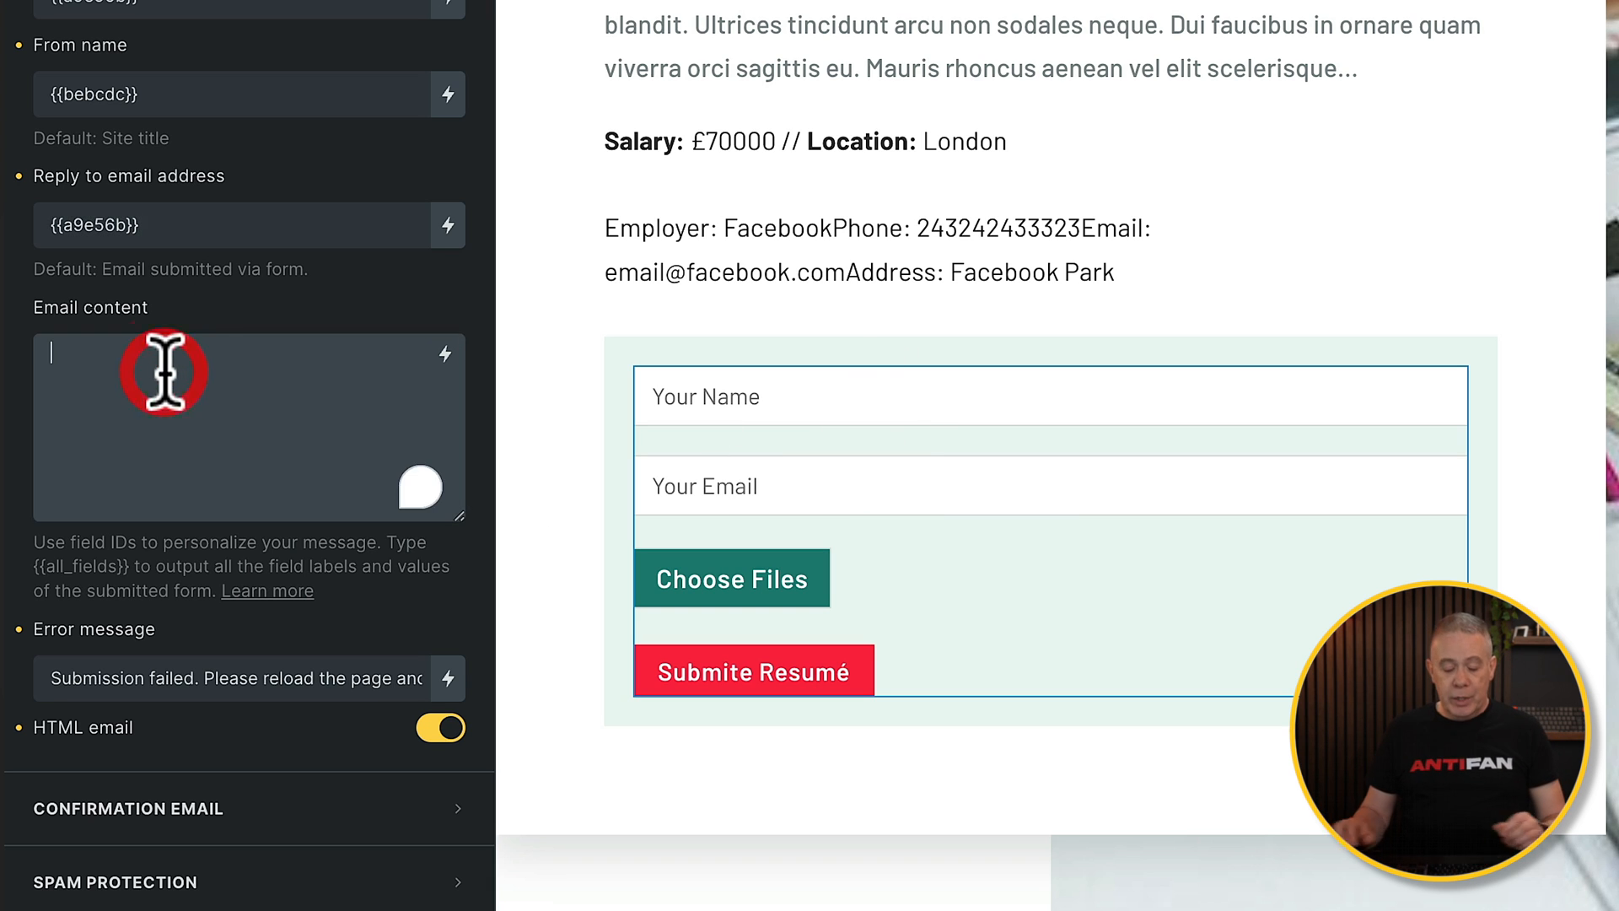
Step: Fill the Email content with {{all_fields}} so every submitted field is listed
text({{)
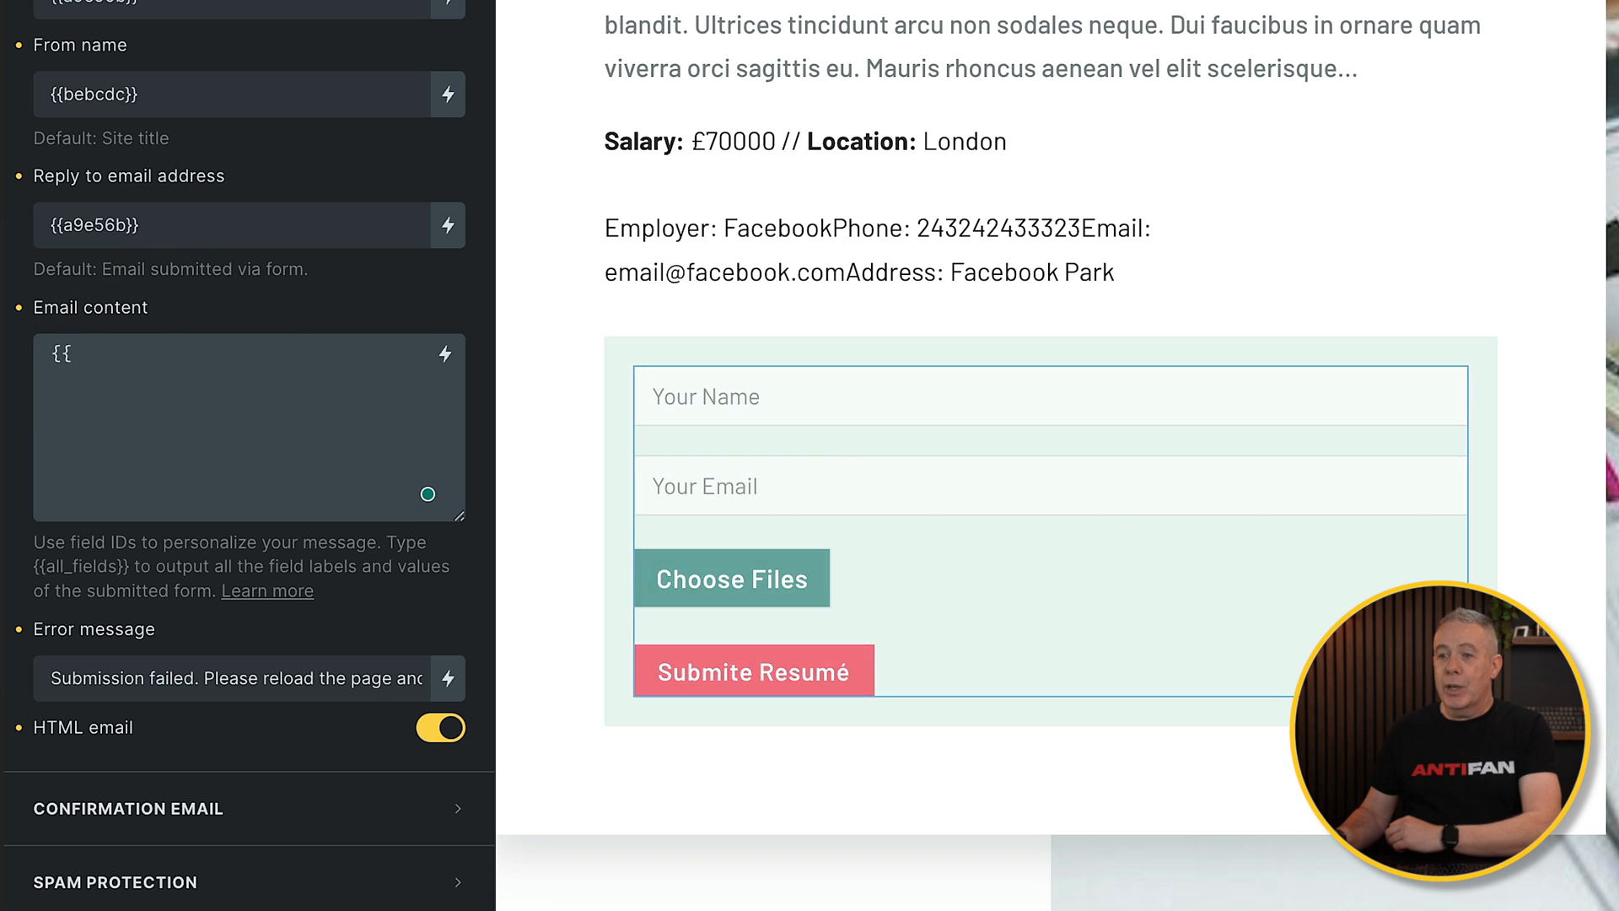
text(al)
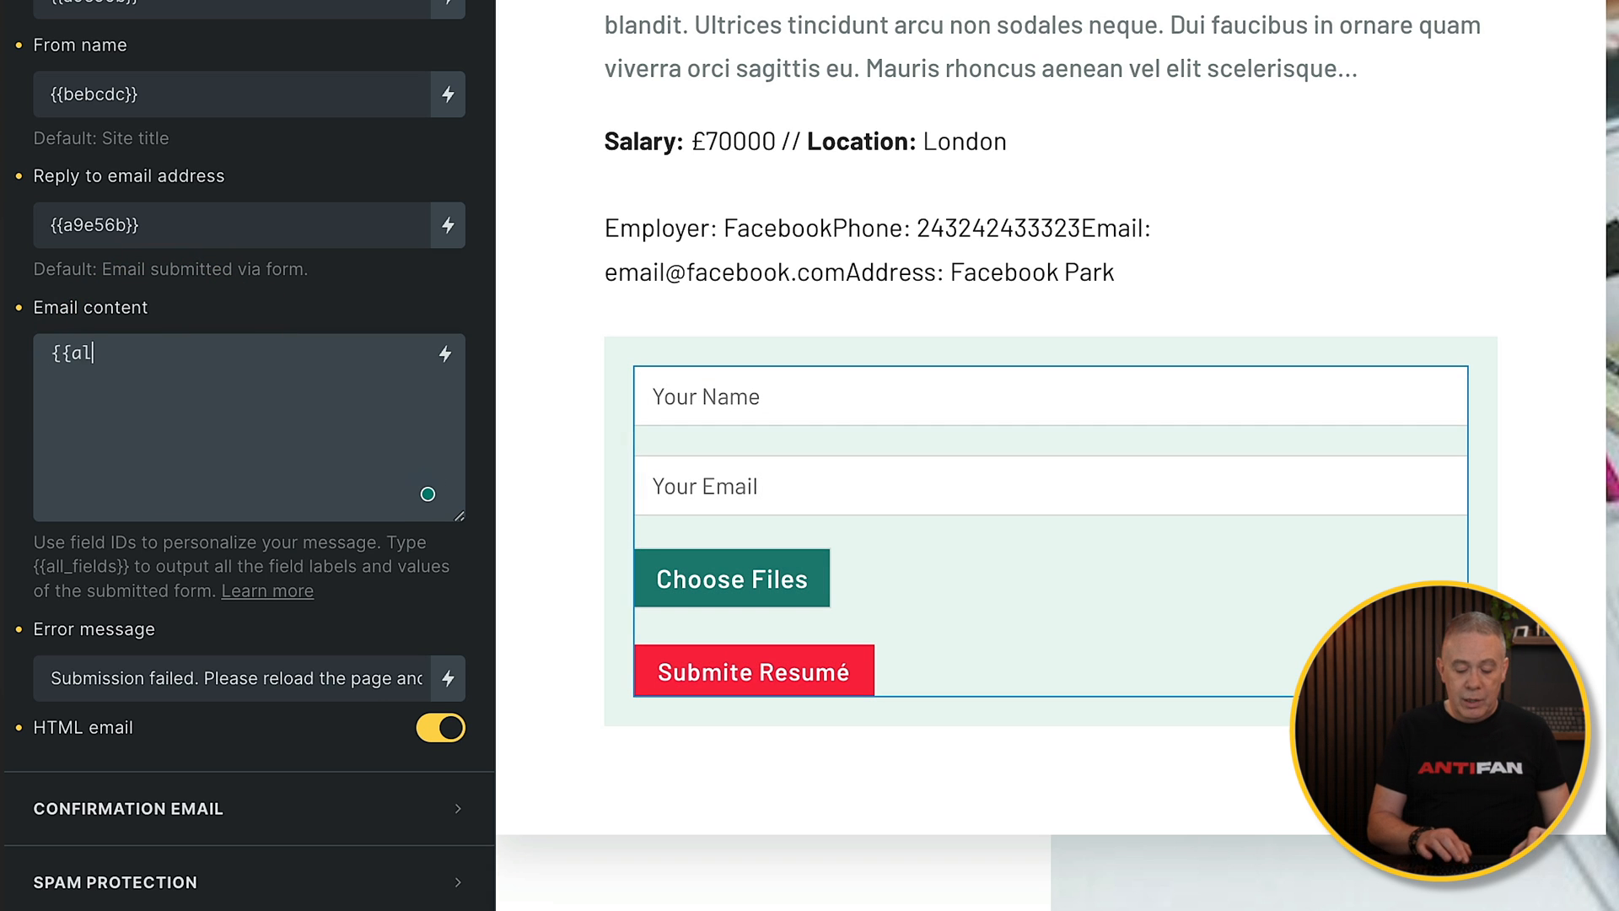
text(l_fields)
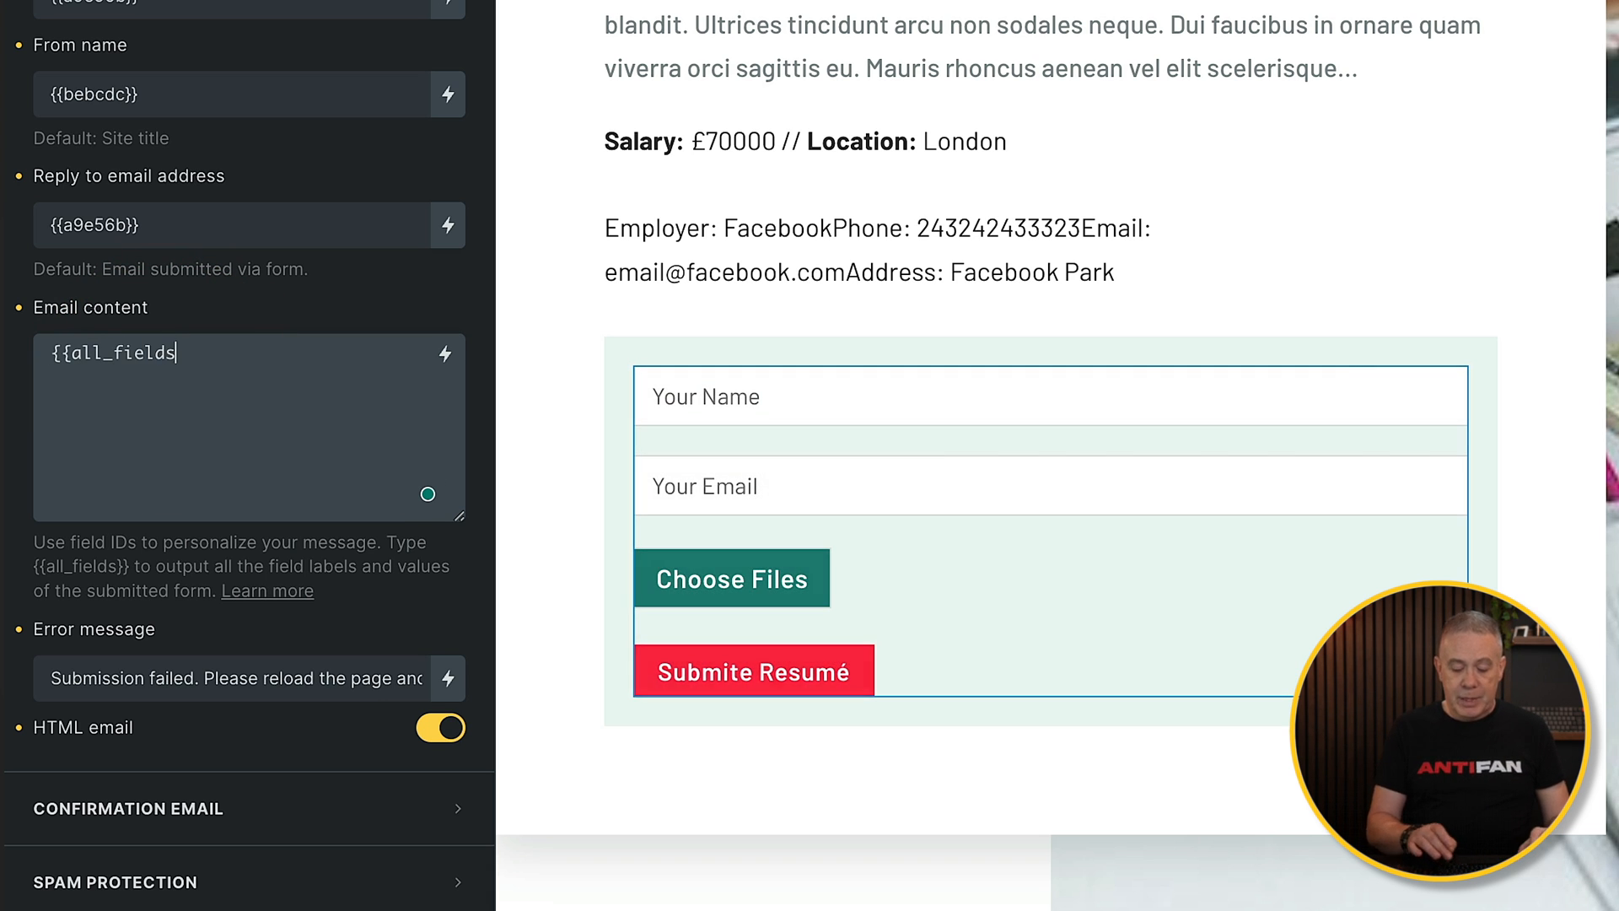
text(}})
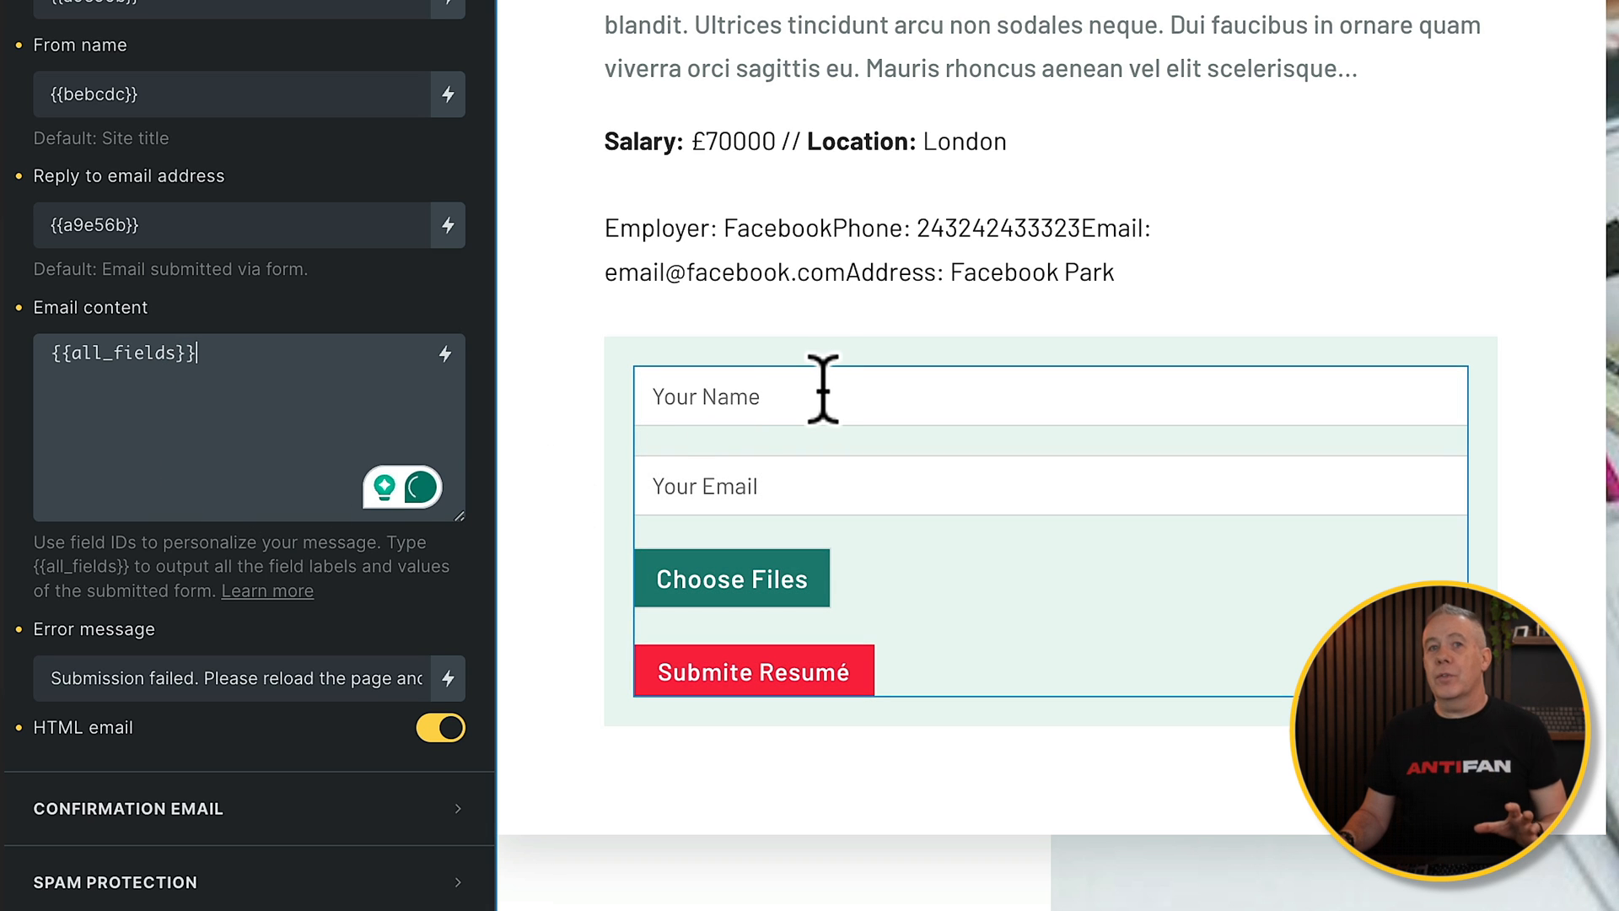
mouse_move(912, 462)
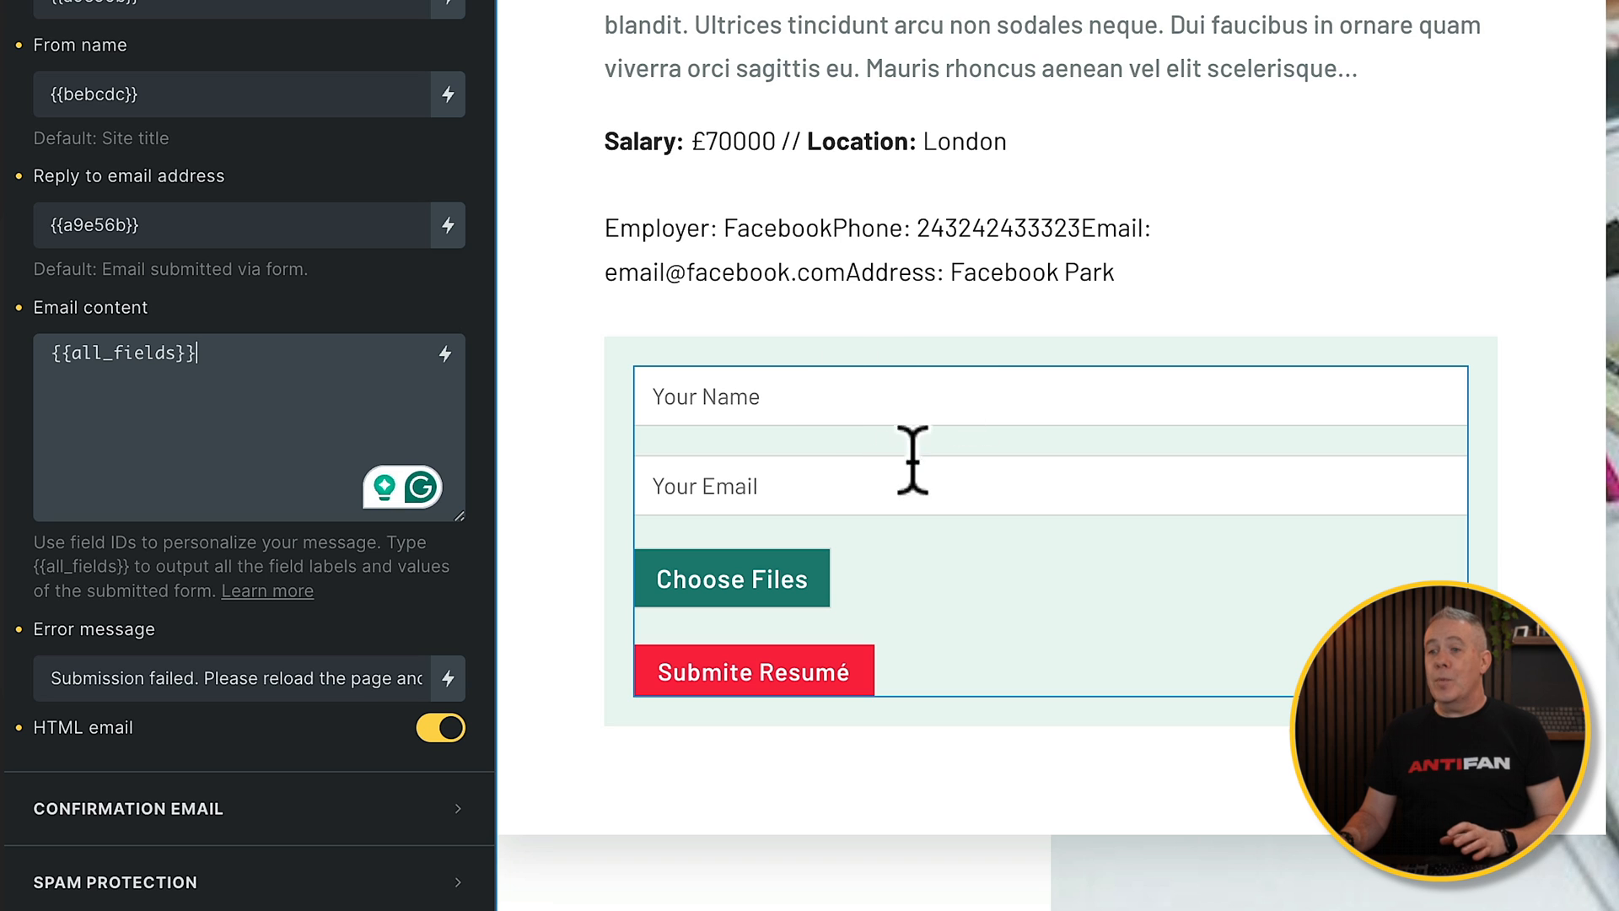
mouse_move(294, 374)
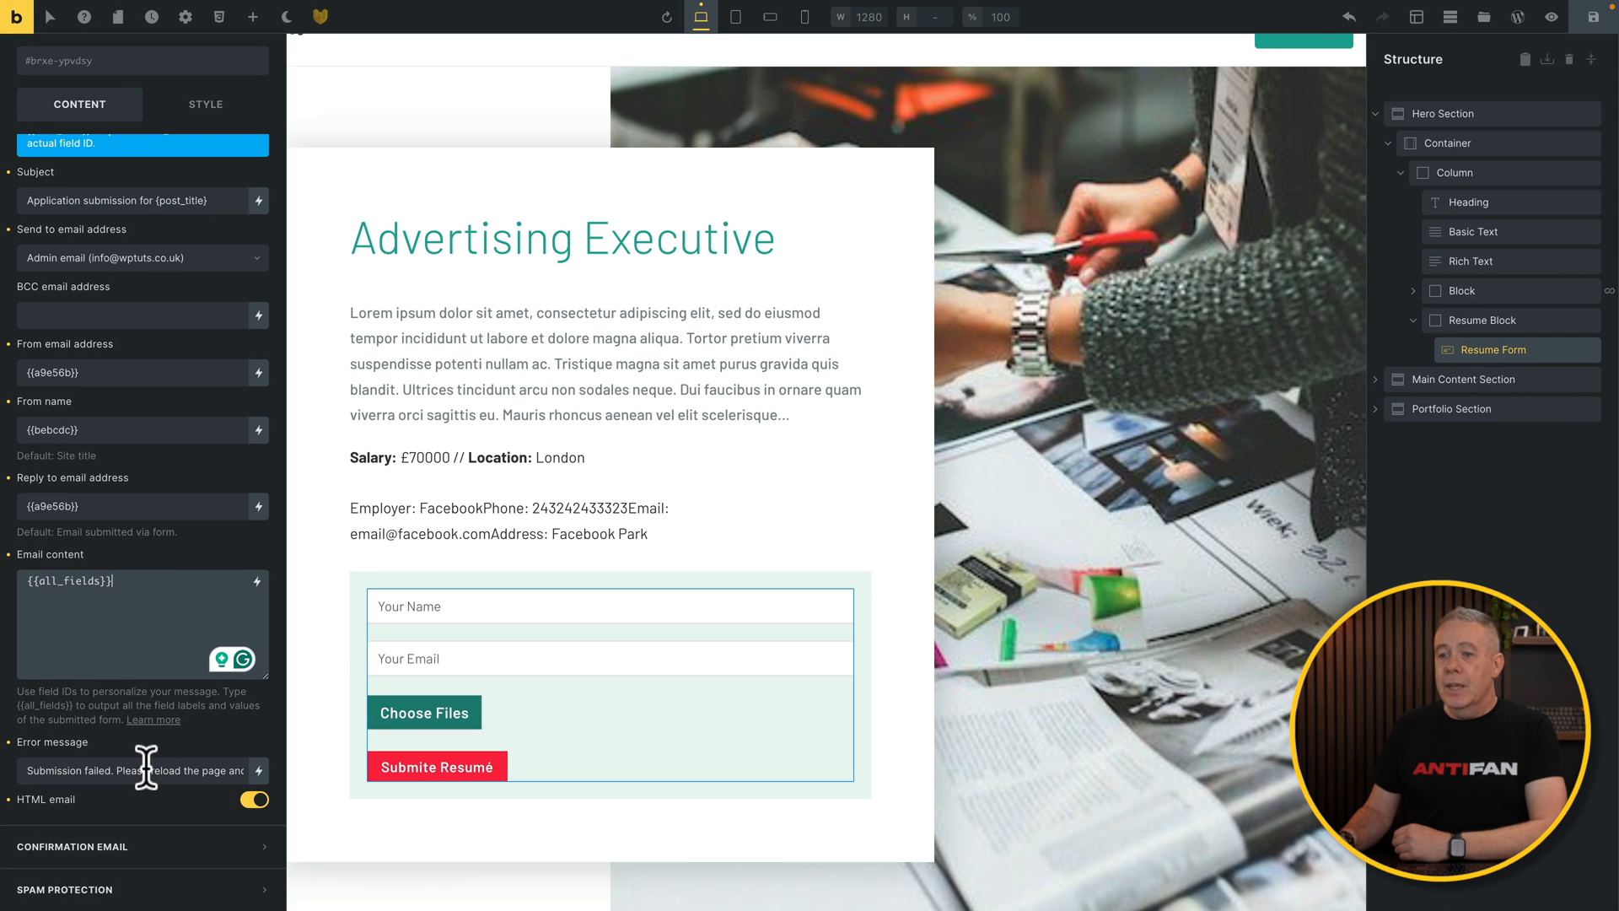
mouse_move(132, 771)
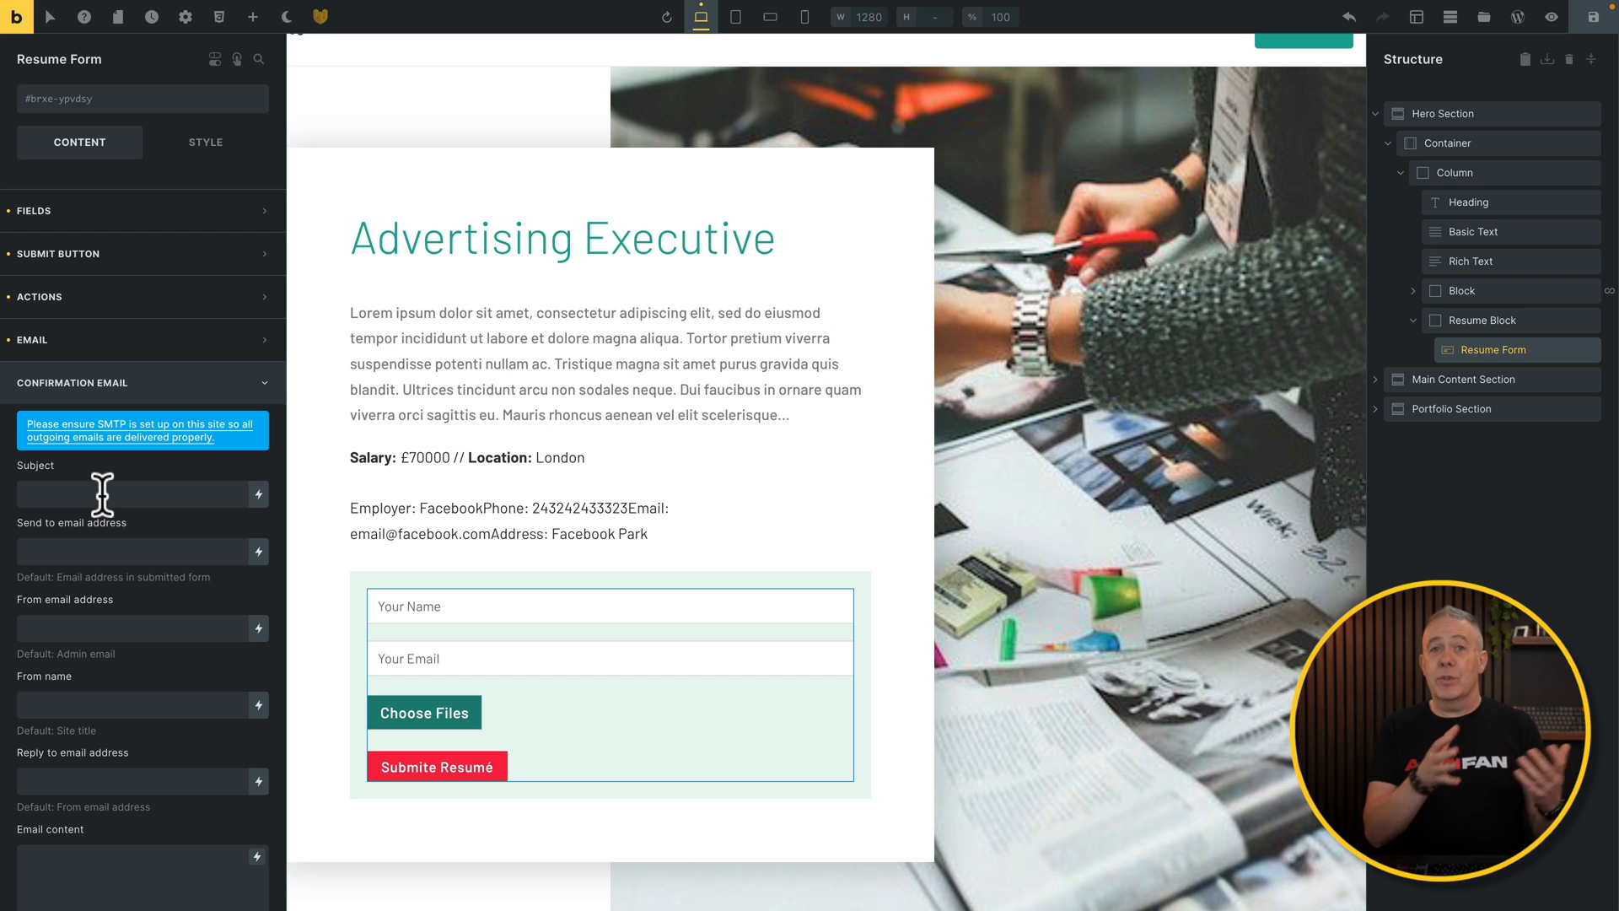
mouse_move(97, 575)
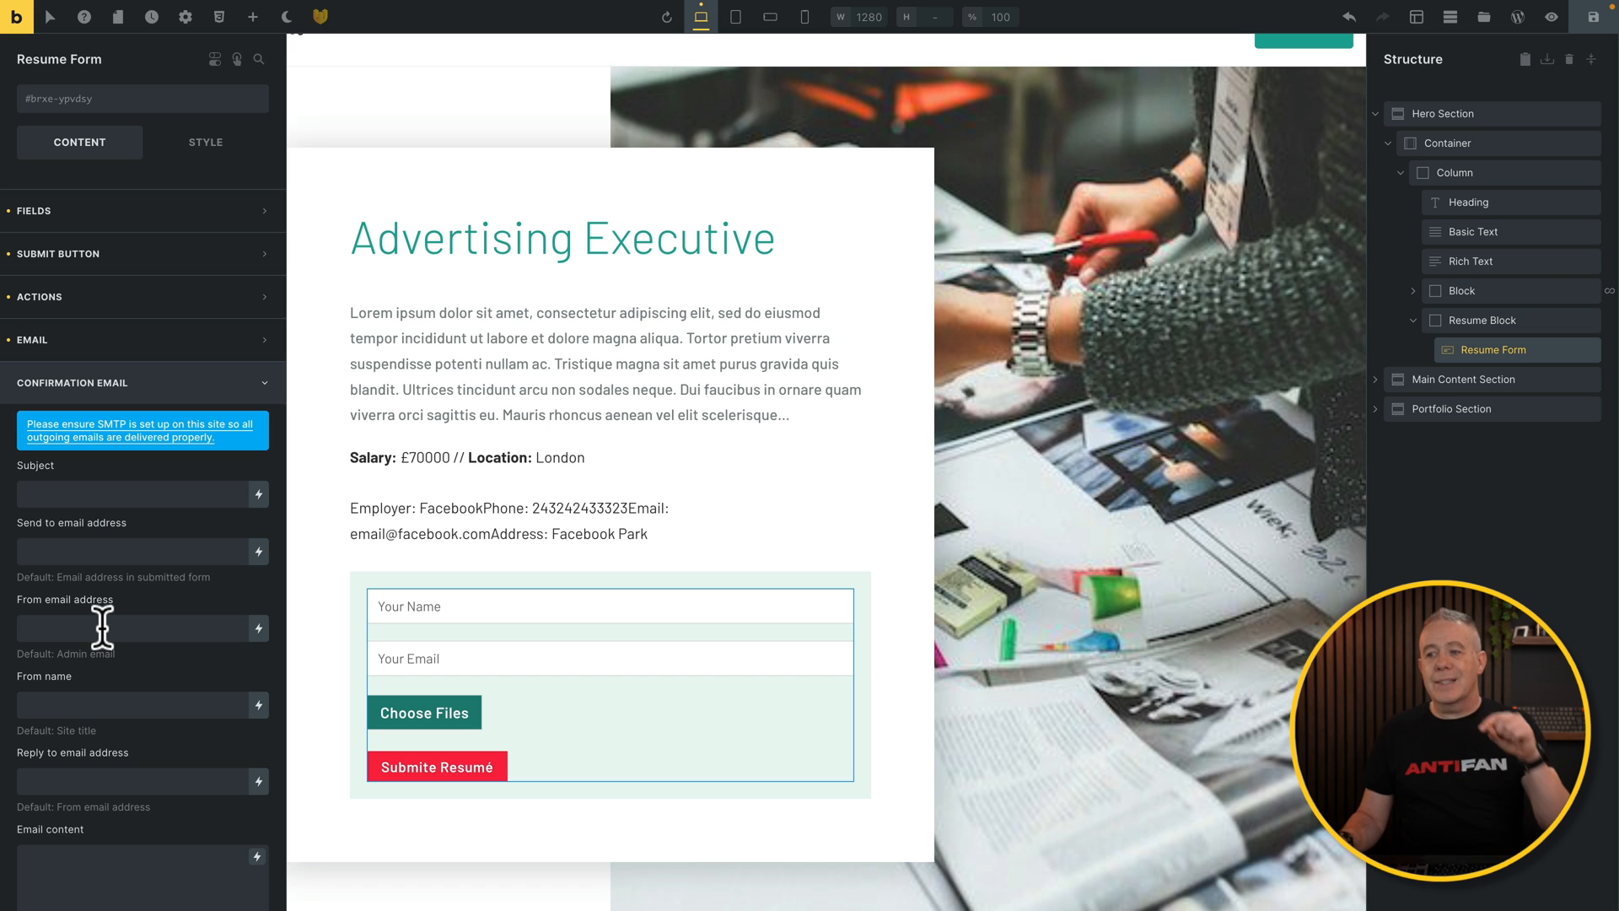
mouse_move(101, 627)
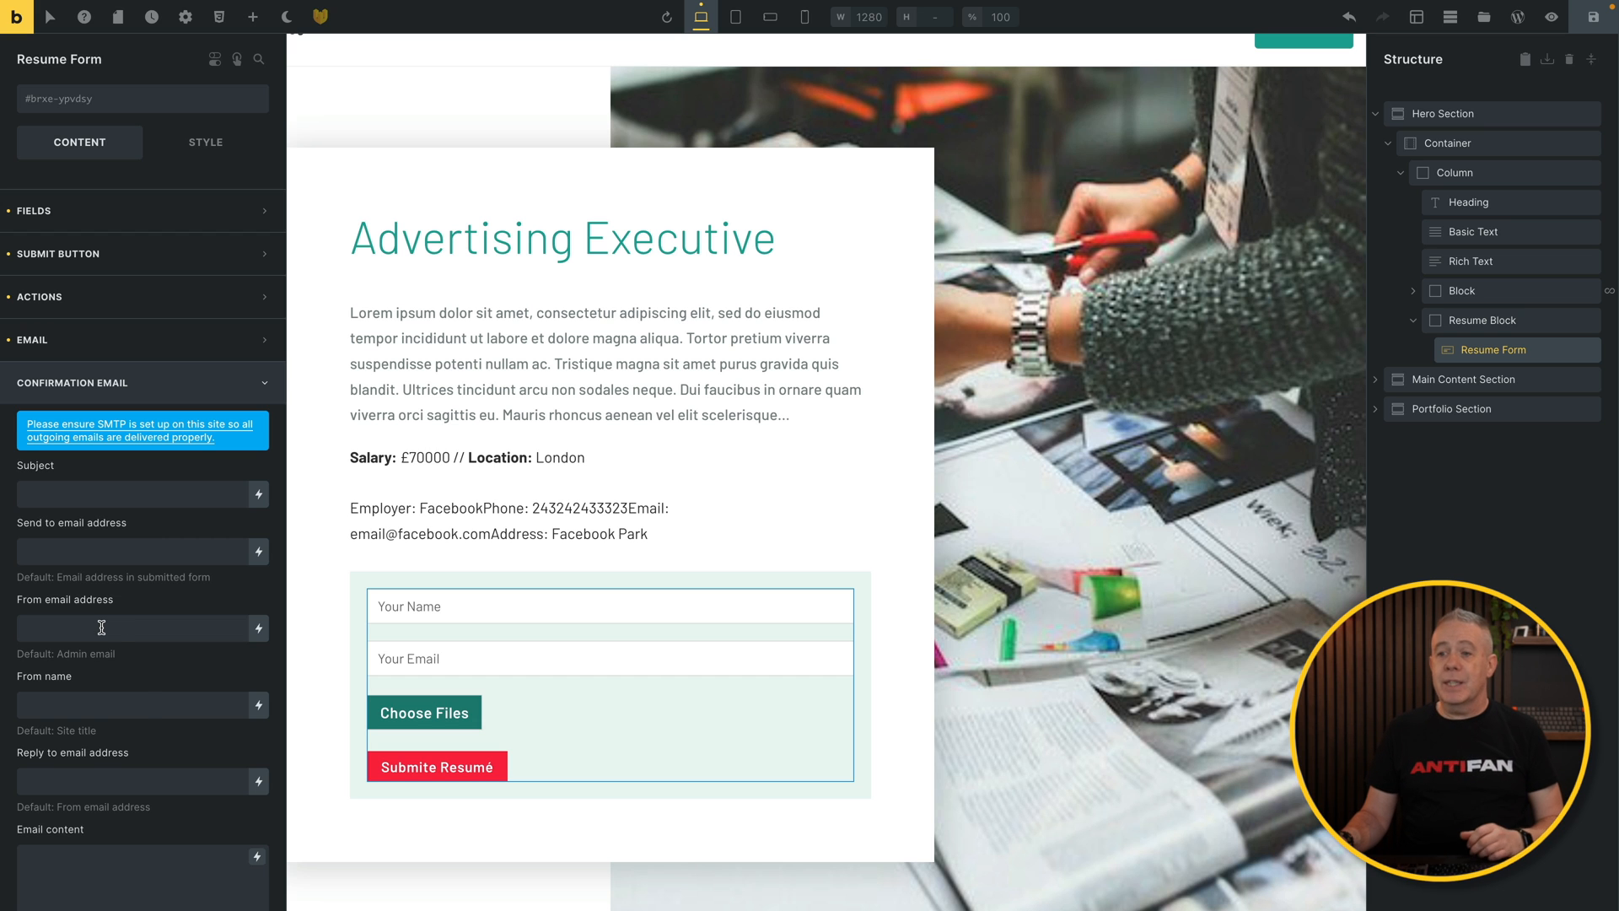
scroll(down, 3)
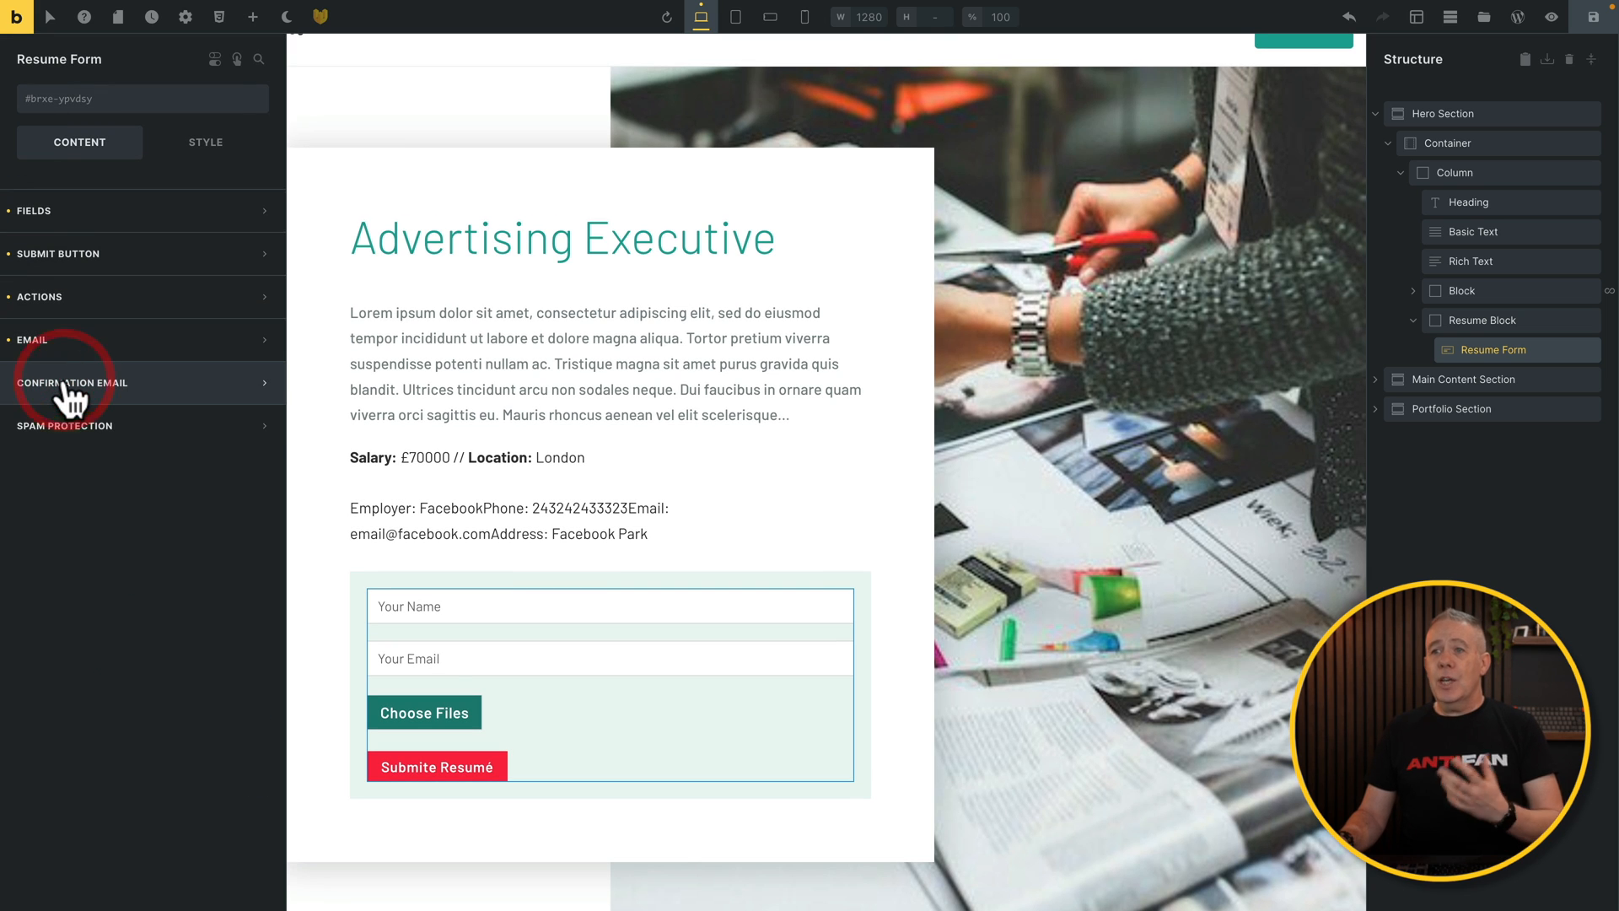
mouse_move(1218, 275)
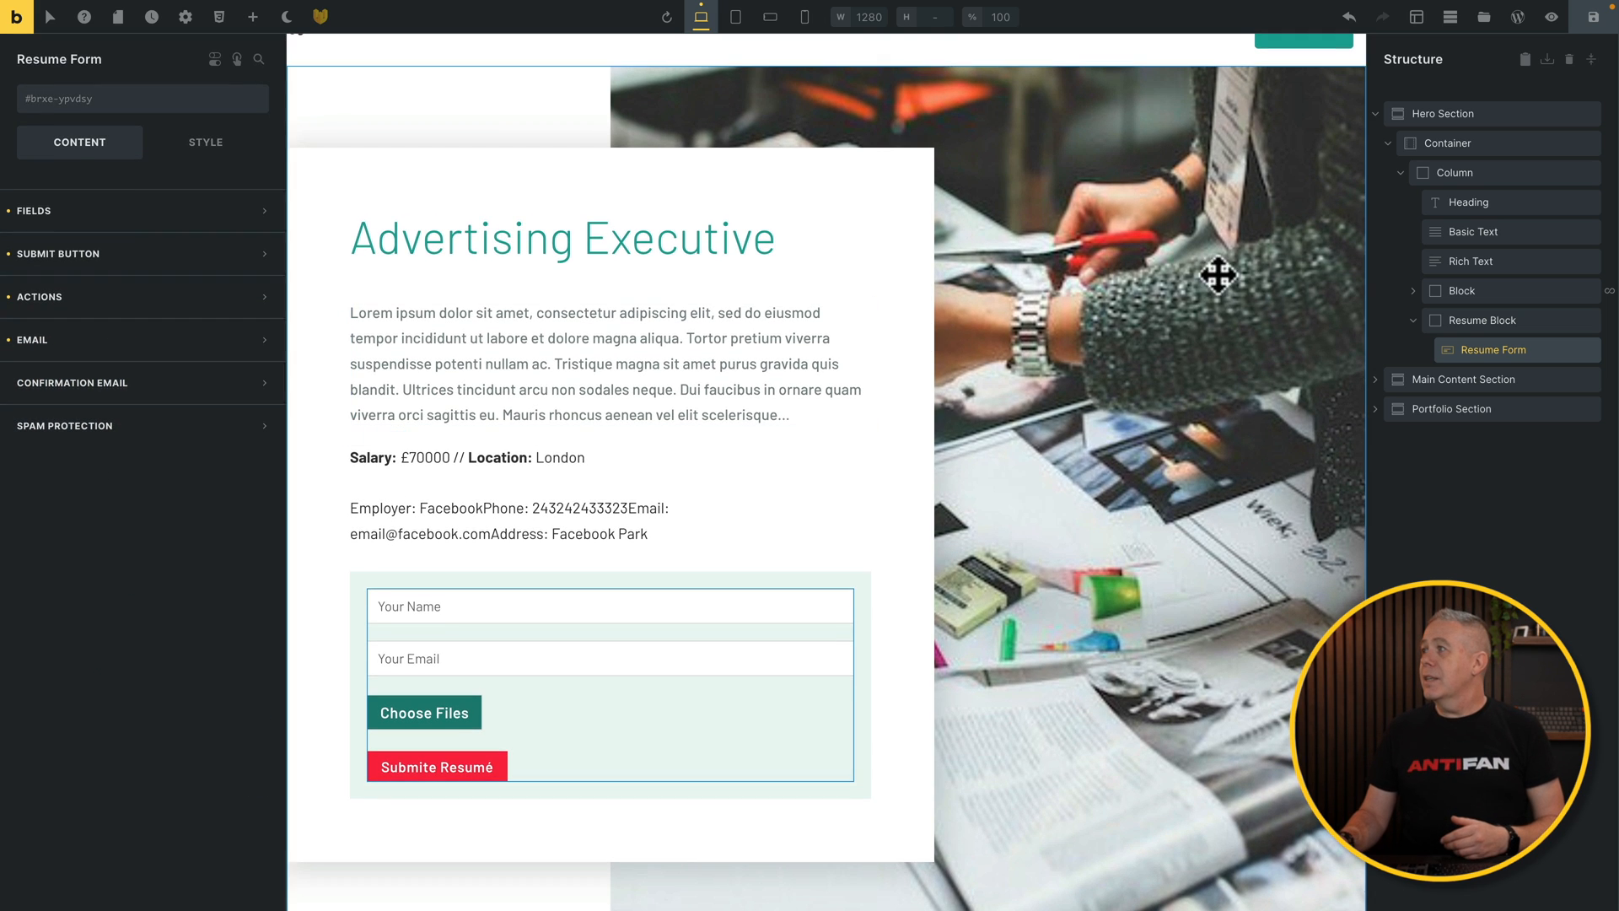
click(1594, 17)
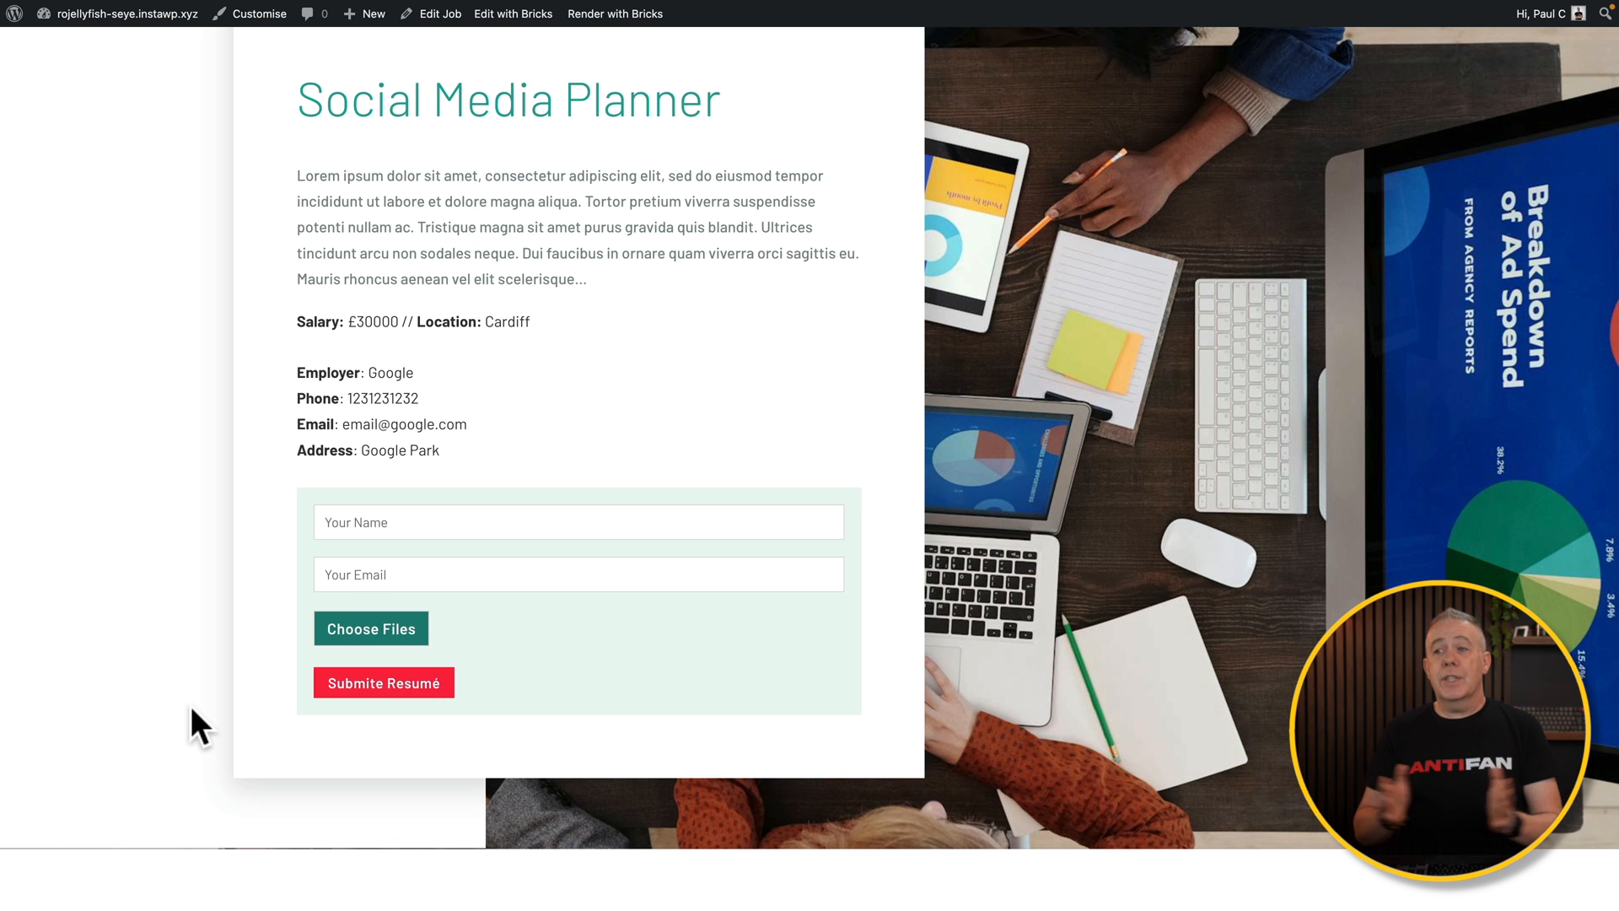
mouse_move(383, 638)
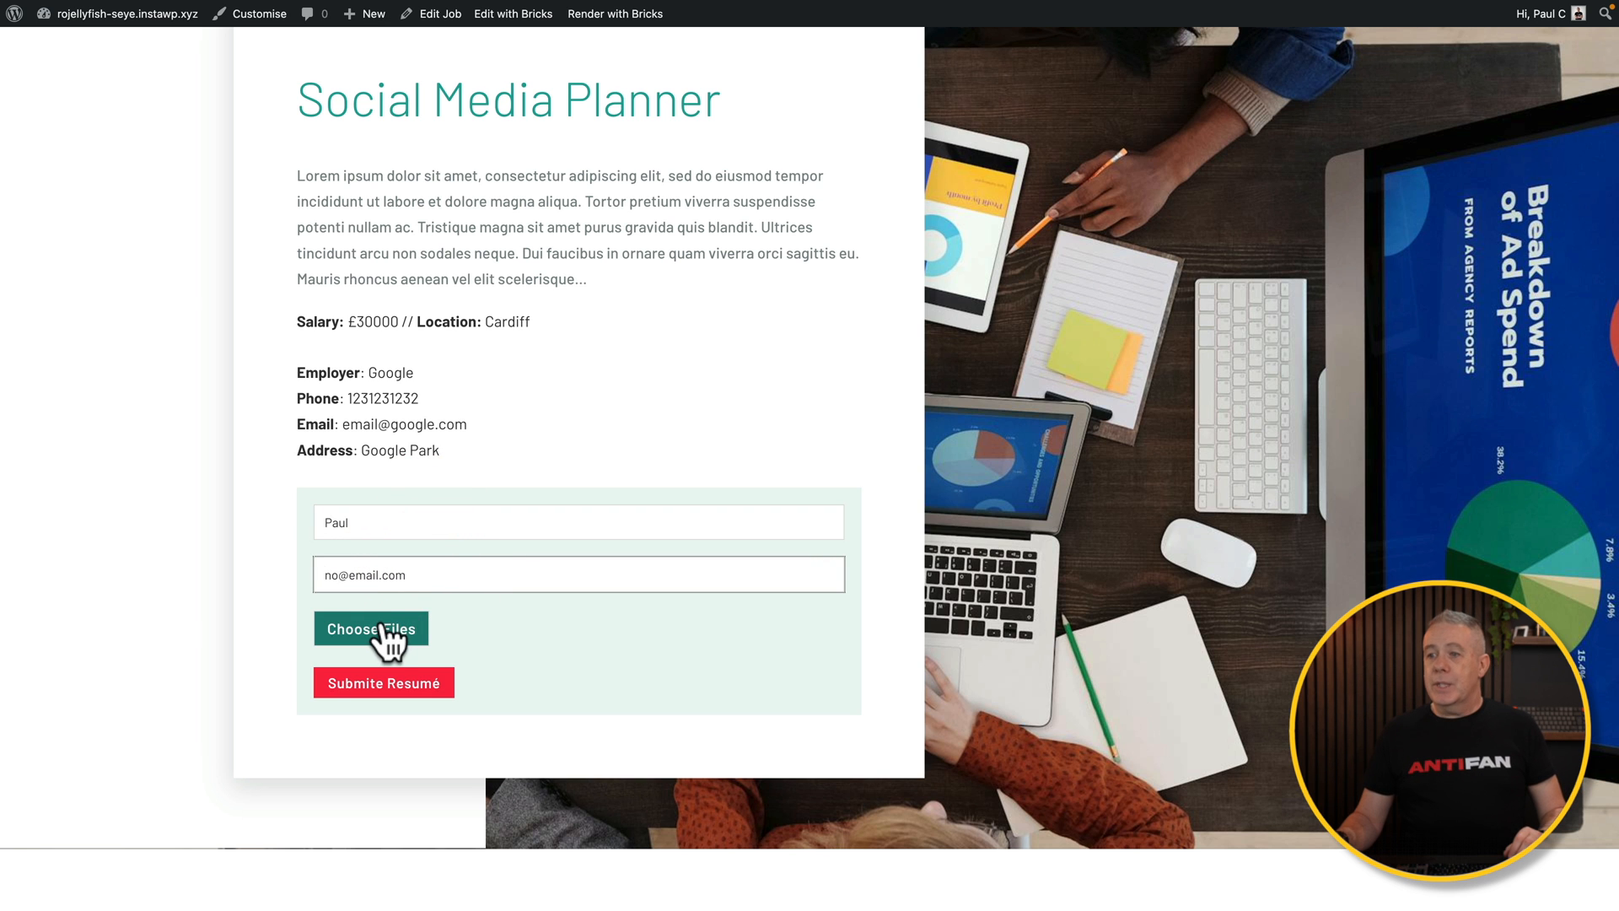
Step: Attach a PDF resume and submit the test Social Media Planner application
click(371, 629)
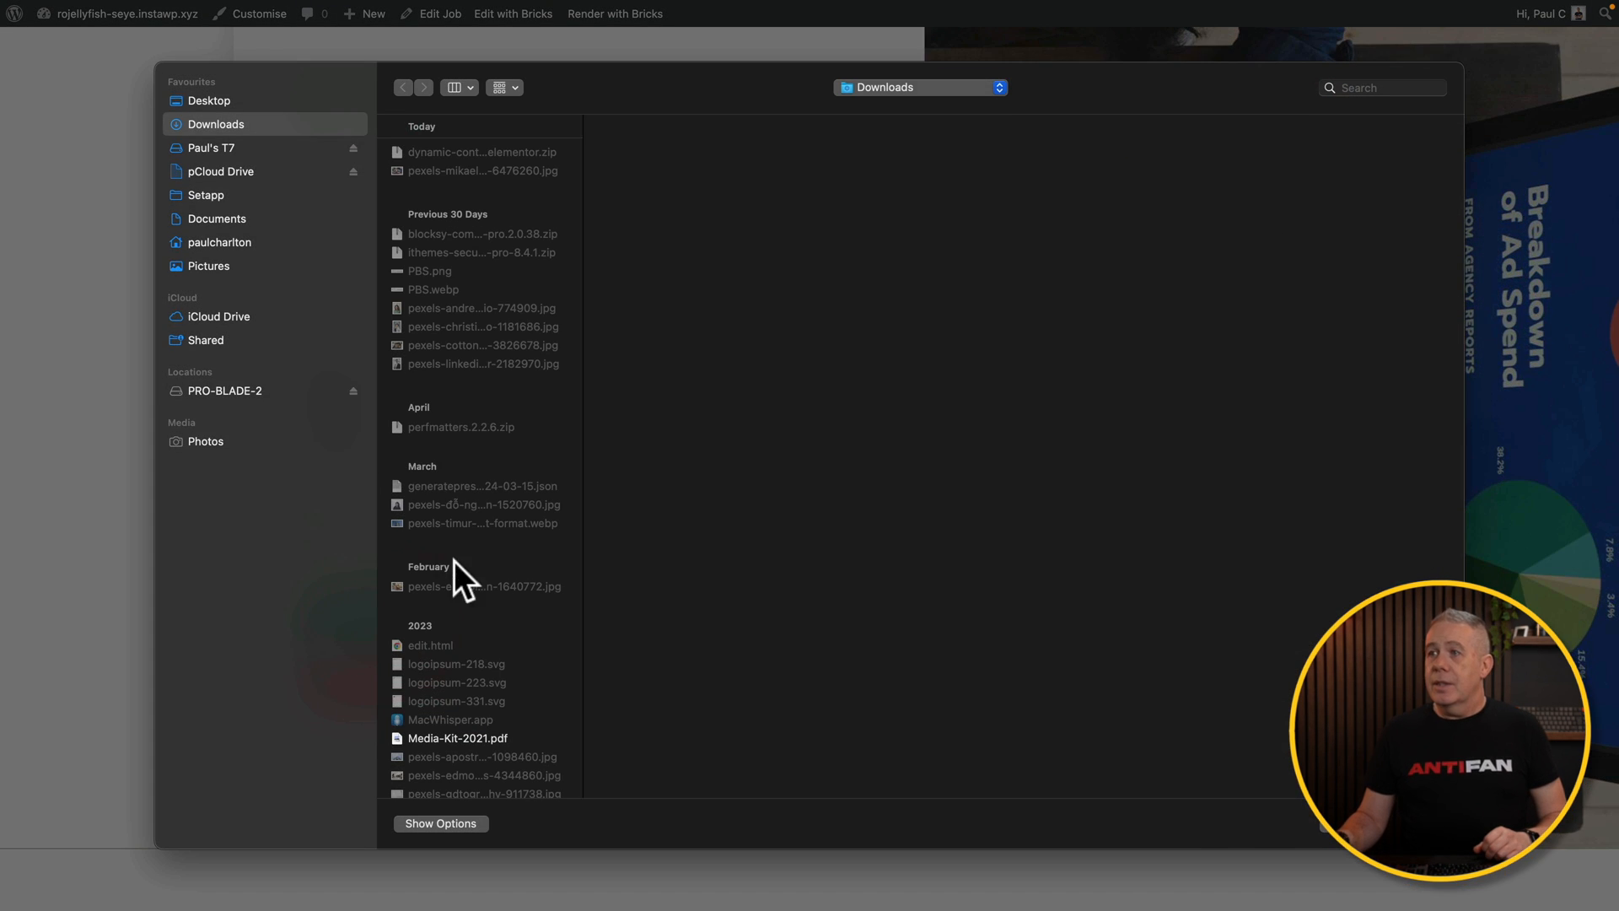
click(476, 762)
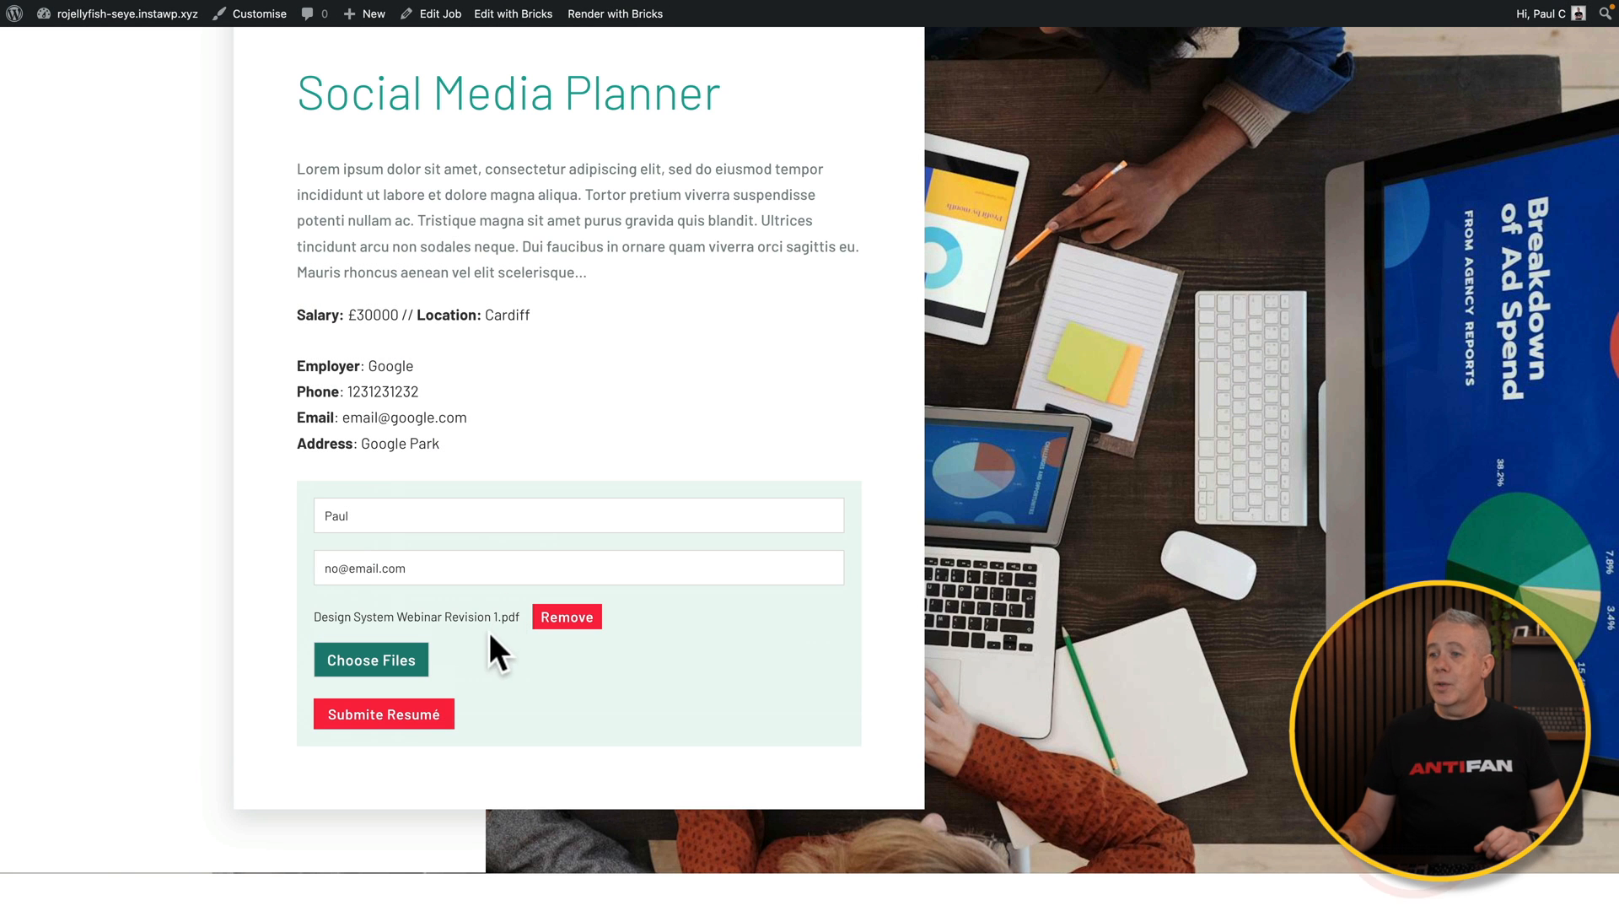
mouse_move(406, 737)
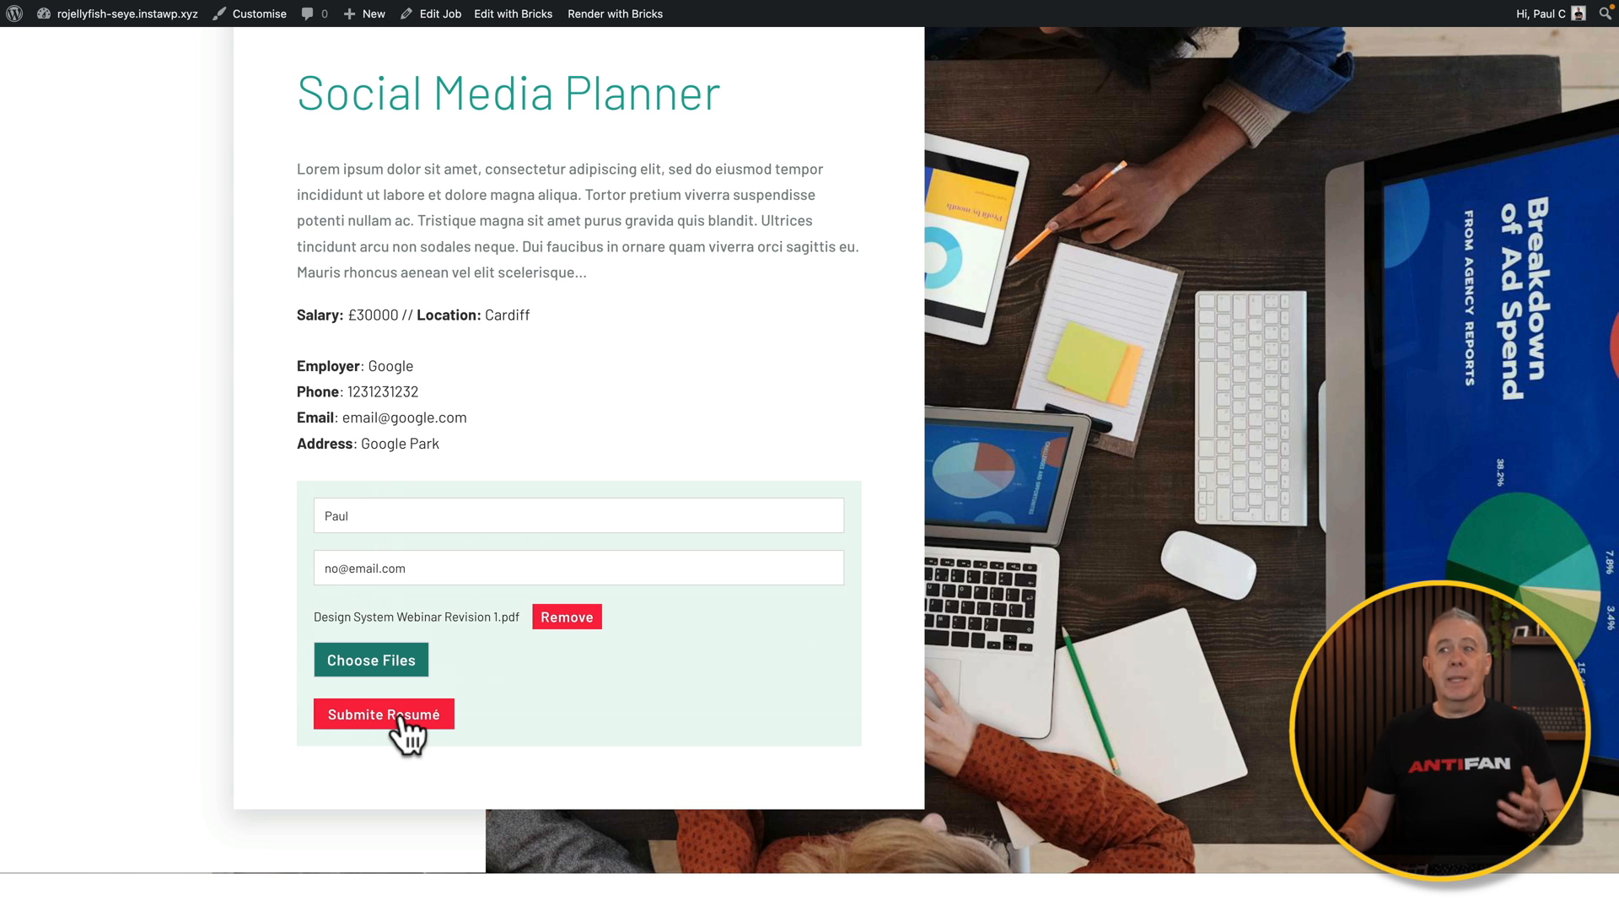
click(383, 713)
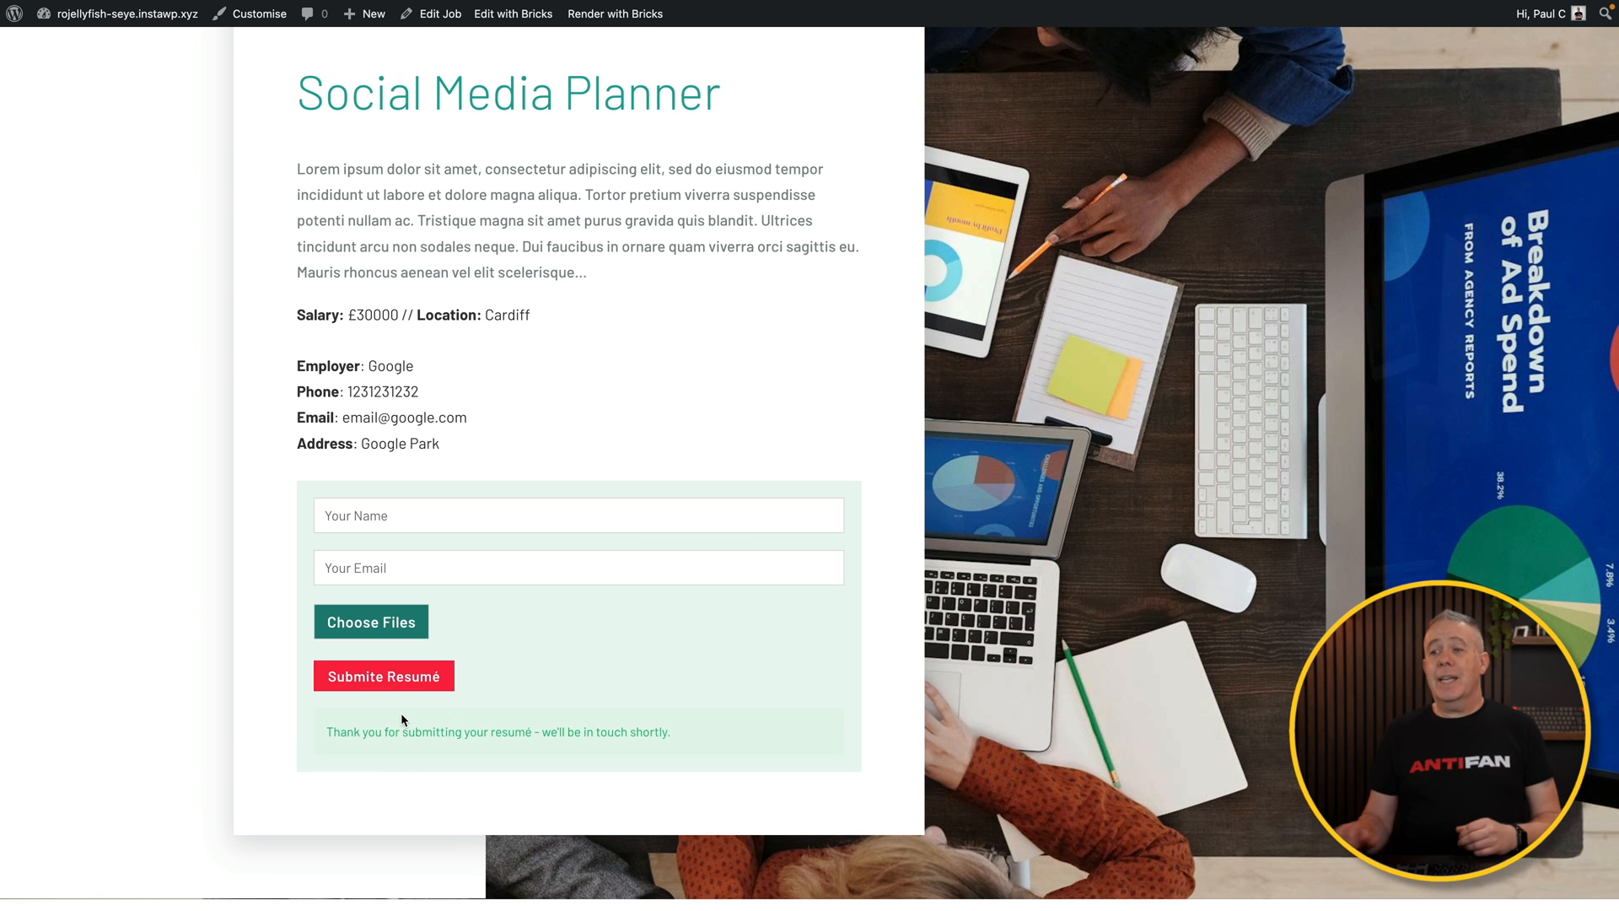
mouse_move(393, 759)
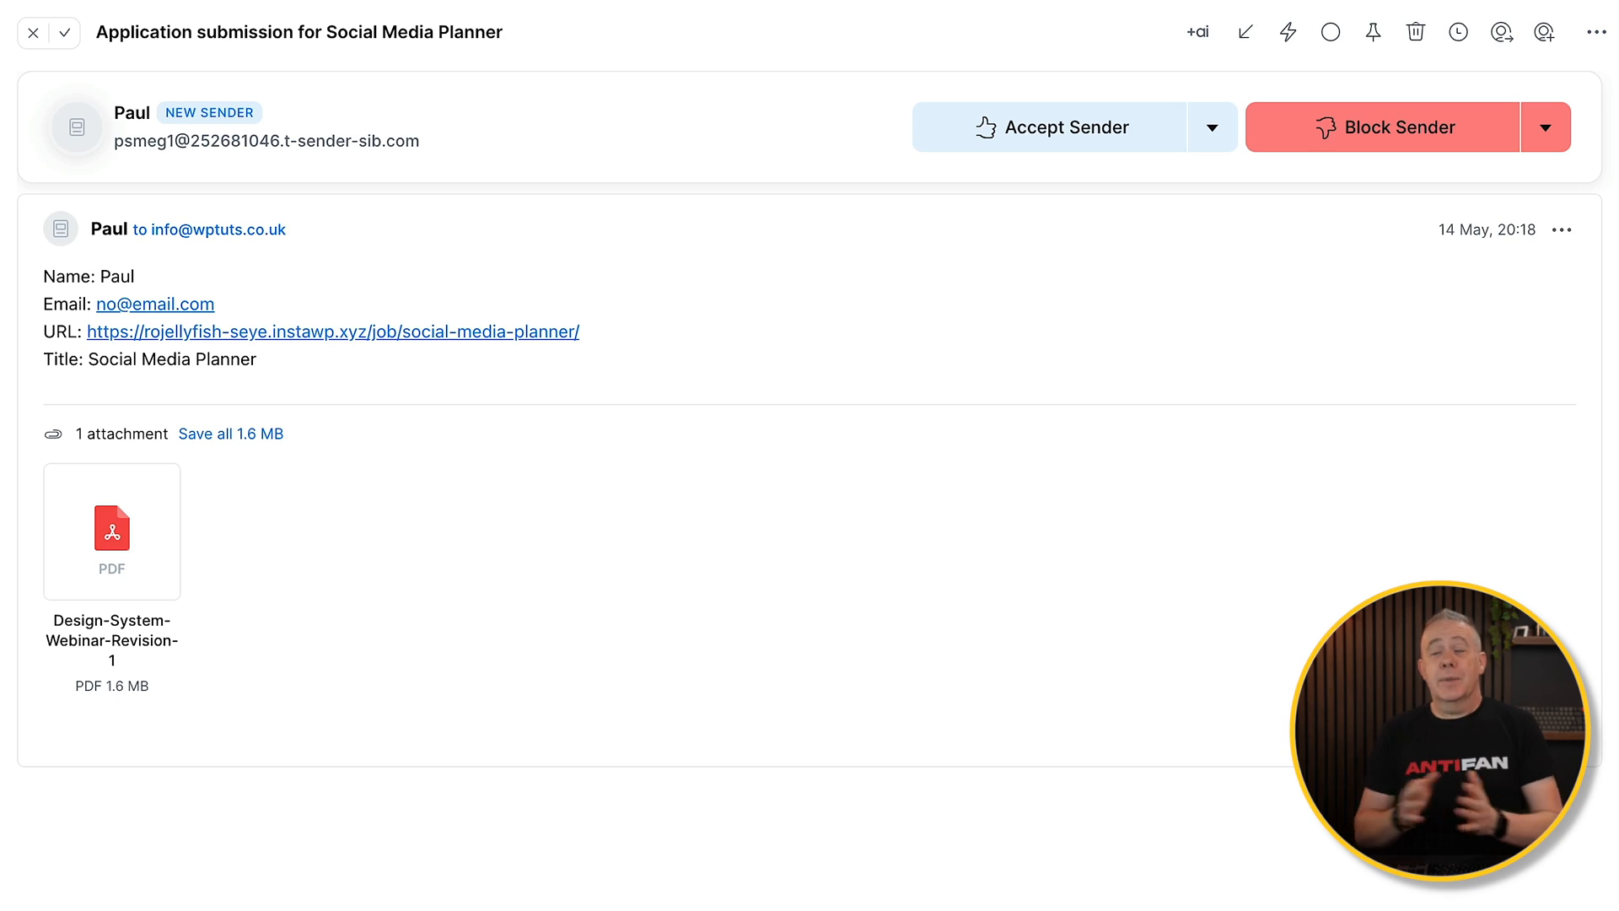
mouse_move(233, 356)
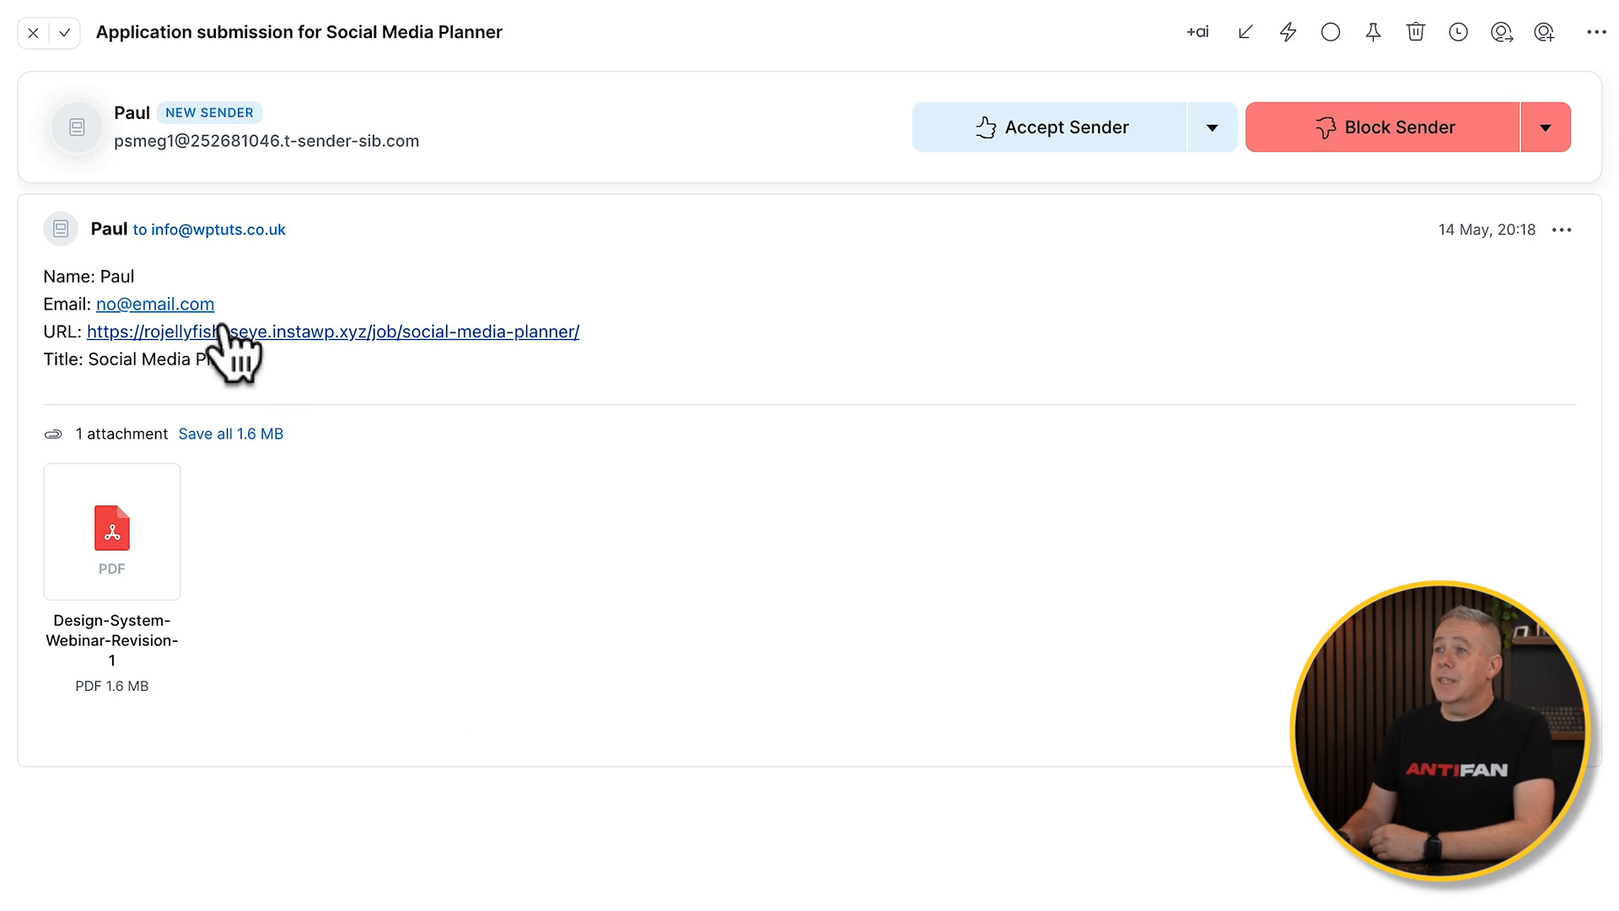
mouse_move(58, 303)
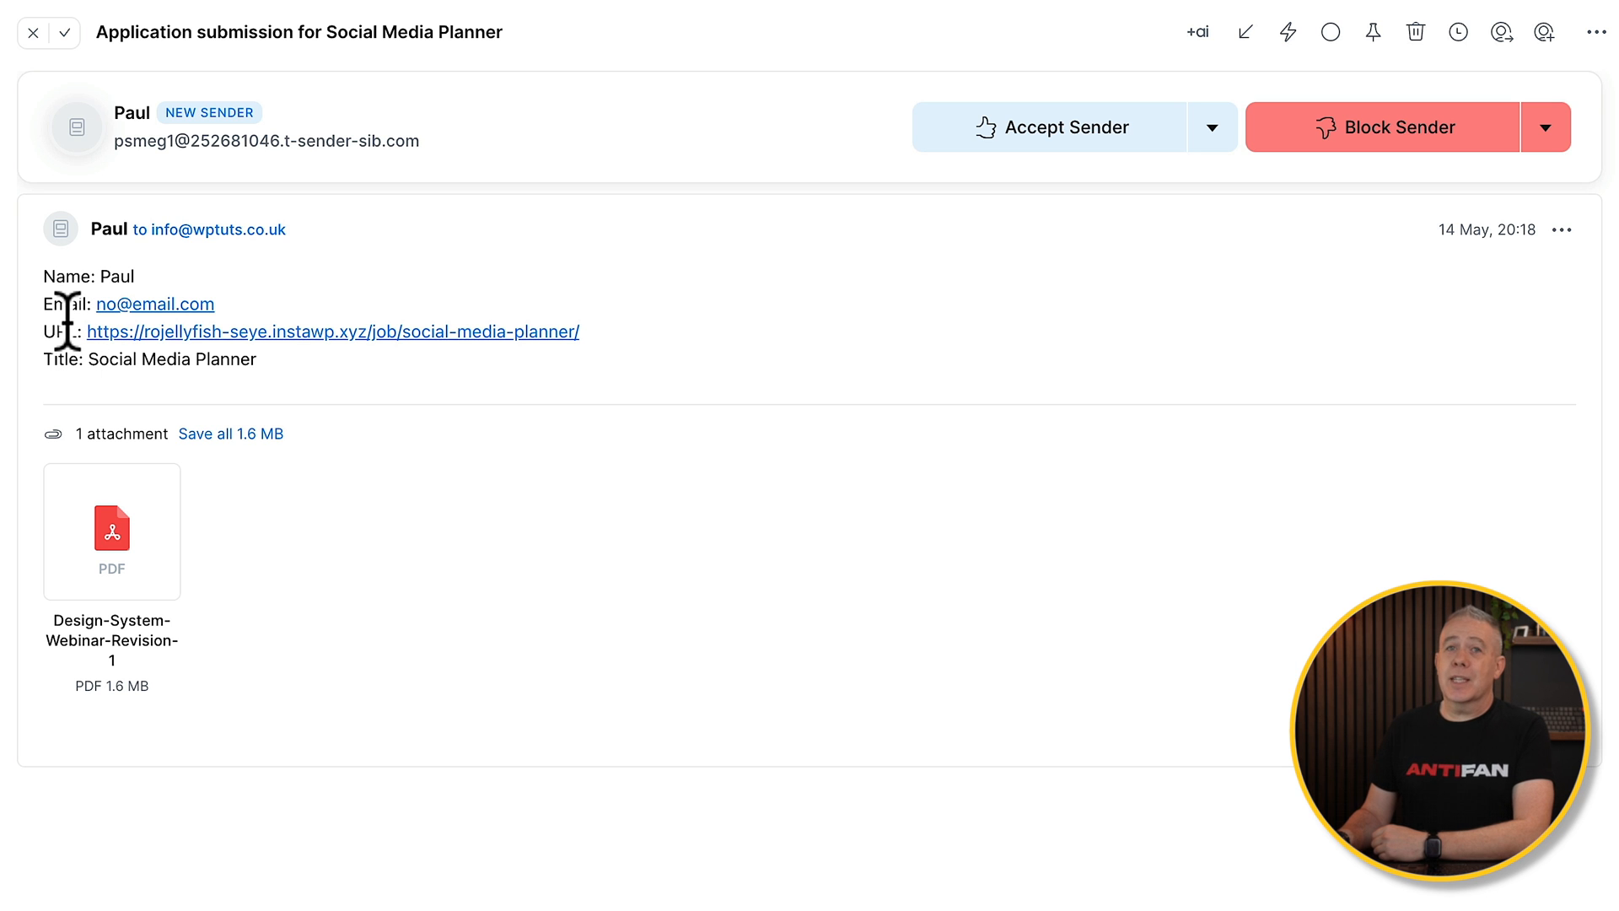
mouse_move(93, 357)
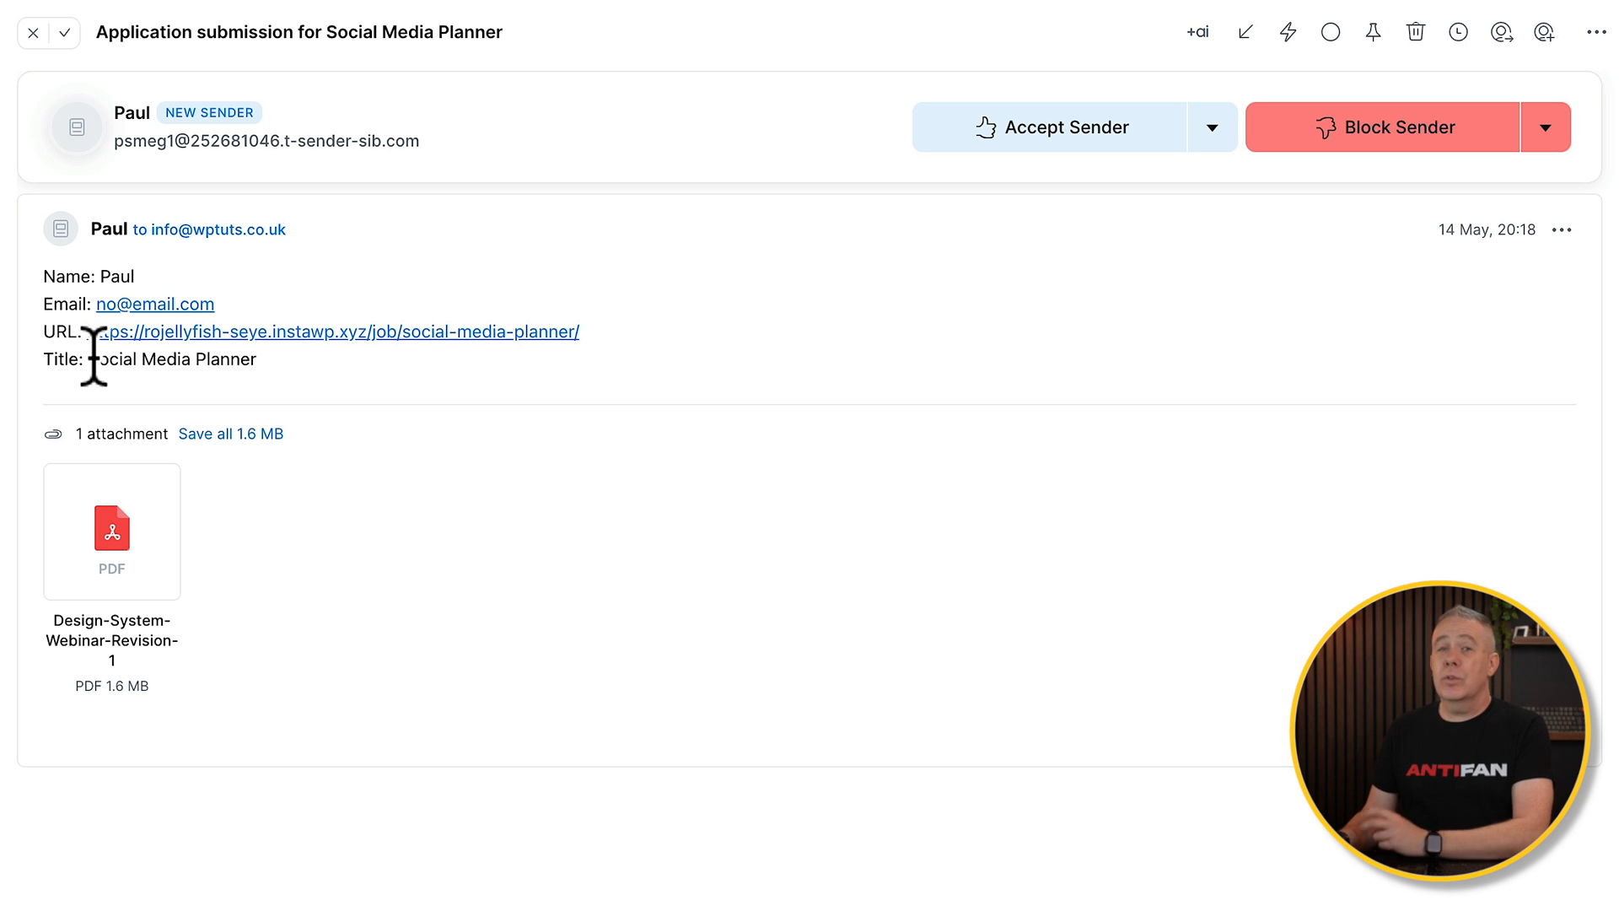
mouse_move(213, 527)
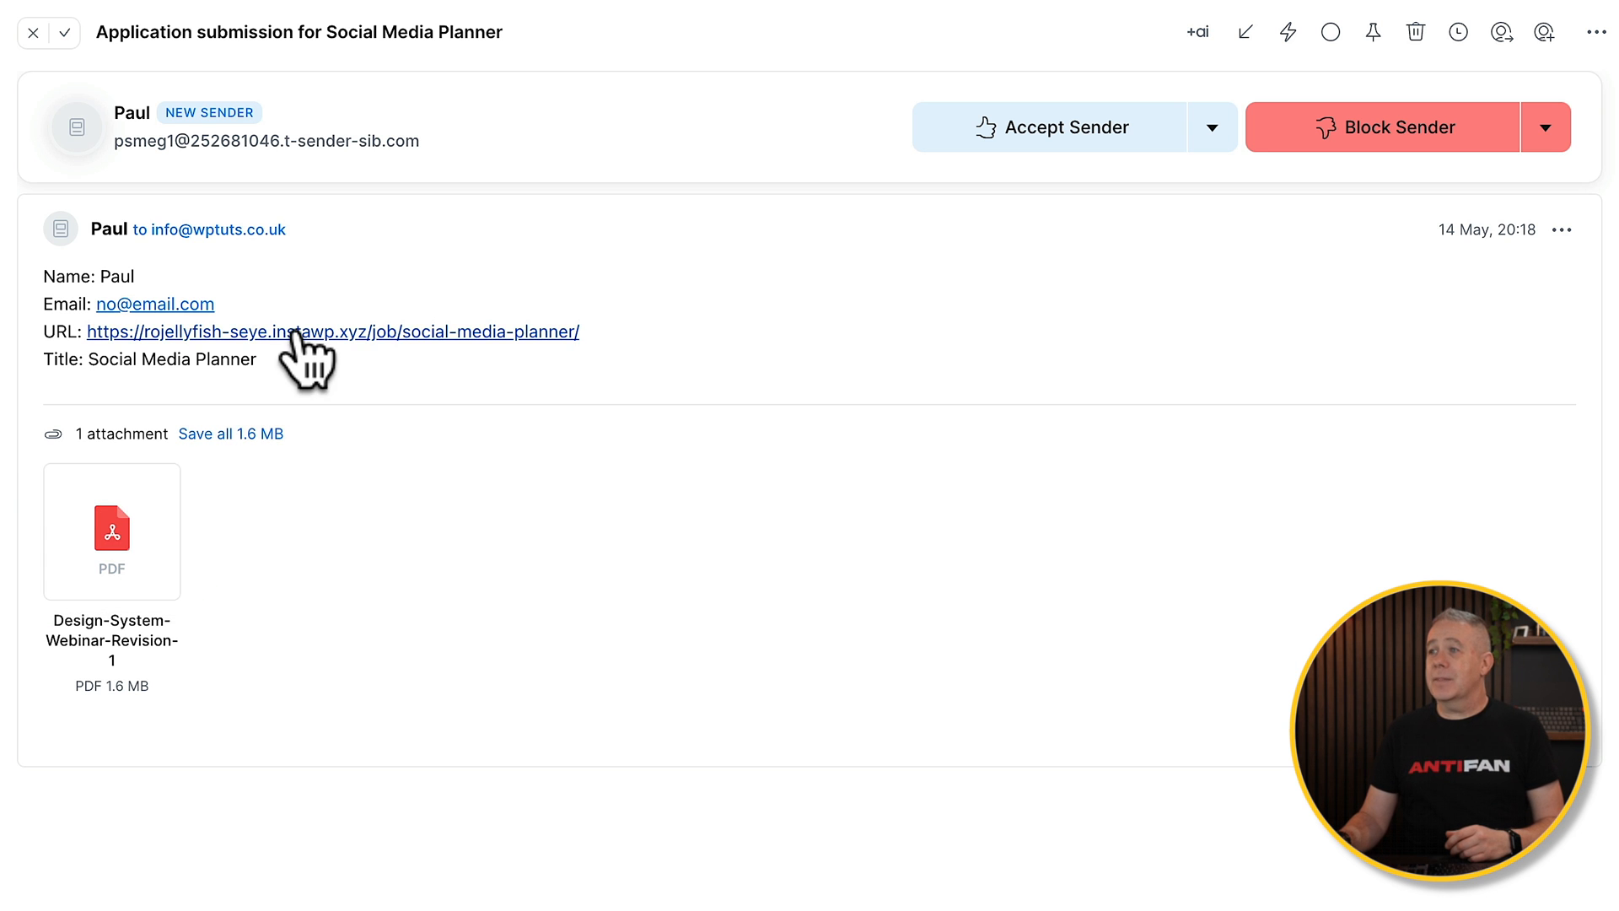
Step: Follow the URL link in the received application email to the job page
click(331, 333)
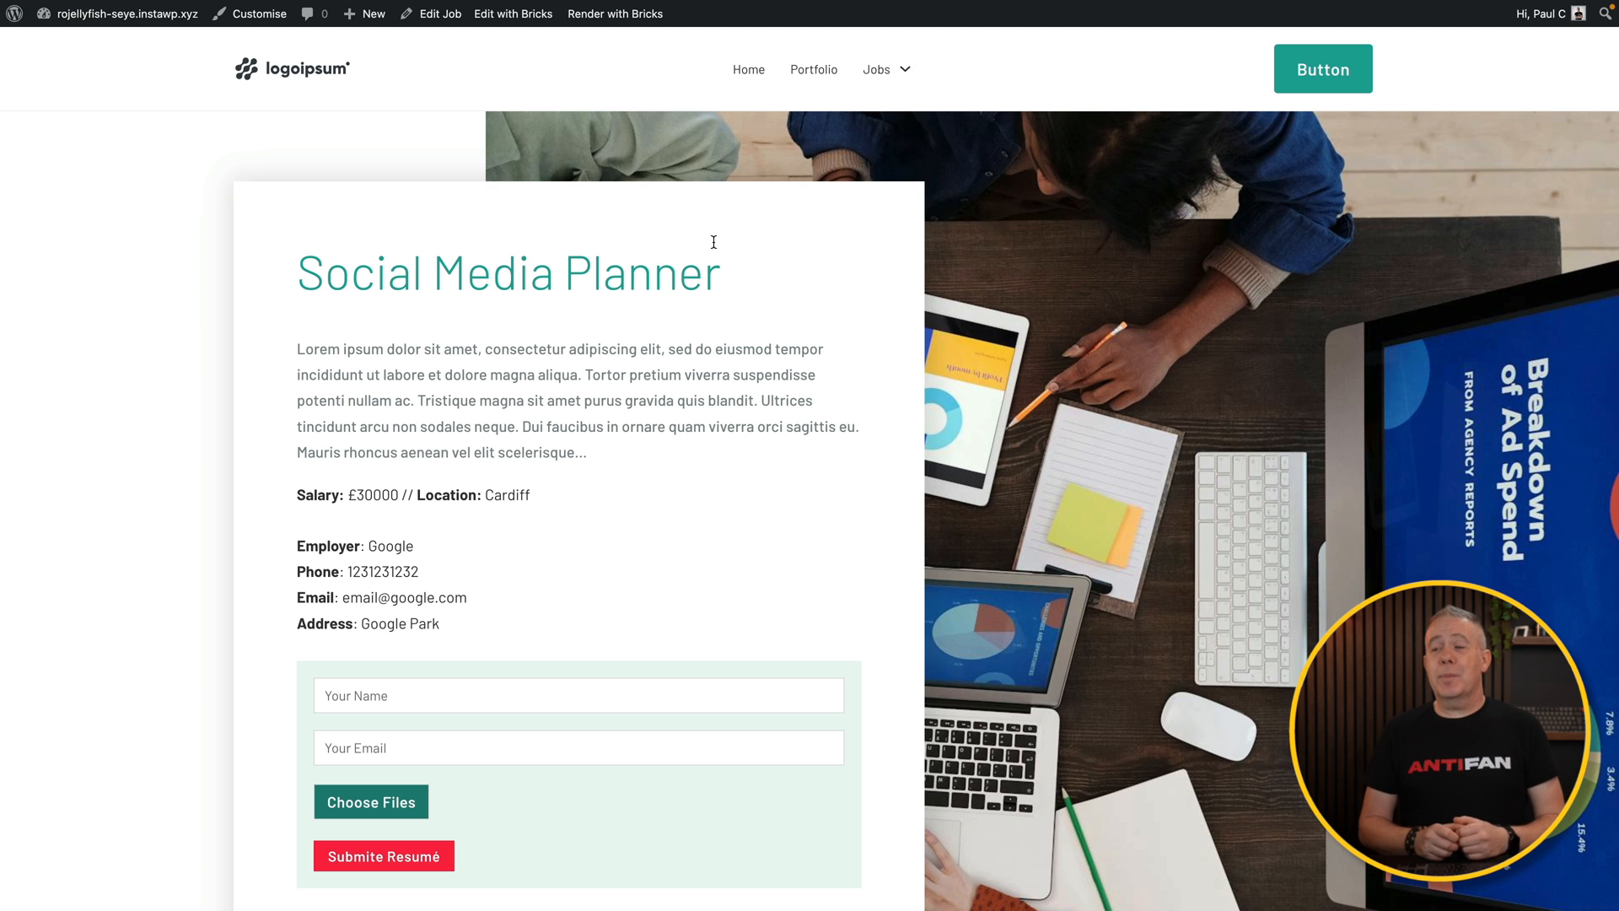